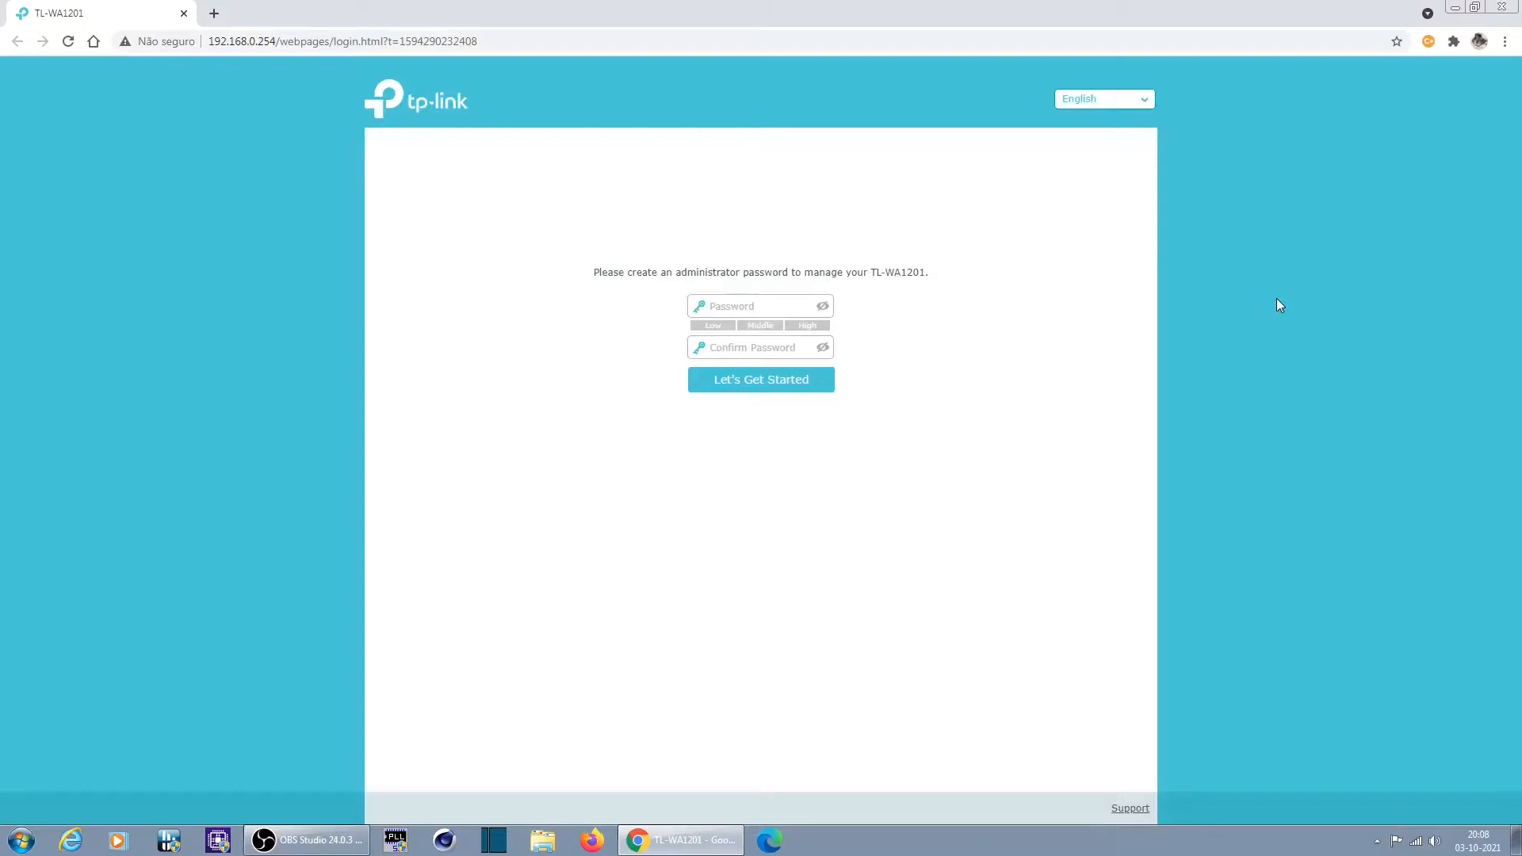
pyautogui.click(753, 306)
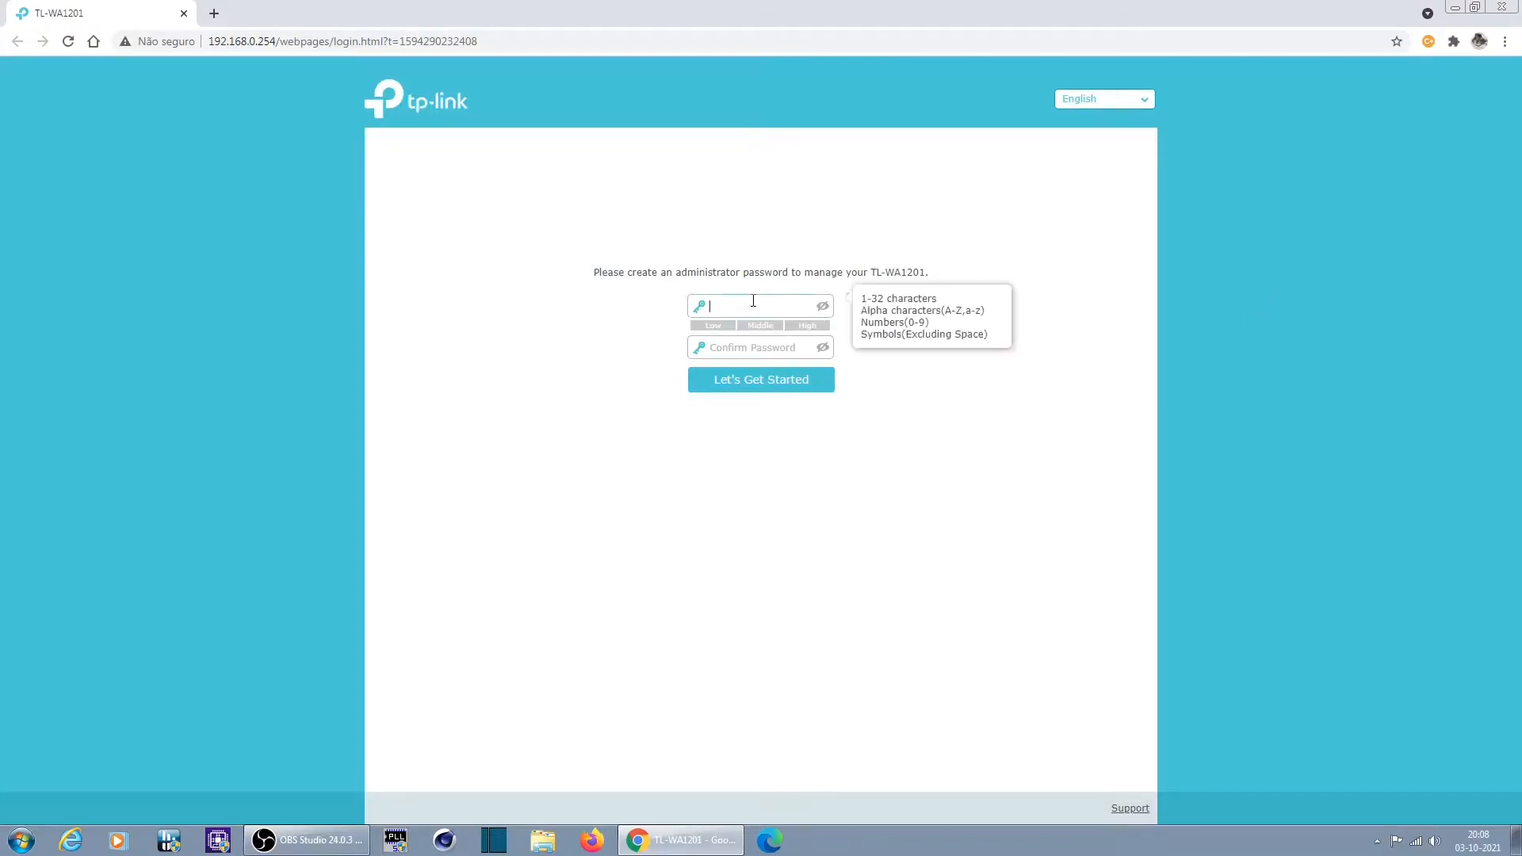
pyautogui.moveTo(874, 269)
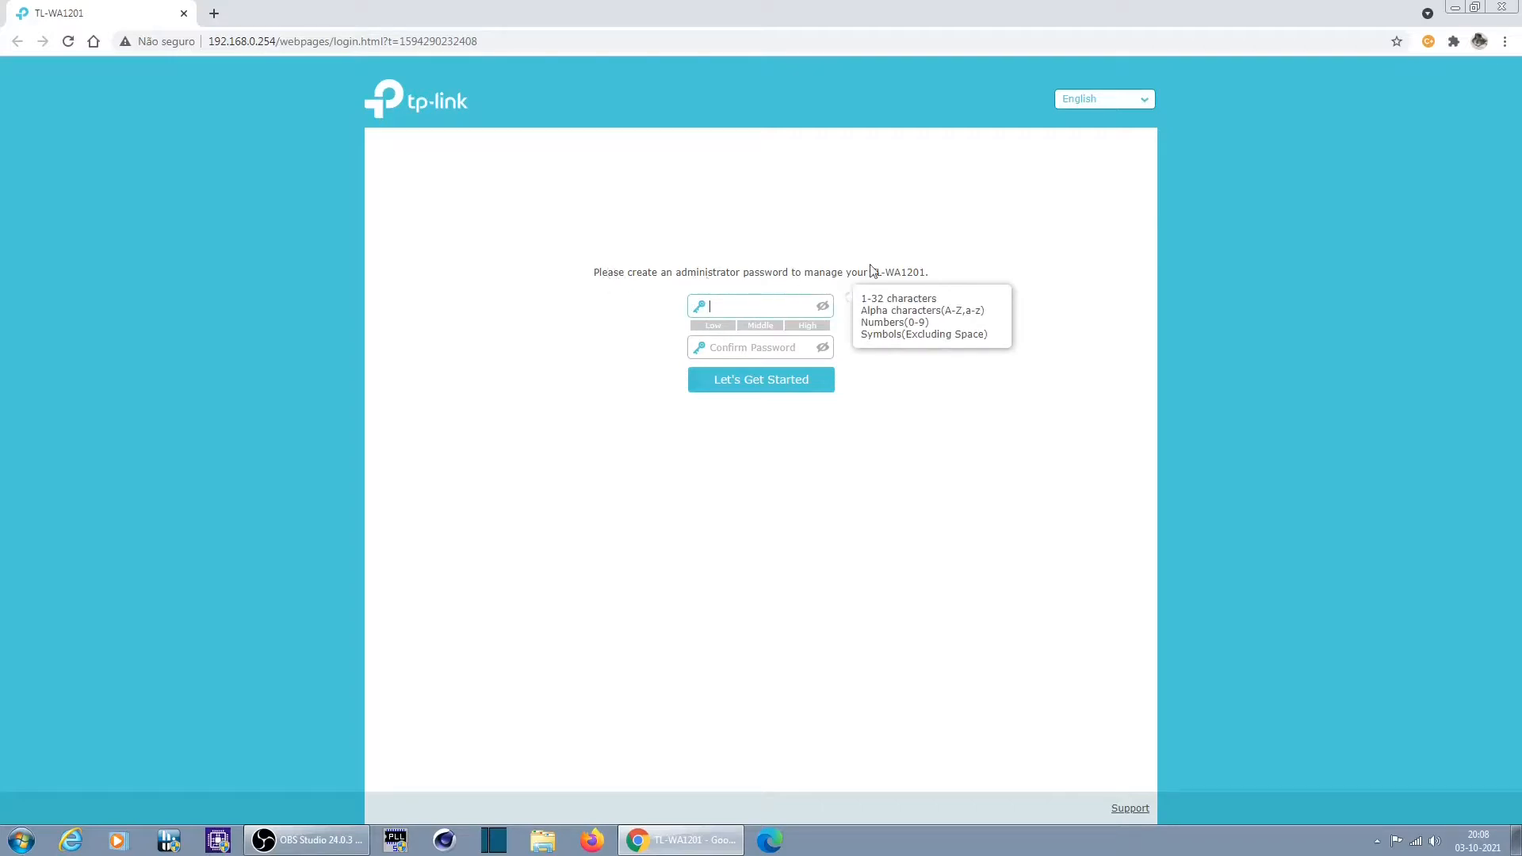
pyautogui.write('••')
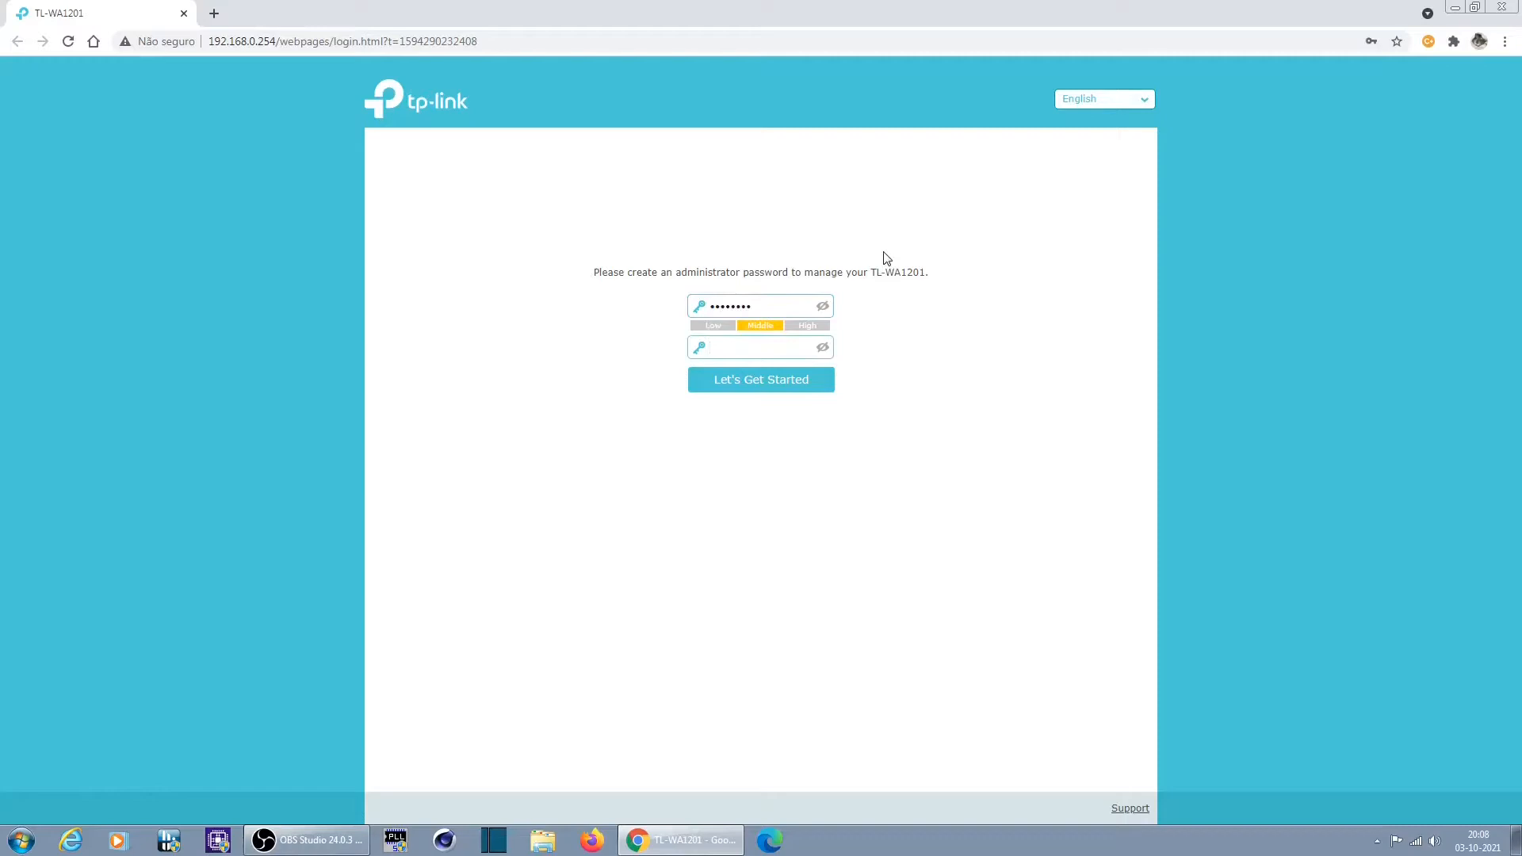
pyautogui.write('password')
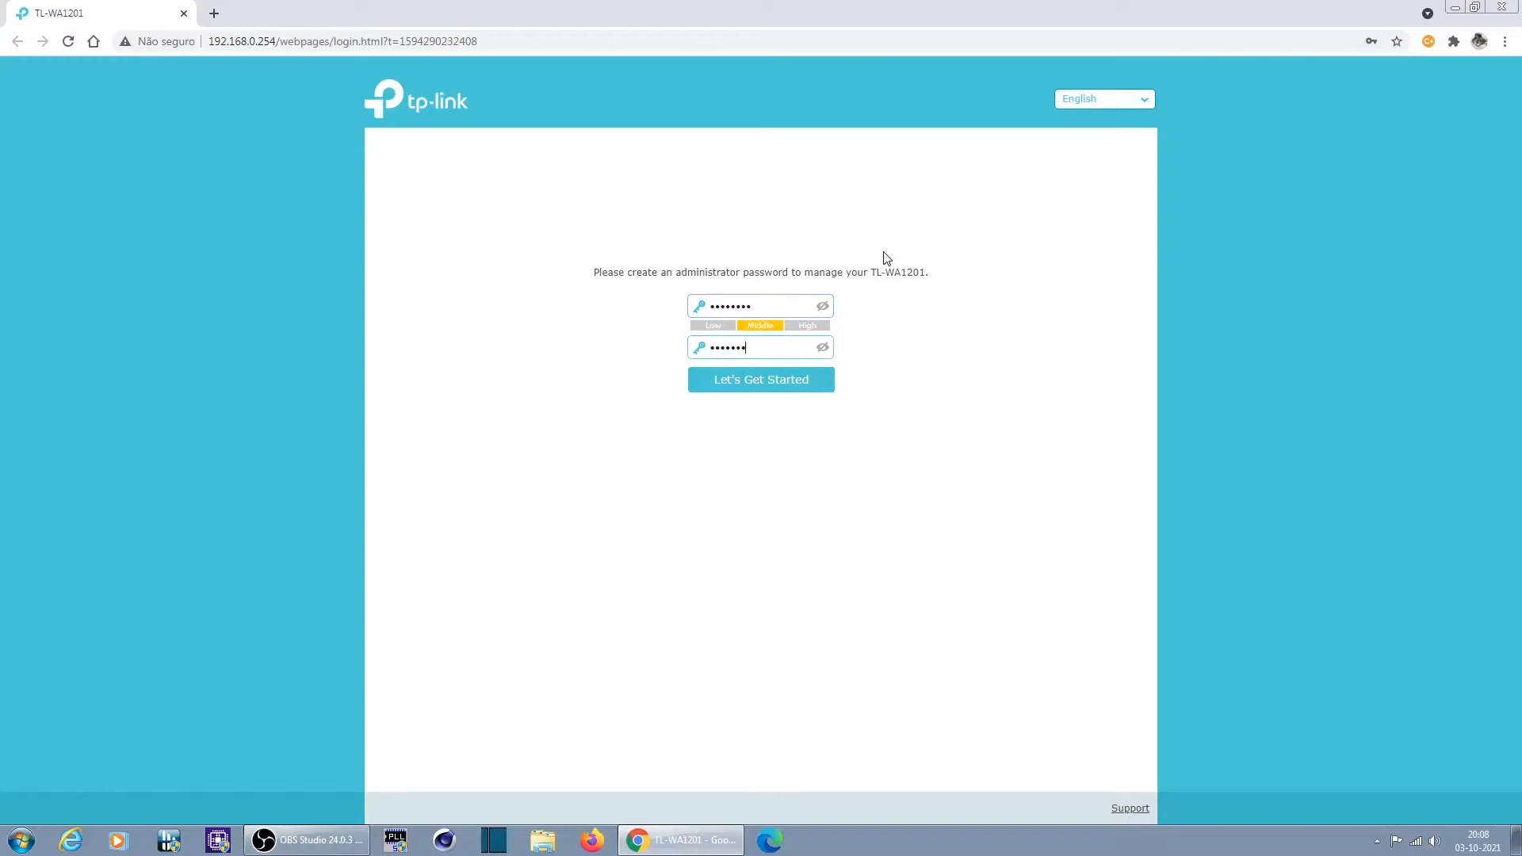
pyautogui.click(761, 380)
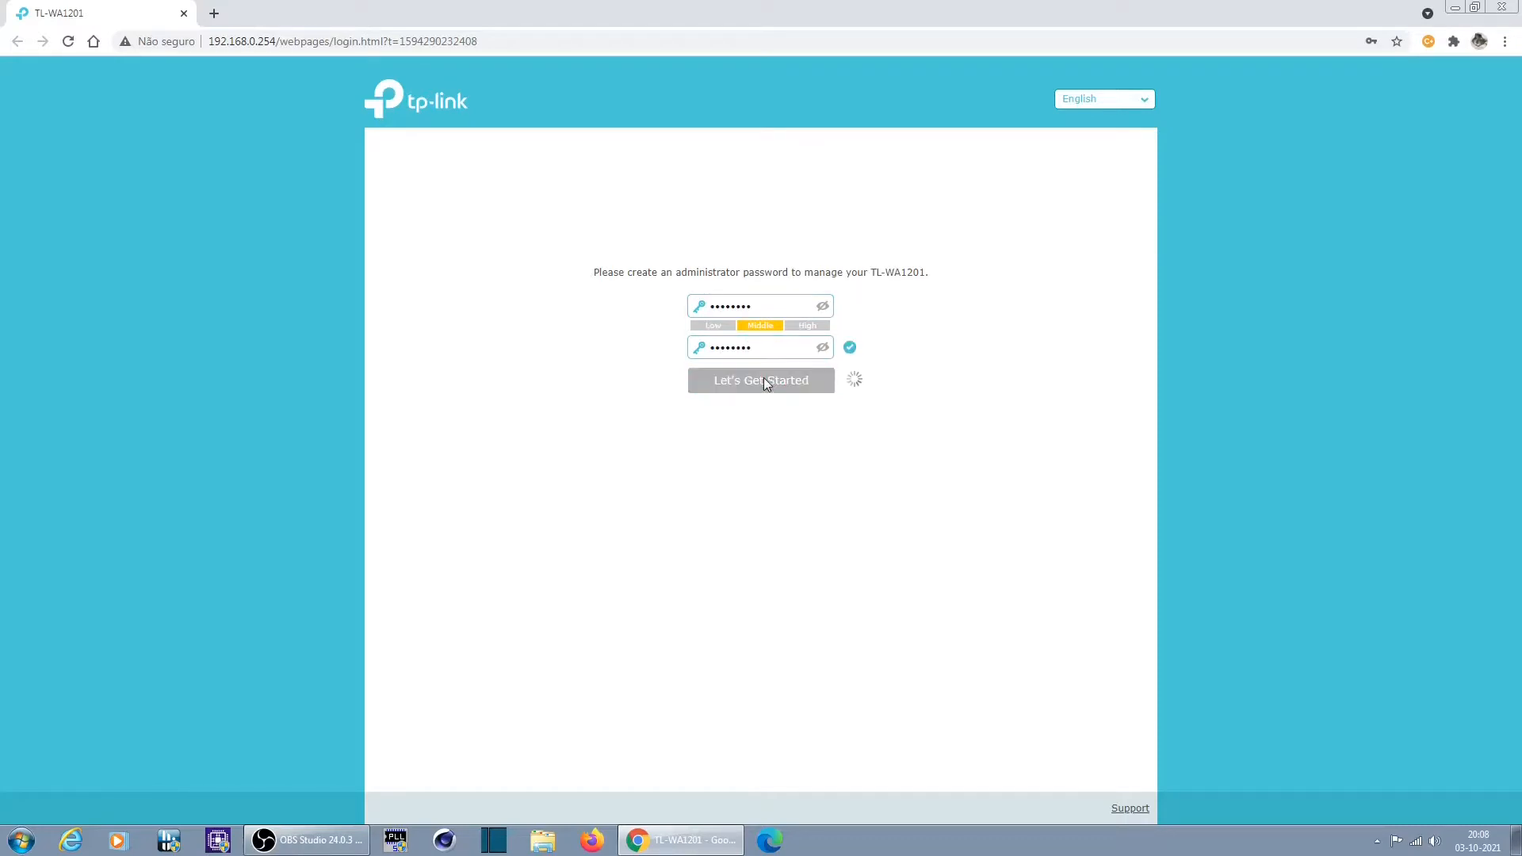
pyautogui.click(761, 380)
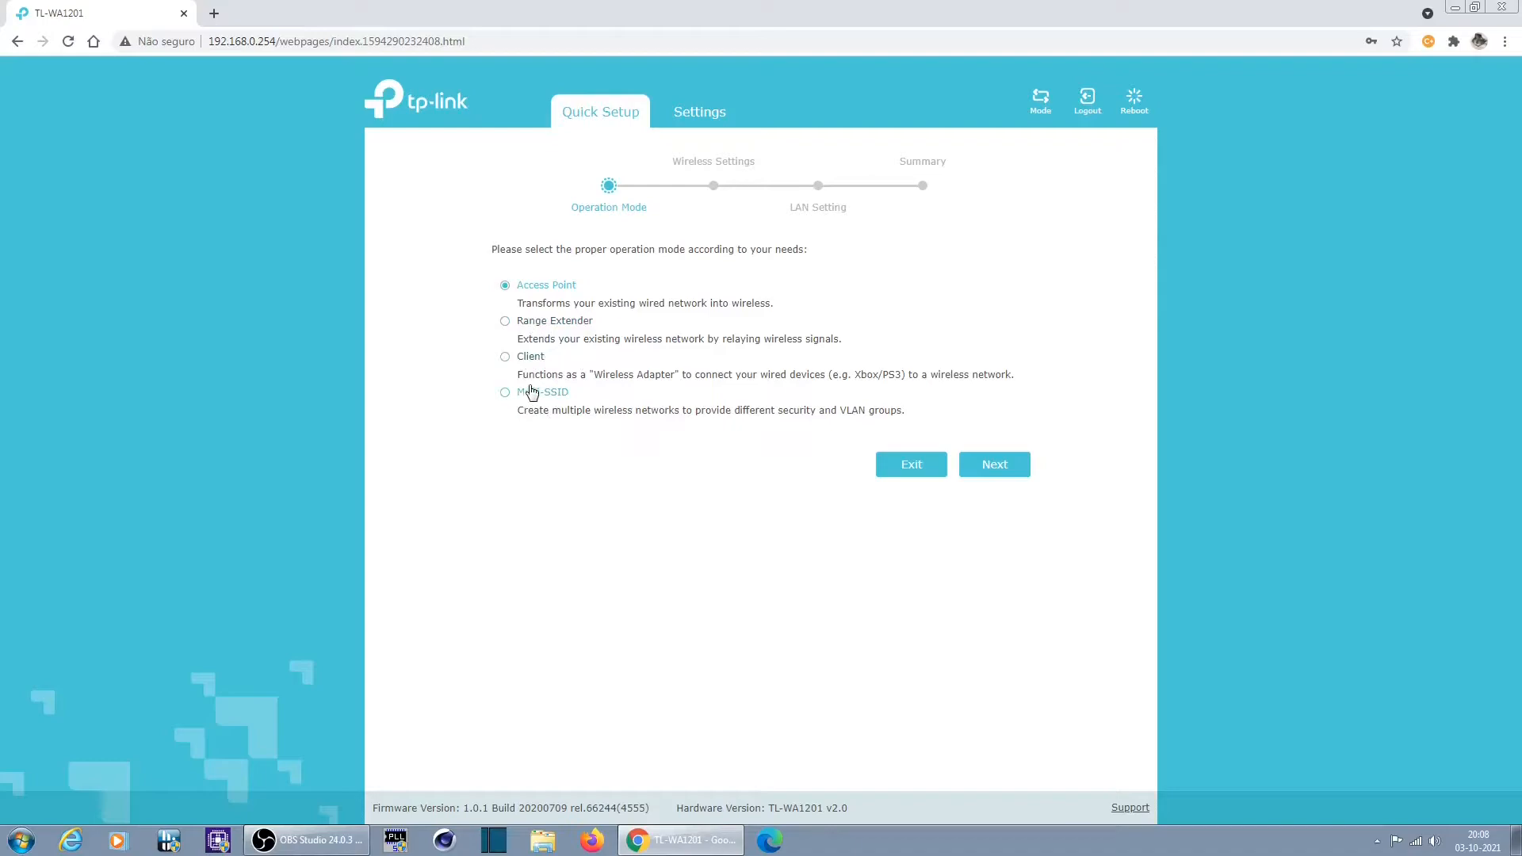
pyautogui.moveTo(581, 302)
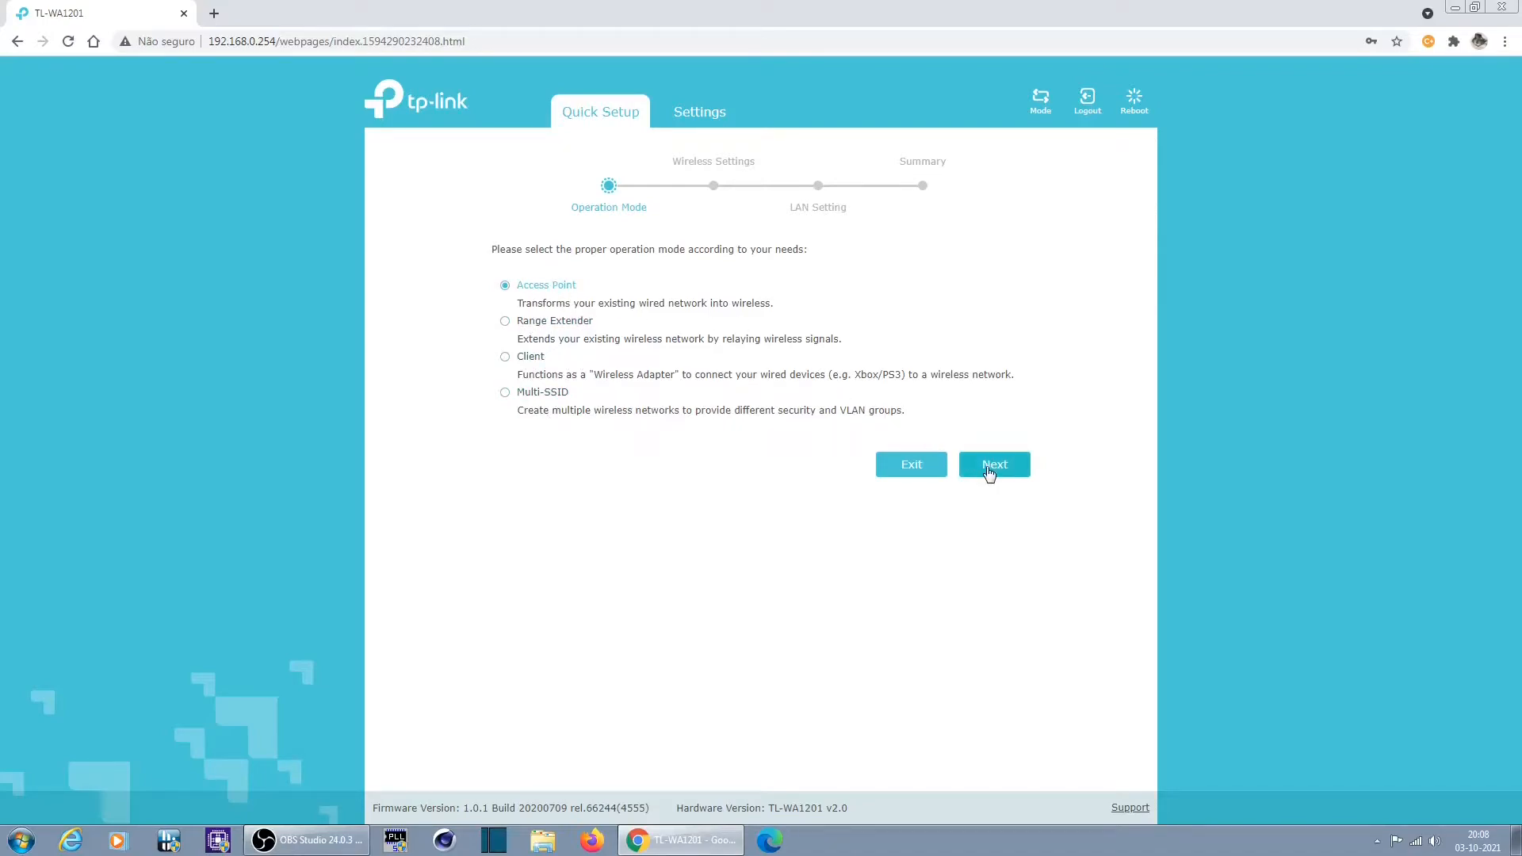
# Keep Access Point mode and default SSIDs, choose a fixed IP 192.168.0.254, and reach the Summary.
pyautogui.click(994, 464)
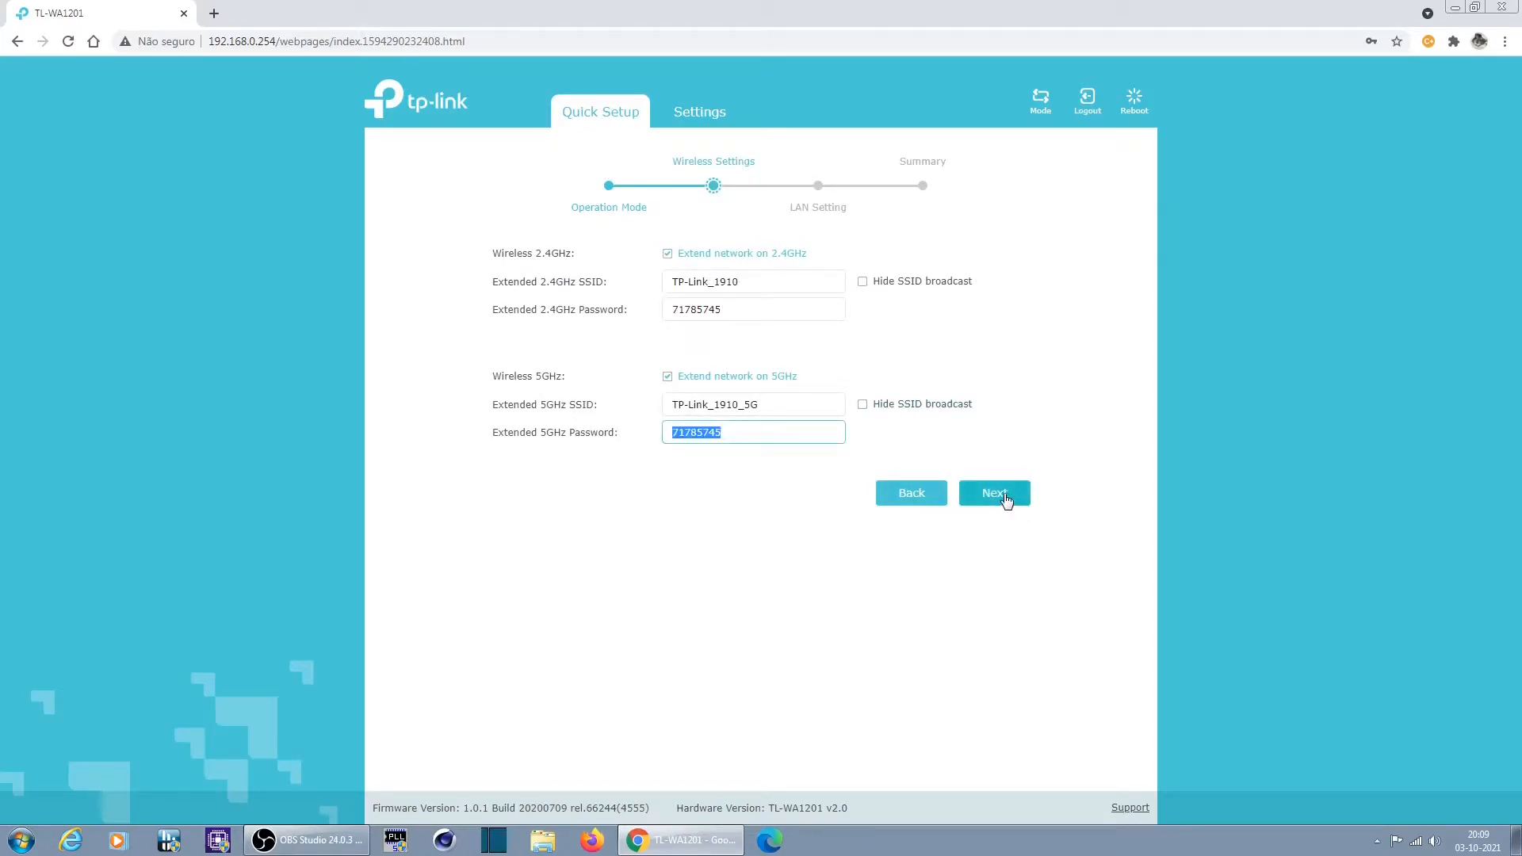
pyautogui.click(994, 493)
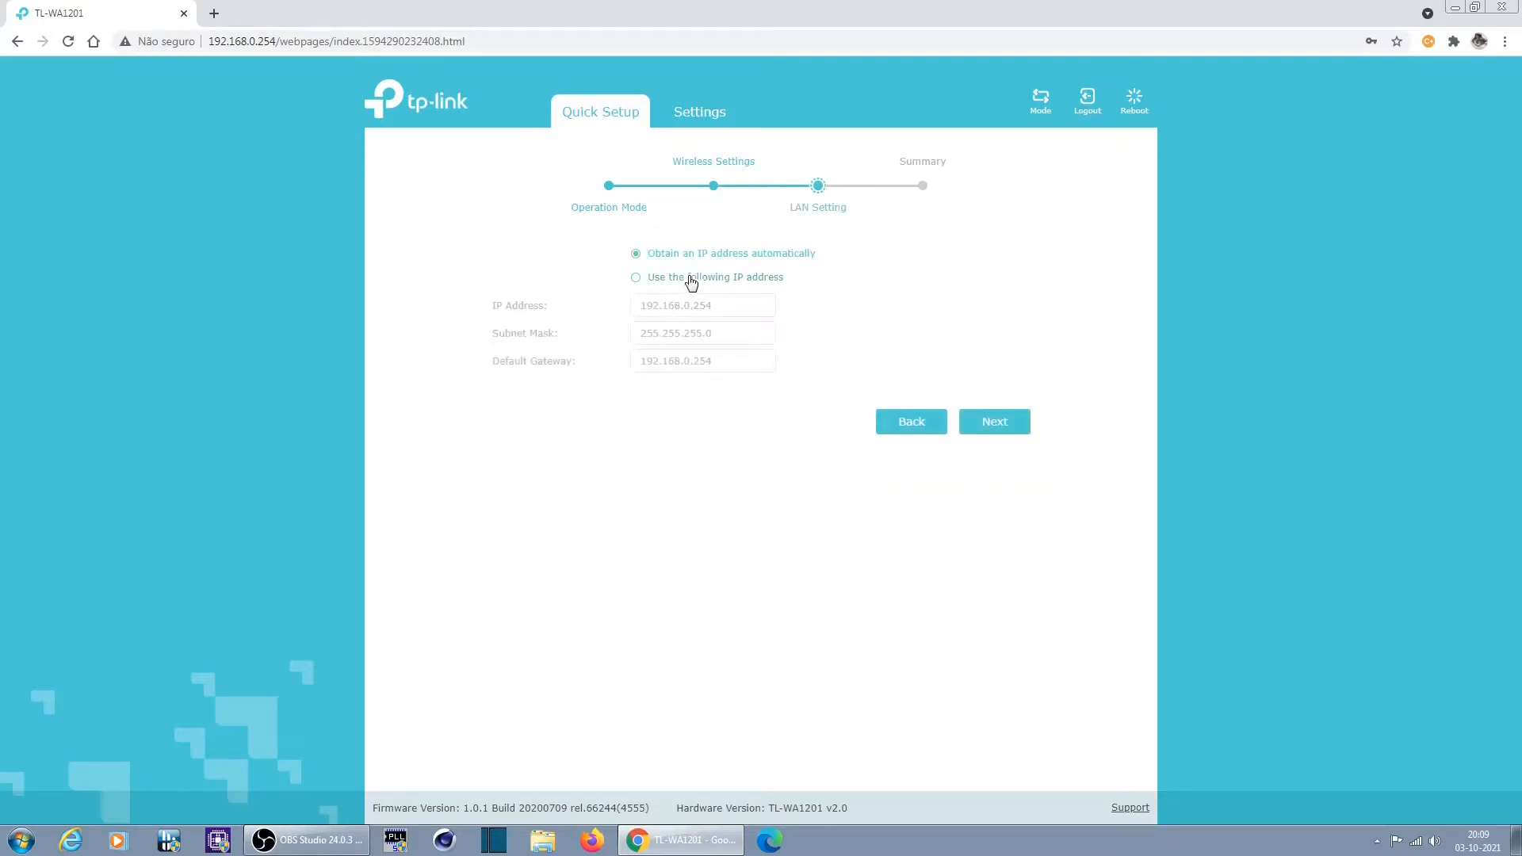
pyautogui.moveTo(821, 197)
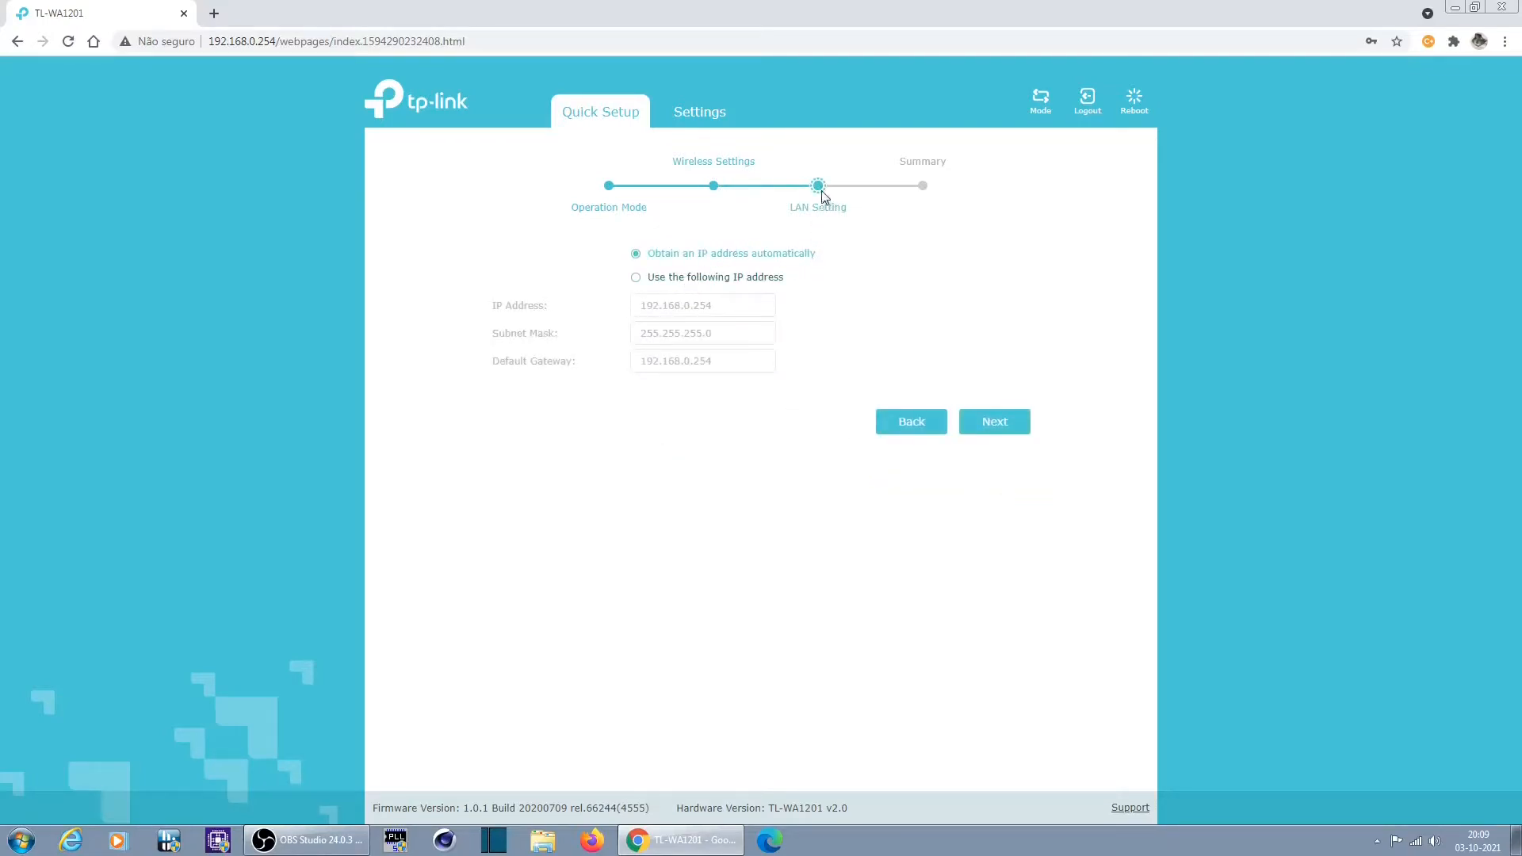
pyautogui.moveTo(794, 266)
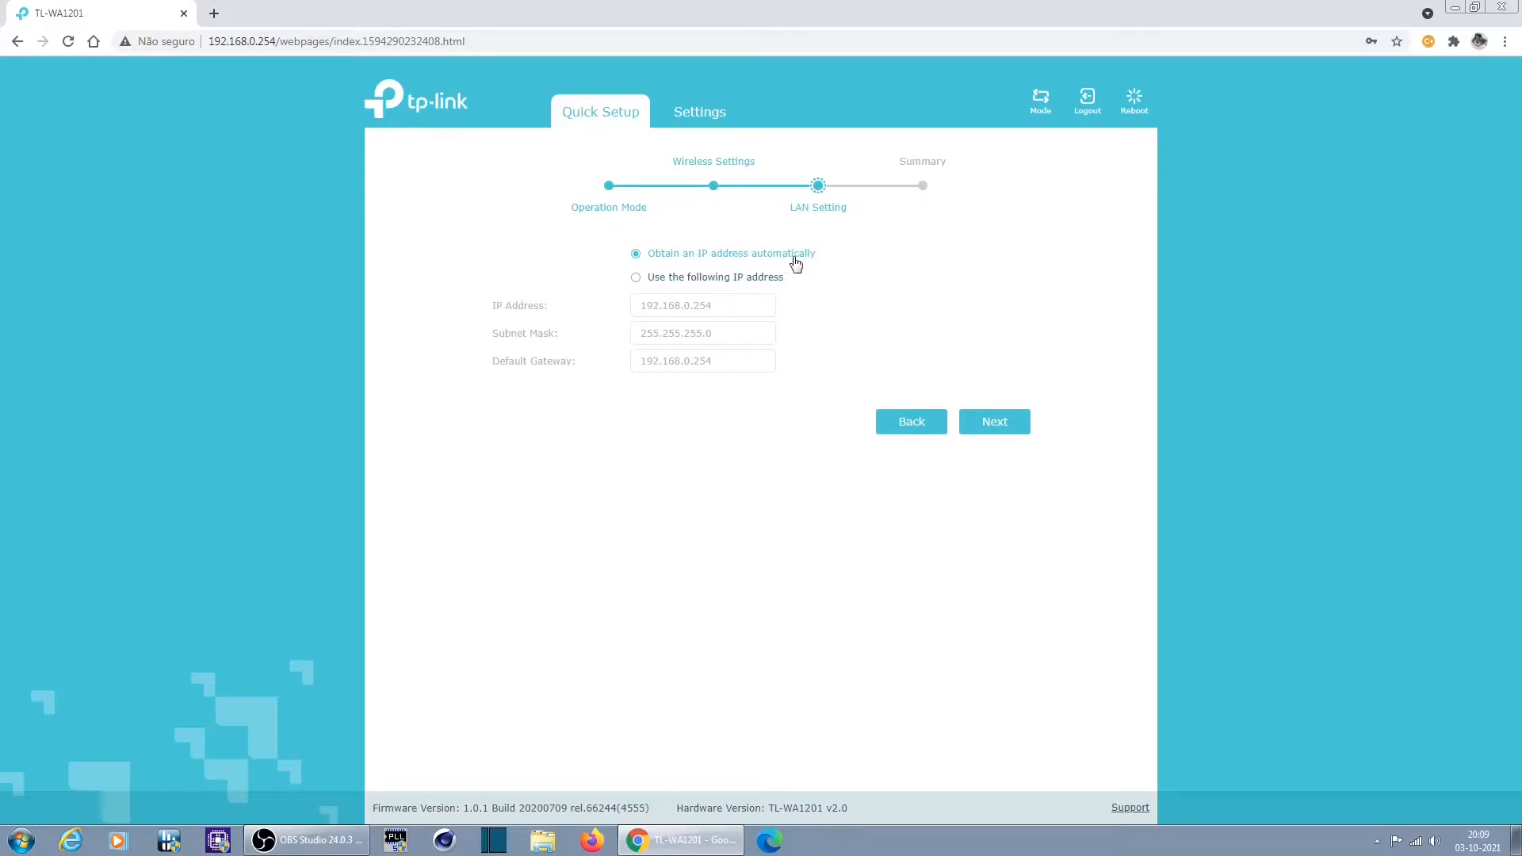
pyautogui.click(636, 275)
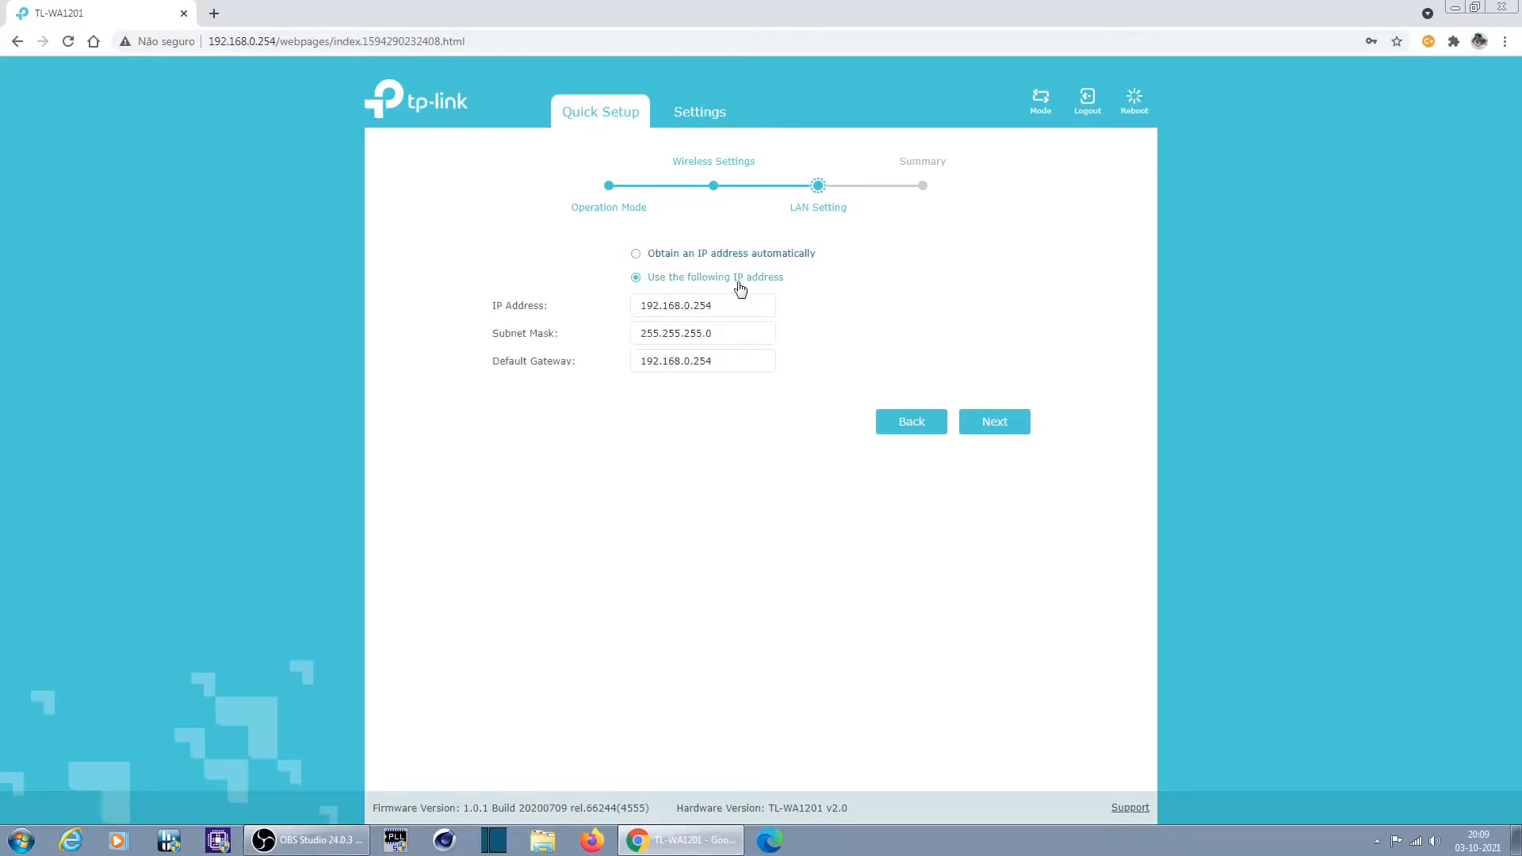
pyautogui.moveTo(762, 244)
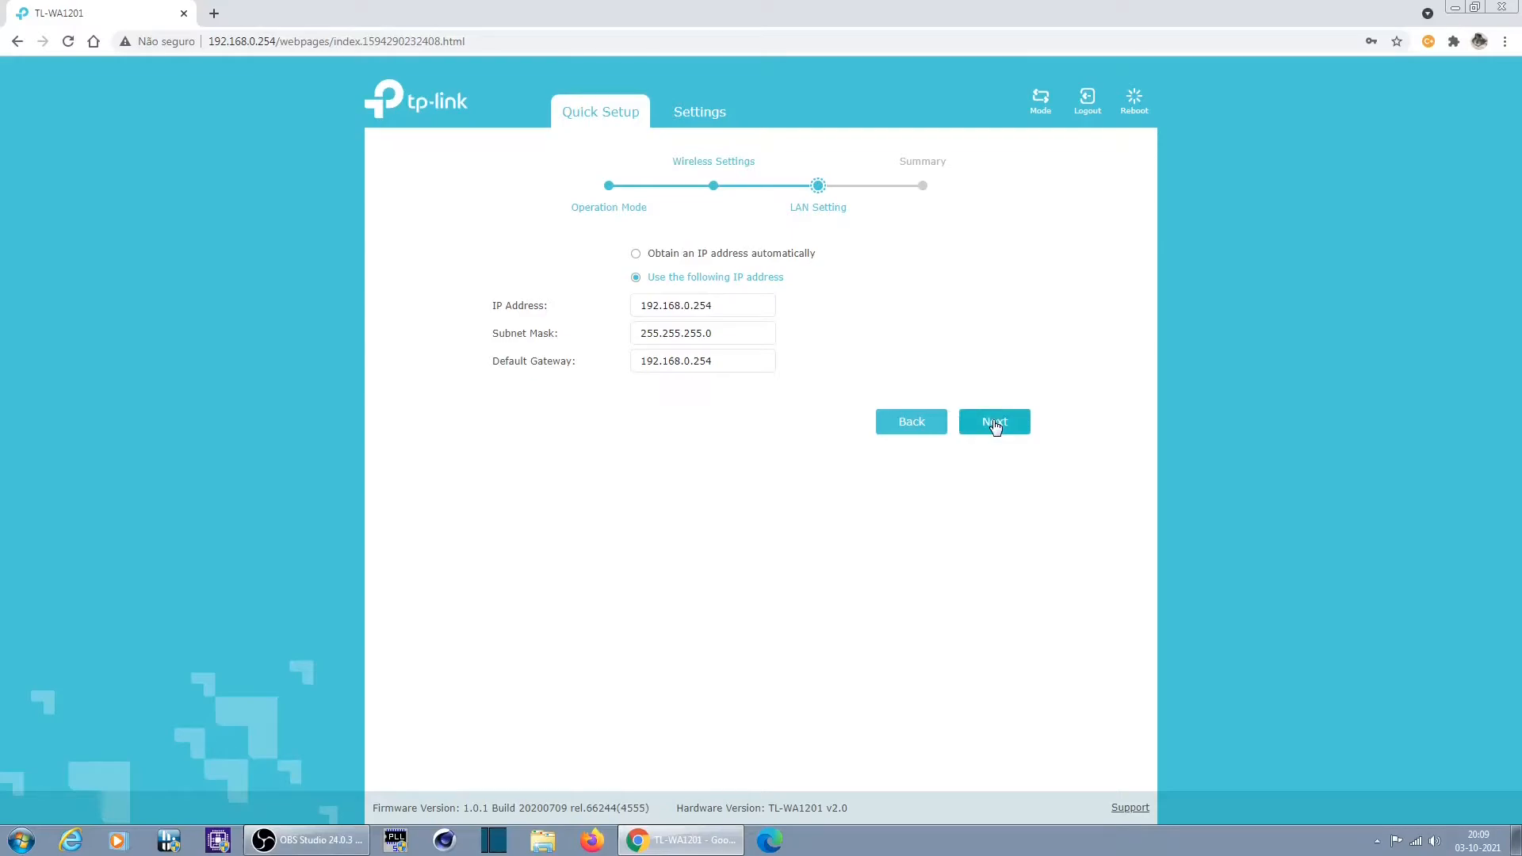
pyautogui.click(994, 422)
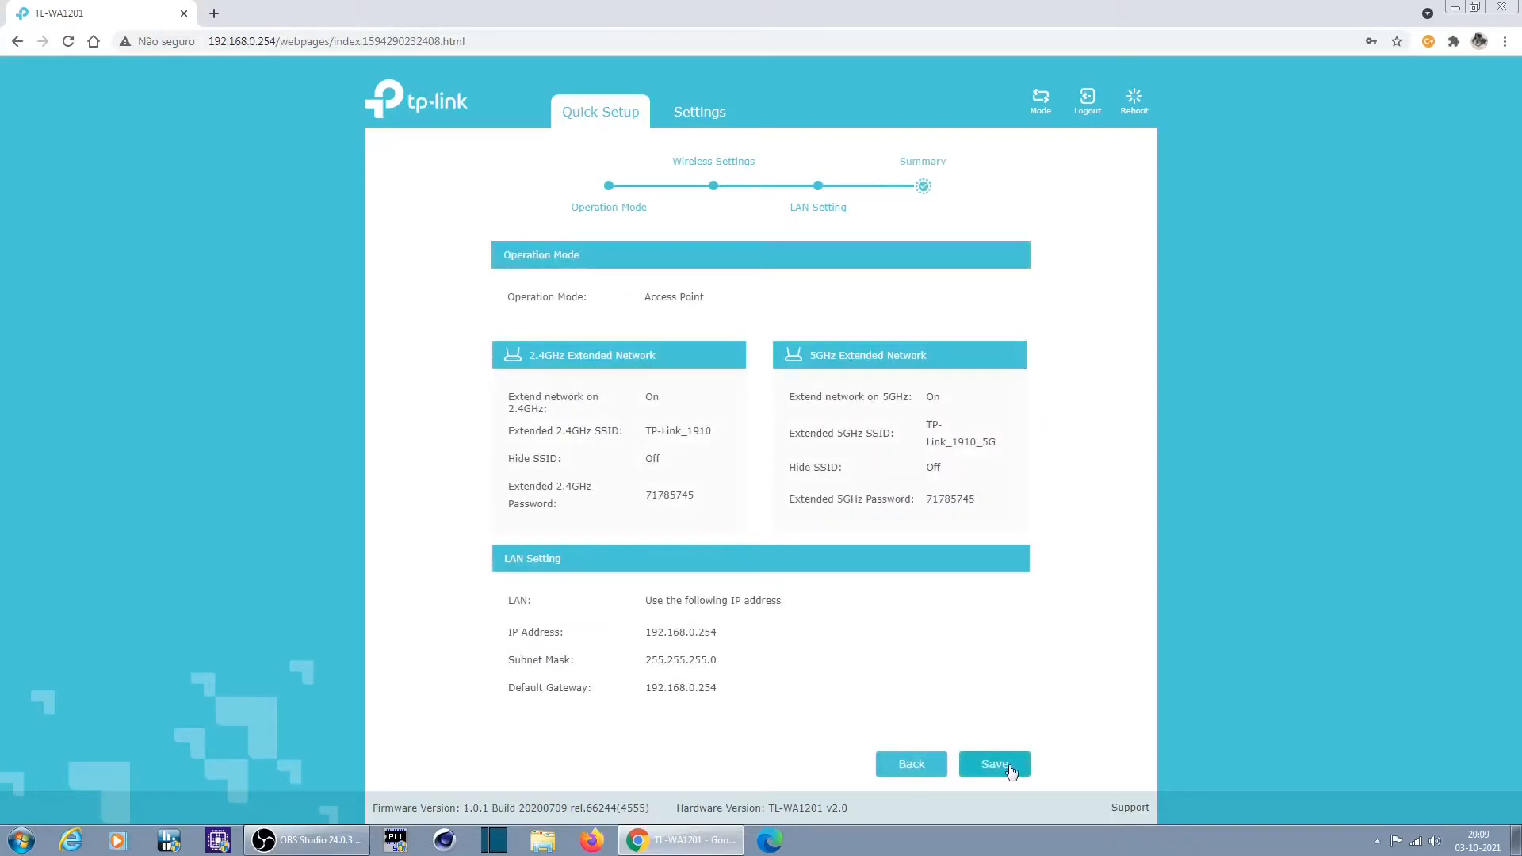
# Save the Quick Setup summary, then show the Settings status overview in Access Point mode.
pyautogui.click(994, 765)
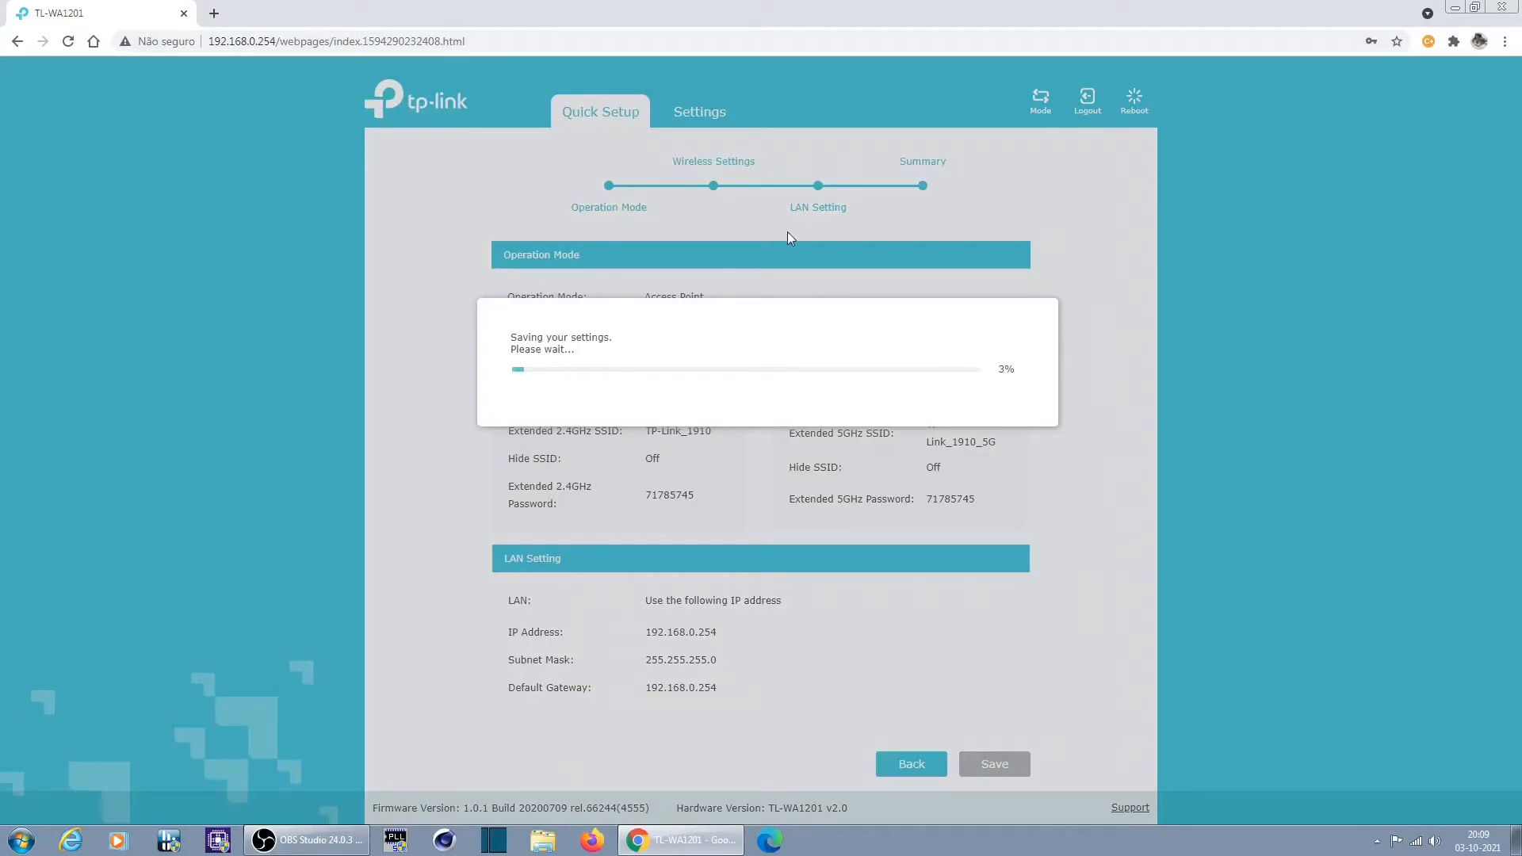
pyautogui.moveTo(1002, 371)
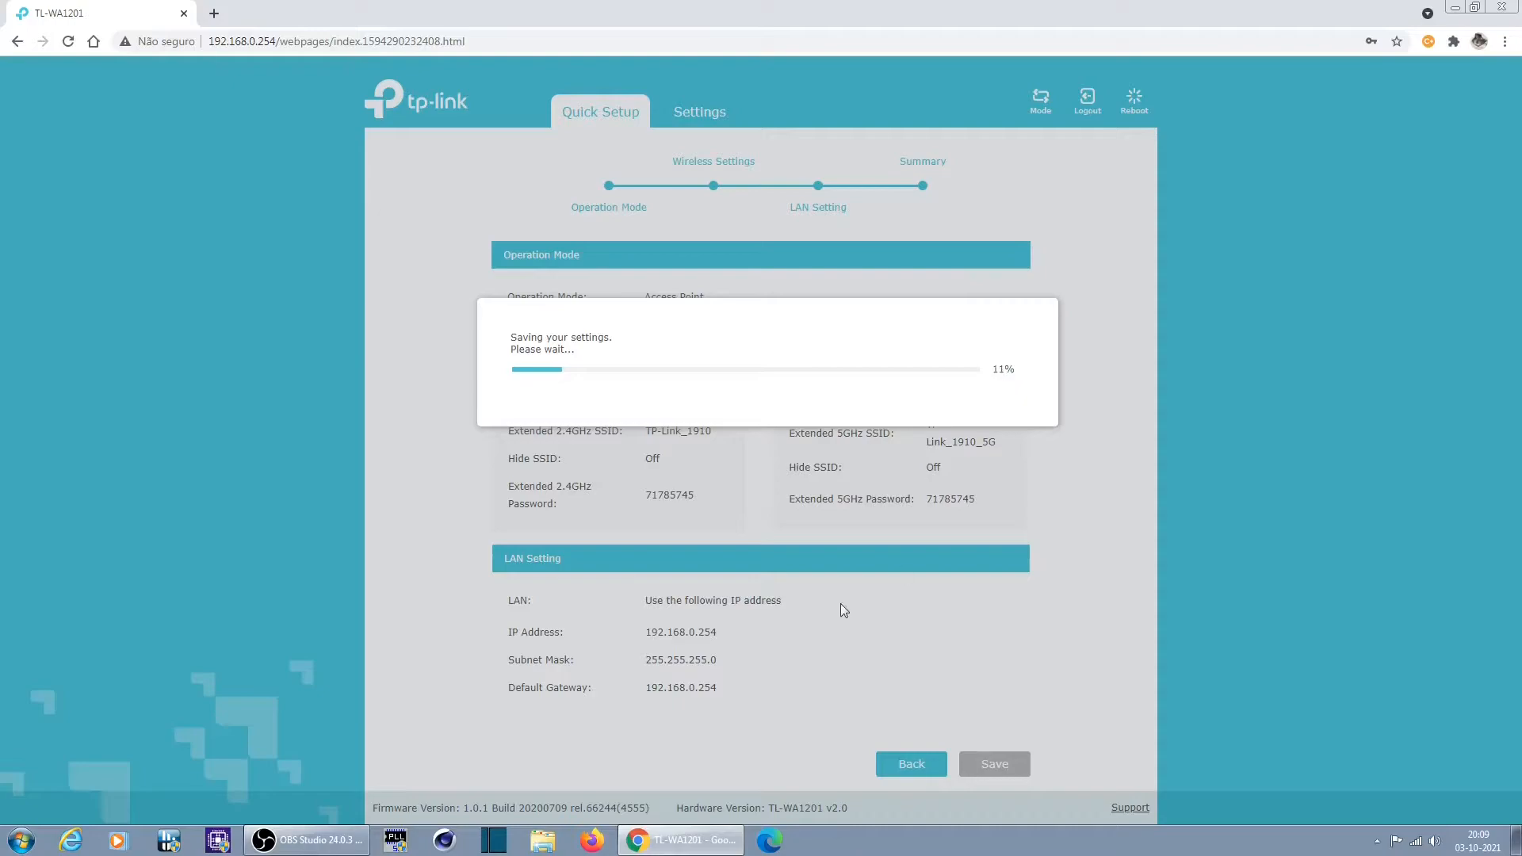
pyautogui.moveTo(736, 643)
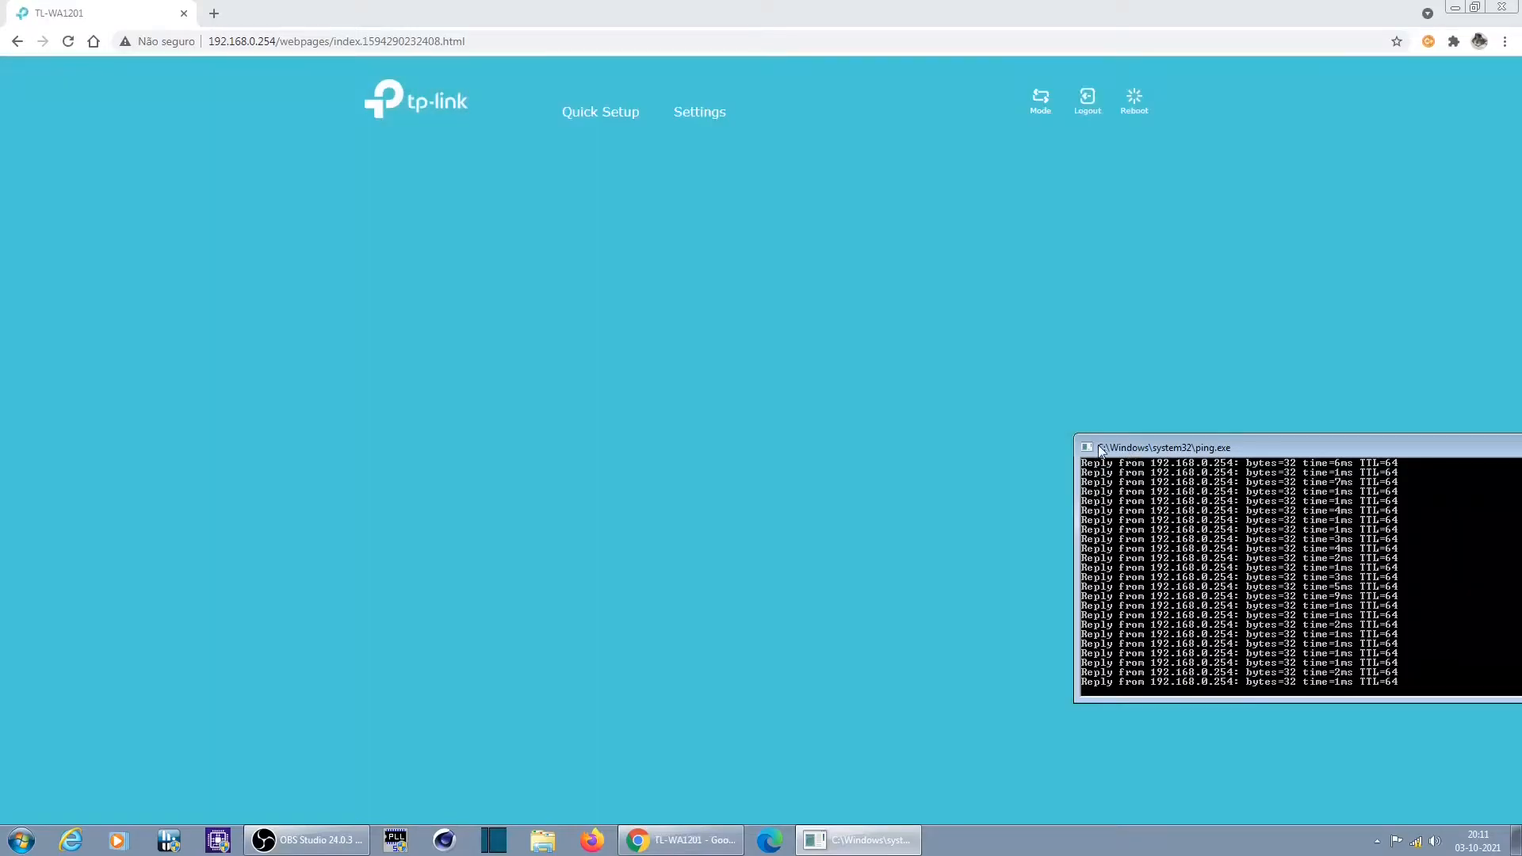
pyautogui.click(699, 111)
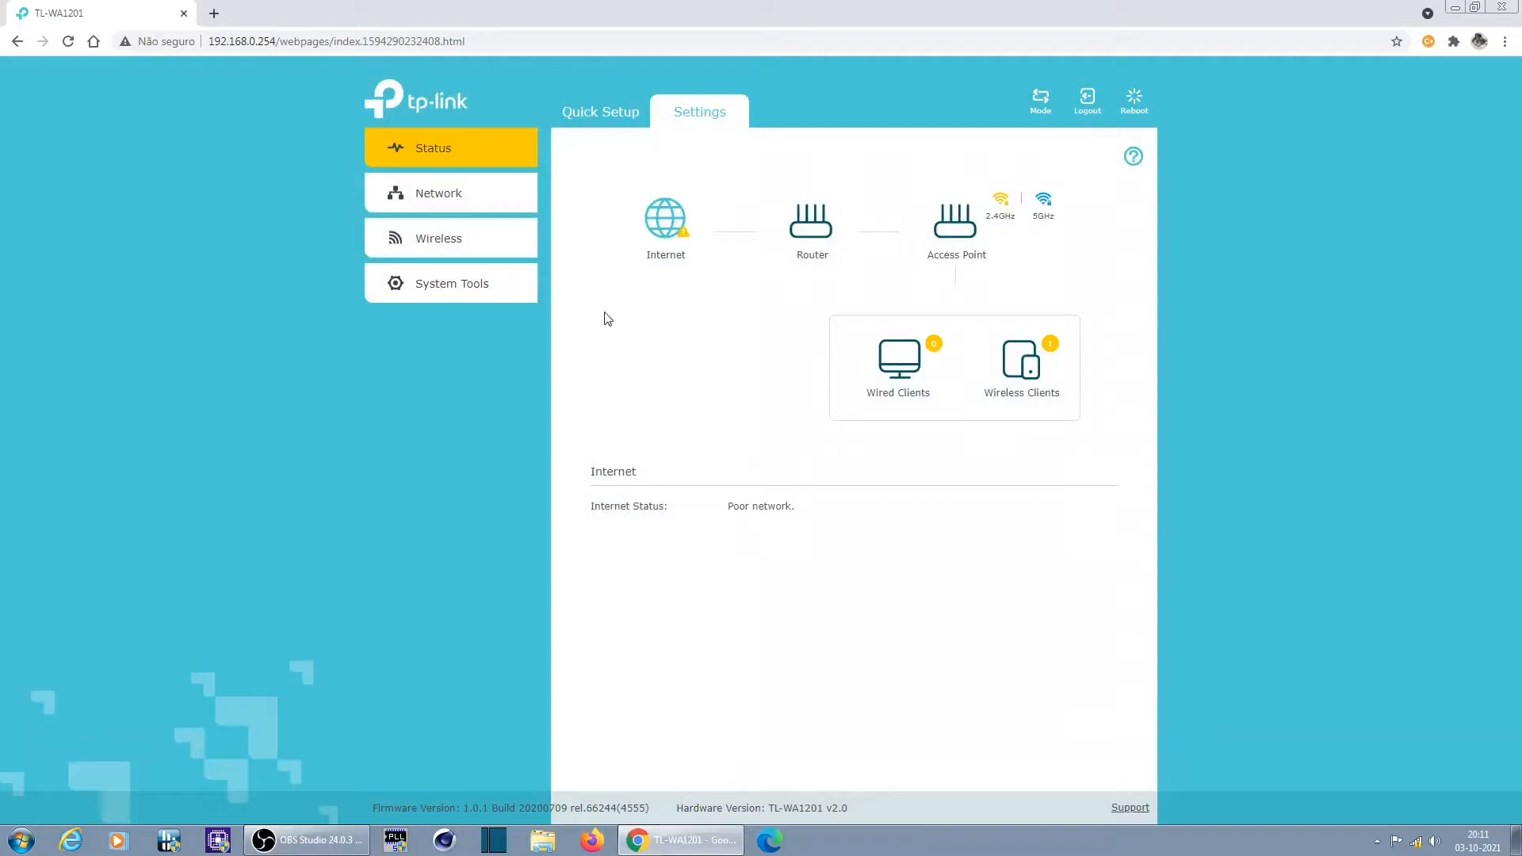
pyautogui.moveTo(489, 361)
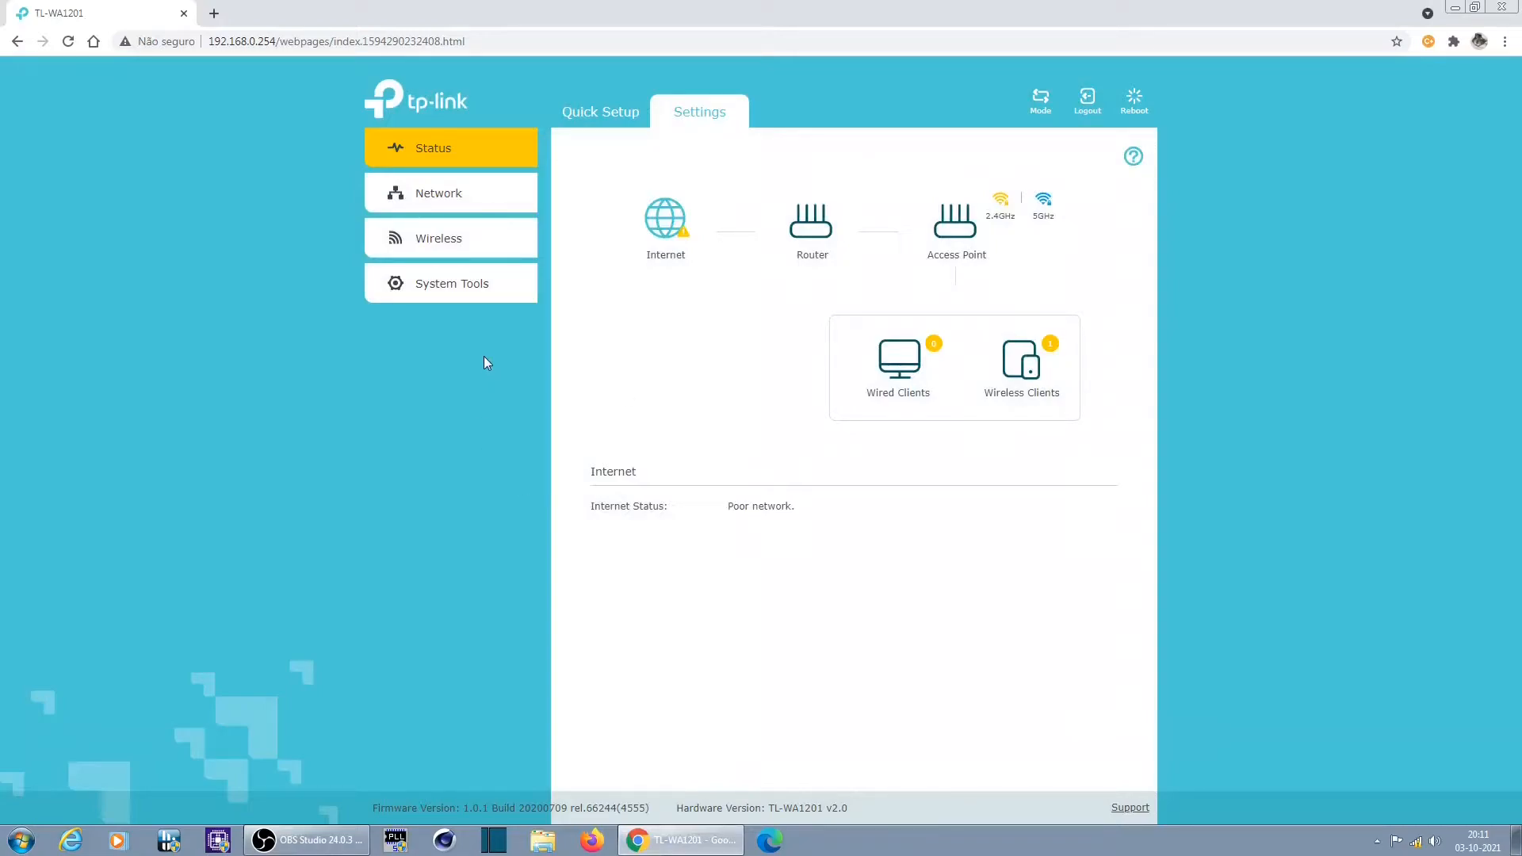
pyautogui.moveTo(732, 102)
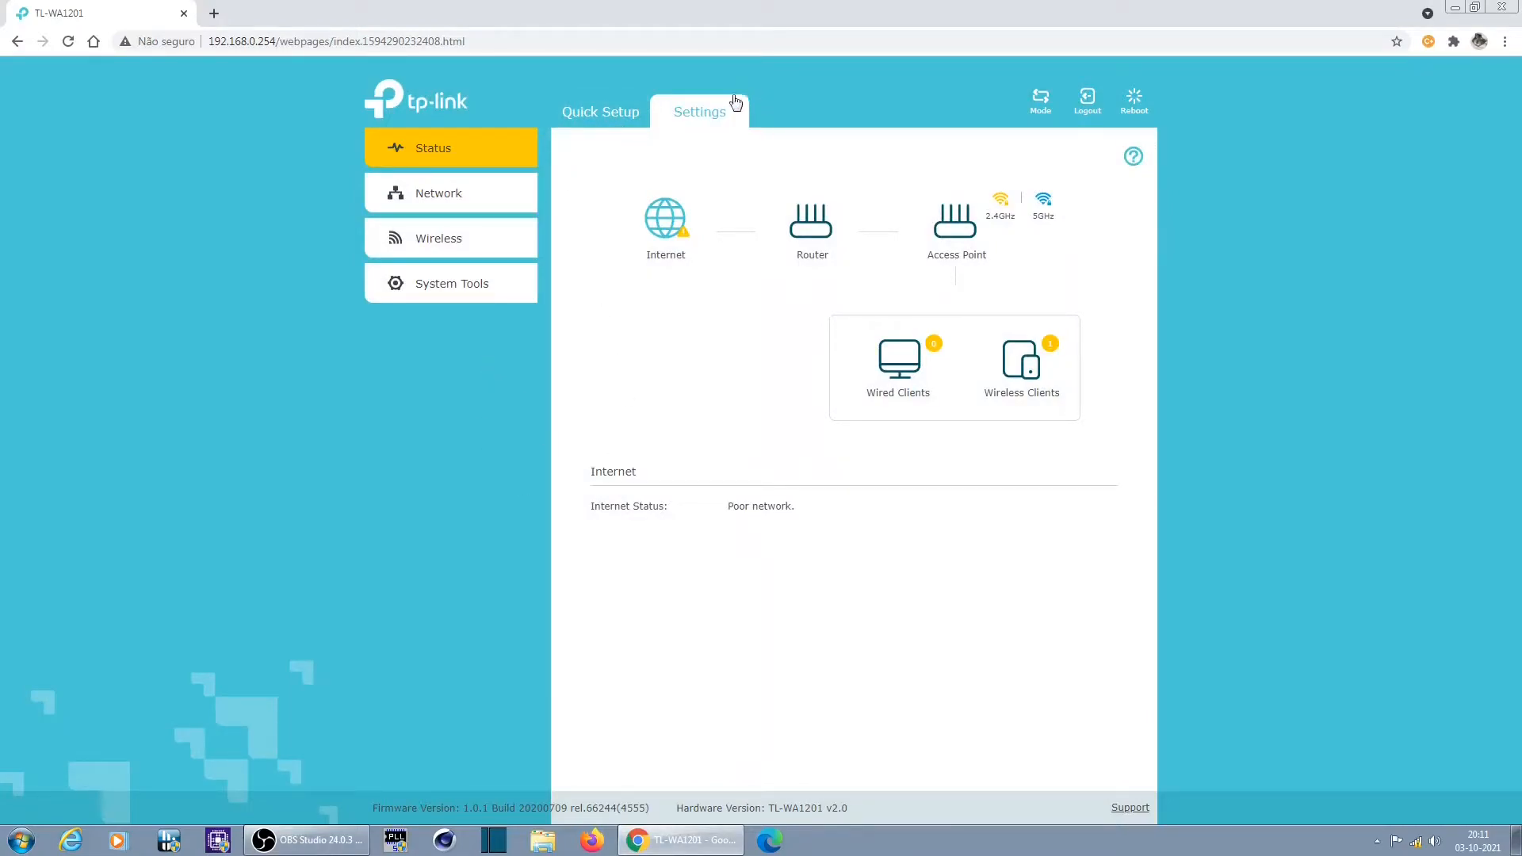
pyautogui.moveTo(1002, 205)
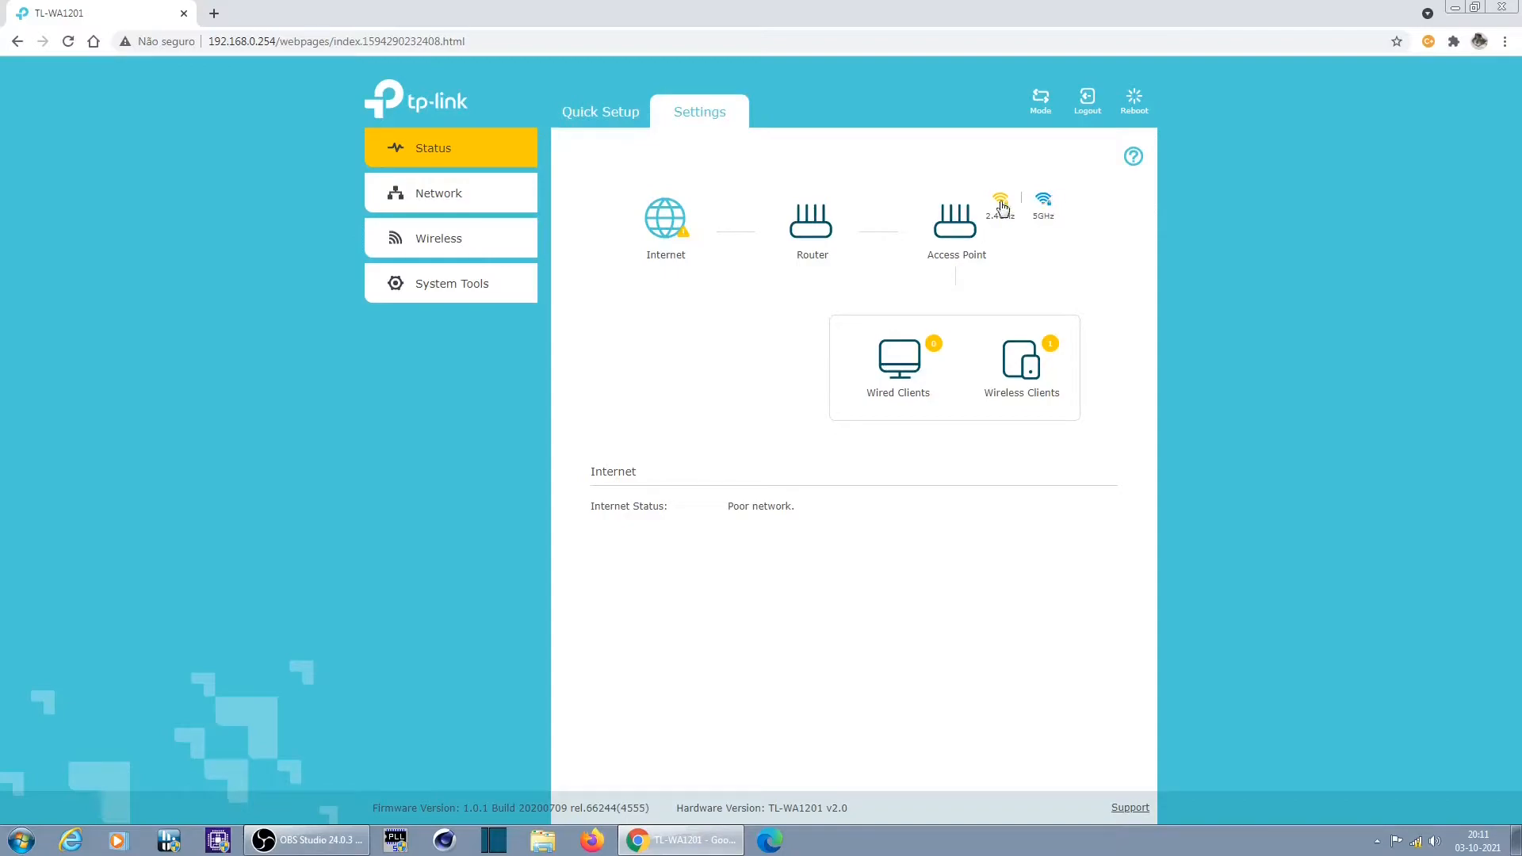
# Show the 2.4GHz and 5GHz SSIDs, channels and MAC addresses on the Status page.
pyautogui.click(998, 200)
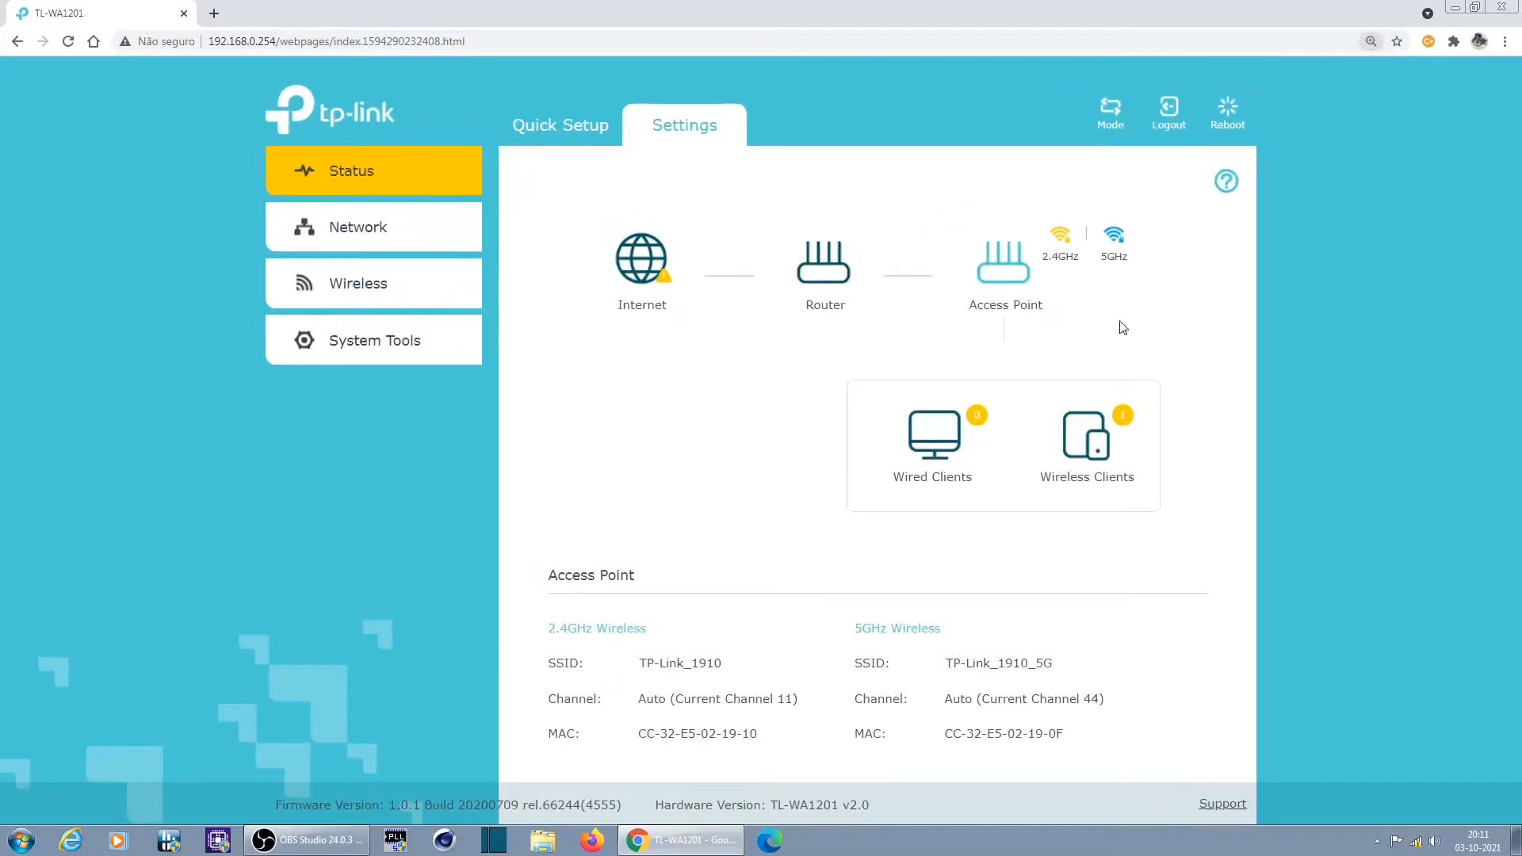
pyautogui.moveTo(1069, 485)
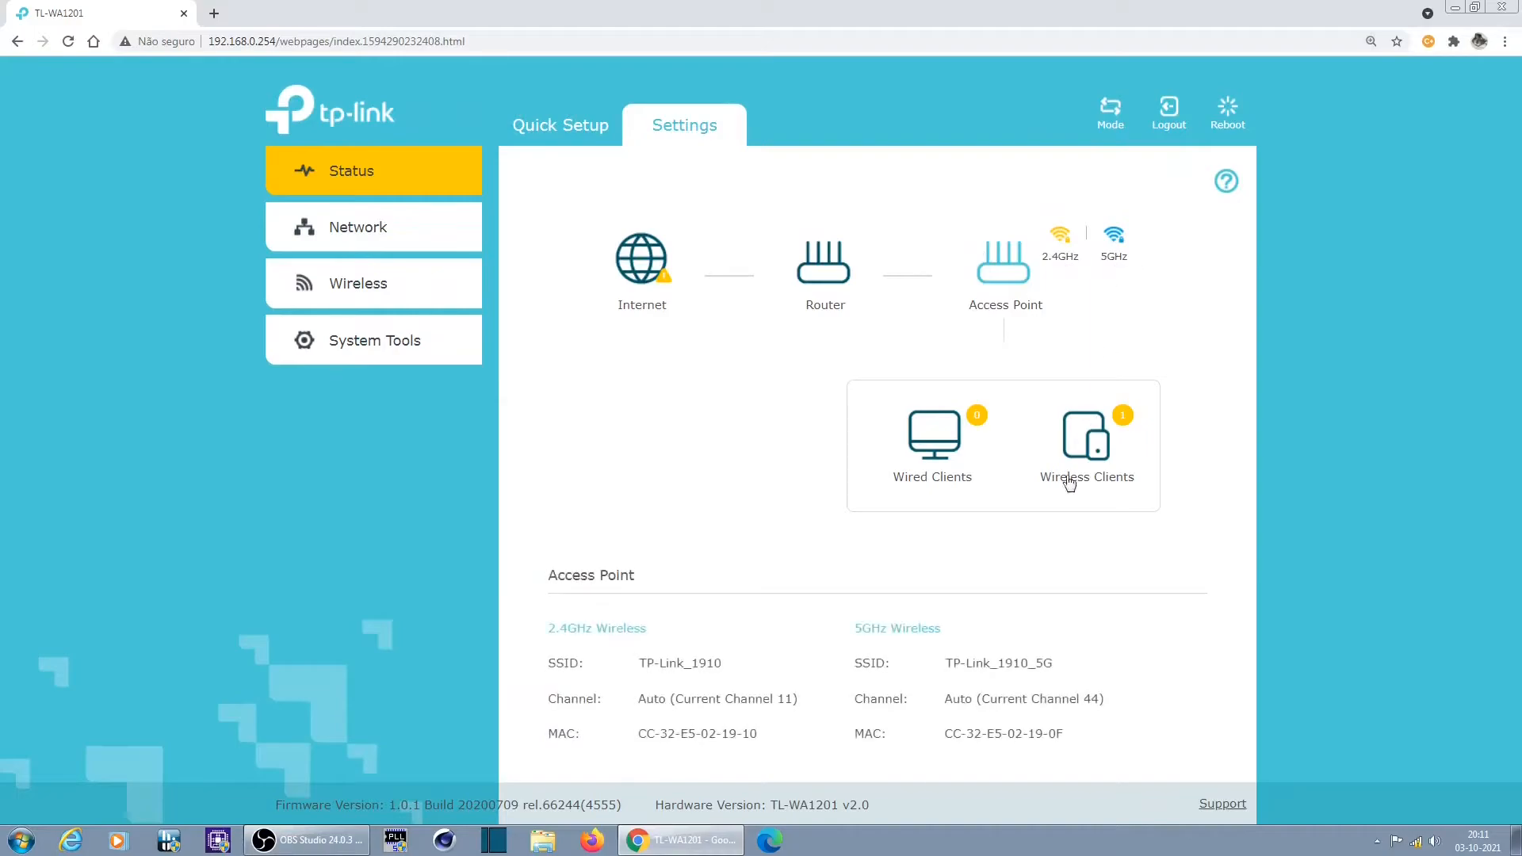
pyautogui.moveTo(965, 409)
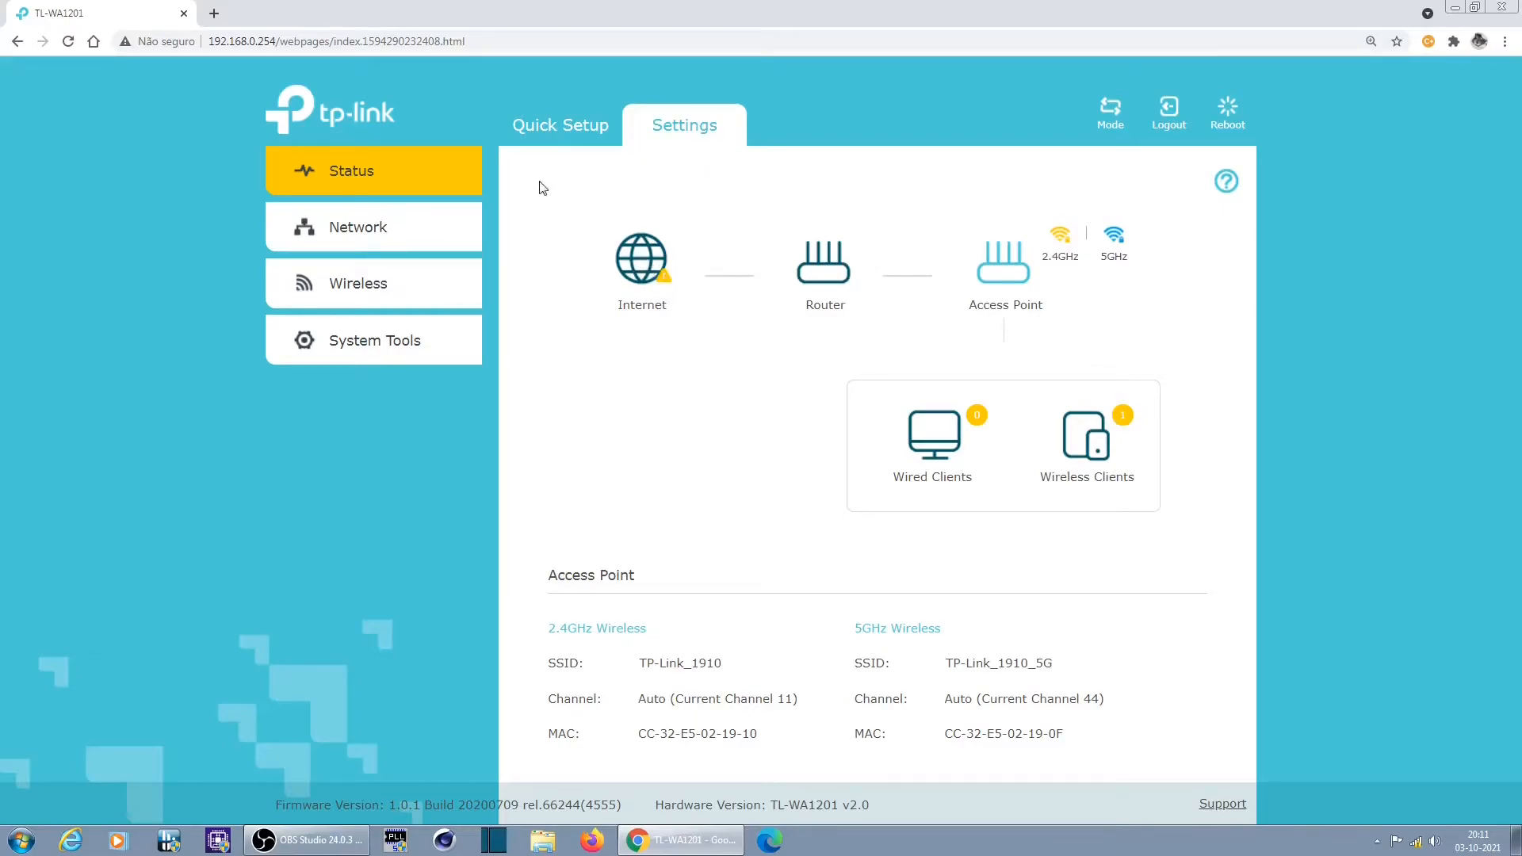
# Review Network > LAN (static IP 192.168.0.254) and DHCP Server (Auto, one client), then expand Wireless.
pyautogui.click(358, 227)
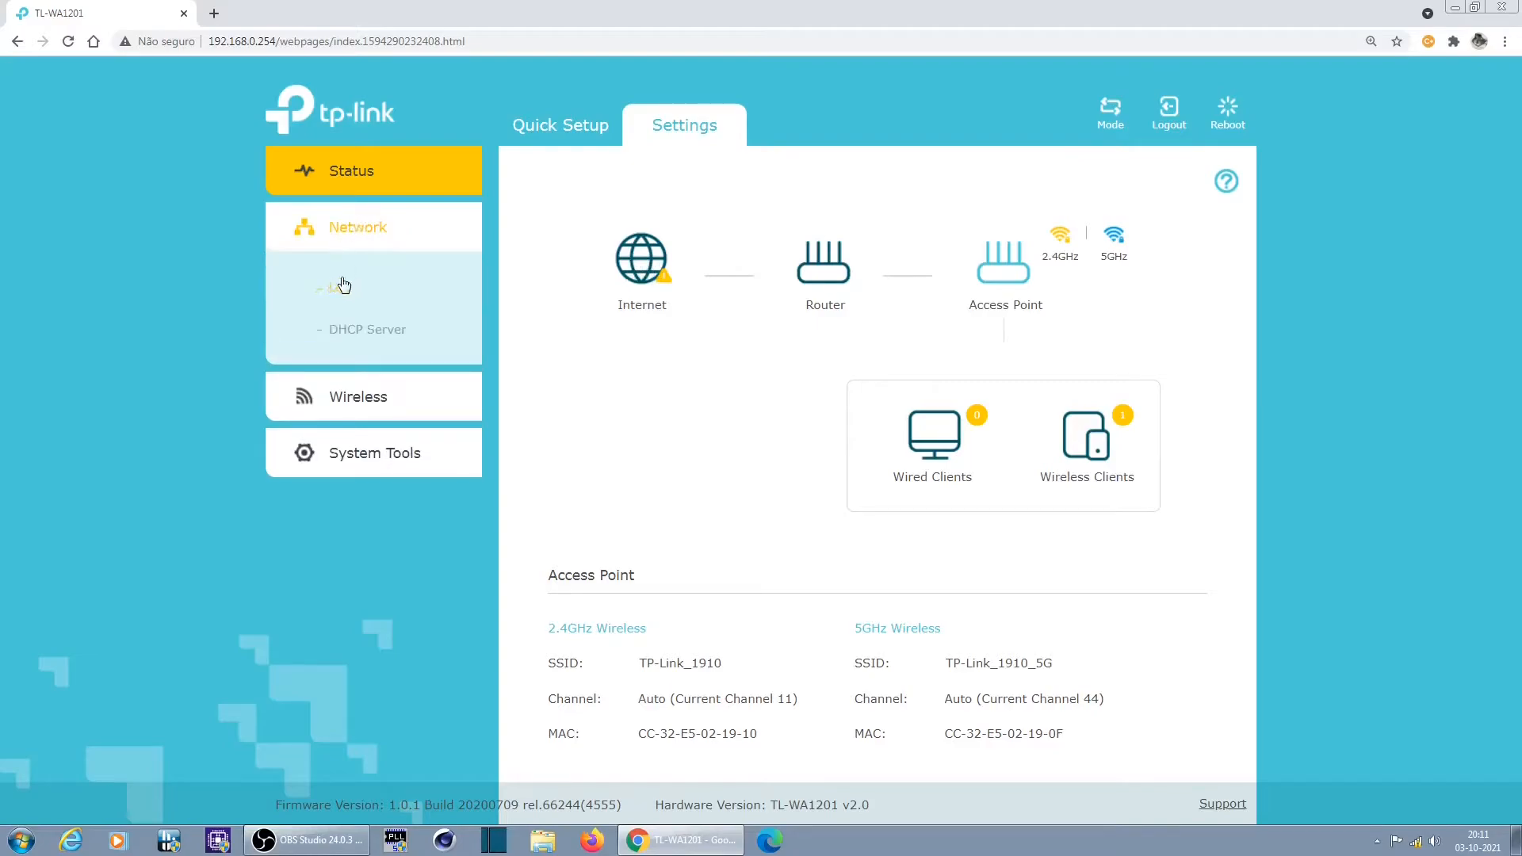
pyautogui.click(339, 287)
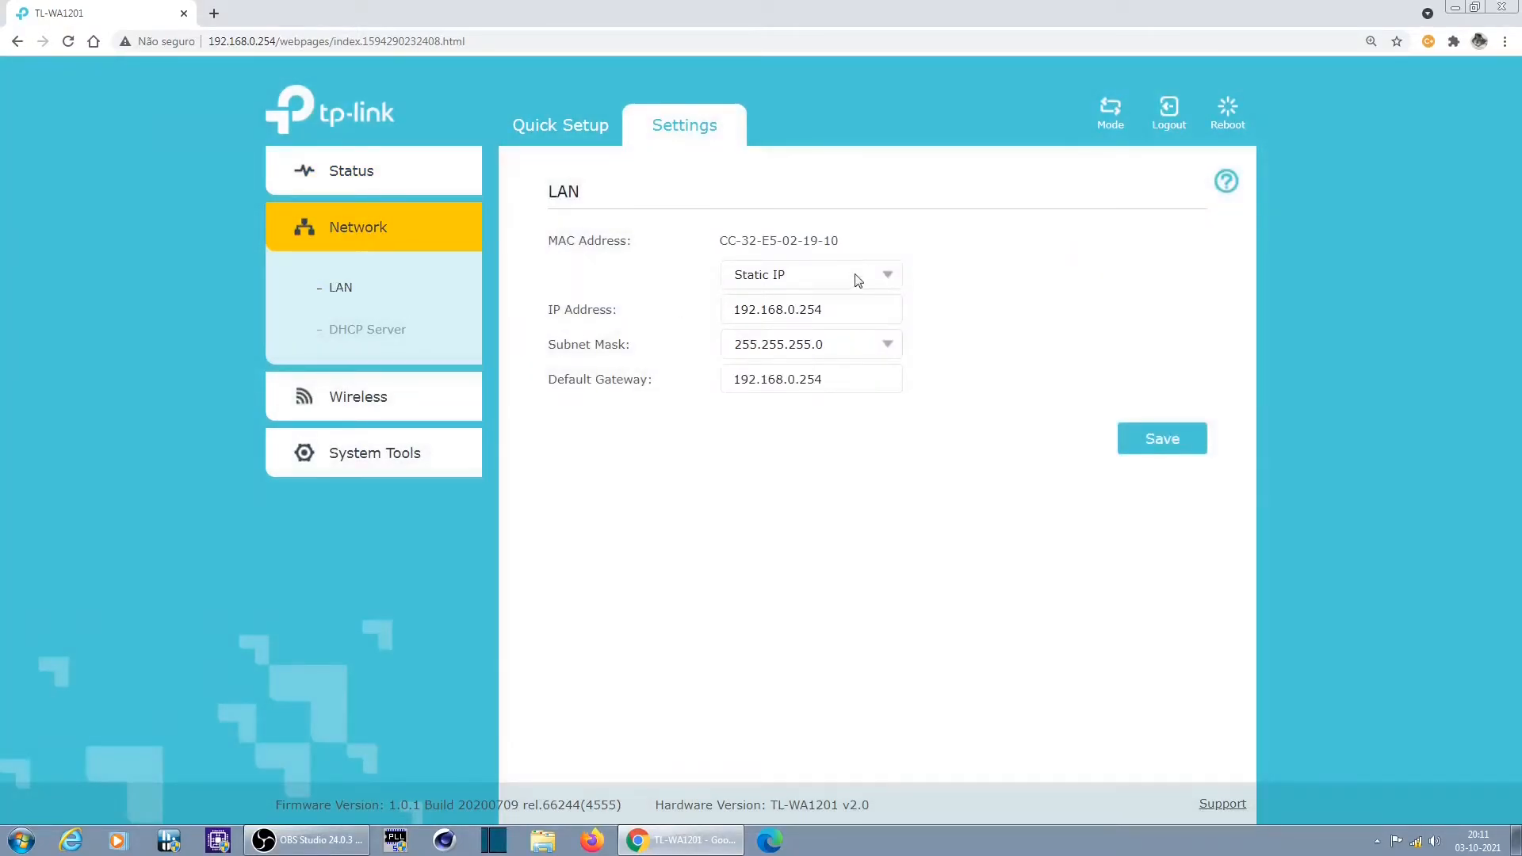
pyautogui.click(368, 330)
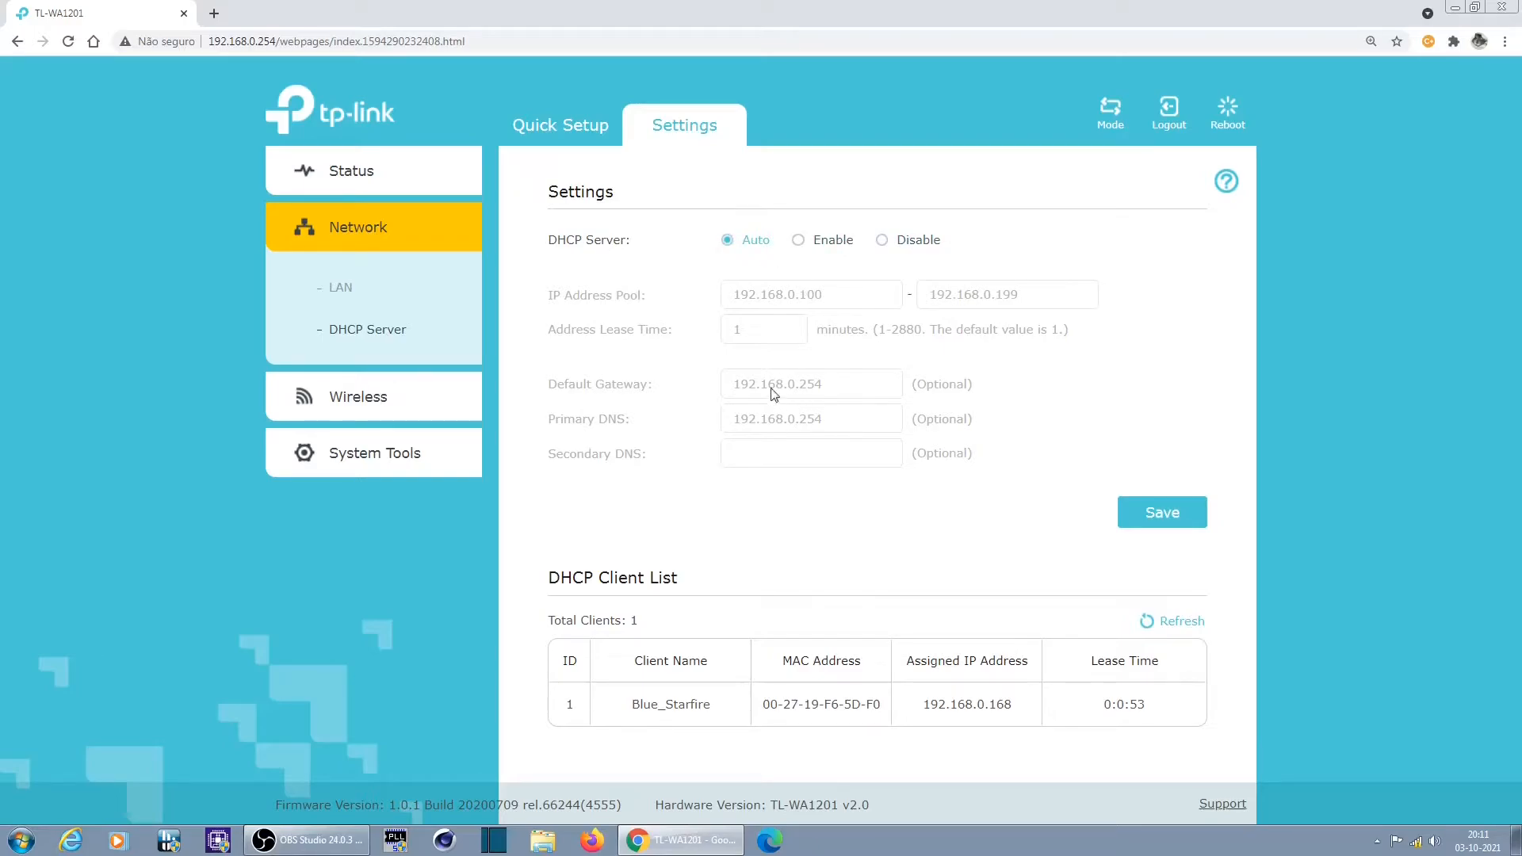
pyautogui.moveTo(693, 256)
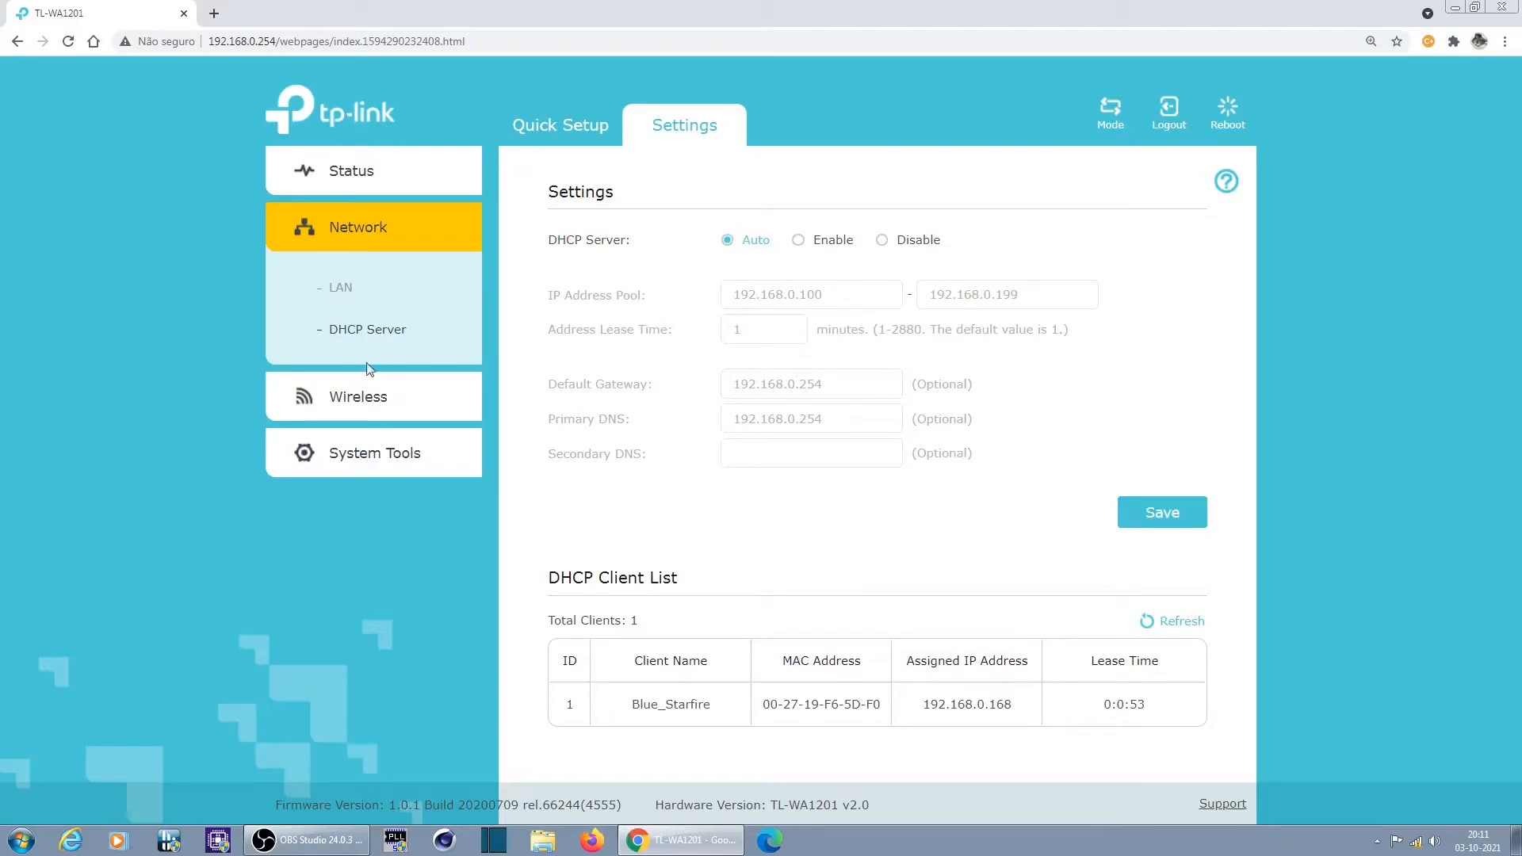
pyautogui.click(358, 396)
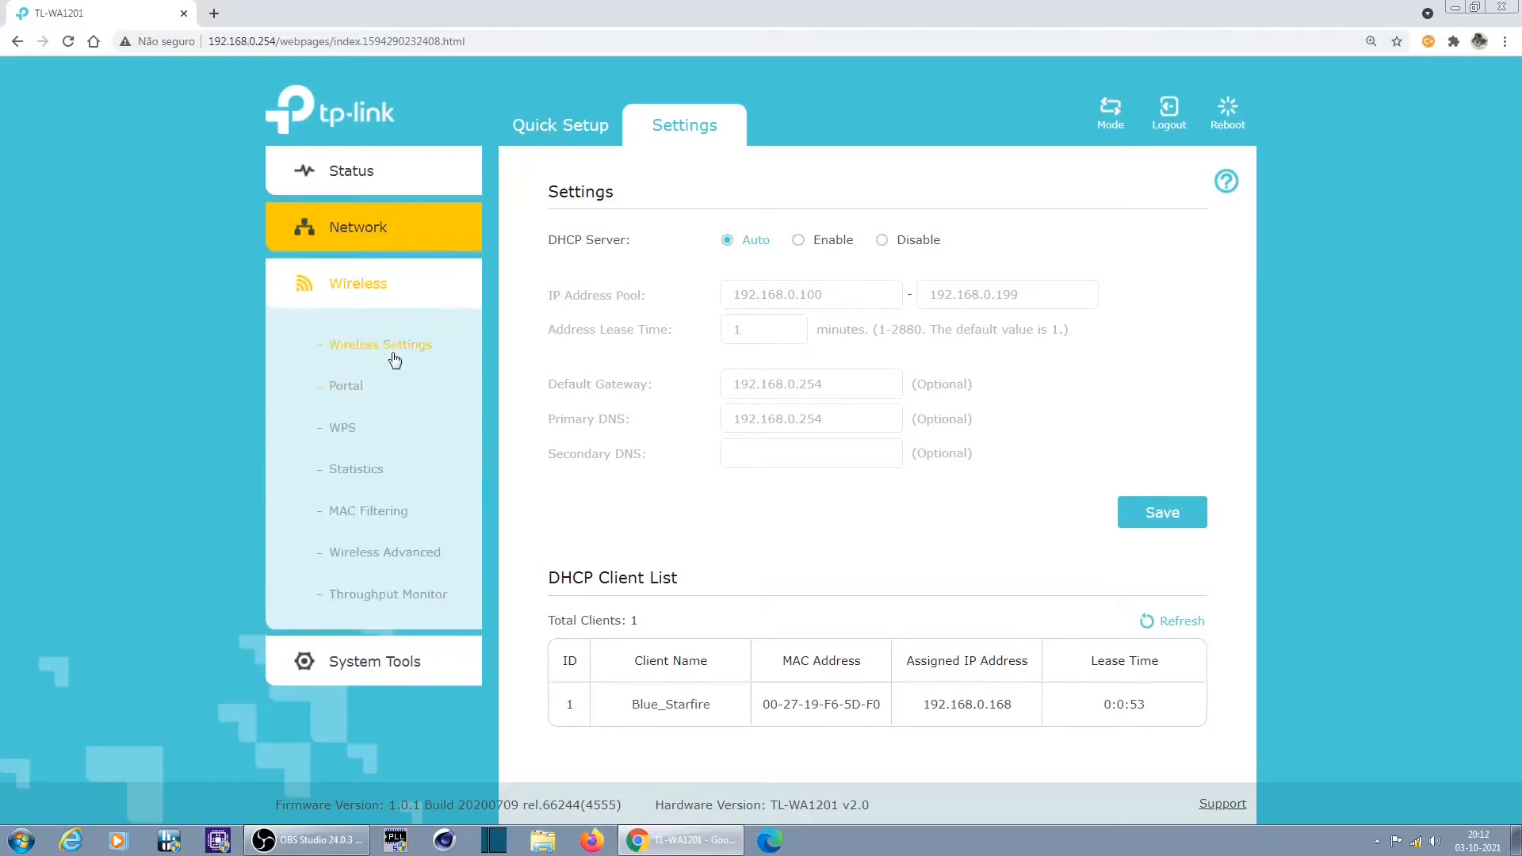
# Review 2.4GHz Wireless Settings for TP-Link_1910, keeping mode b/g/n mixed and channel Auto.
pyautogui.click(381, 345)
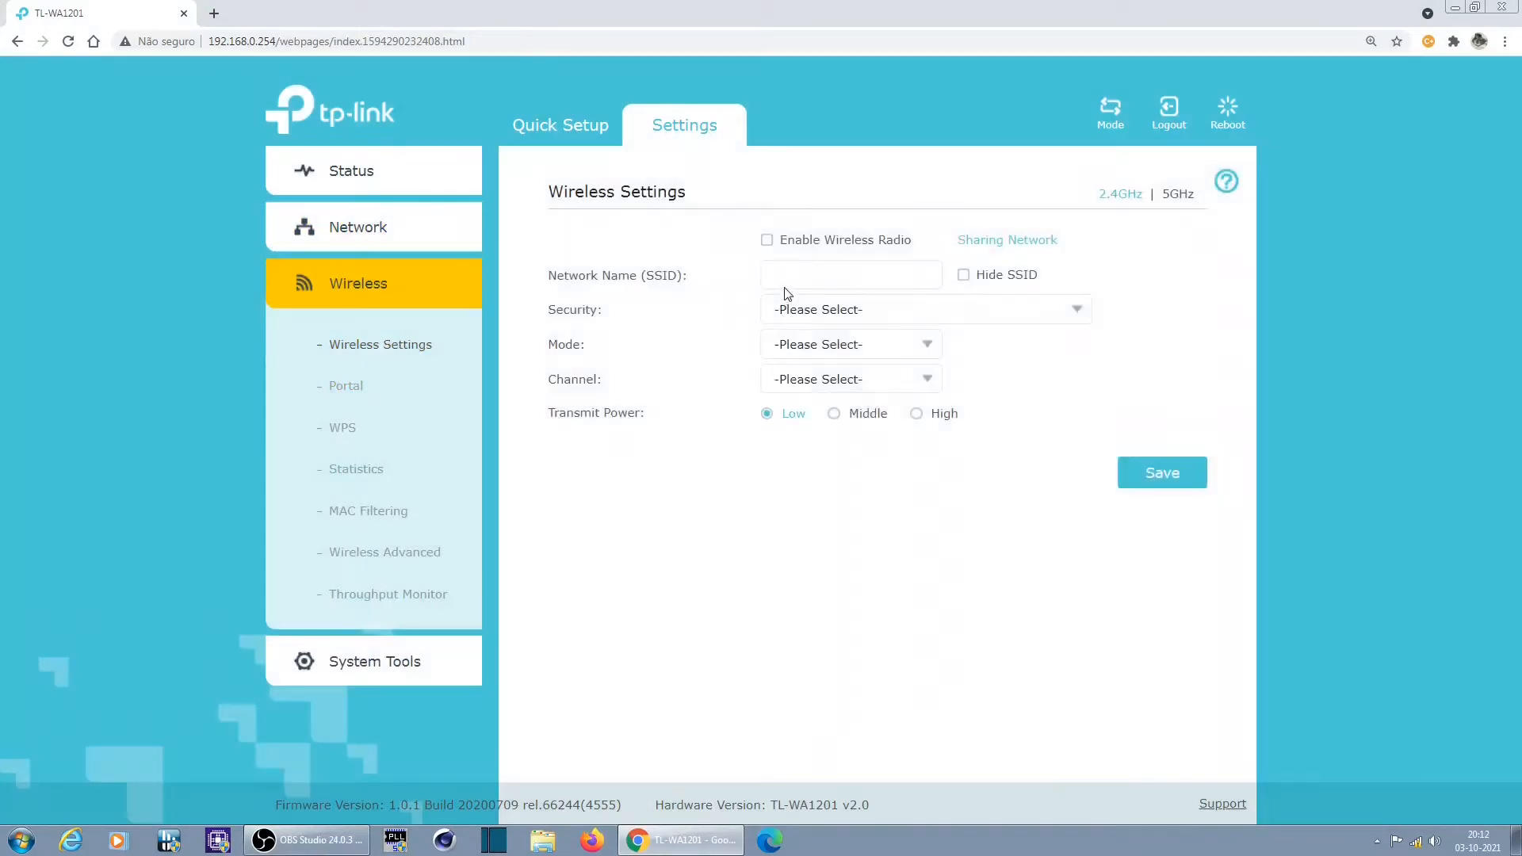
pyautogui.click(767, 241)
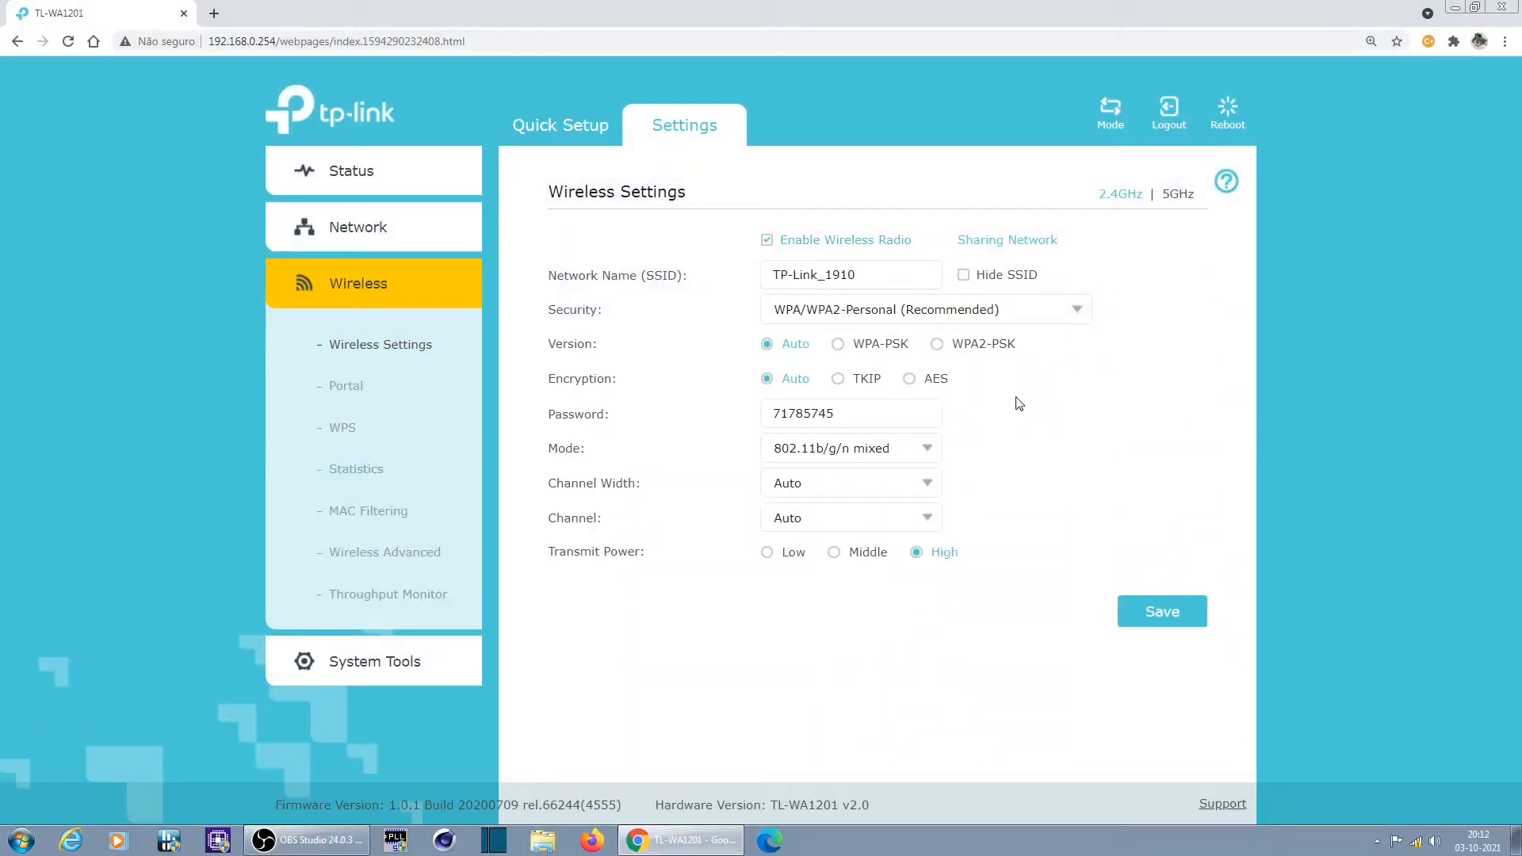
pyautogui.moveTo(882, 357)
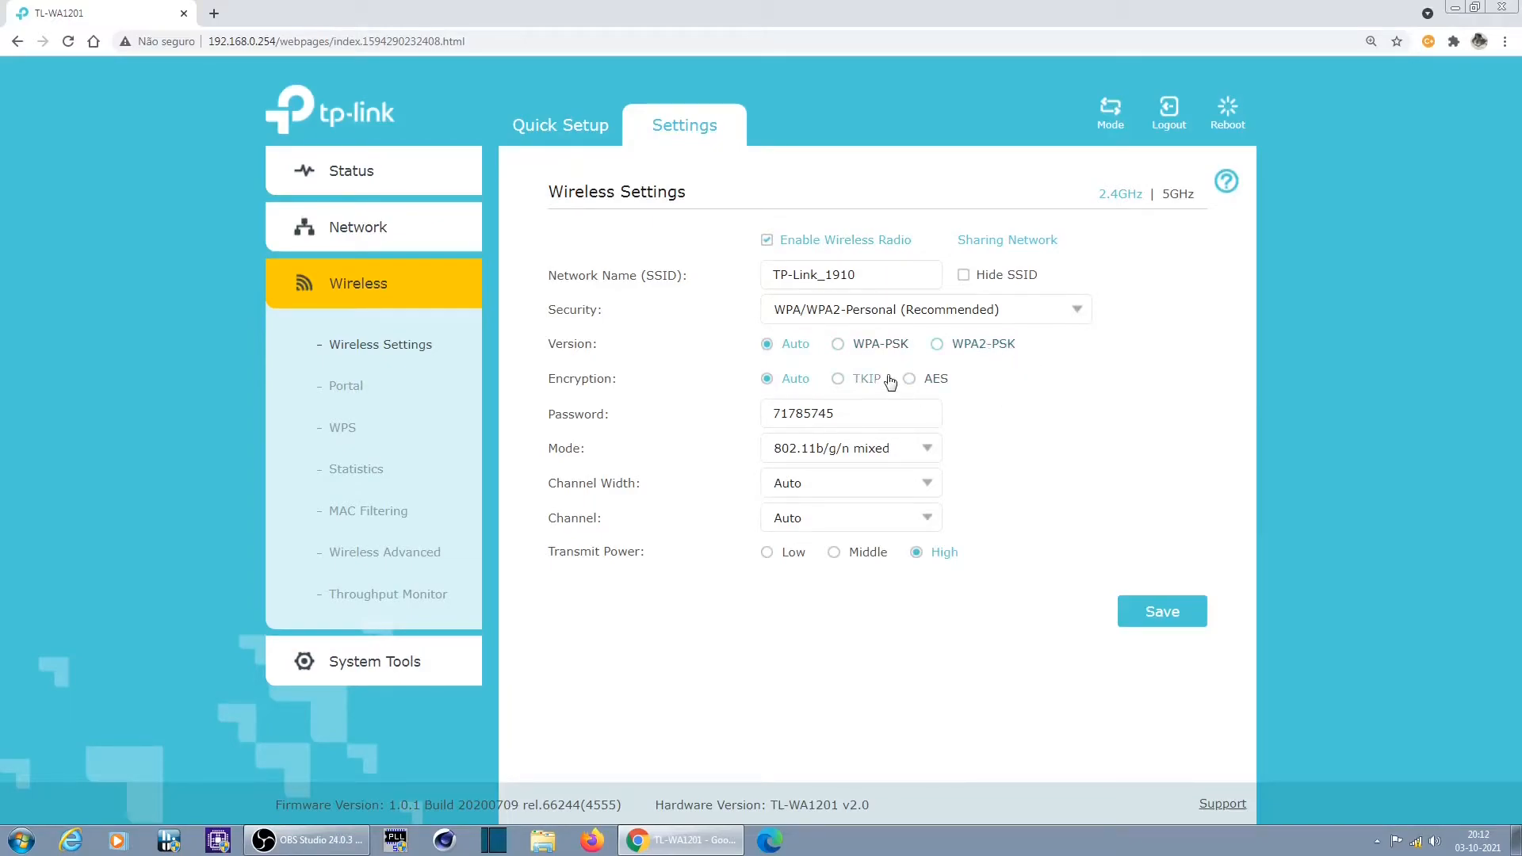
pyautogui.moveTo(1113, 434)
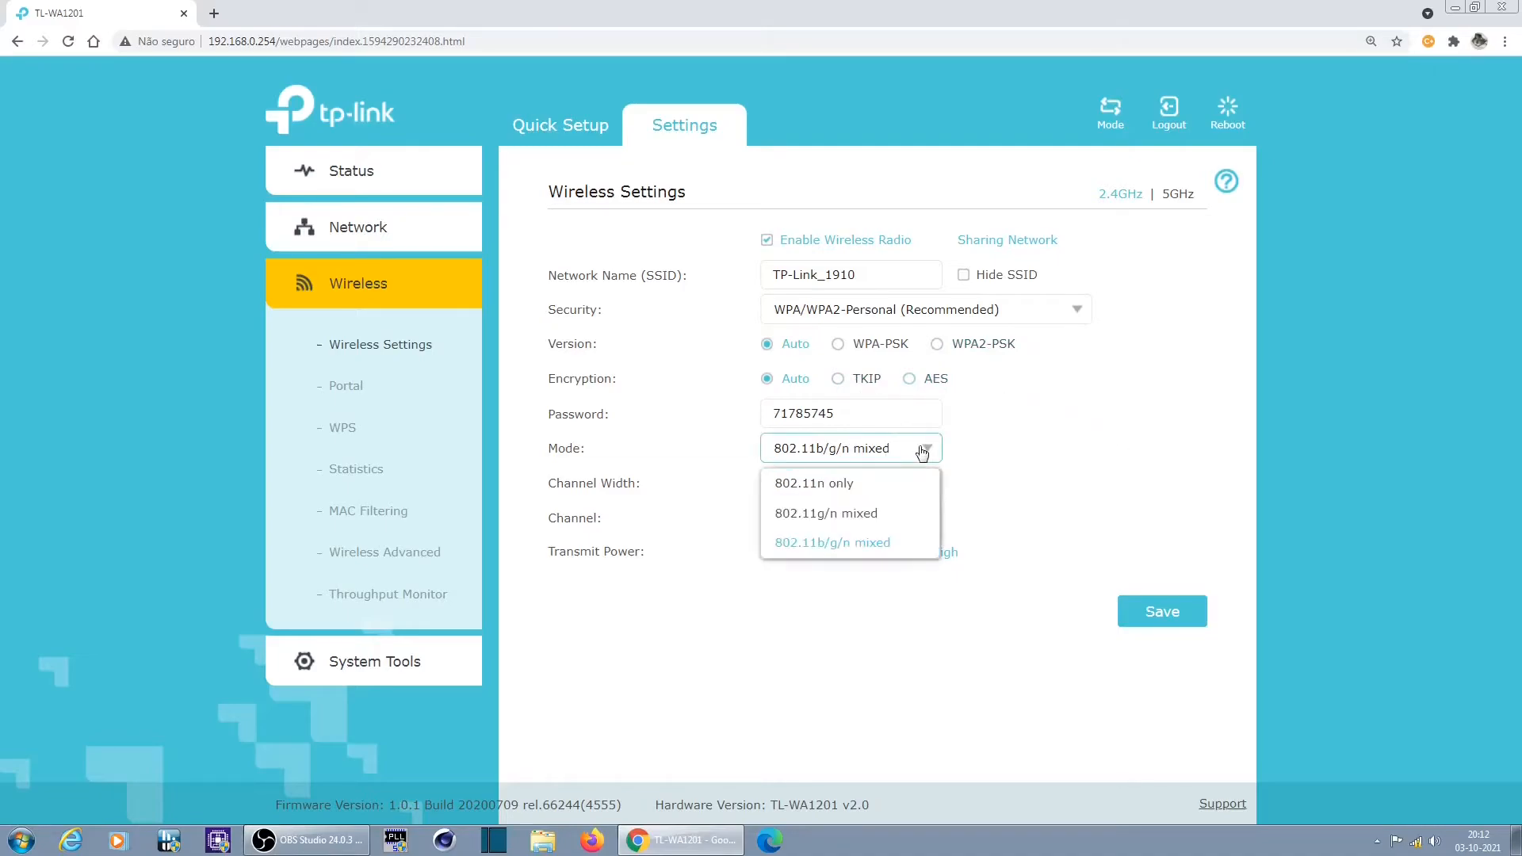
pyautogui.click(830, 542)
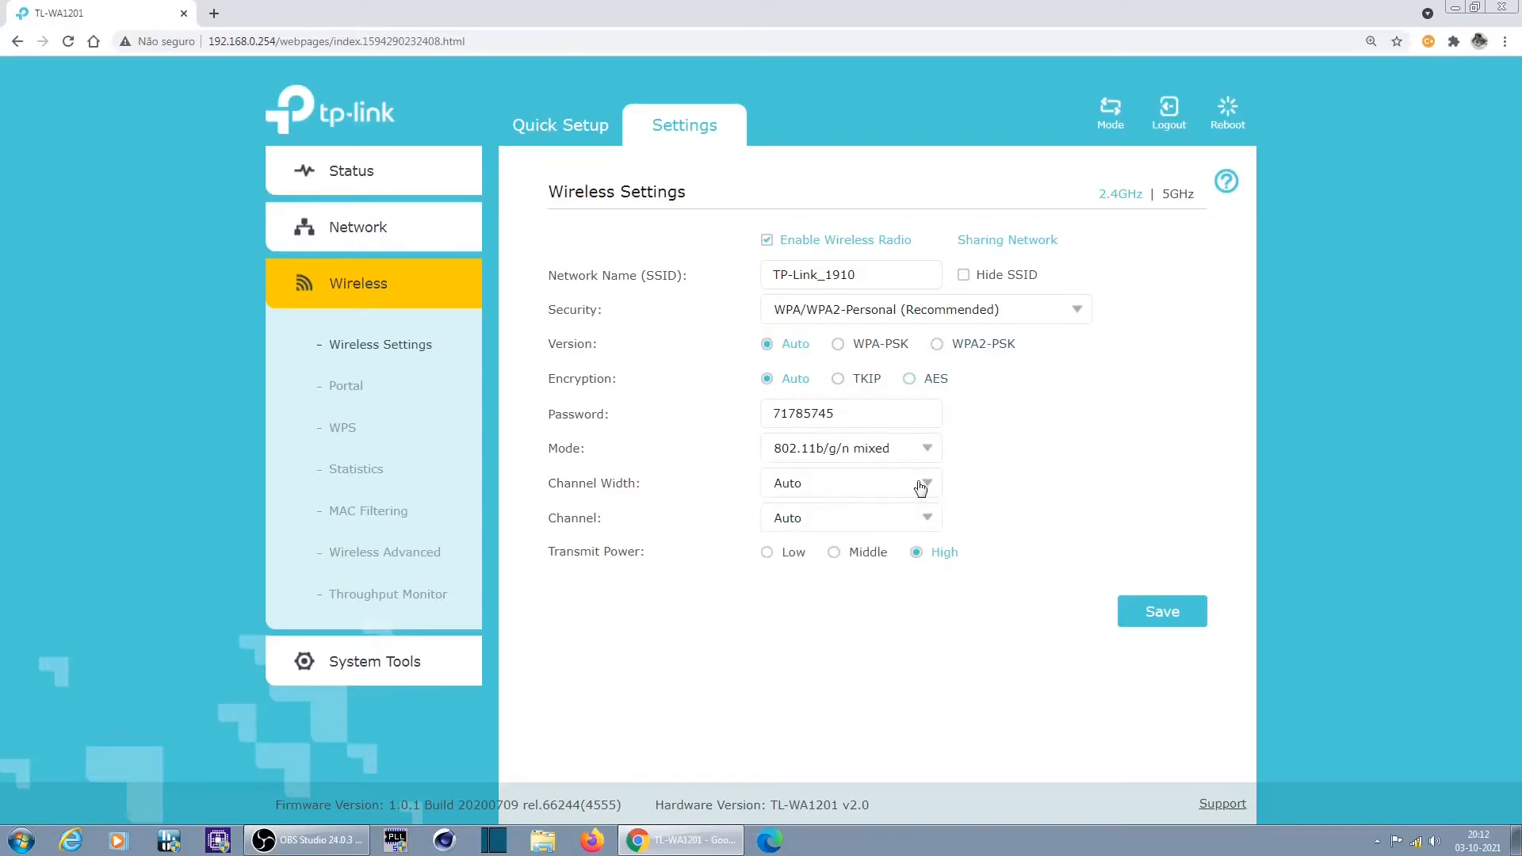
pyautogui.click(850, 517)
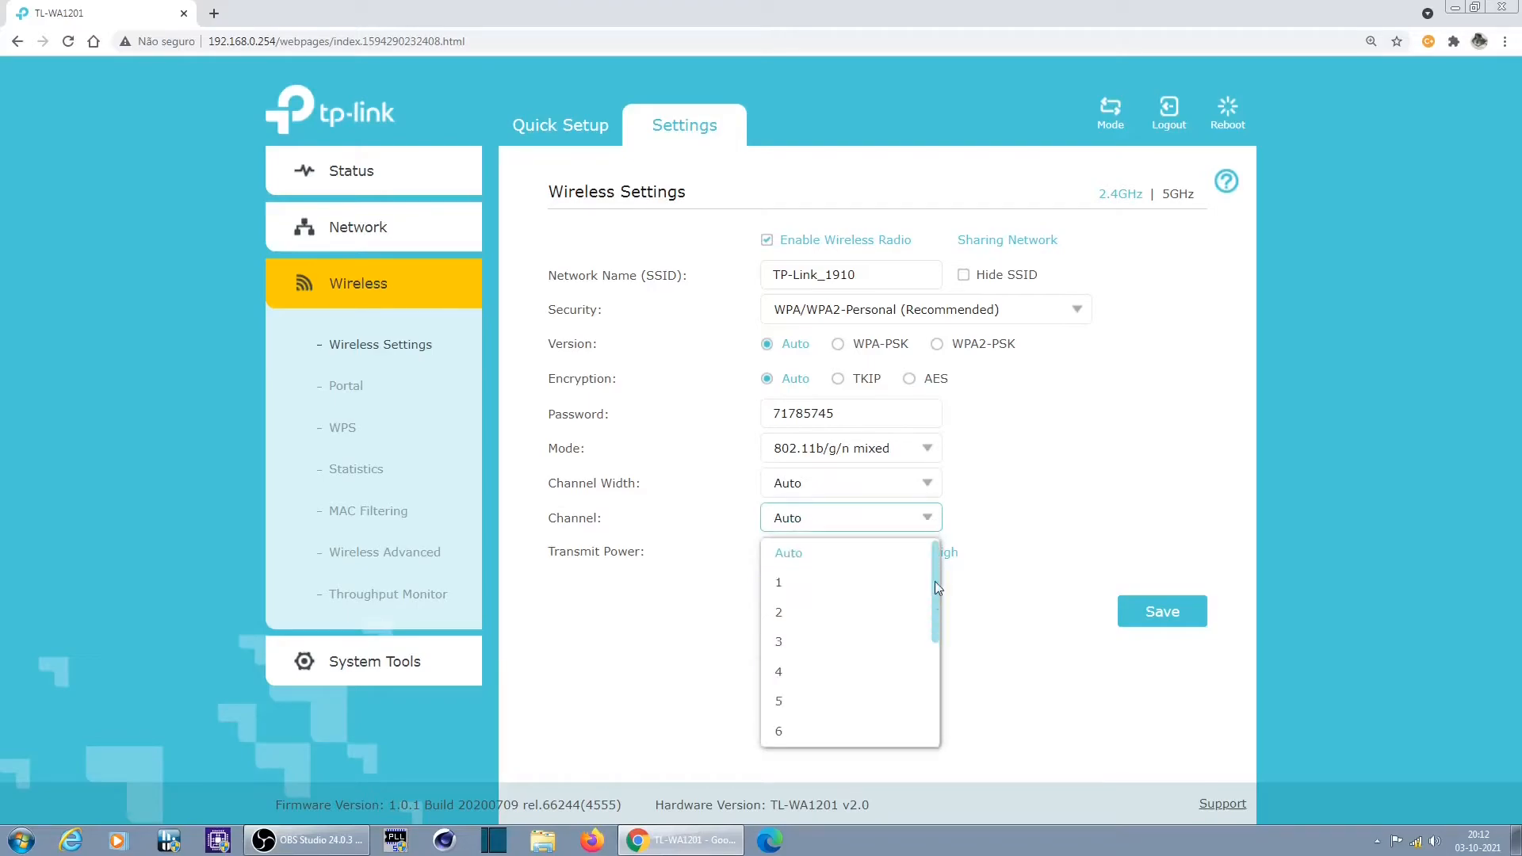
pyautogui.scroll(-3)
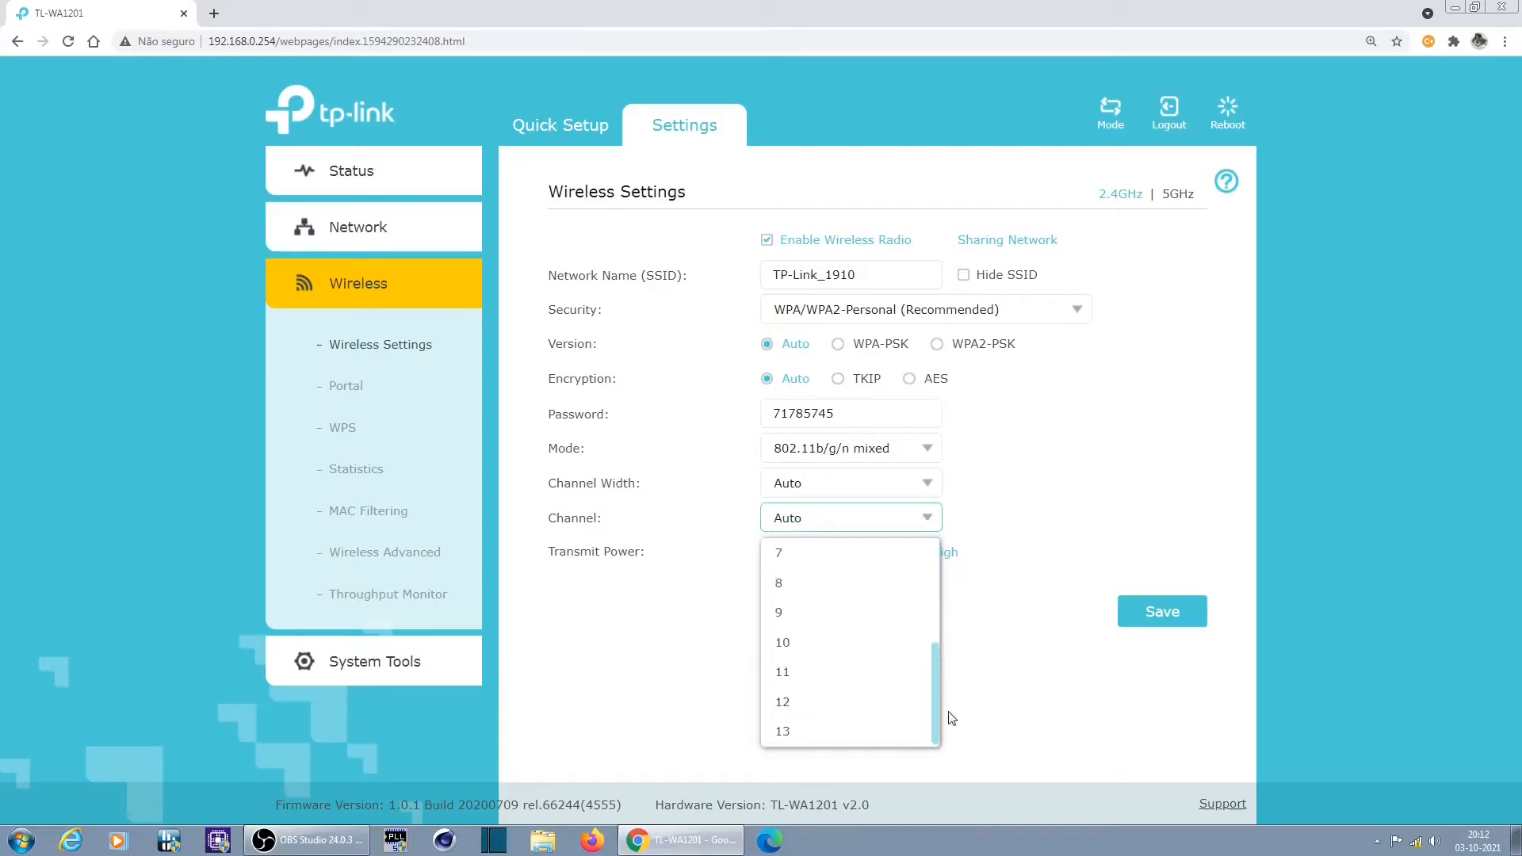
pyautogui.click(850, 517)
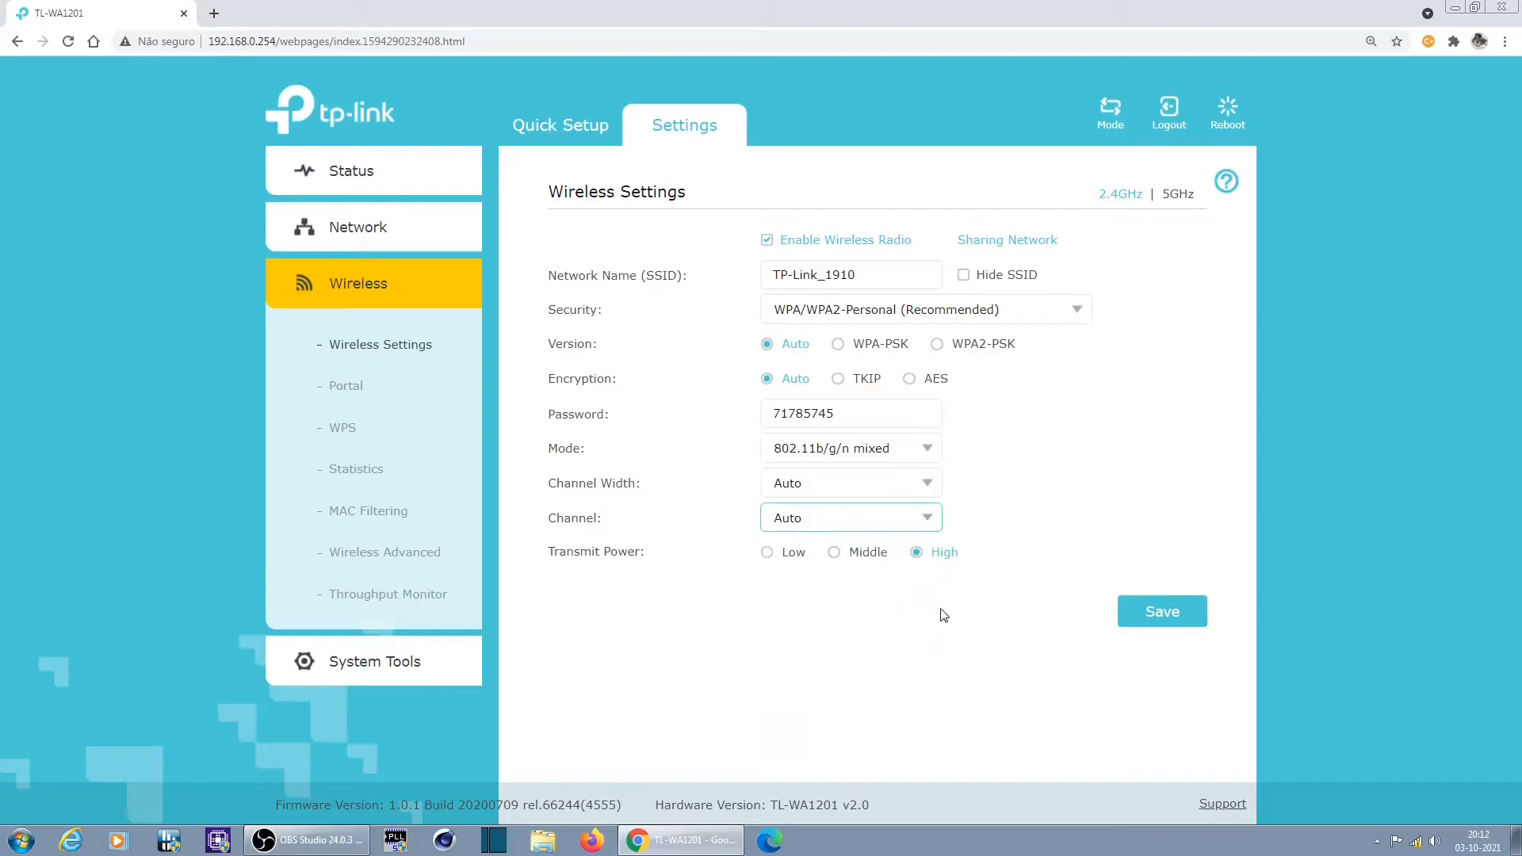
pyautogui.moveTo(600, 399)
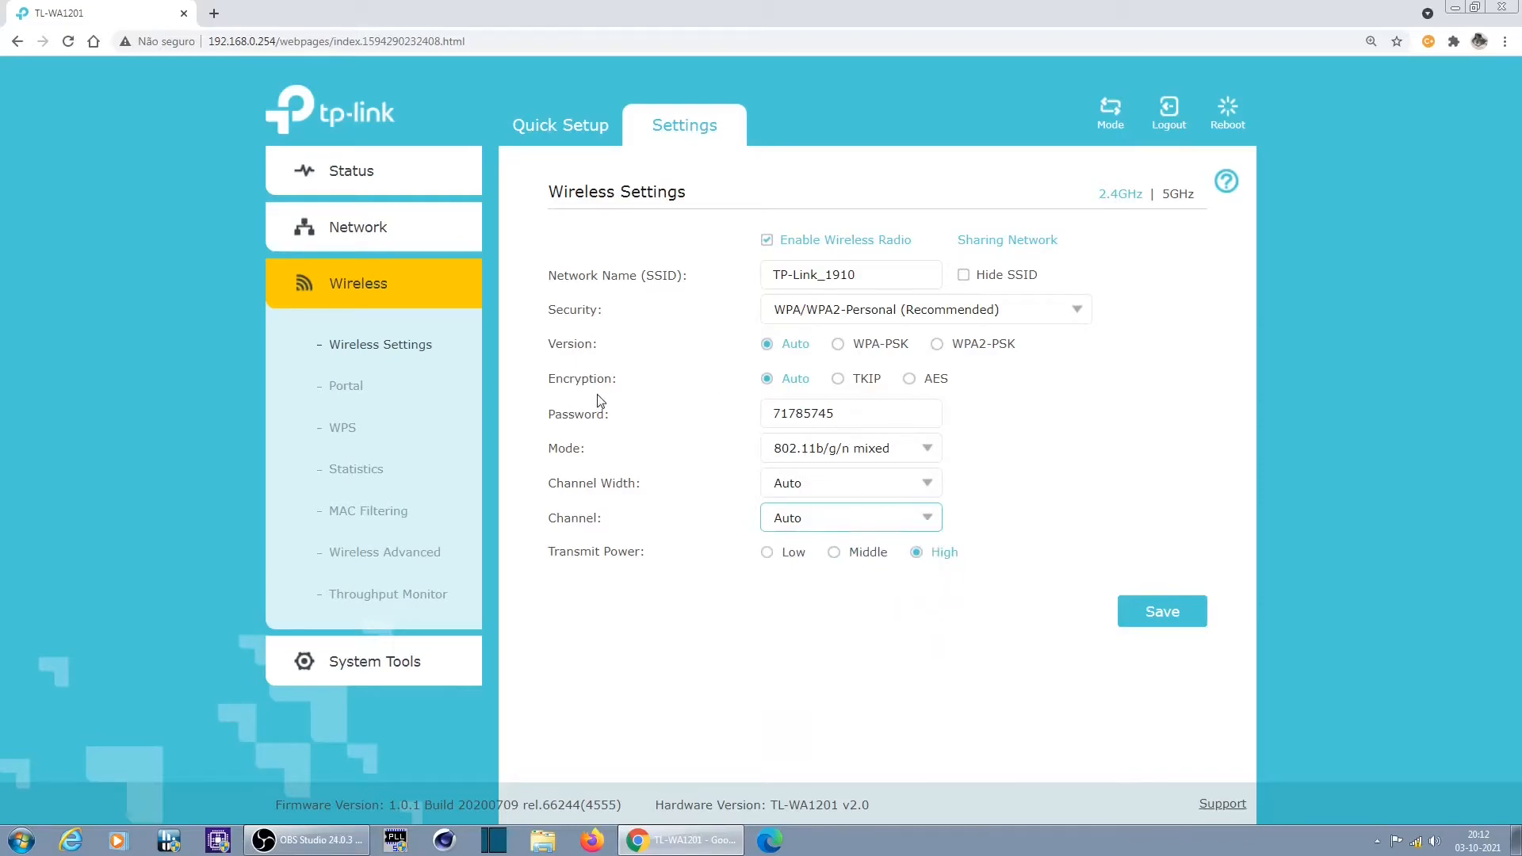
pyautogui.moveTo(993, 246)
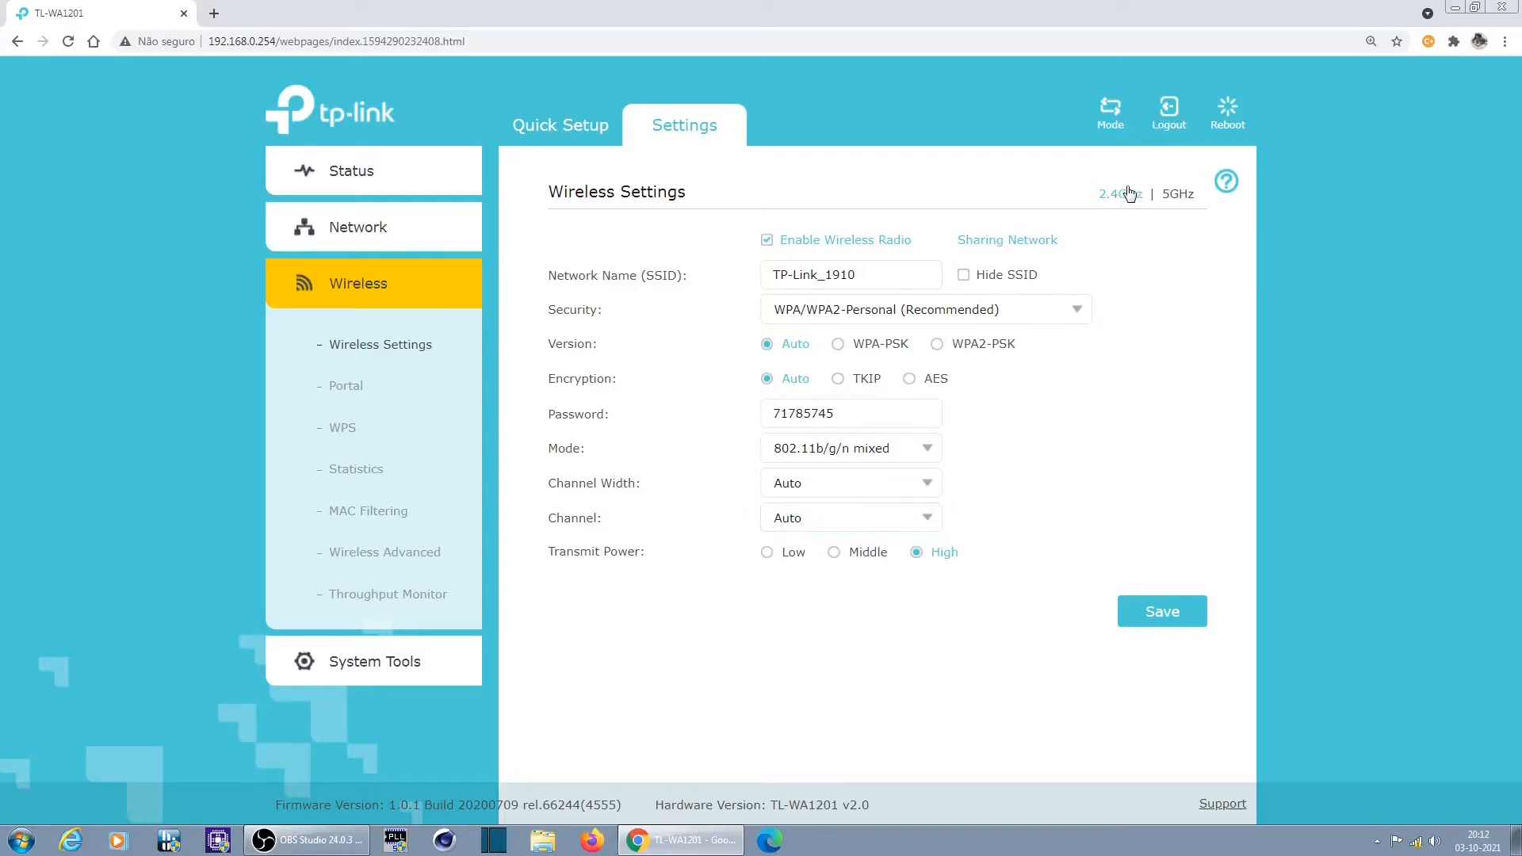
pyautogui.moveTo(1126, 215)
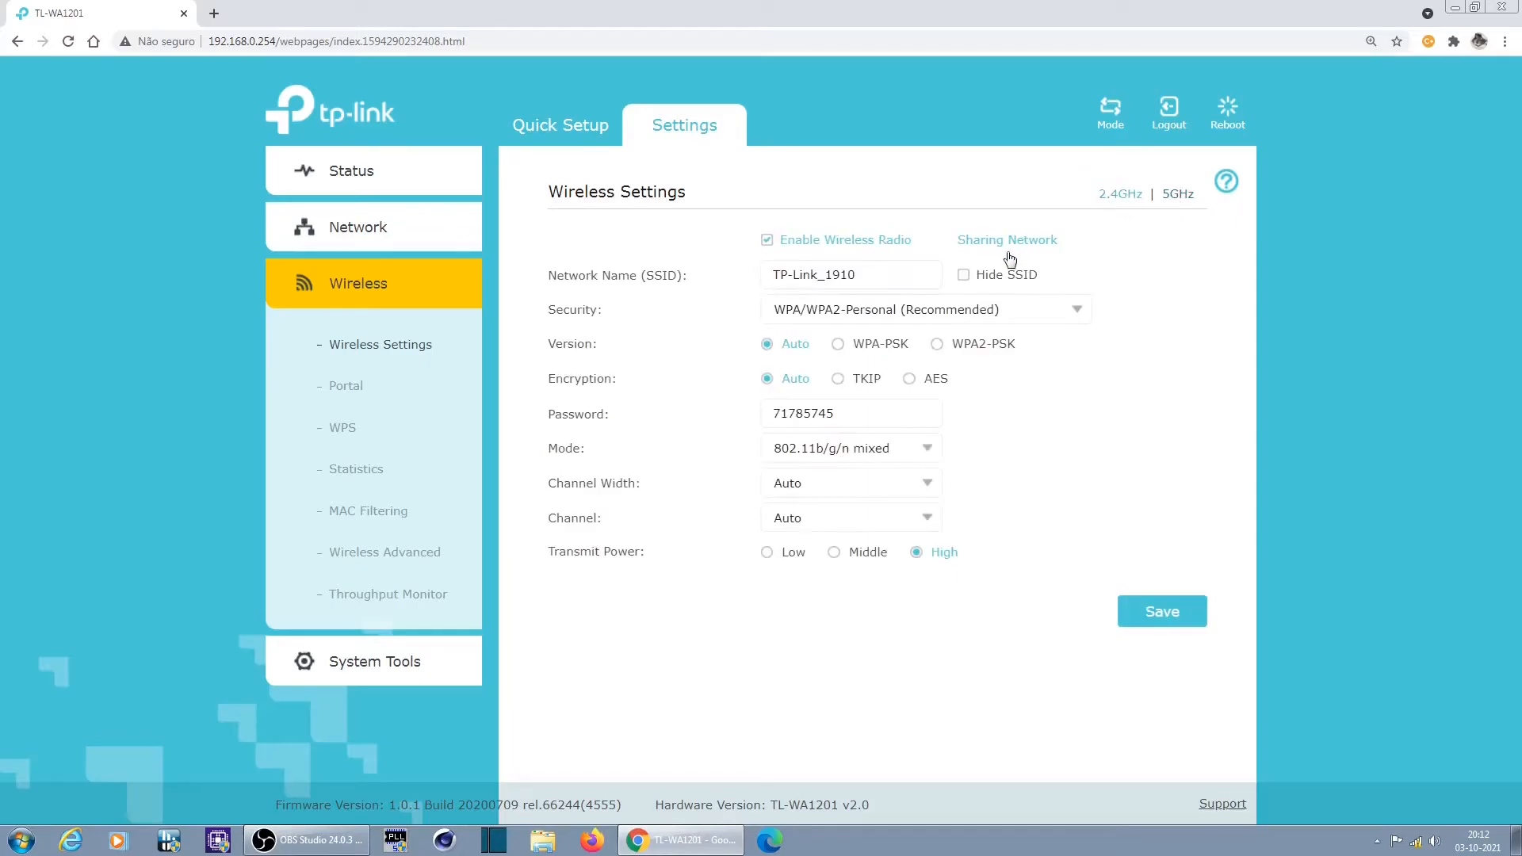
# Bring up the Wireless > Portal page with the captive portal switched off.
pyautogui.click(1007, 240)
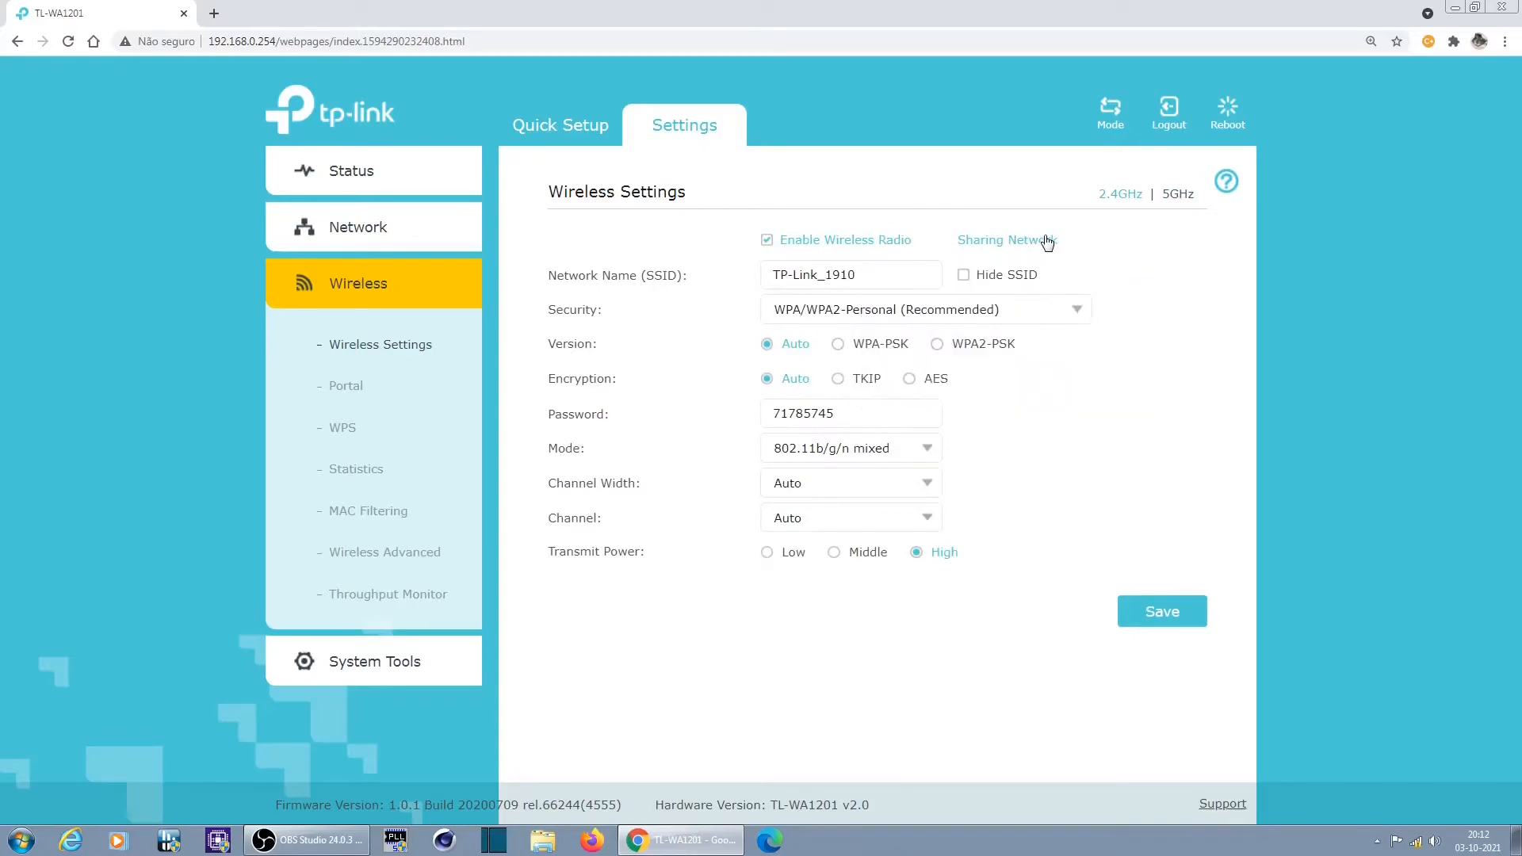
pyautogui.click(345, 386)
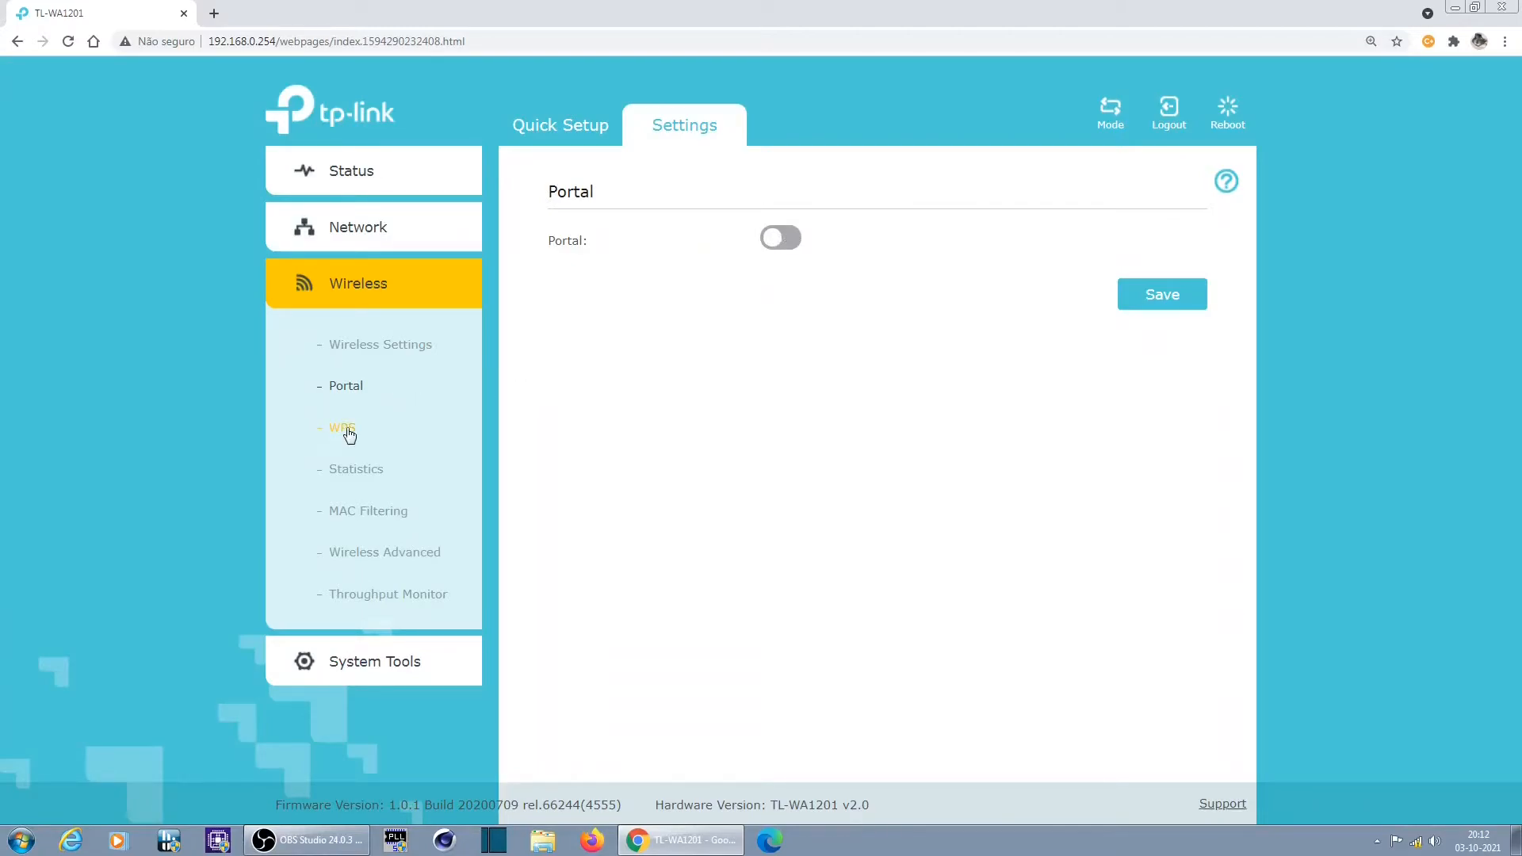
# On the WPS page turn off Enable Router's PIN, show Advanced options, then list the online wireless stations.
pyautogui.click(342, 428)
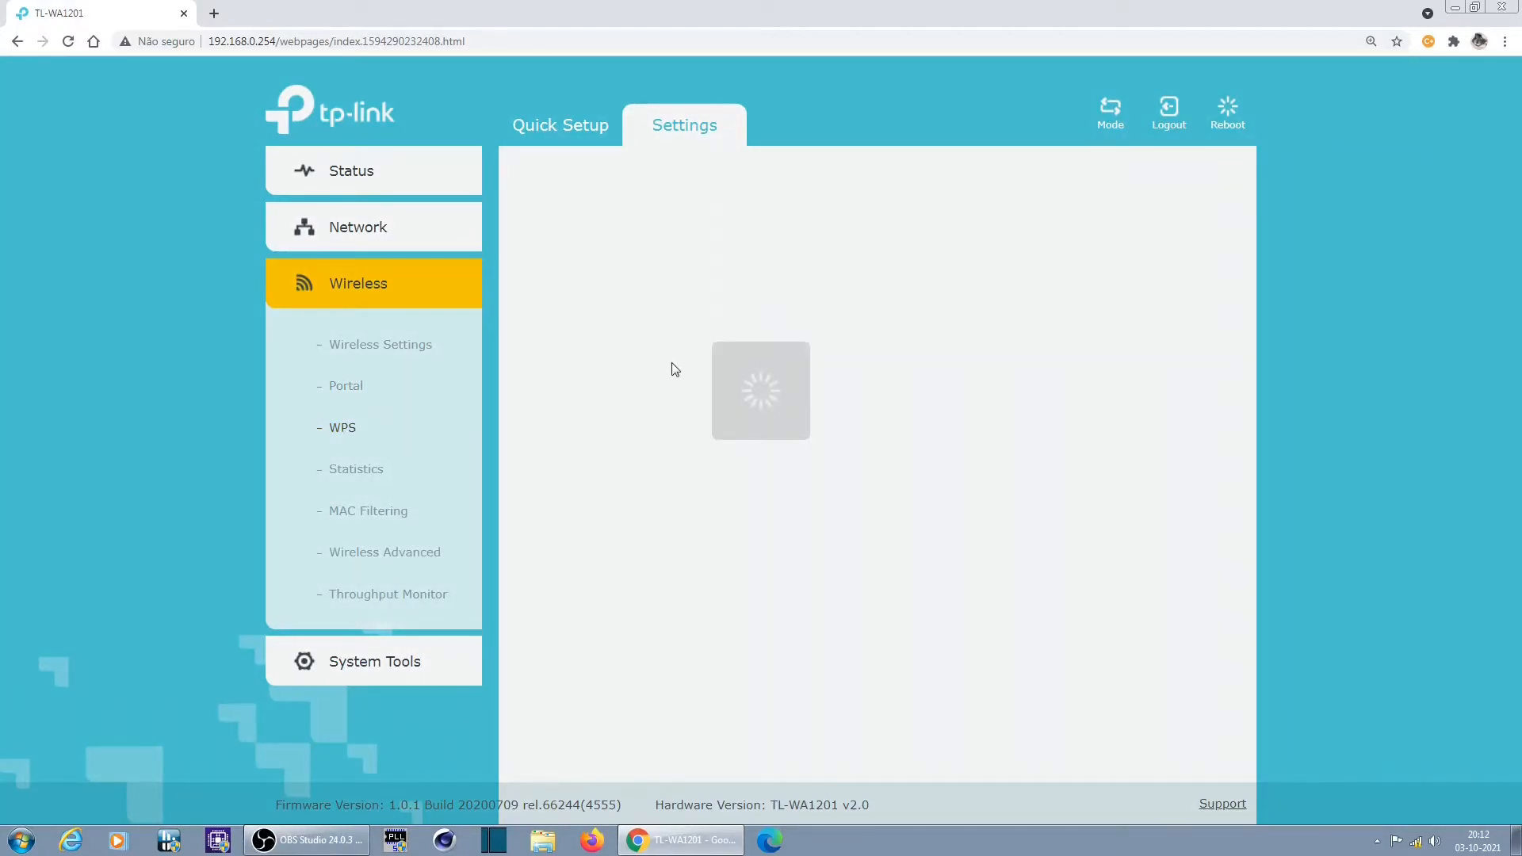
pyautogui.click(342, 428)
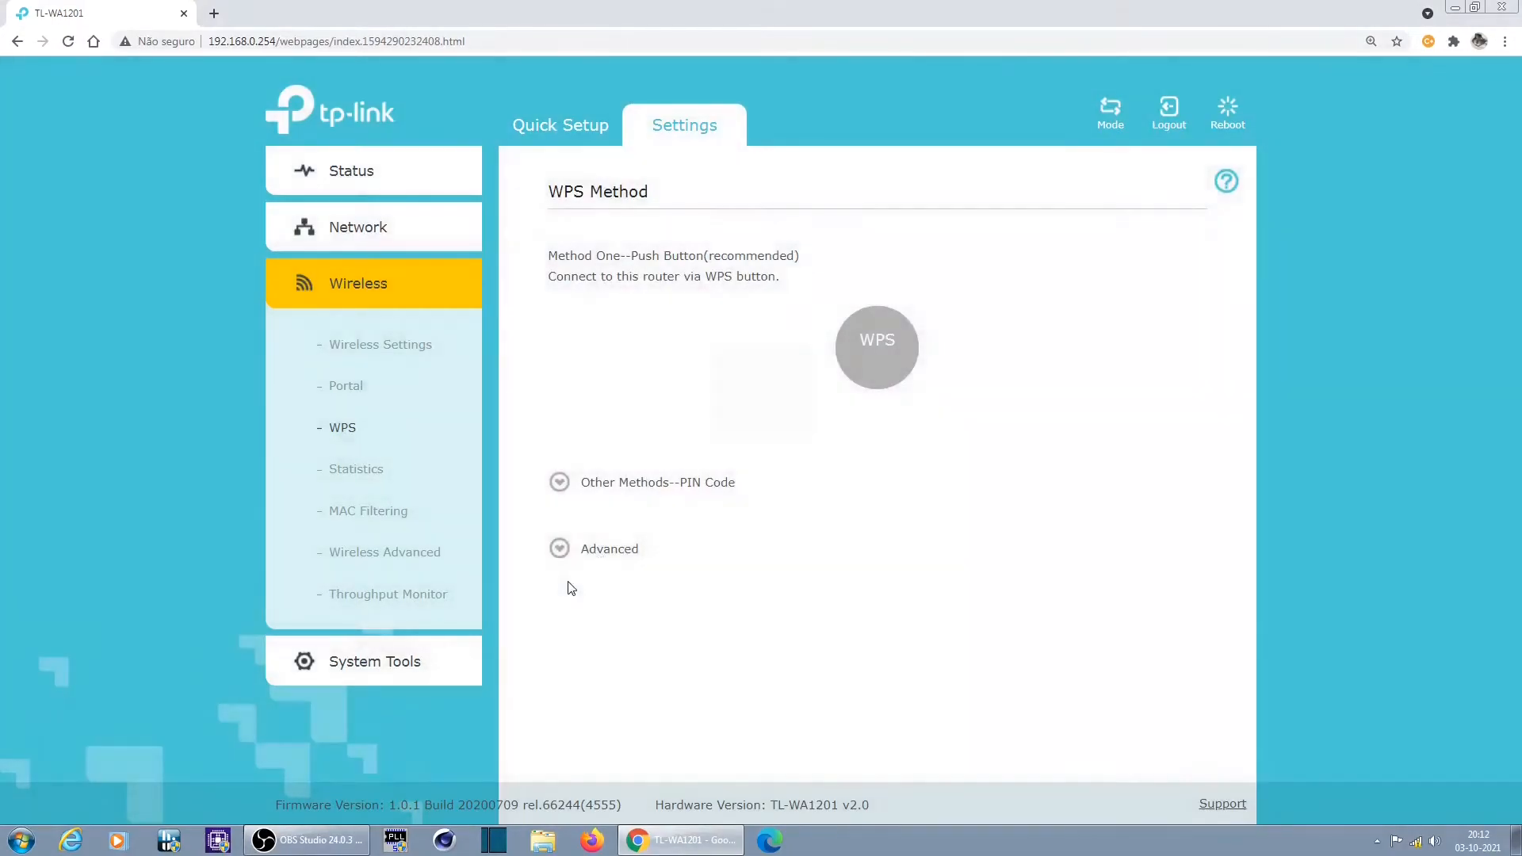
pyautogui.click(558, 482)
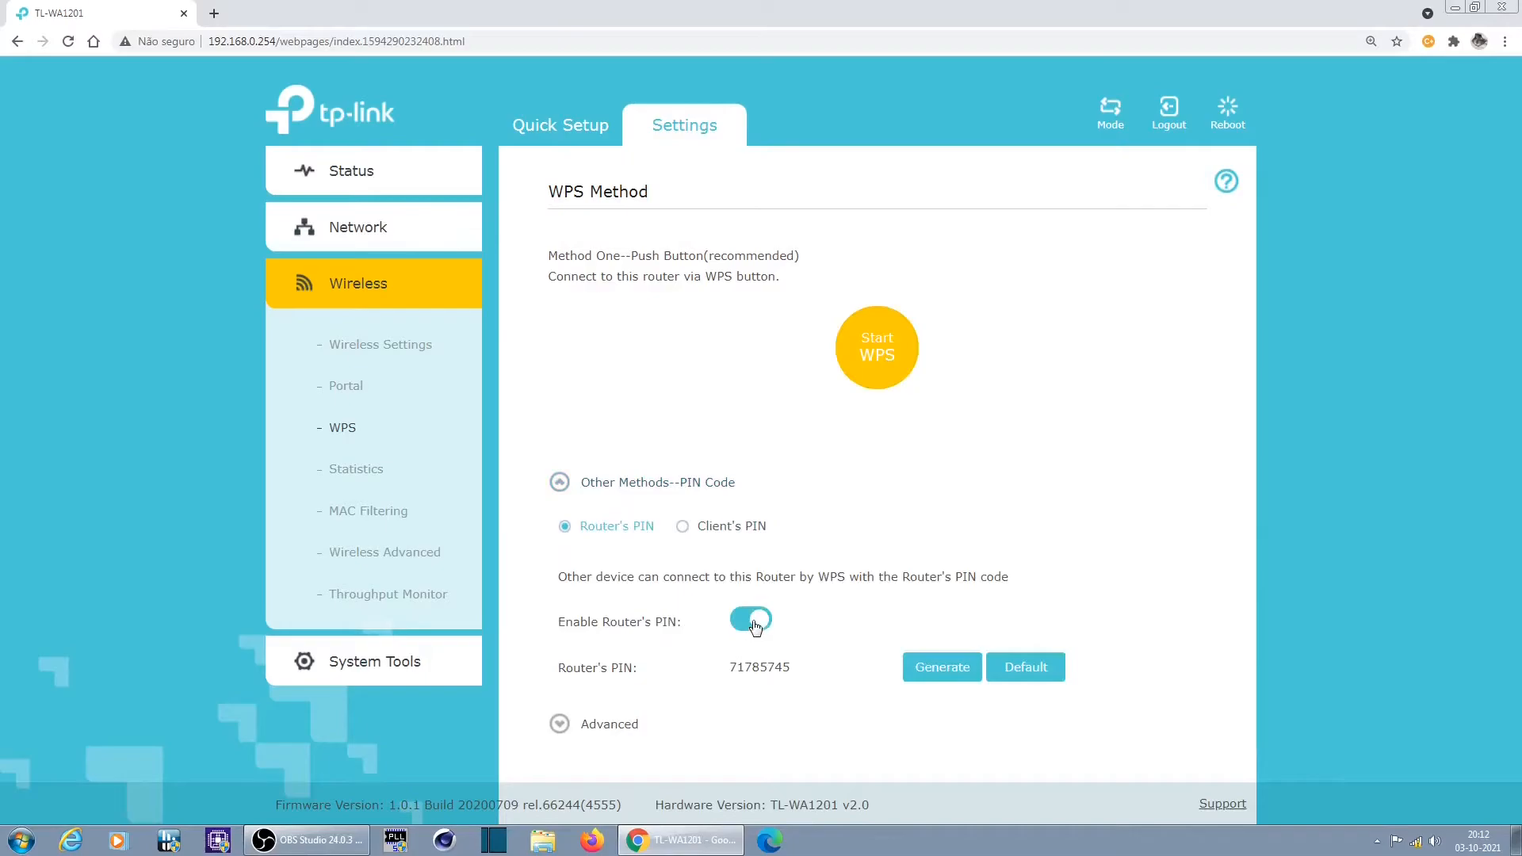
pyautogui.click(752, 618)
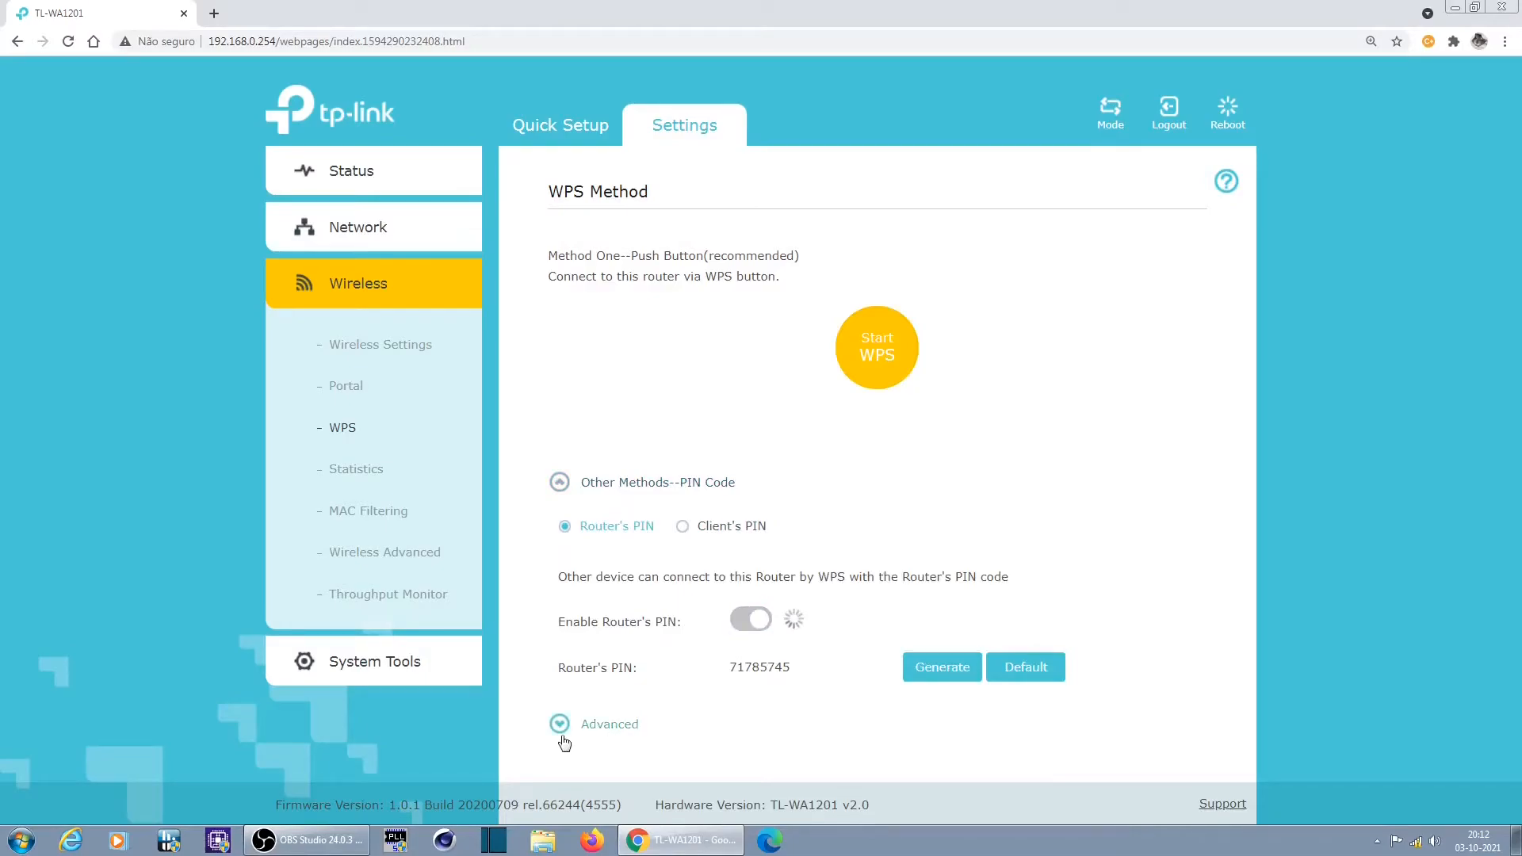
pyautogui.moveTo(602, 749)
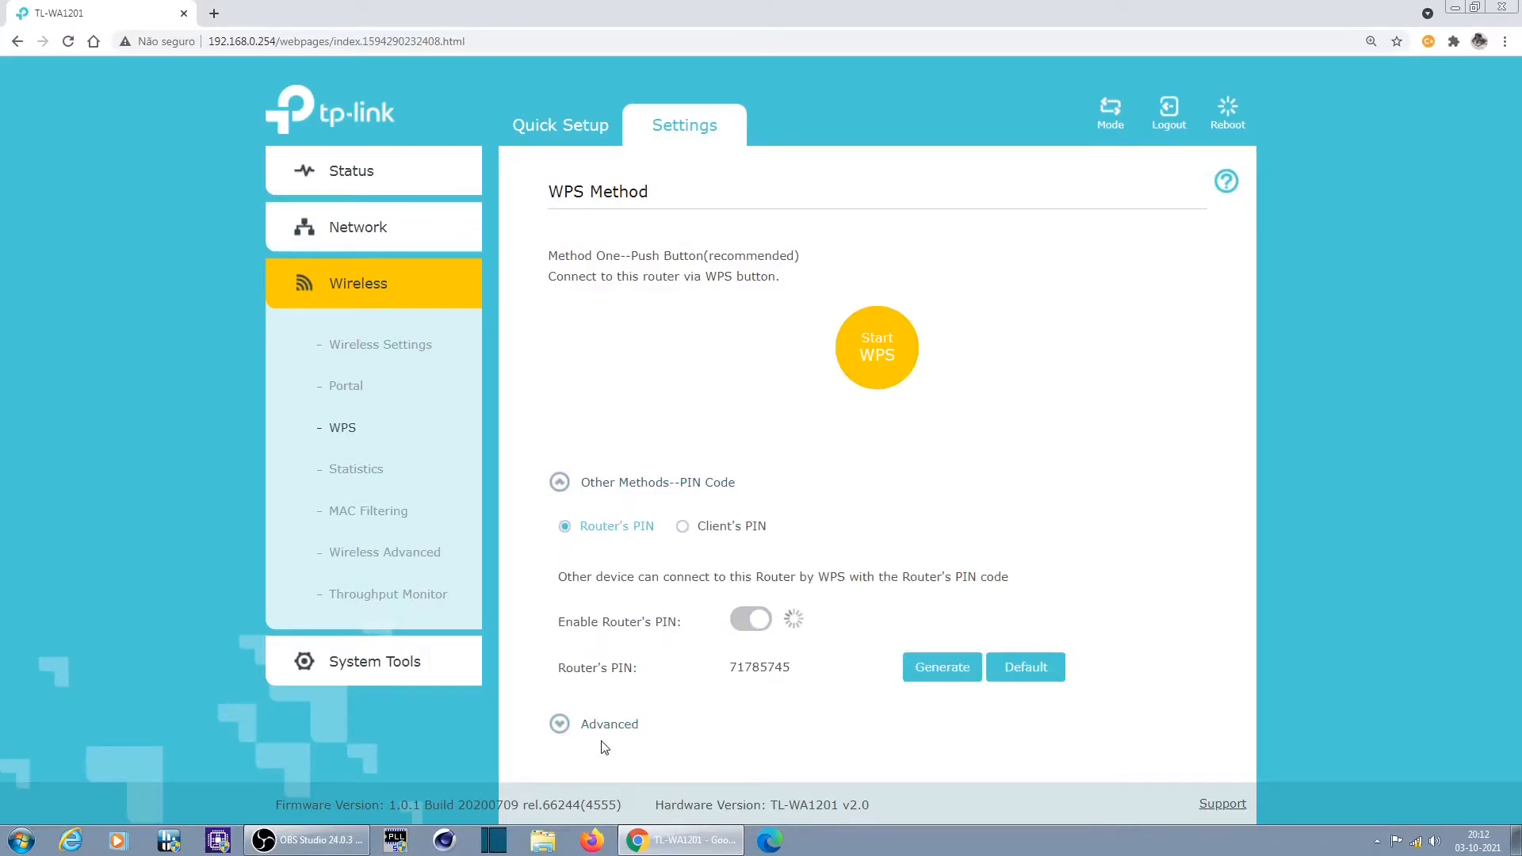
pyautogui.click(560, 723)
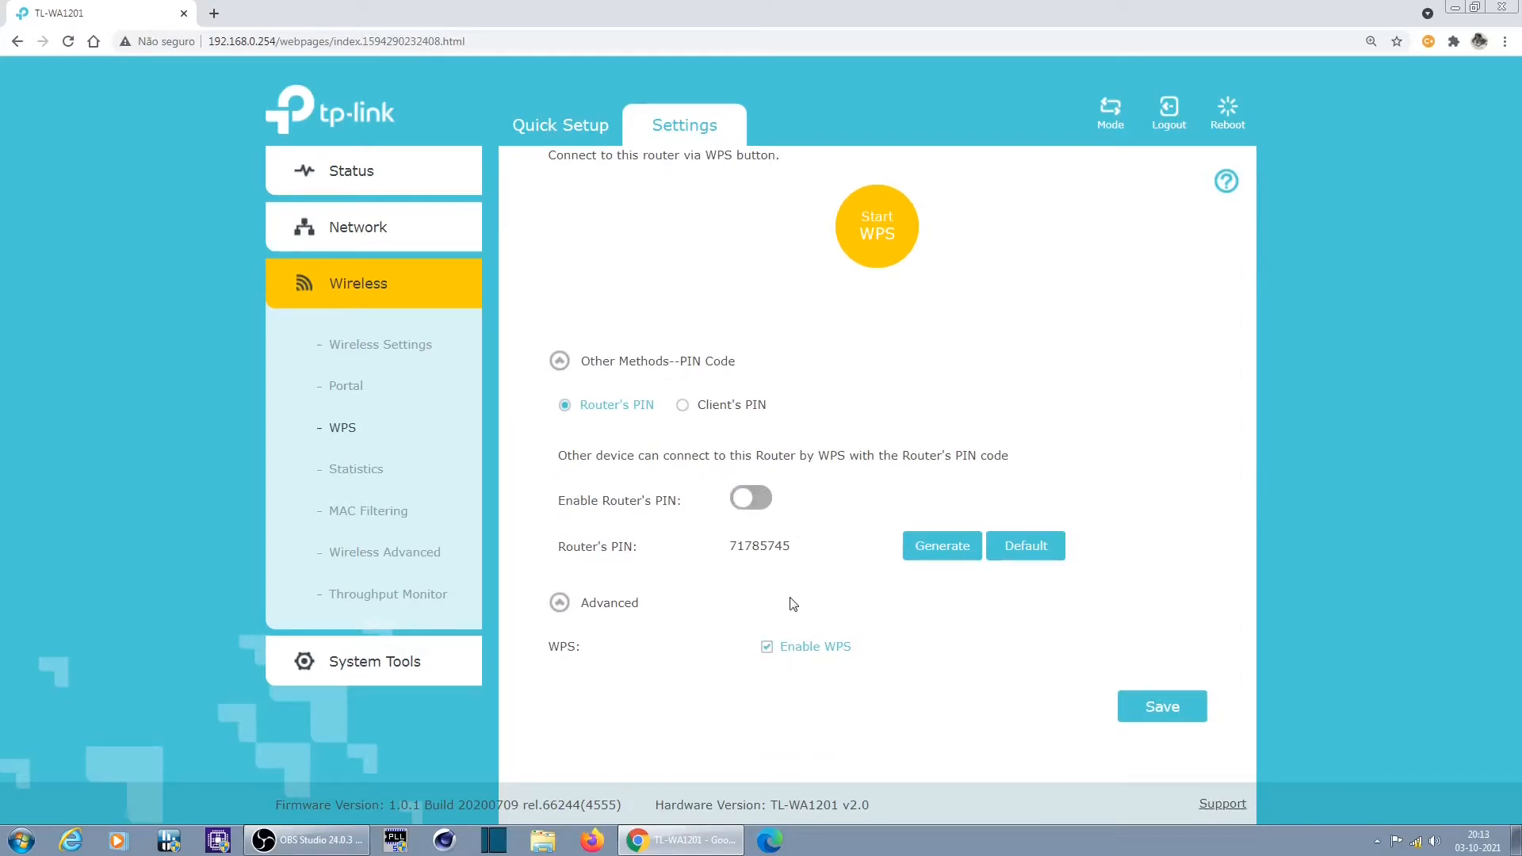
pyautogui.click(766, 647)
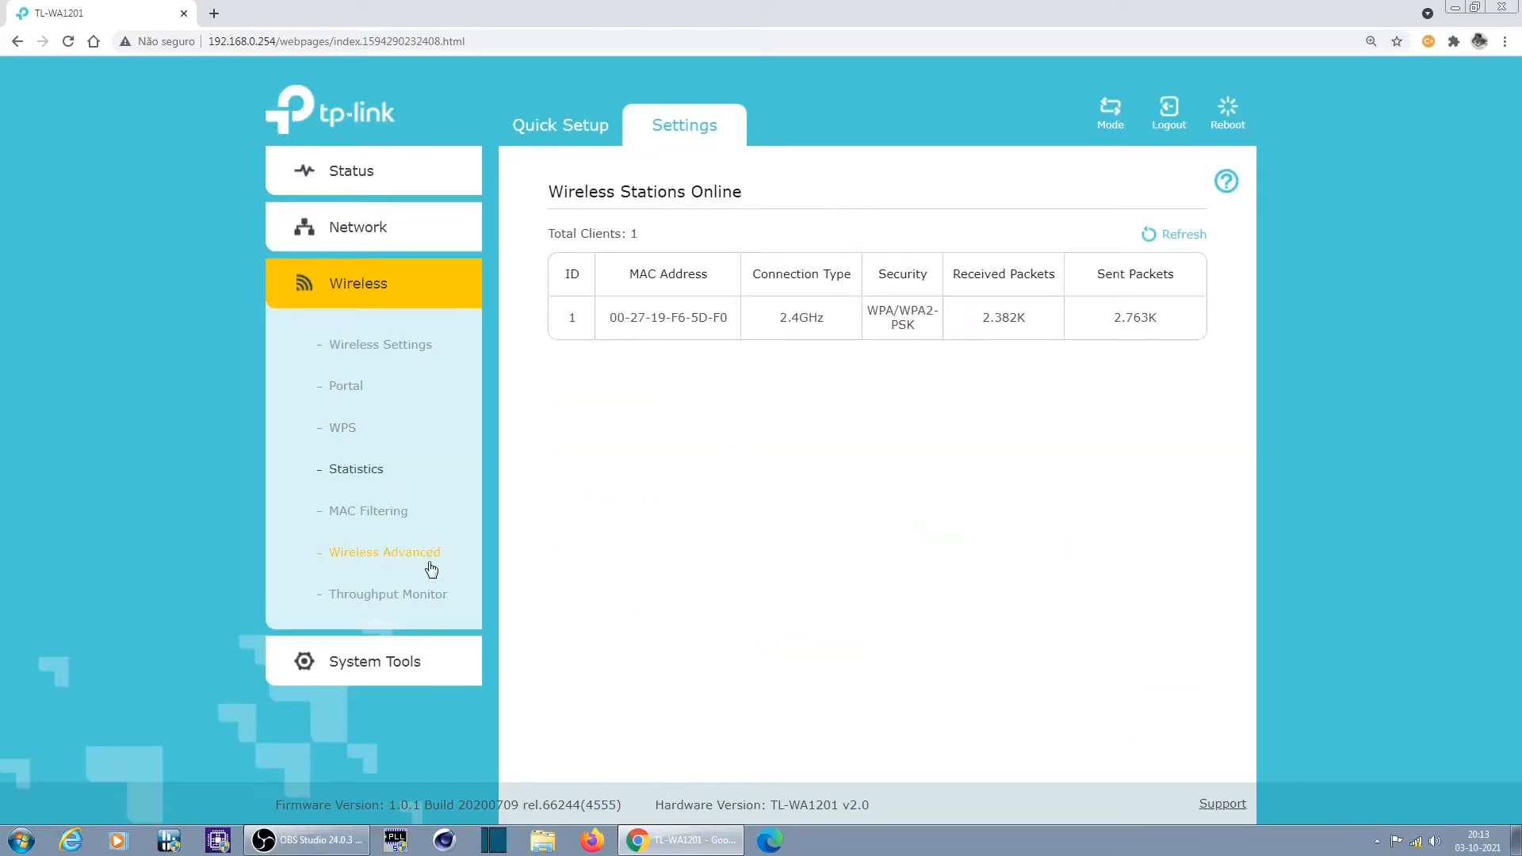
# Review MAC Filtering (off) and the Wireless Advanced settings for both bands.
pyautogui.click(368, 510)
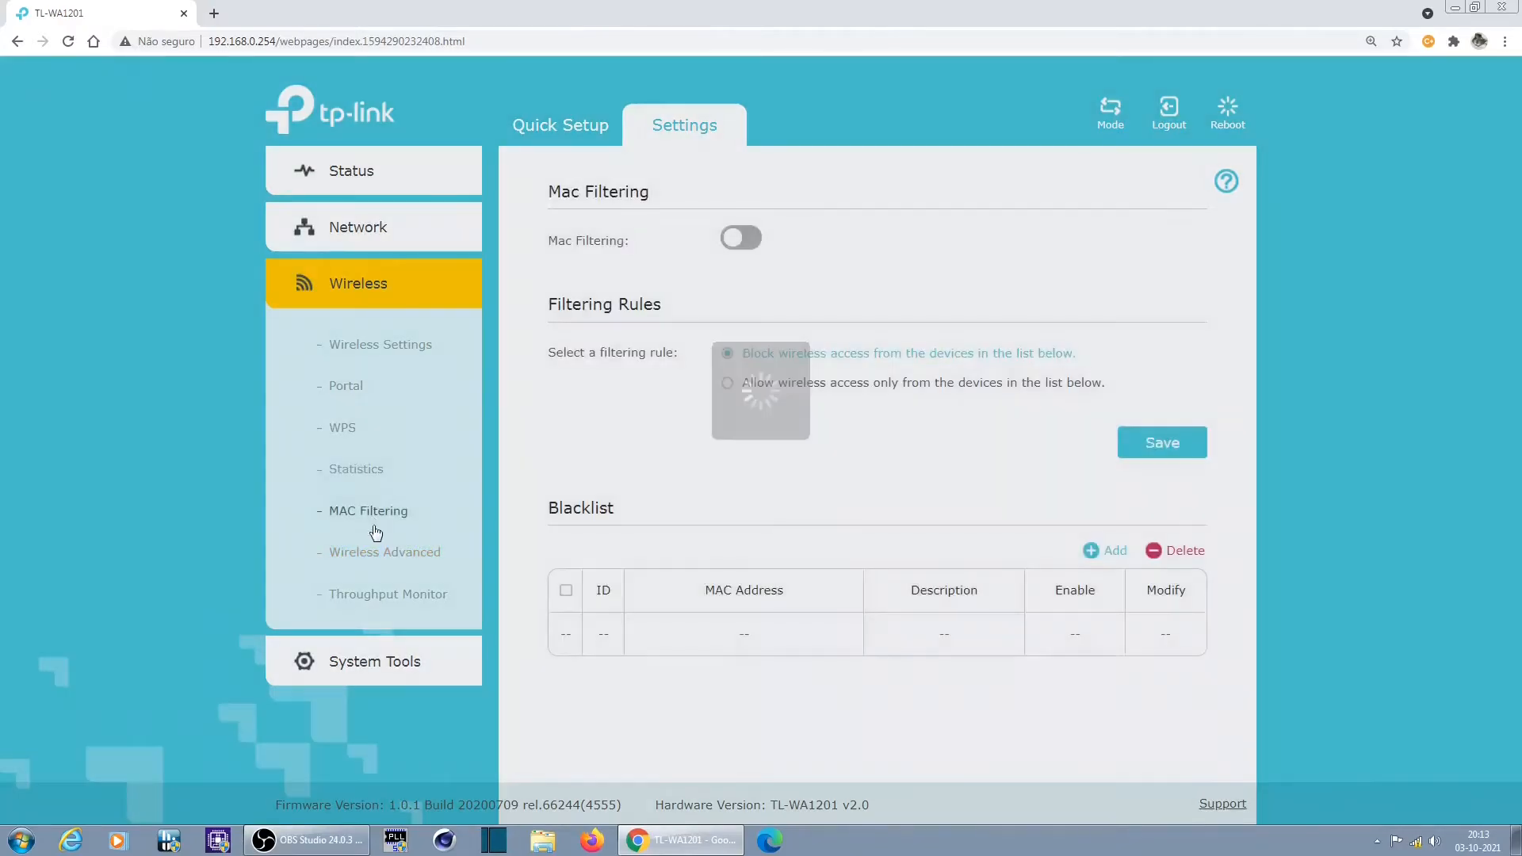
pyautogui.click(384, 552)
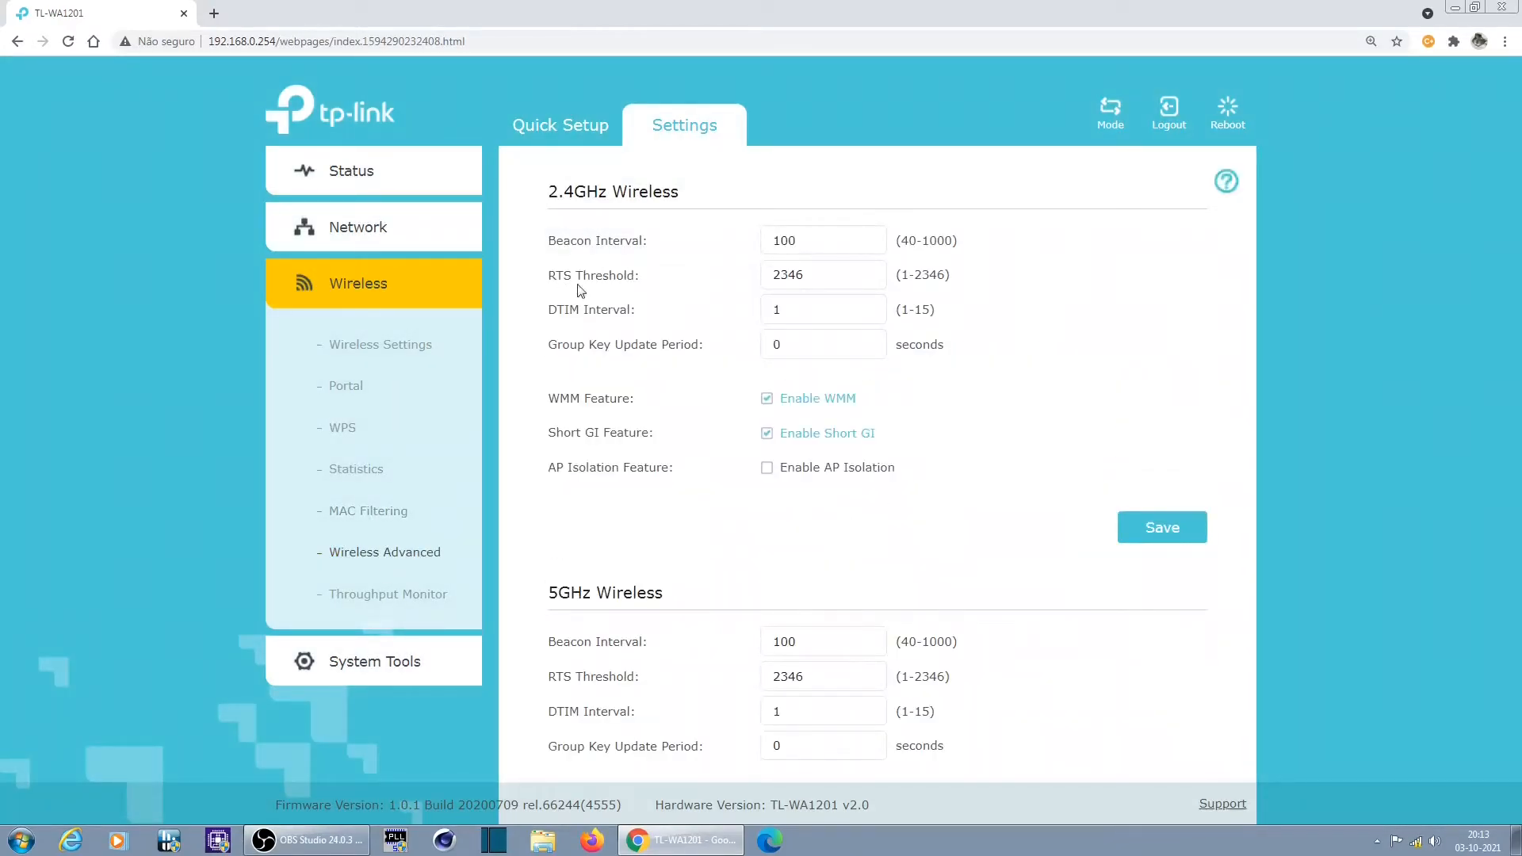
pyautogui.moveTo(667, 320)
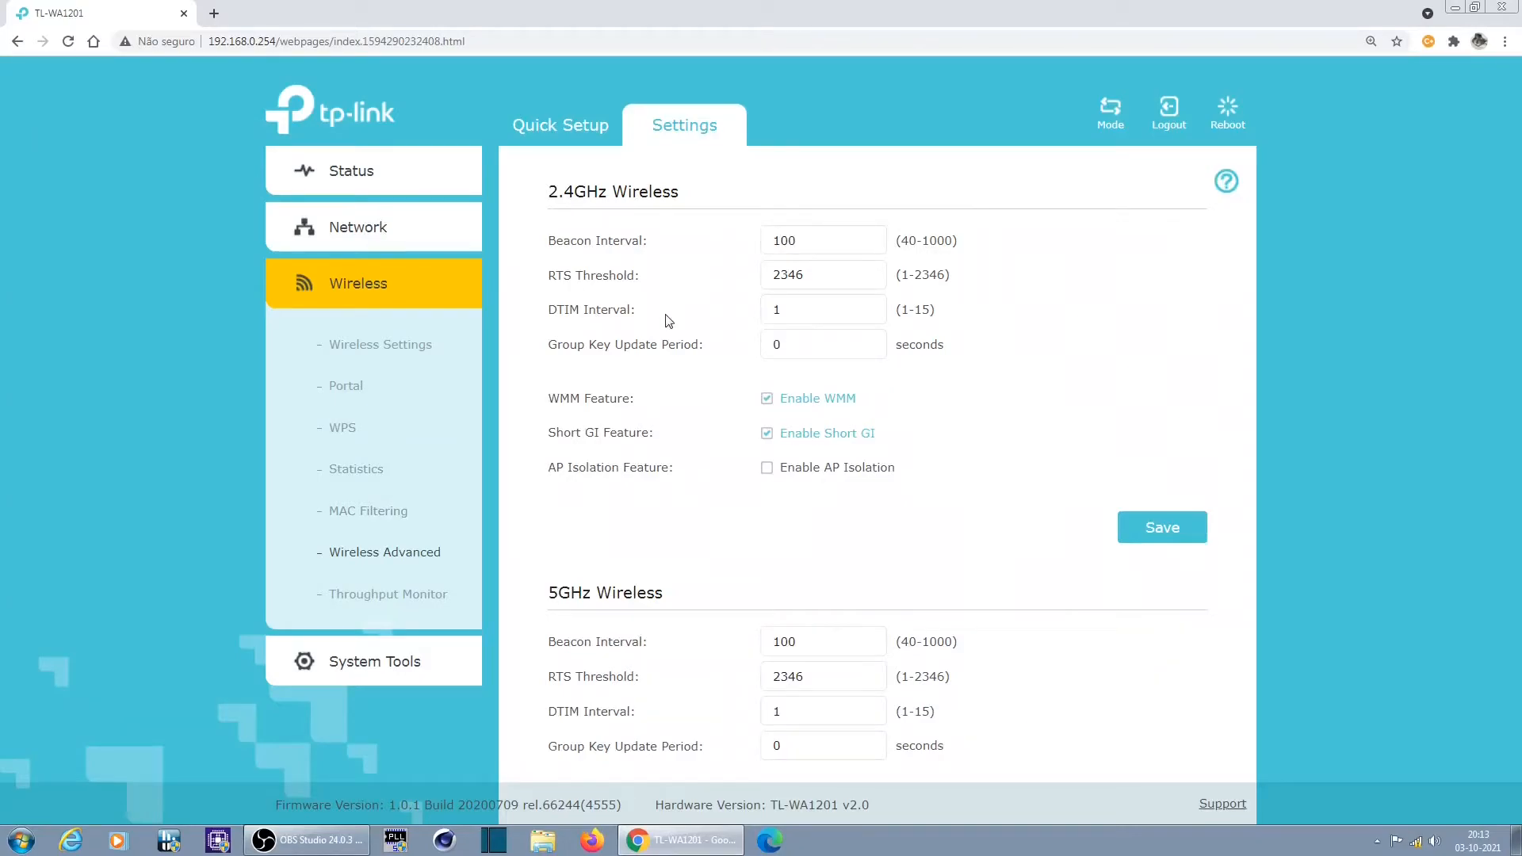
pyautogui.click(823, 346)
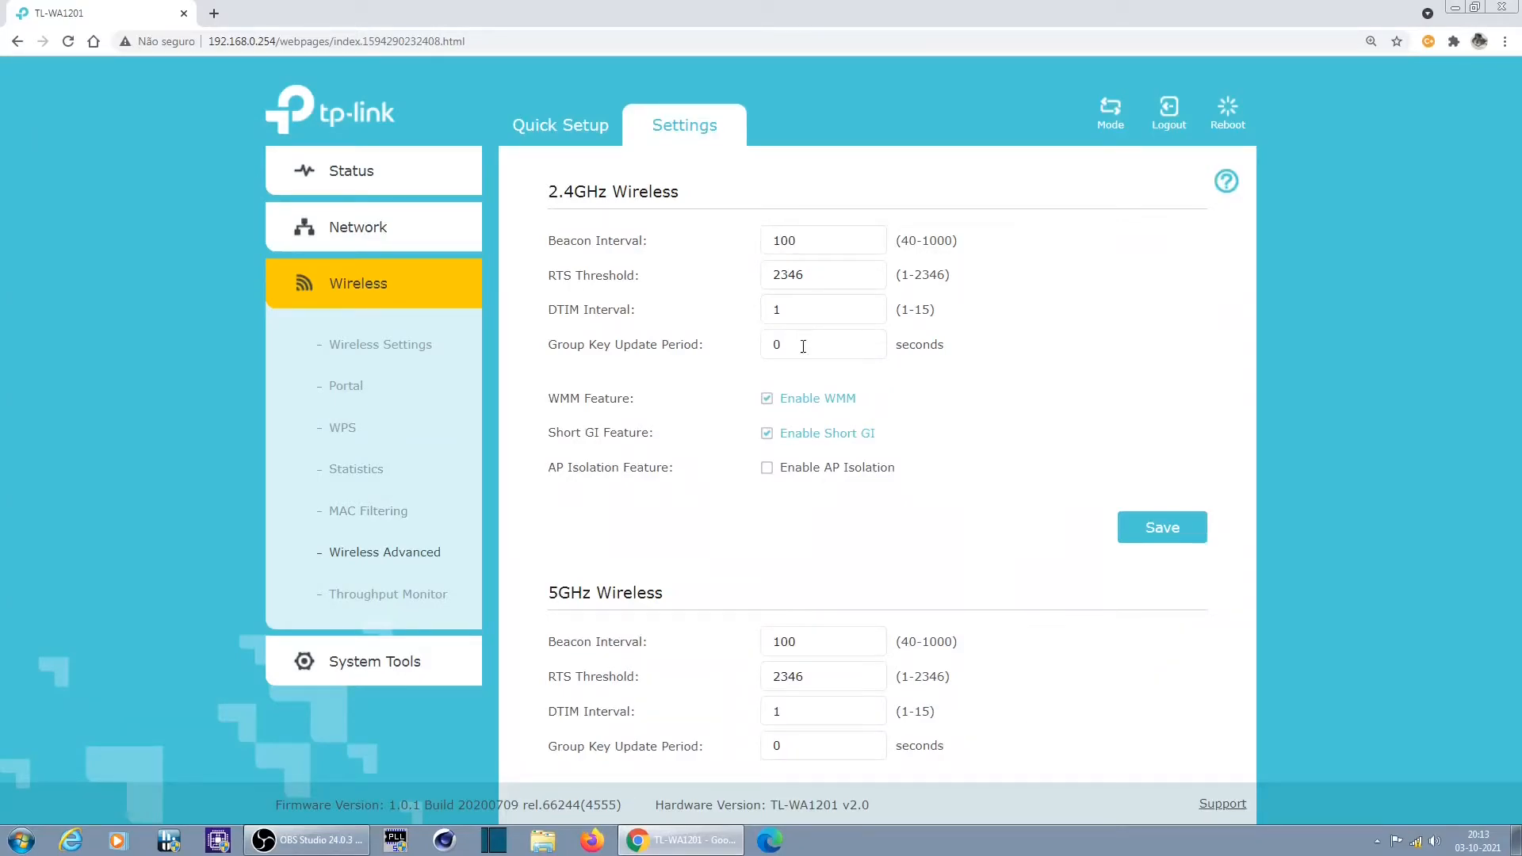
pyautogui.moveTo(852, 410)
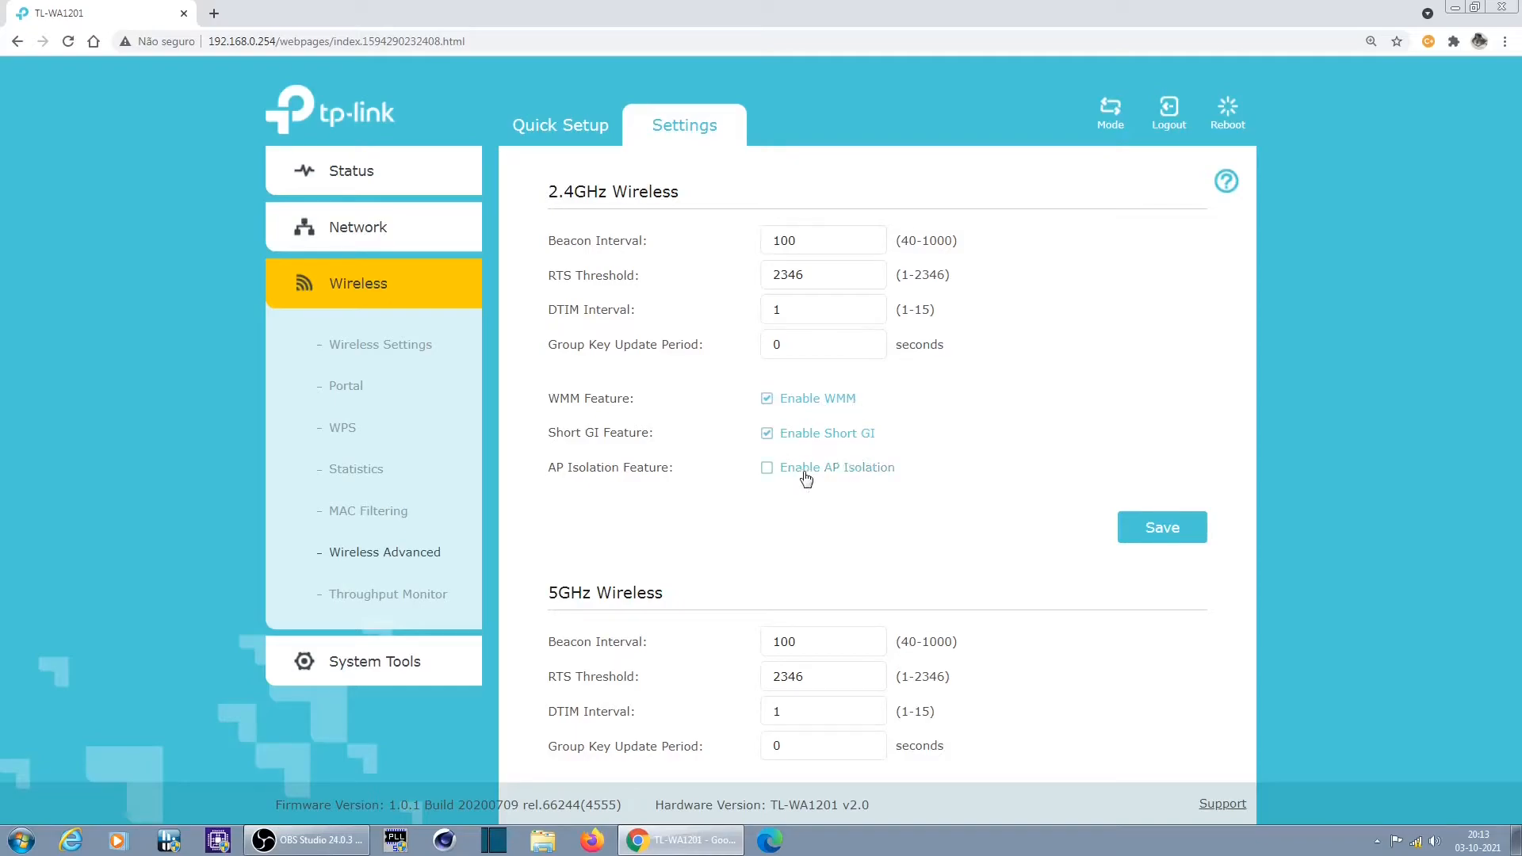
pyautogui.moveTo(995, 386)
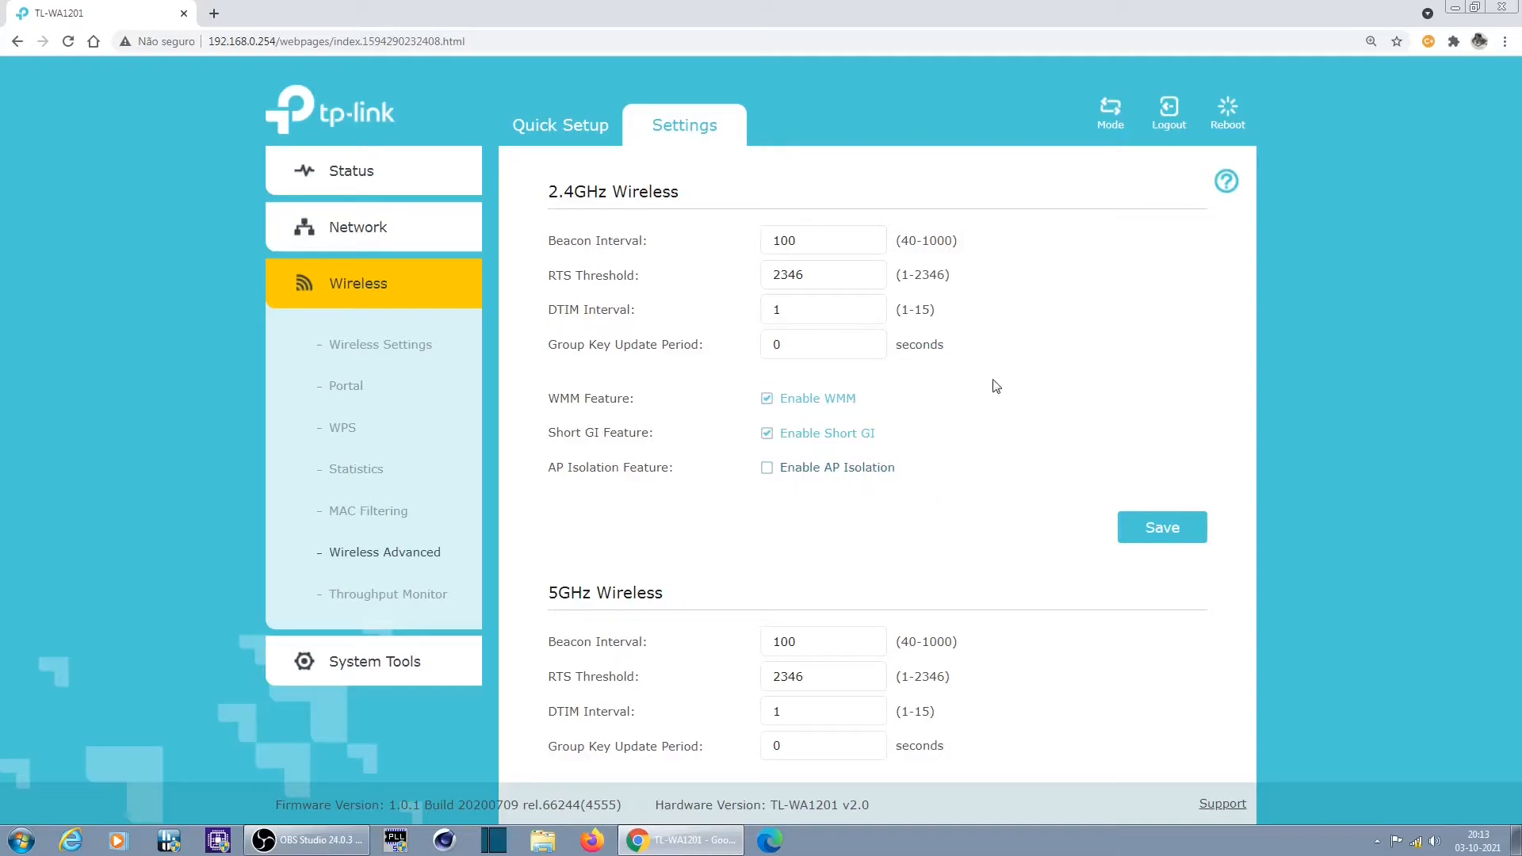
pyautogui.moveTo(695, 671)
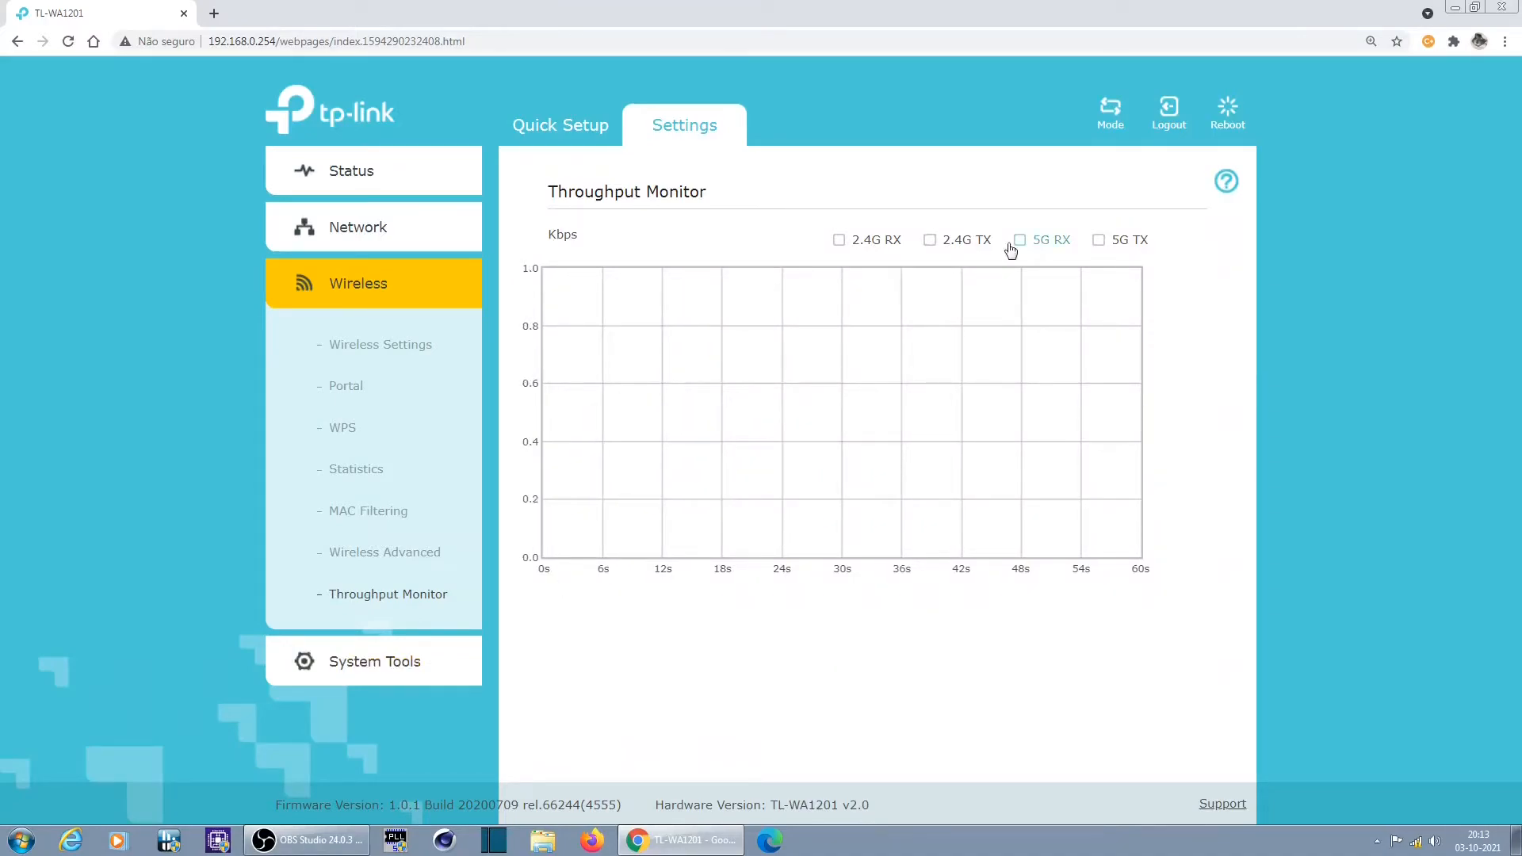
pyautogui.moveTo(694, 463)
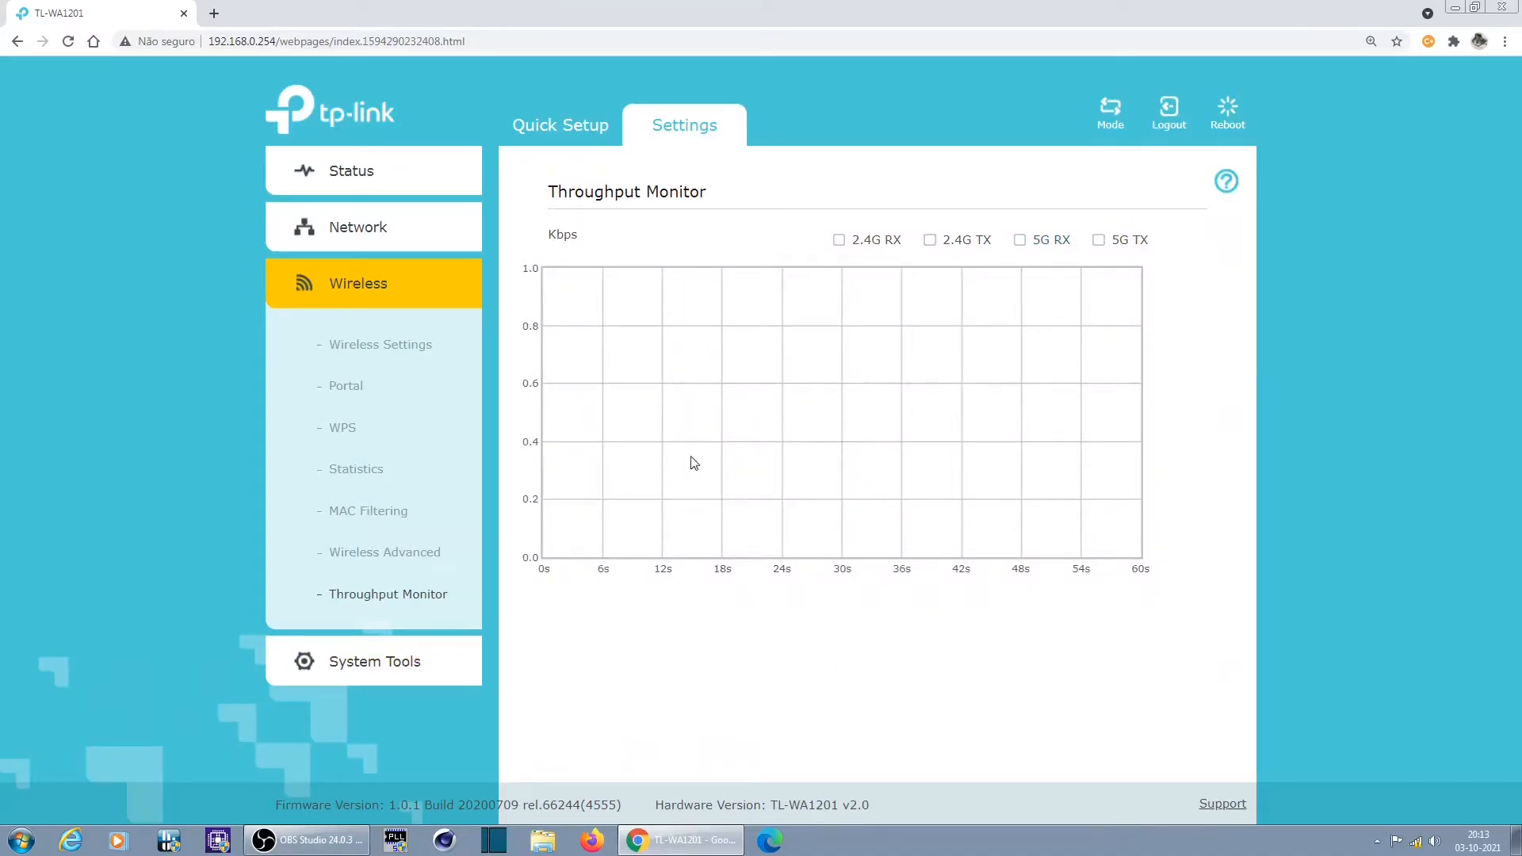
pyautogui.moveTo(649, 487)
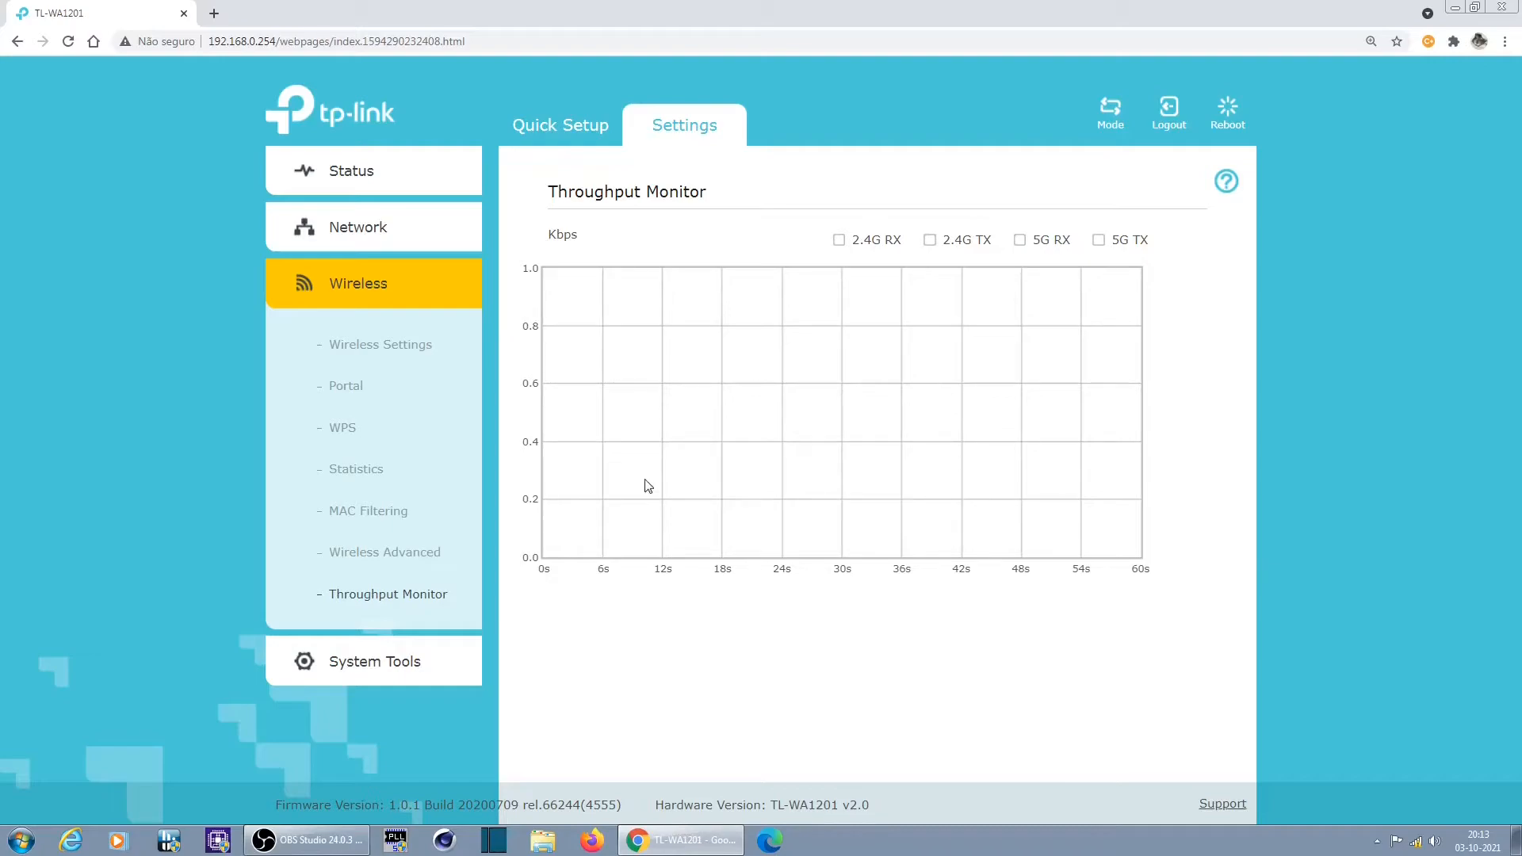
# Under System Tools review Time Settings and LED Control, then show the SNMP page (agent disabled).
pyautogui.click(374, 661)
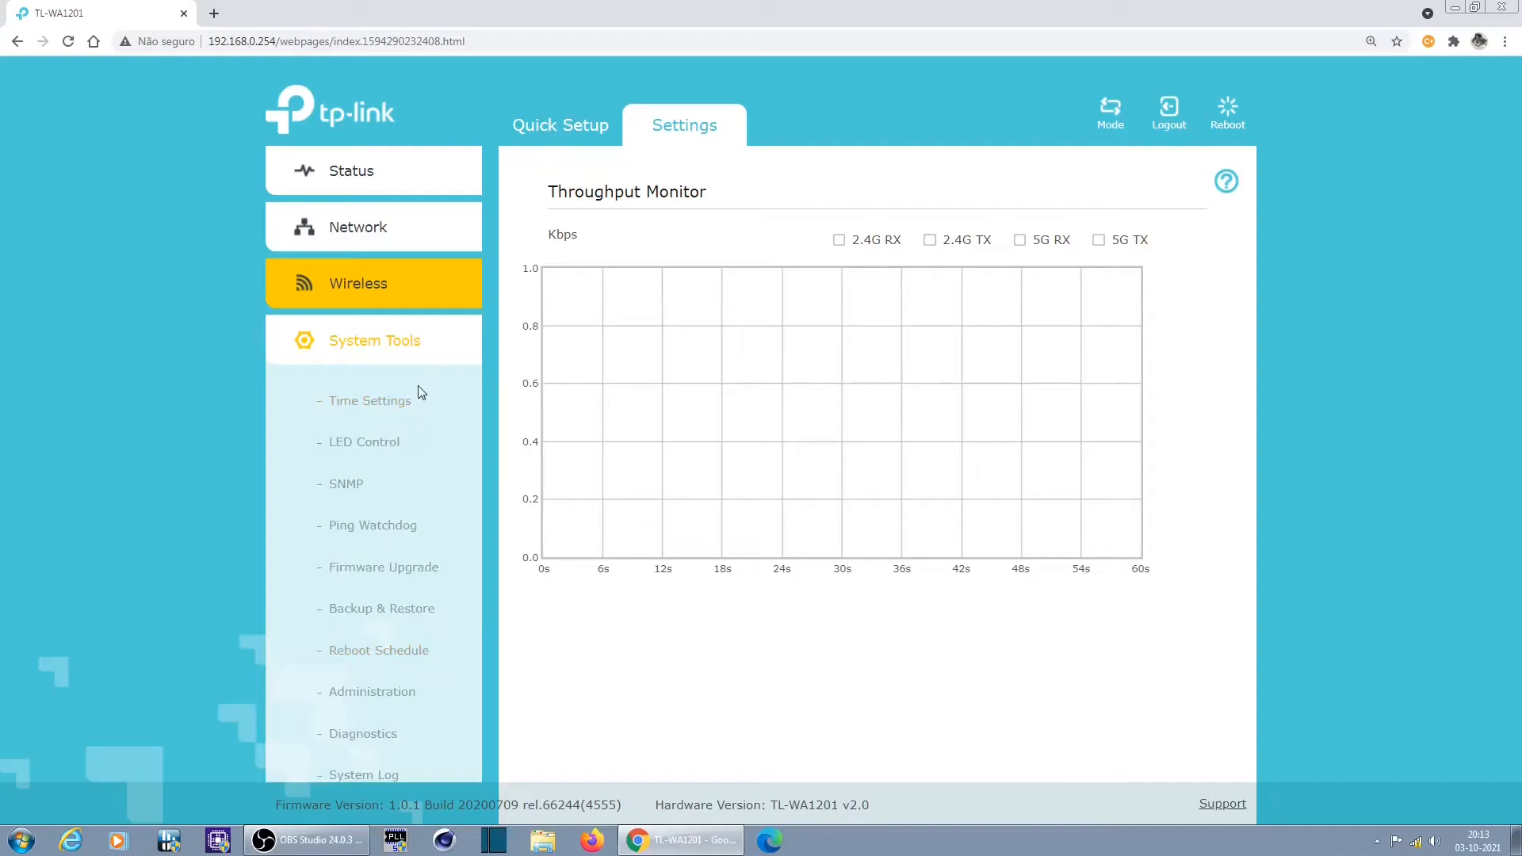
pyautogui.click(370, 401)
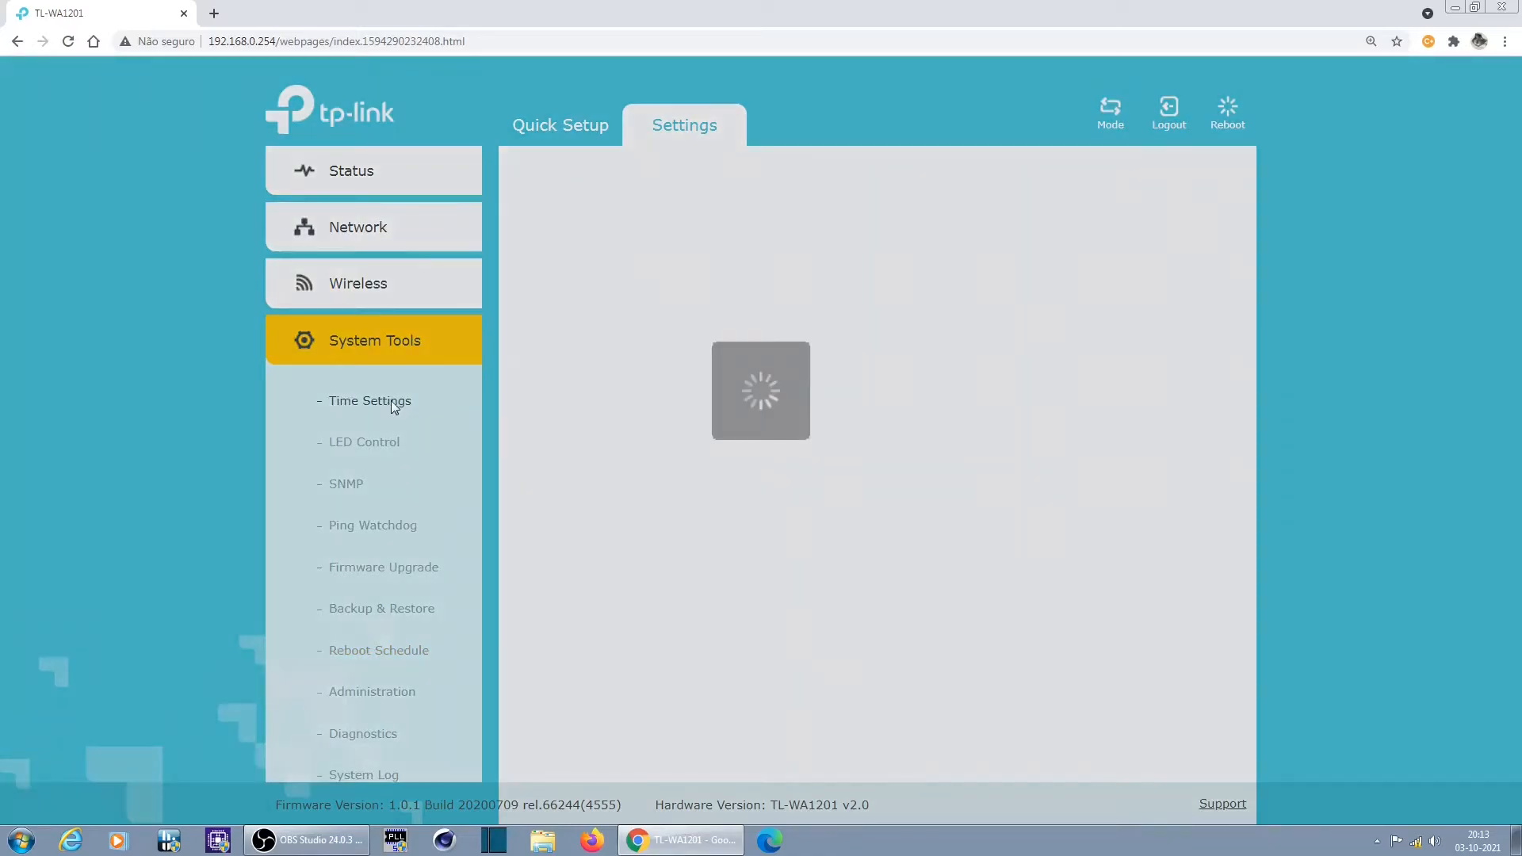
pyautogui.click(370, 401)
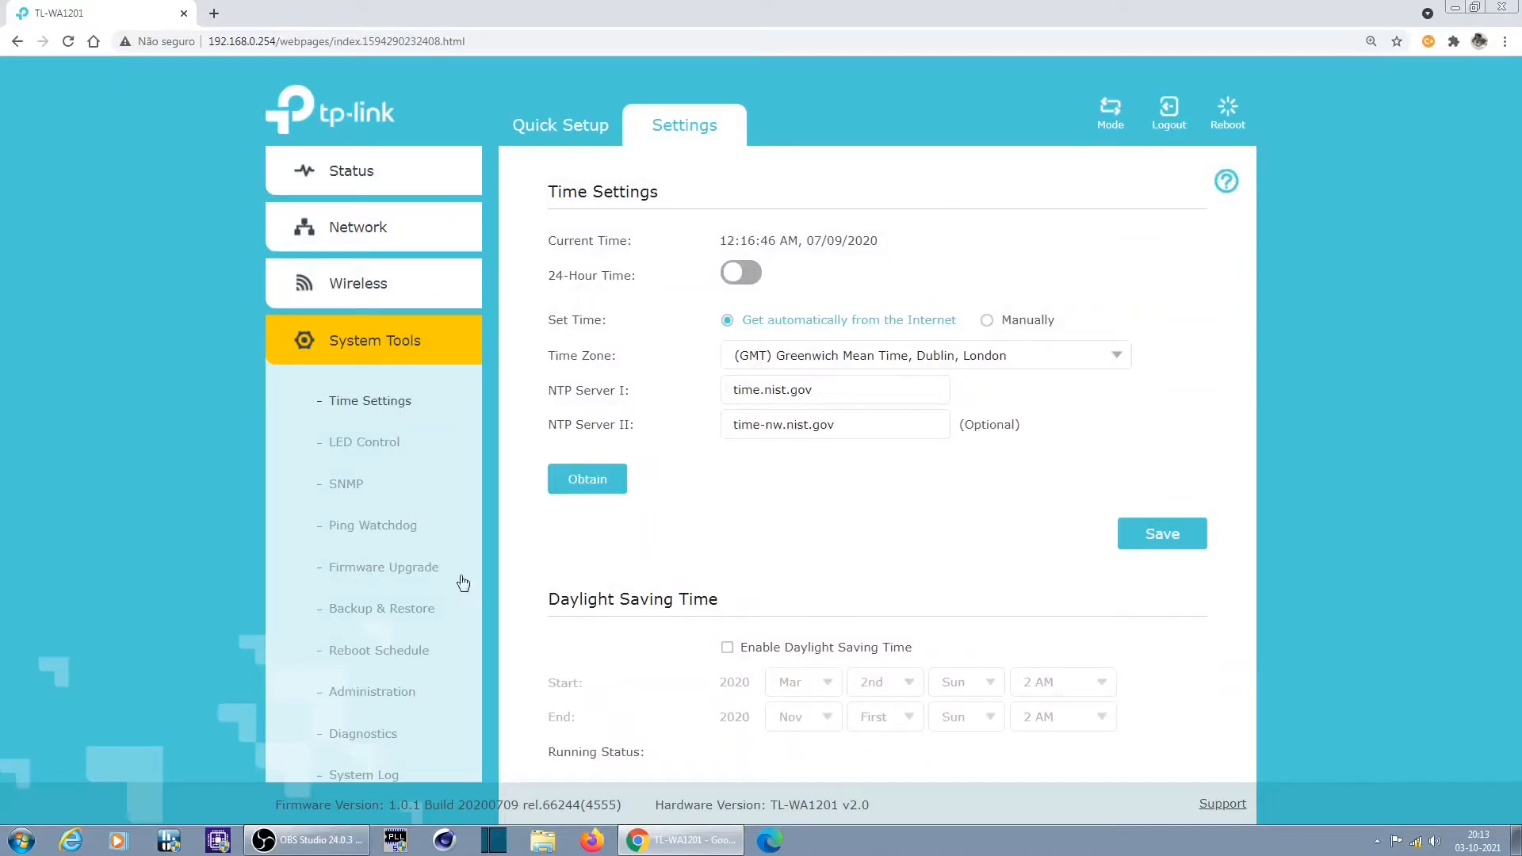
pyautogui.click(363, 442)
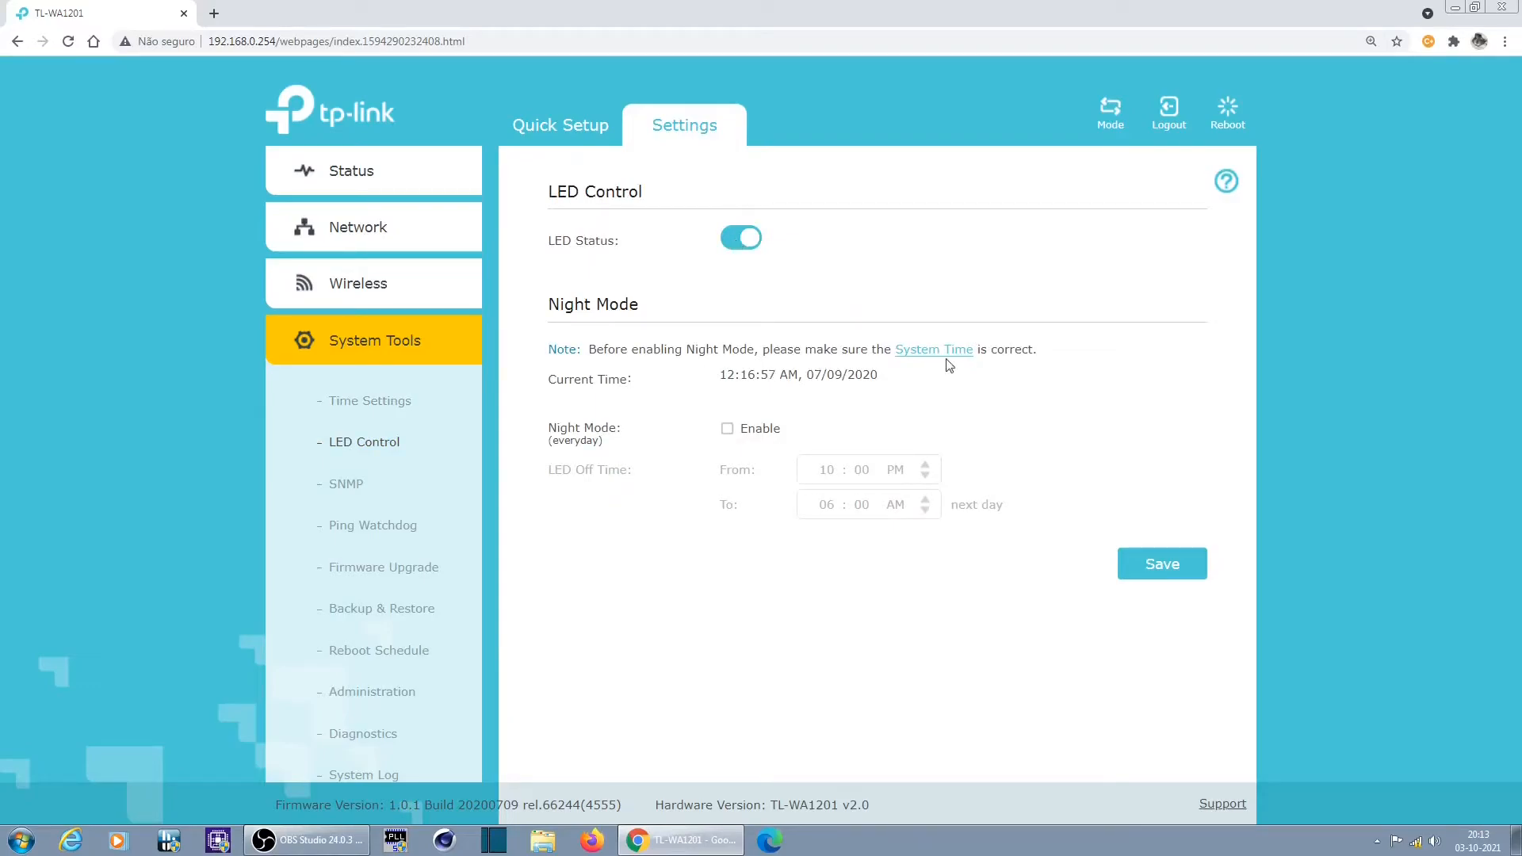
pyautogui.moveTo(697, 446)
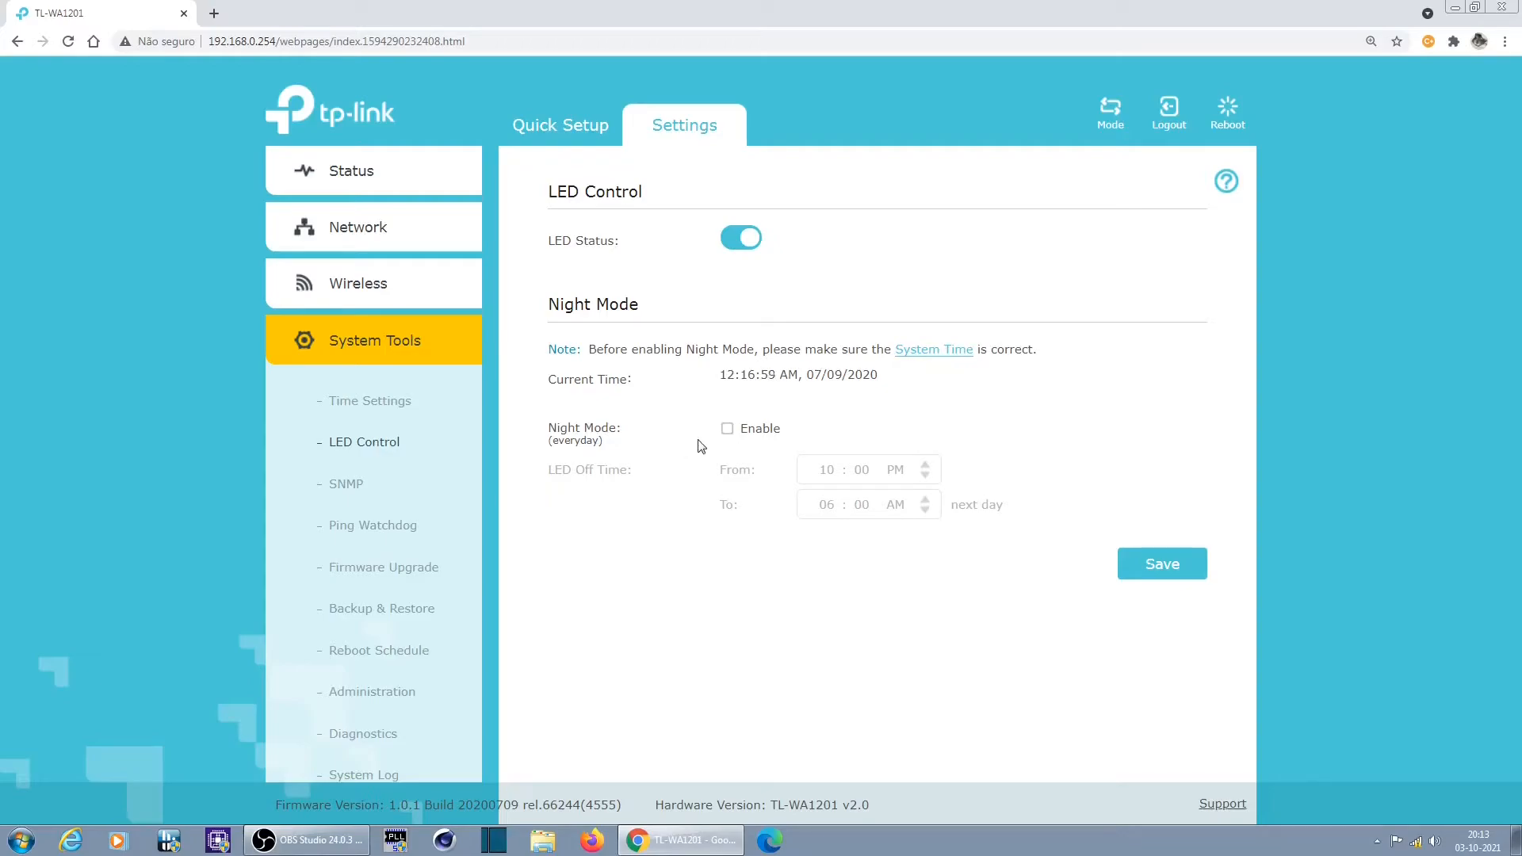
pyautogui.moveTo(615, 300)
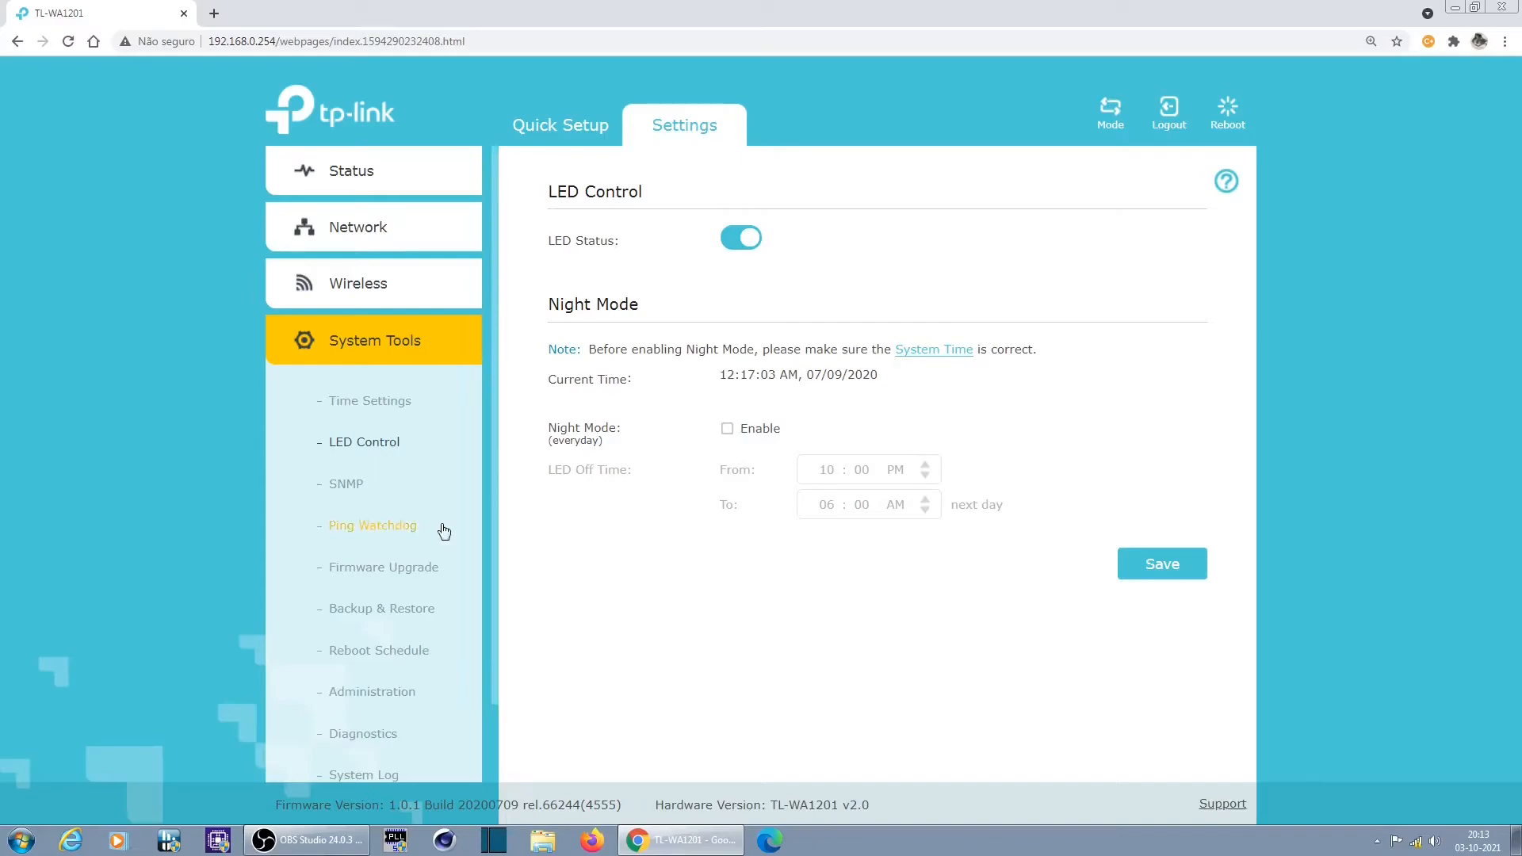
pyautogui.moveTo(345, 498)
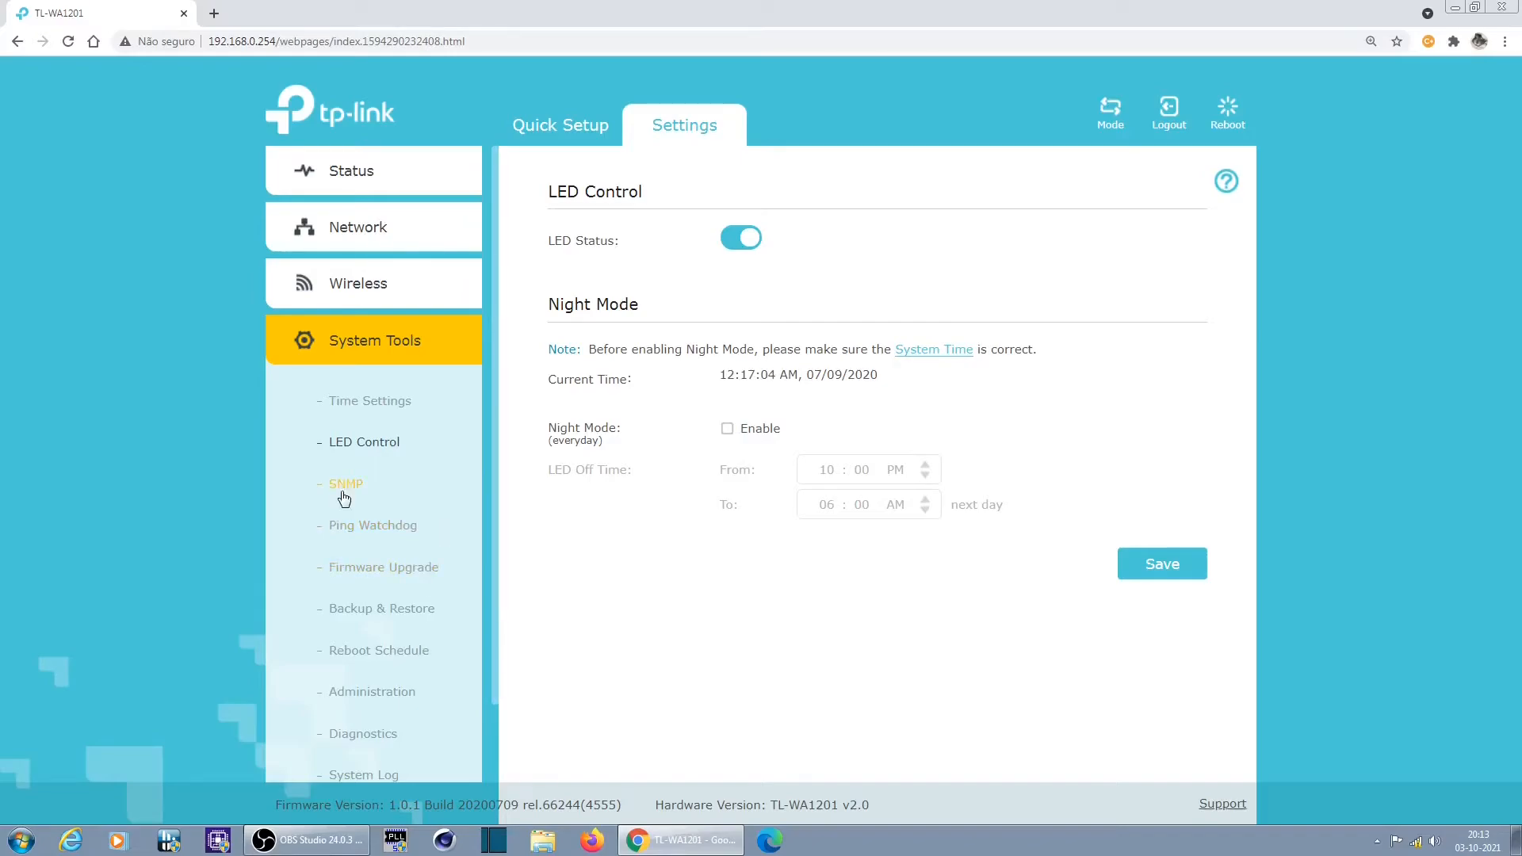
pyautogui.click(345, 483)
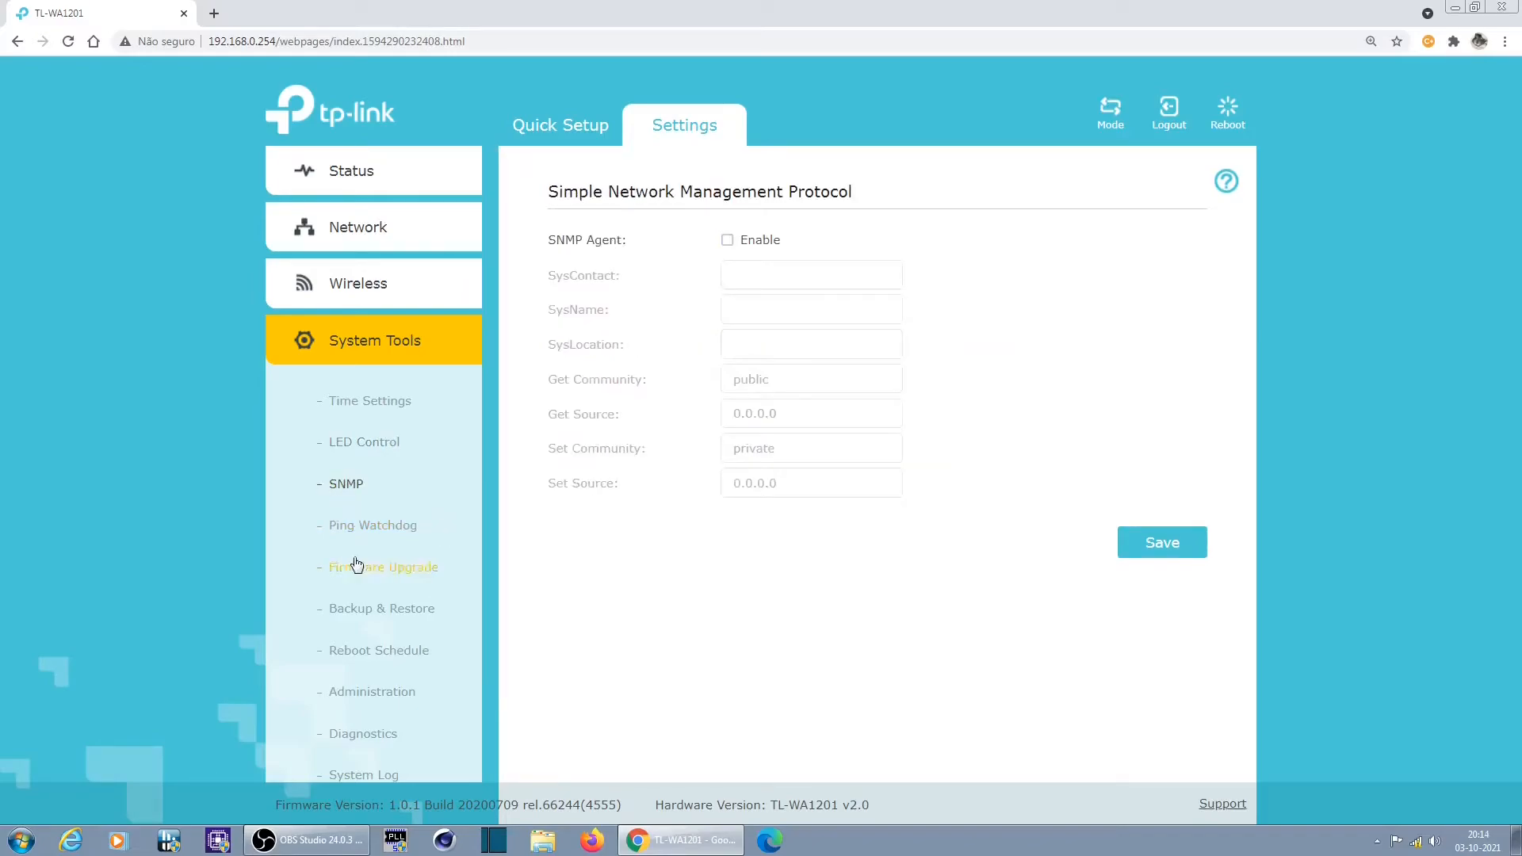
# Enable Ping Watchdog, inspect its interval and fail-count fields, disable it again, then head to Backup & Restore.
pyautogui.click(372, 525)
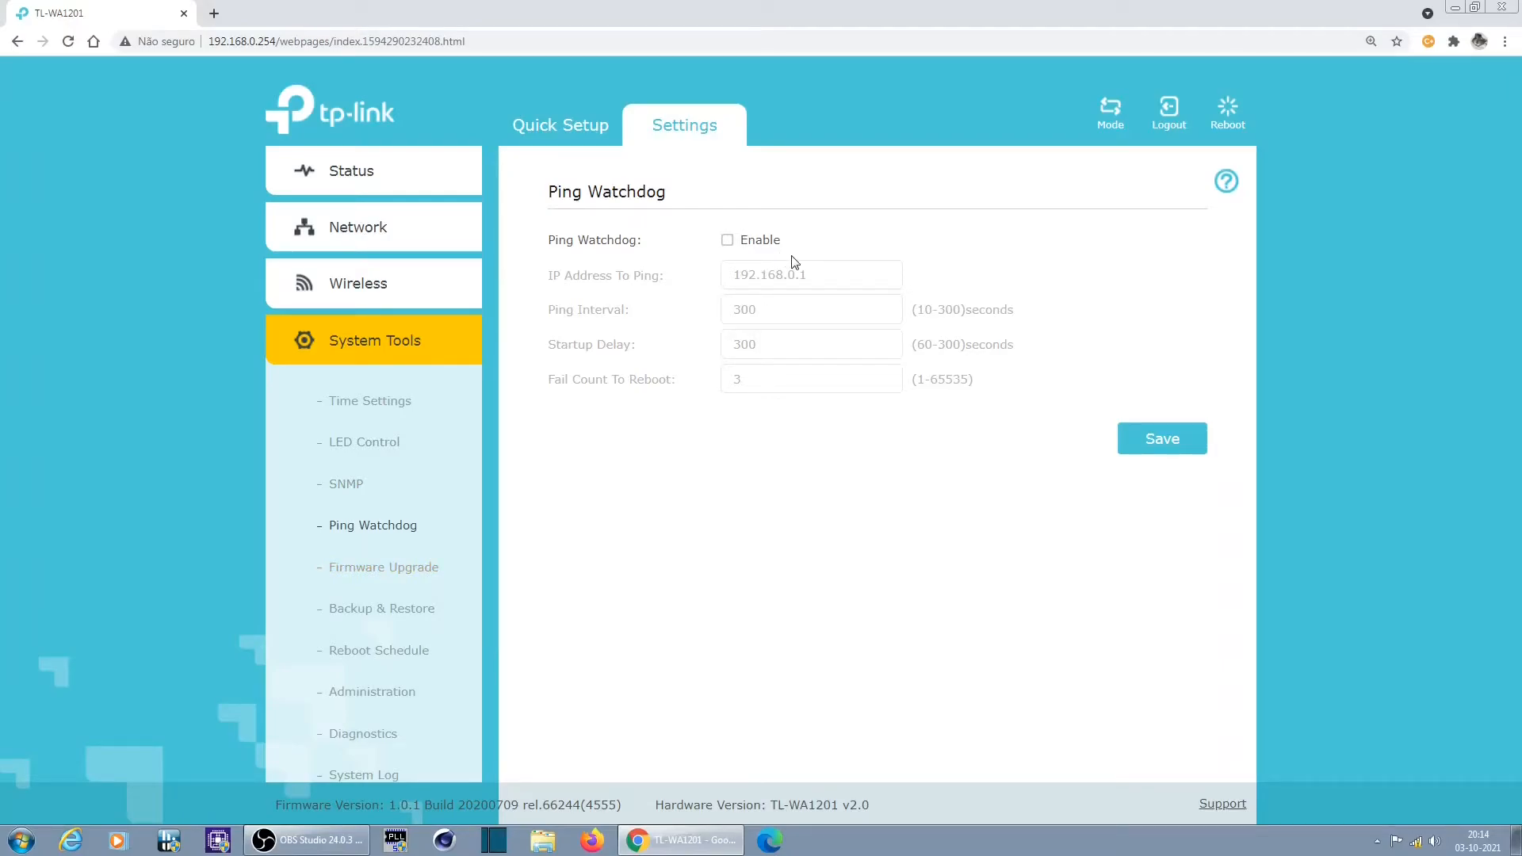
pyautogui.moveTo(752, 396)
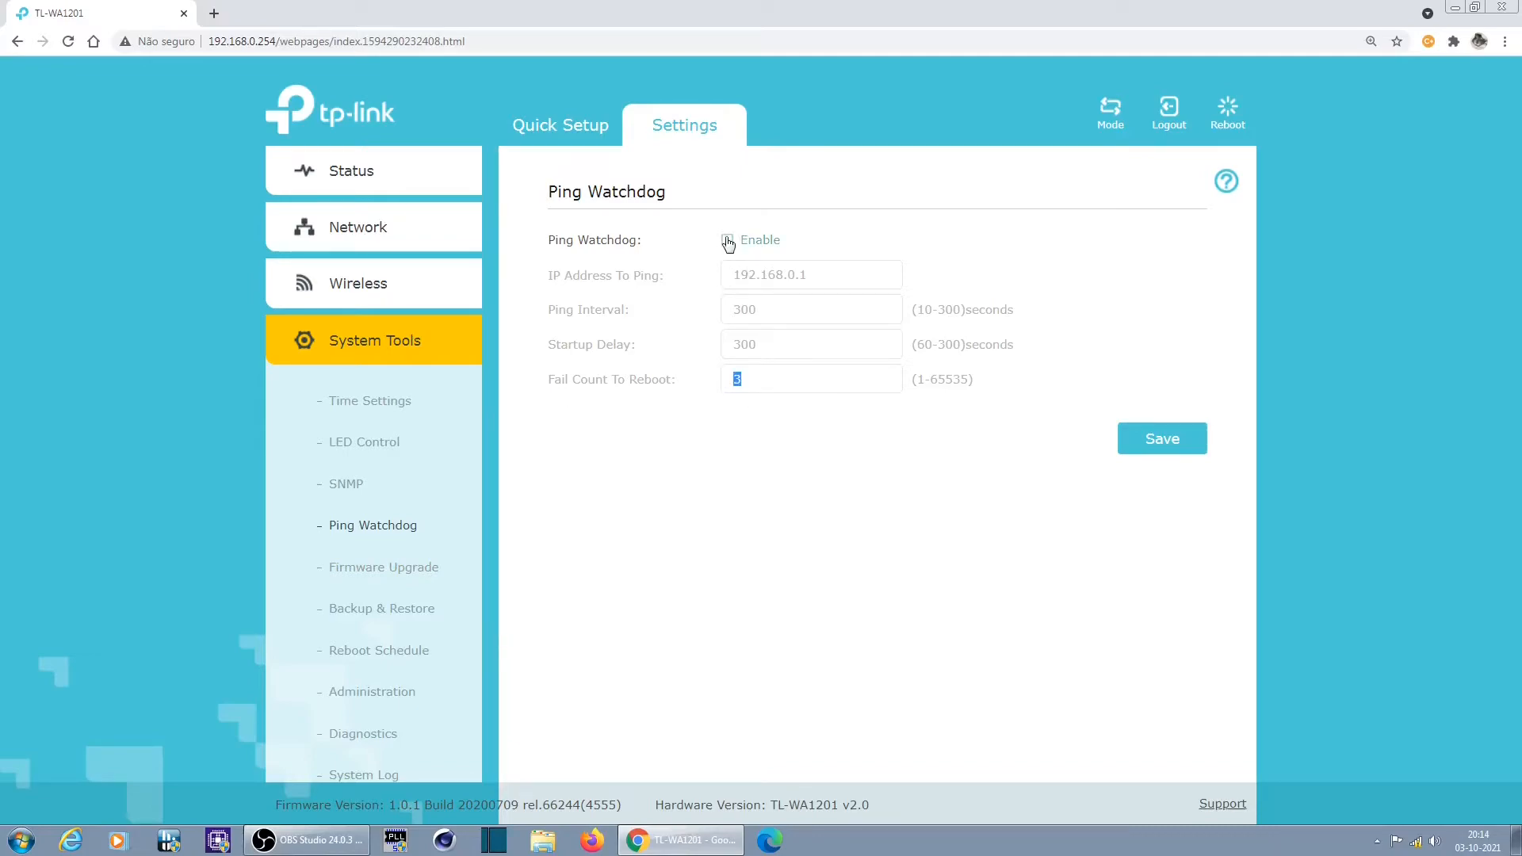
pyautogui.click(726, 241)
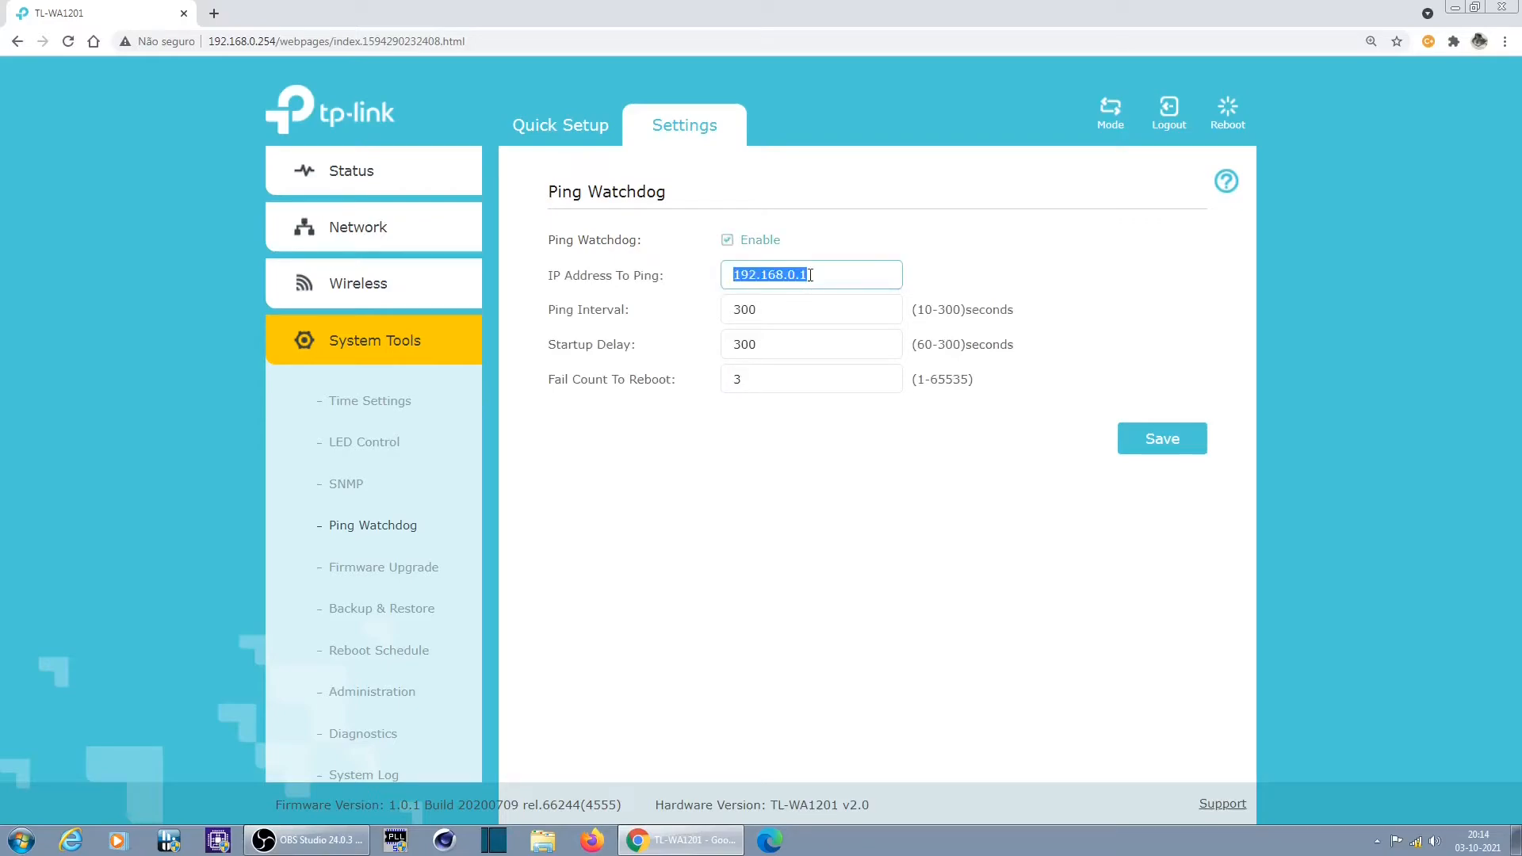
pyautogui.click(810, 309)
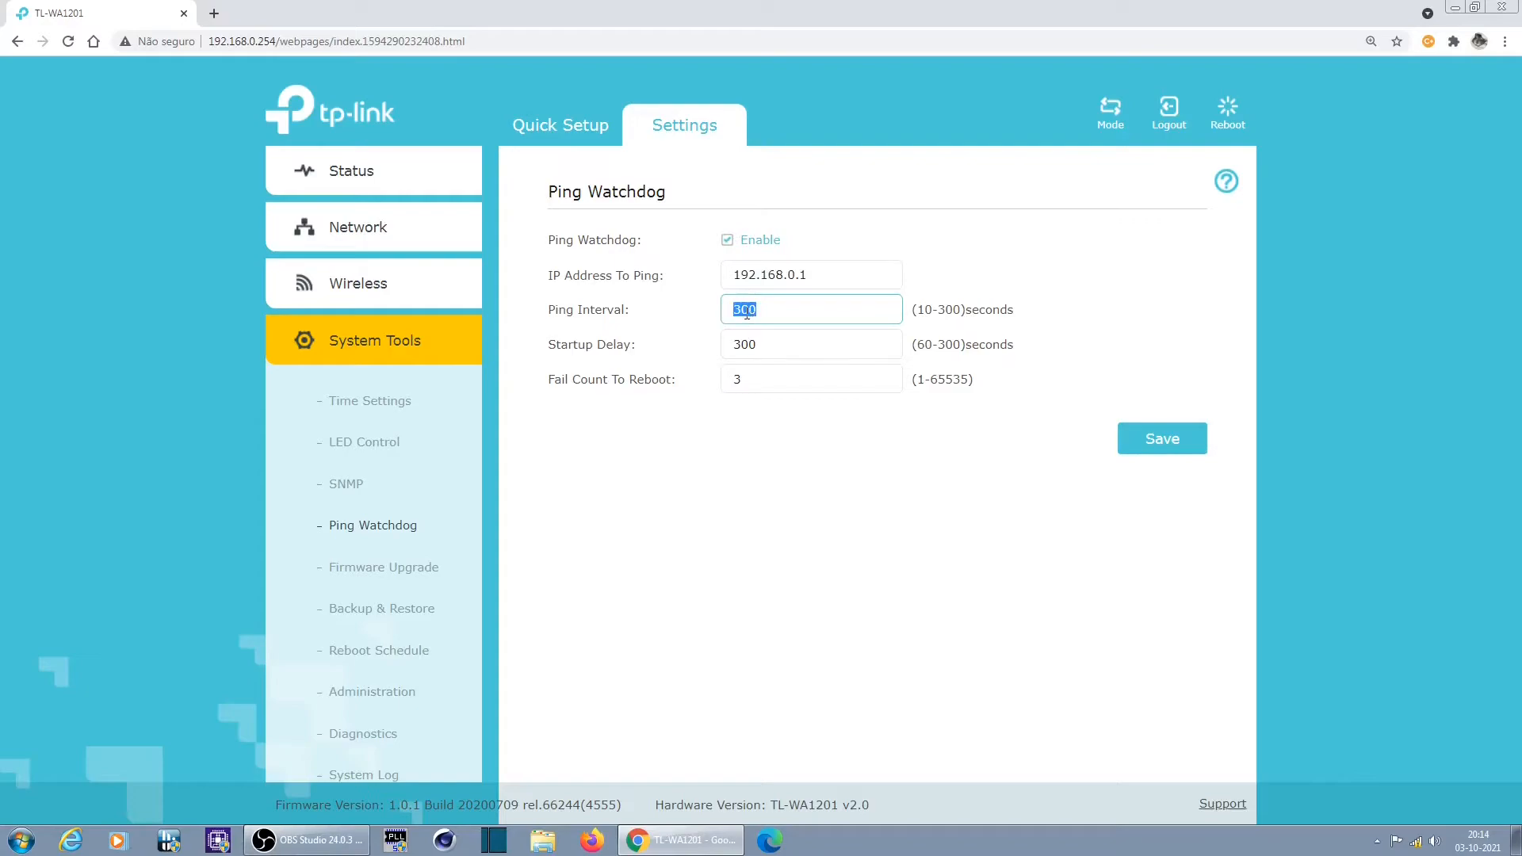
pyautogui.moveTo(824, 302)
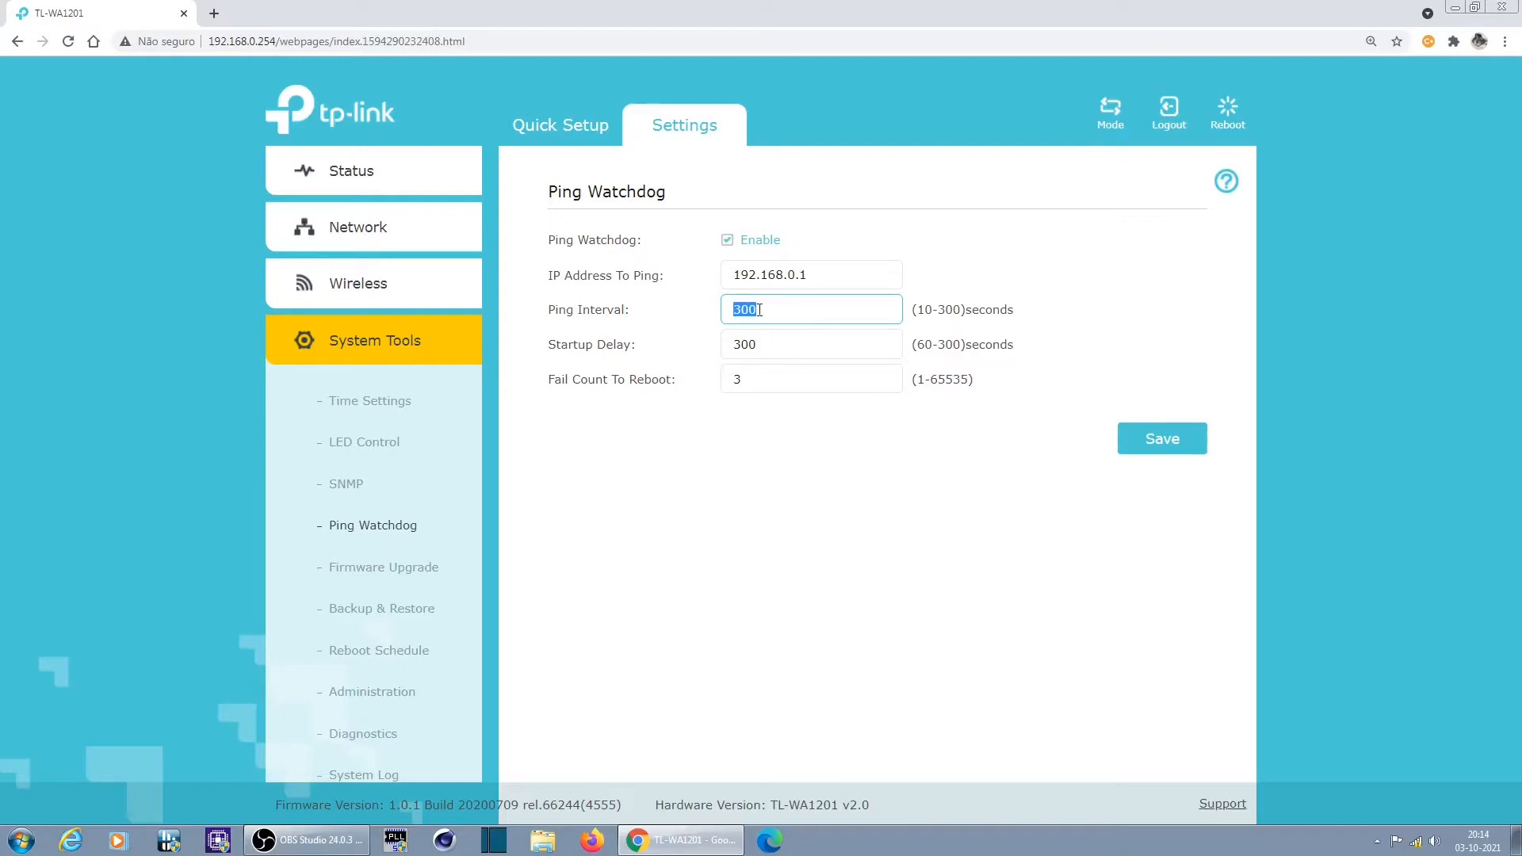
pyautogui.click(810, 379)
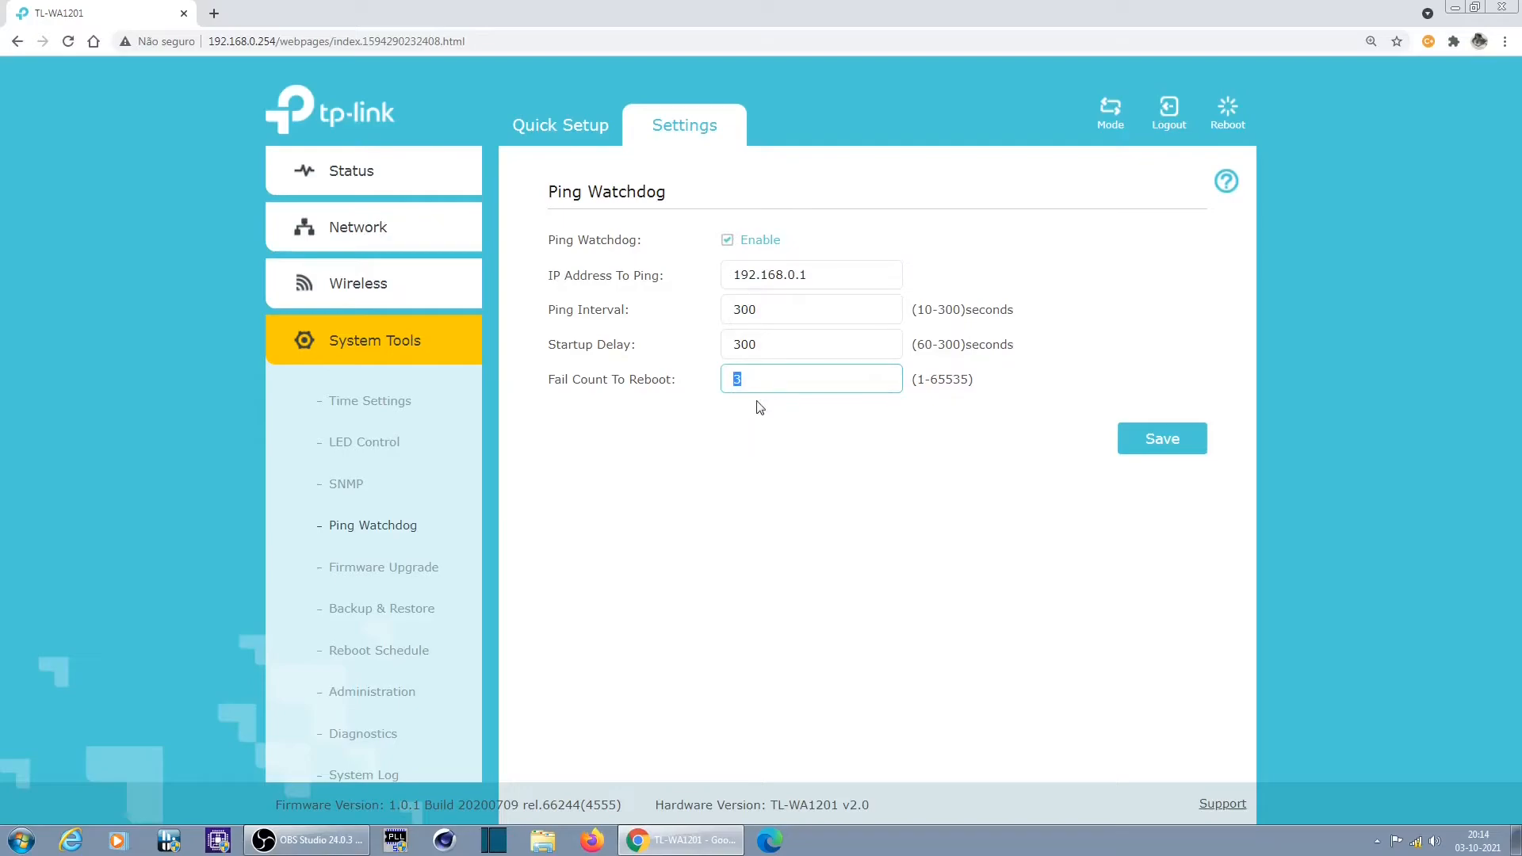
pyautogui.click(726, 241)
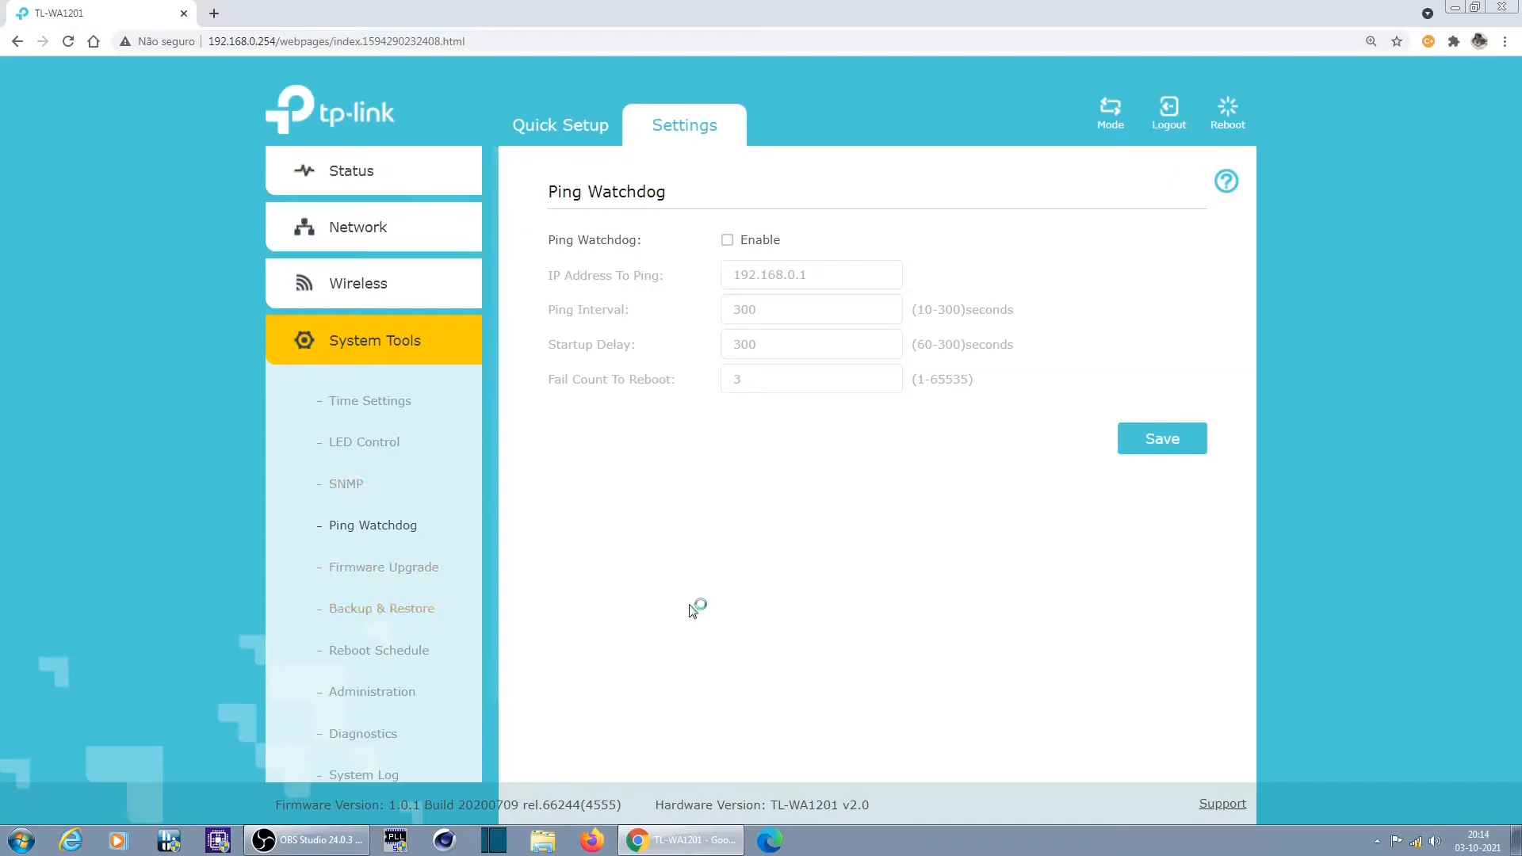
pyautogui.click(384, 566)
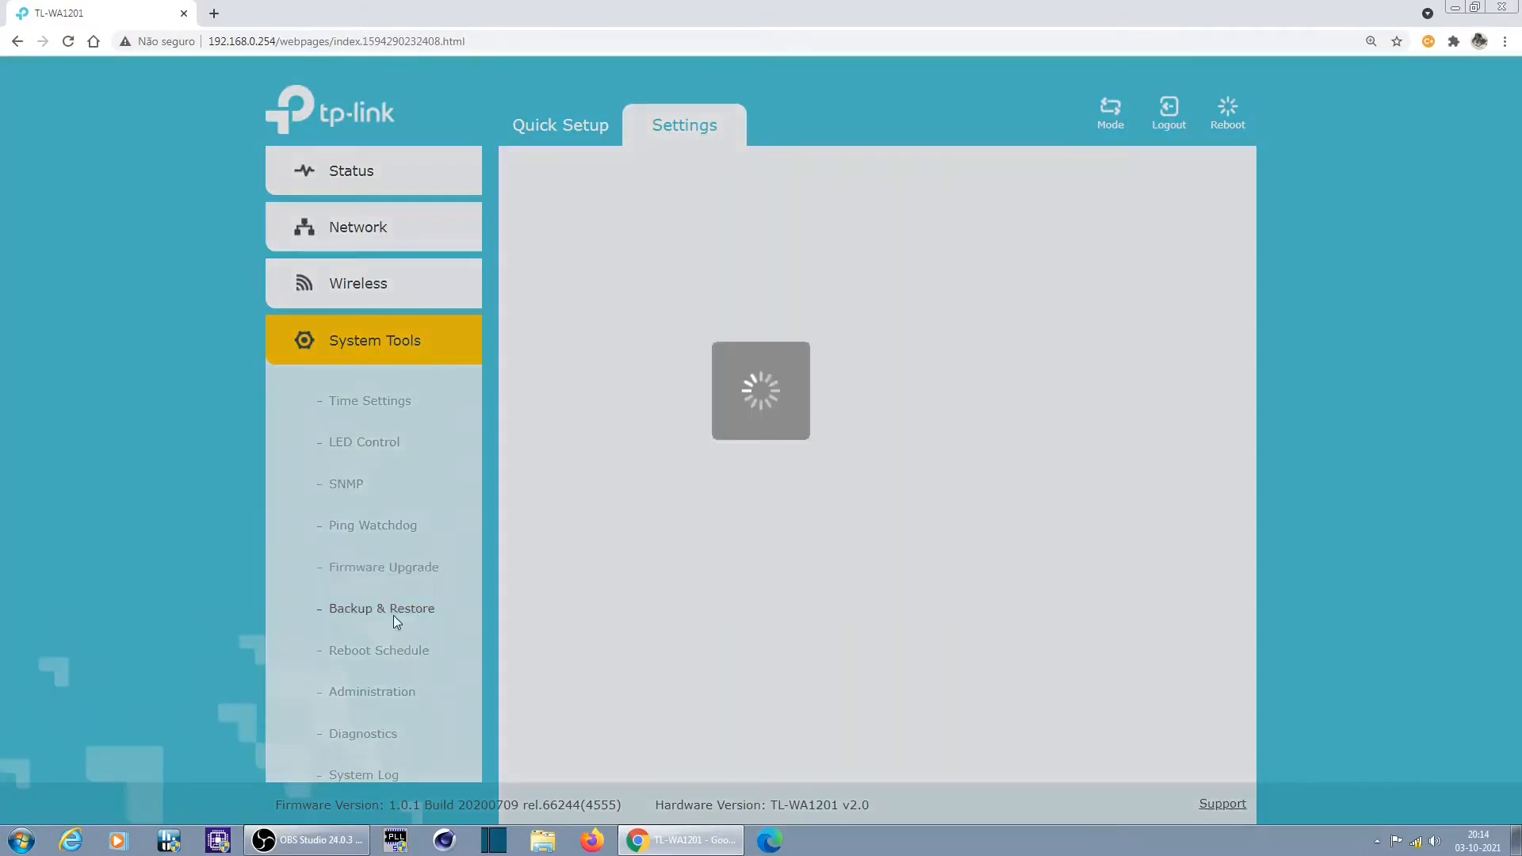
# Review the Backup & Restore, Reboot Schedule and Administration pages under System Tools.
pyautogui.click(381, 609)
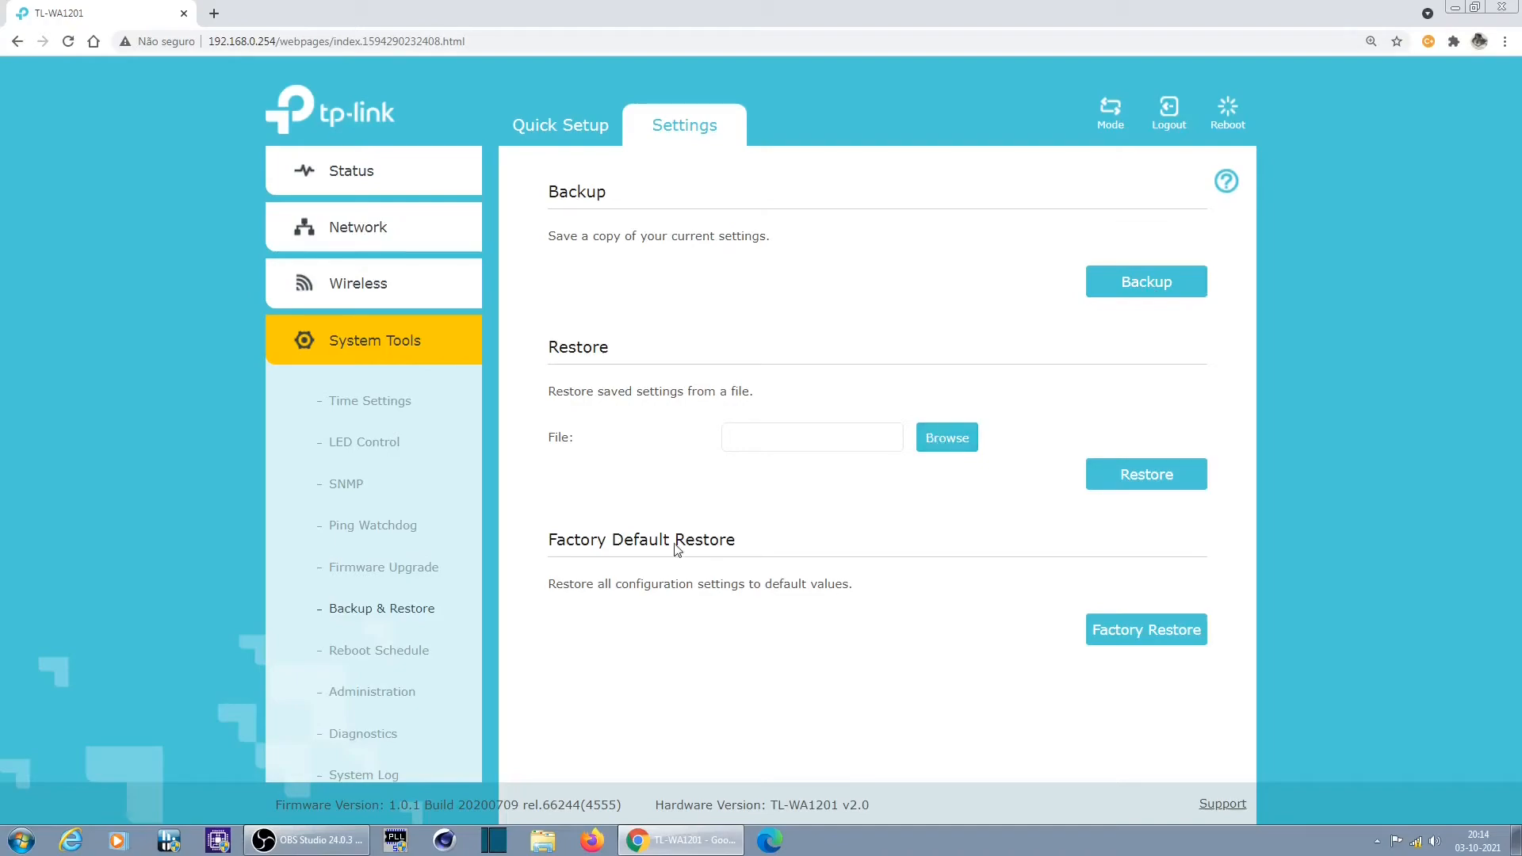
pyautogui.moveTo(1147, 642)
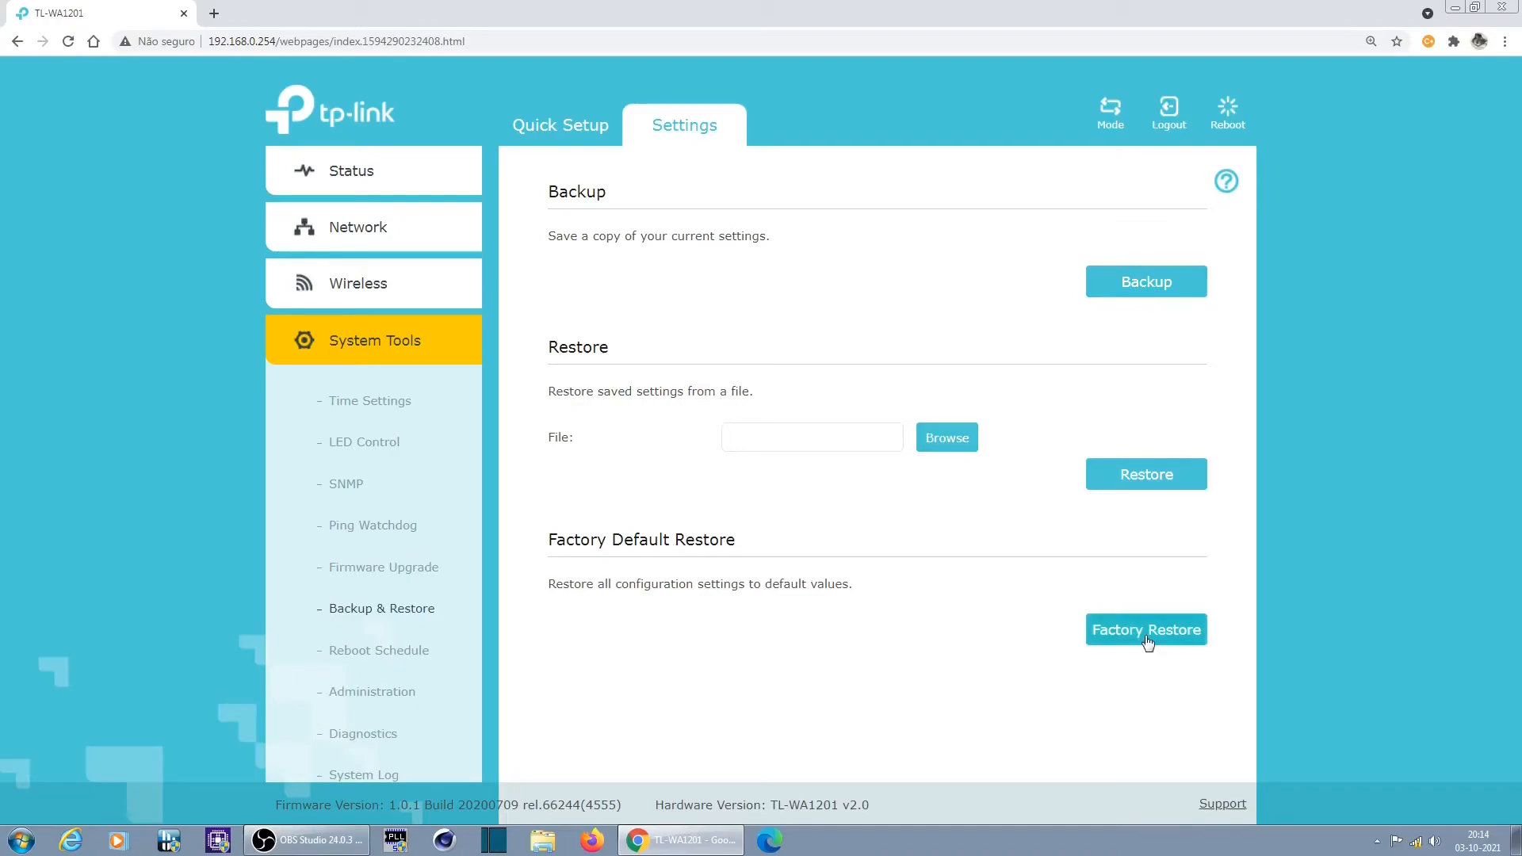
pyautogui.moveTo(650, 607)
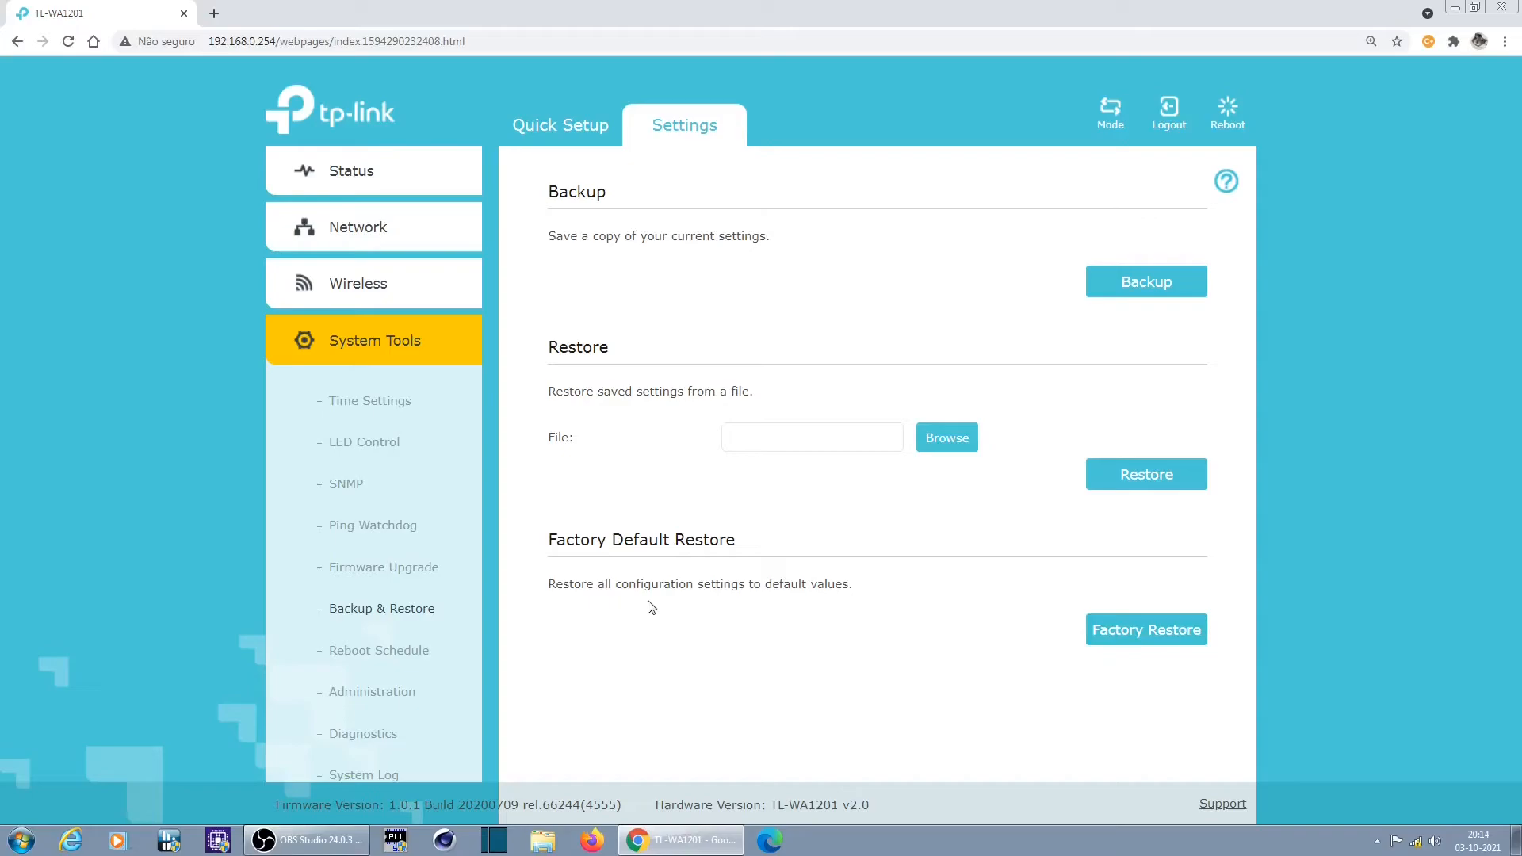
pyautogui.click(379, 650)
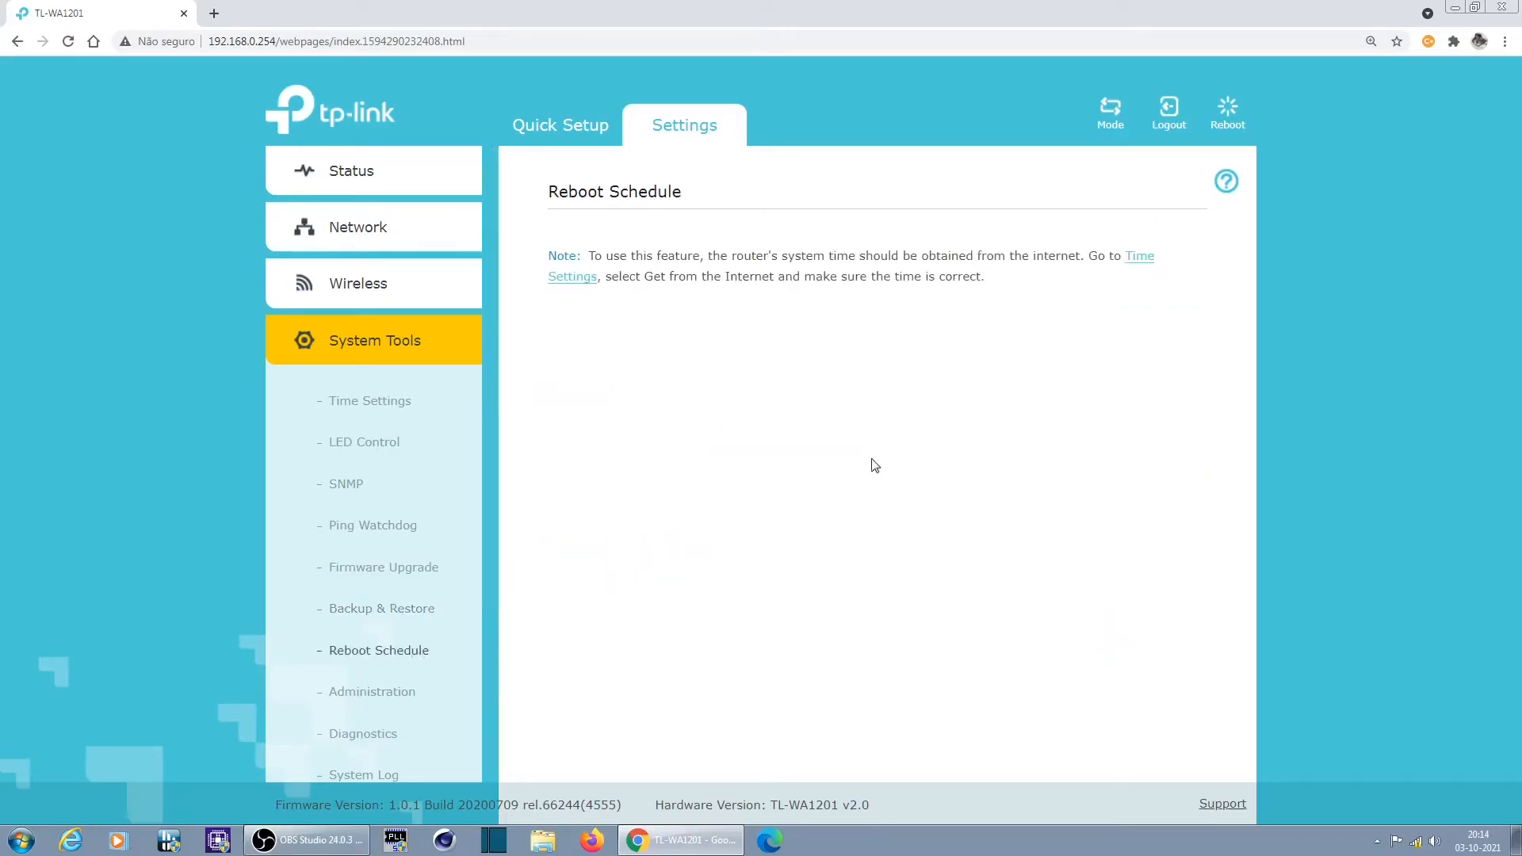
pyautogui.moveTo(497, 627)
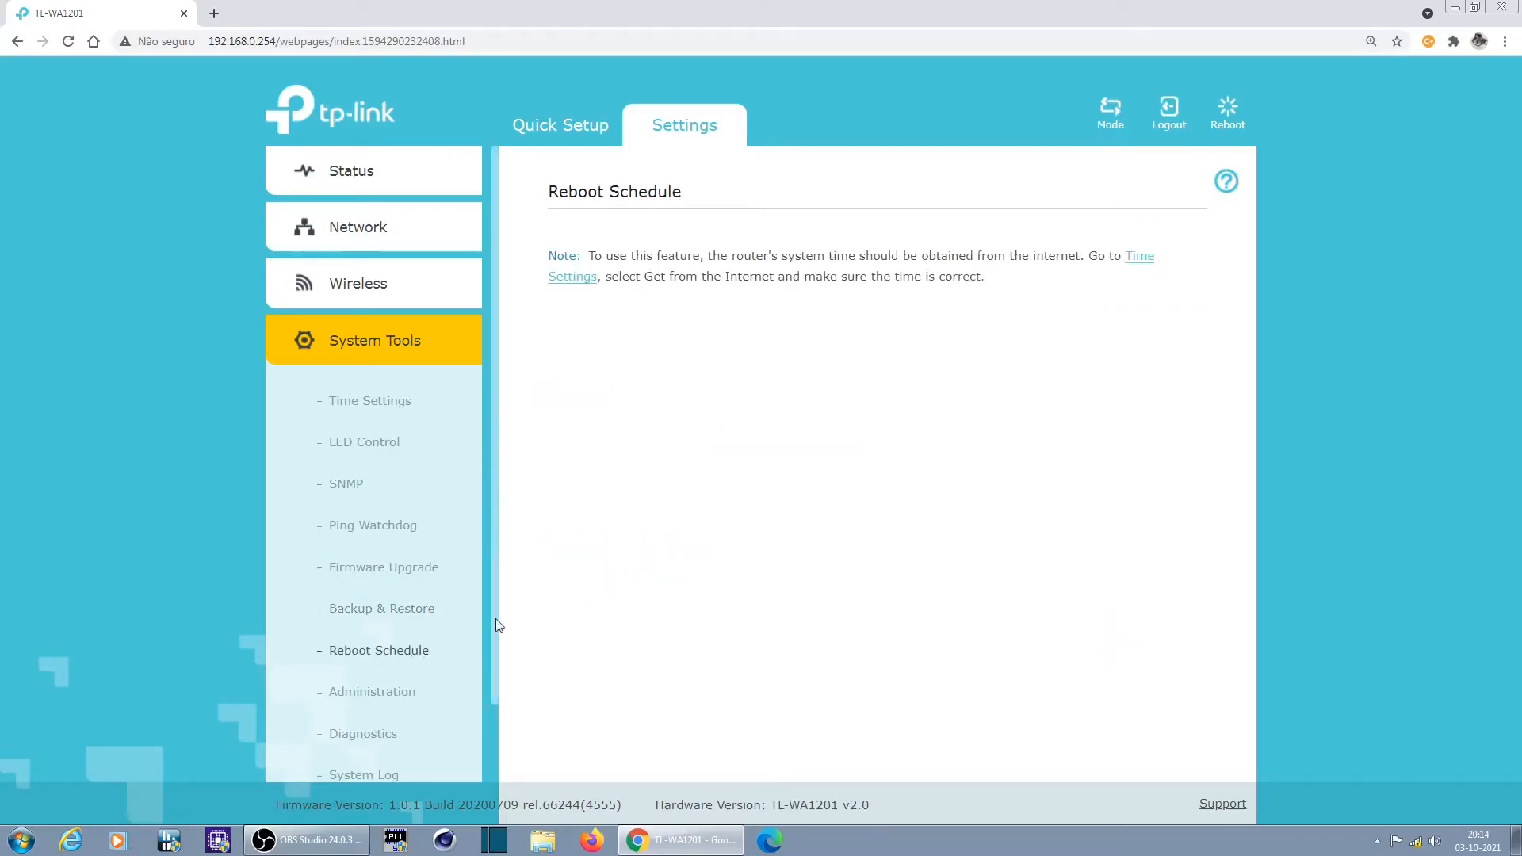
pyautogui.scroll(-3)
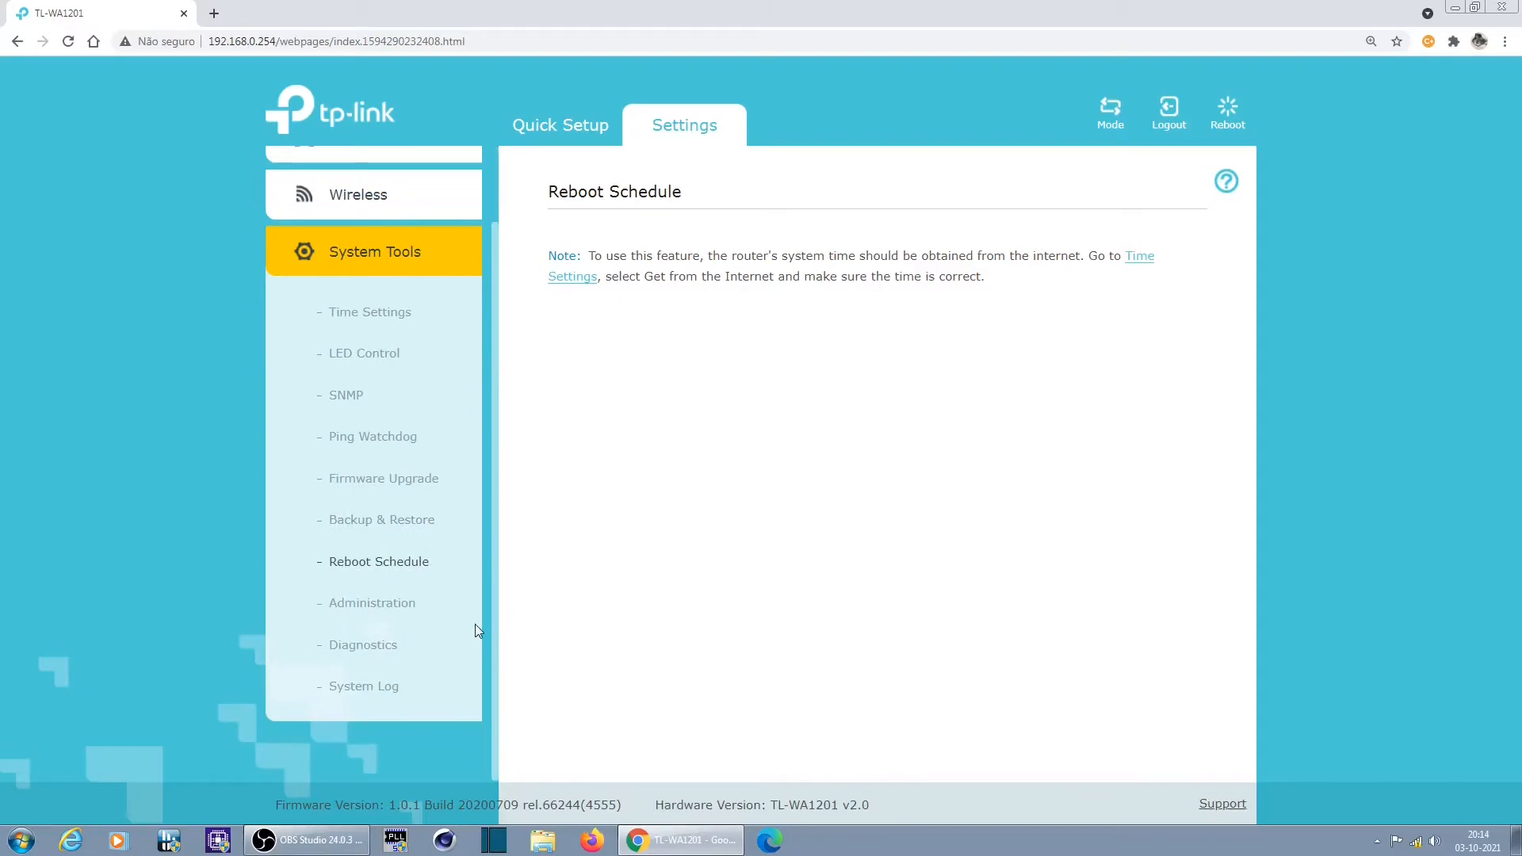
pyautogui.click(371, 602)
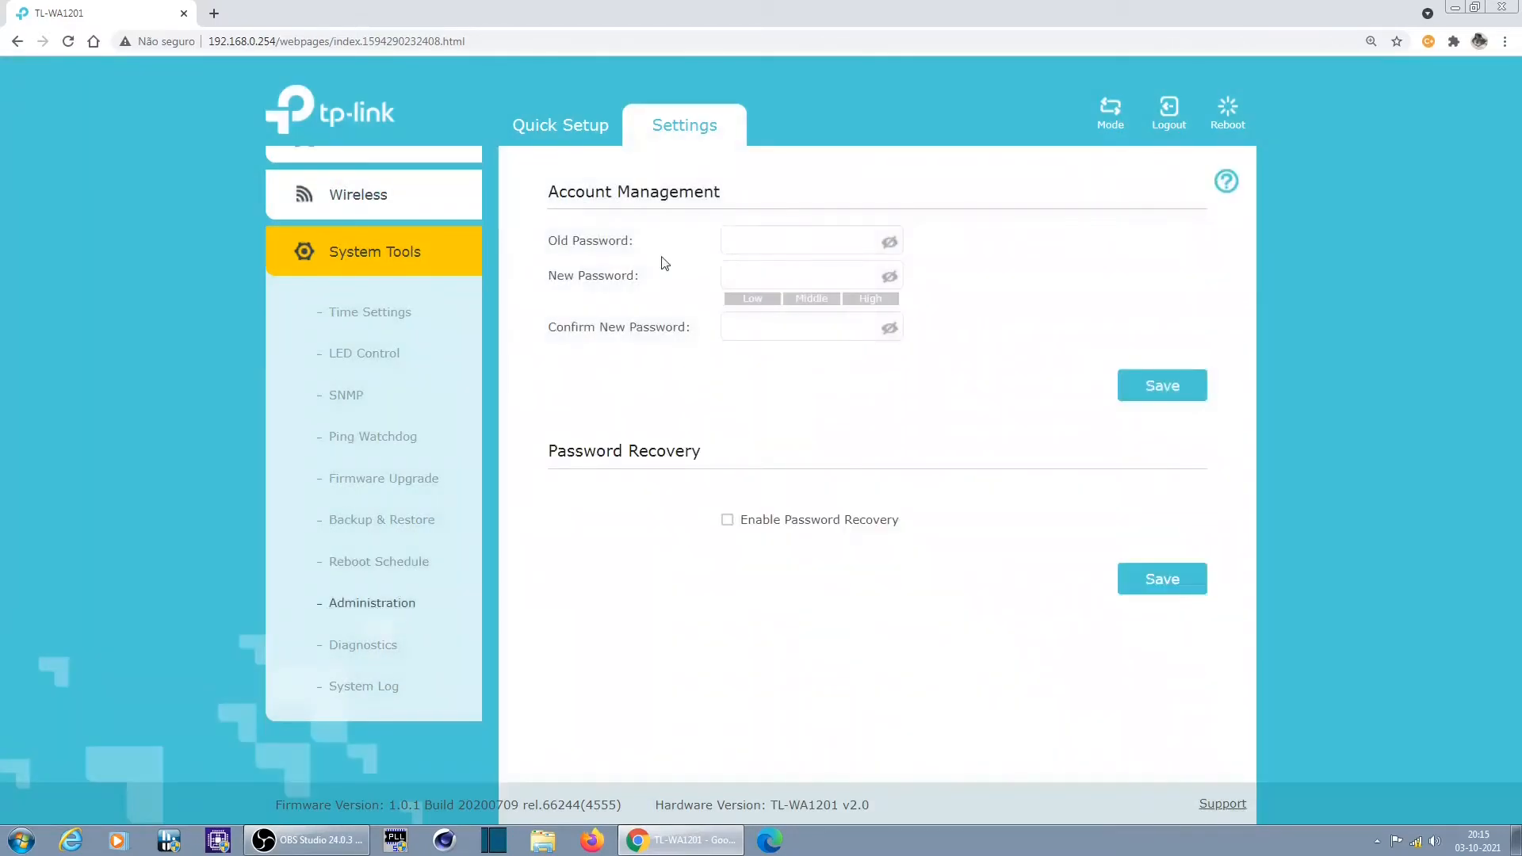
pyautogui.moveTo(400, 650)
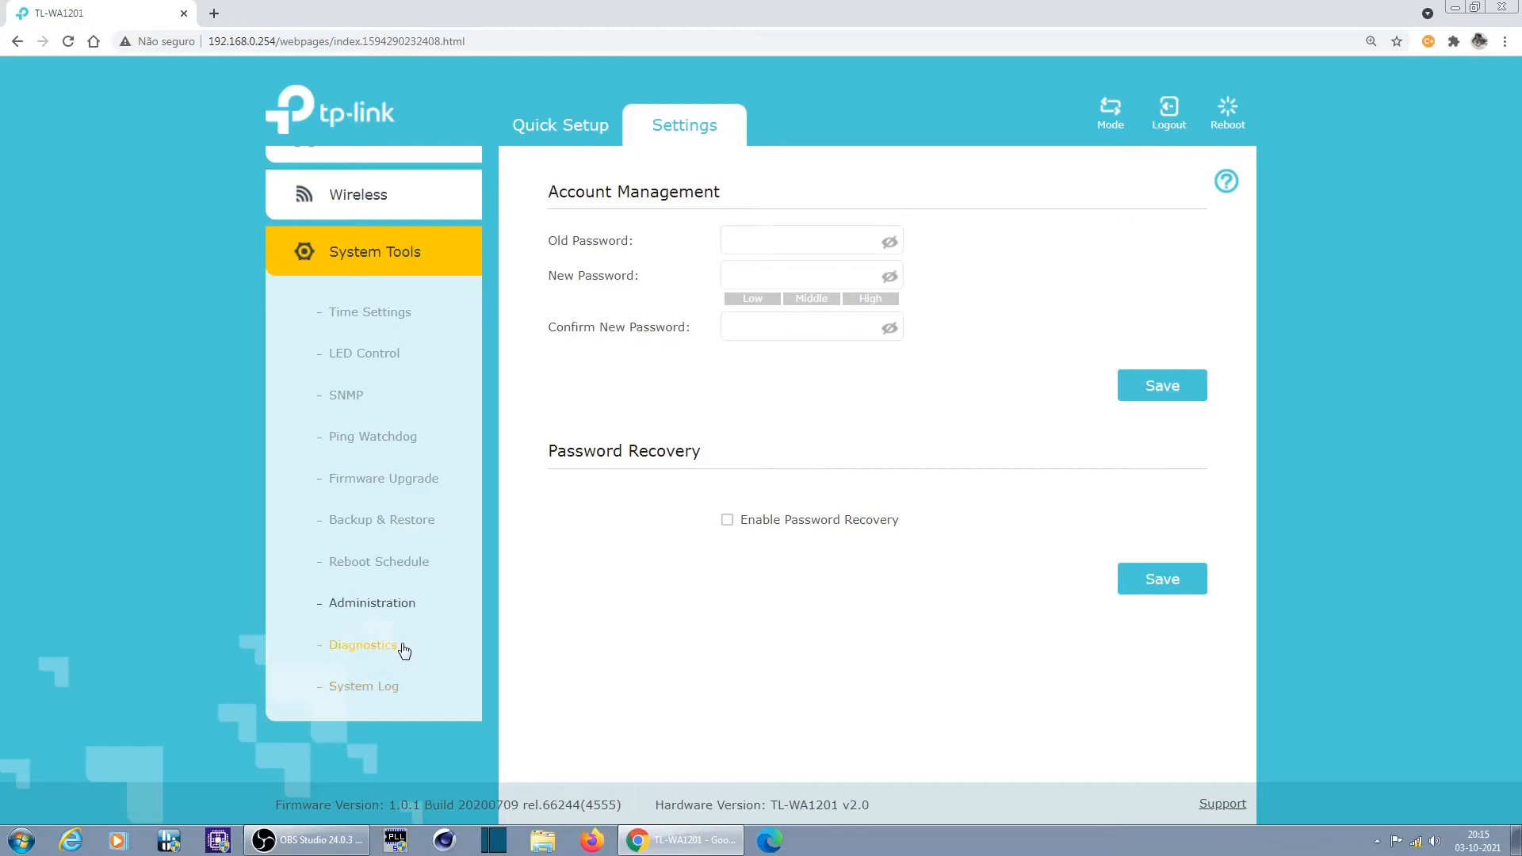
# Review Diagnostics, then bring up the System Log listing Led Controller entries.
pyautogui.click(361, 645)
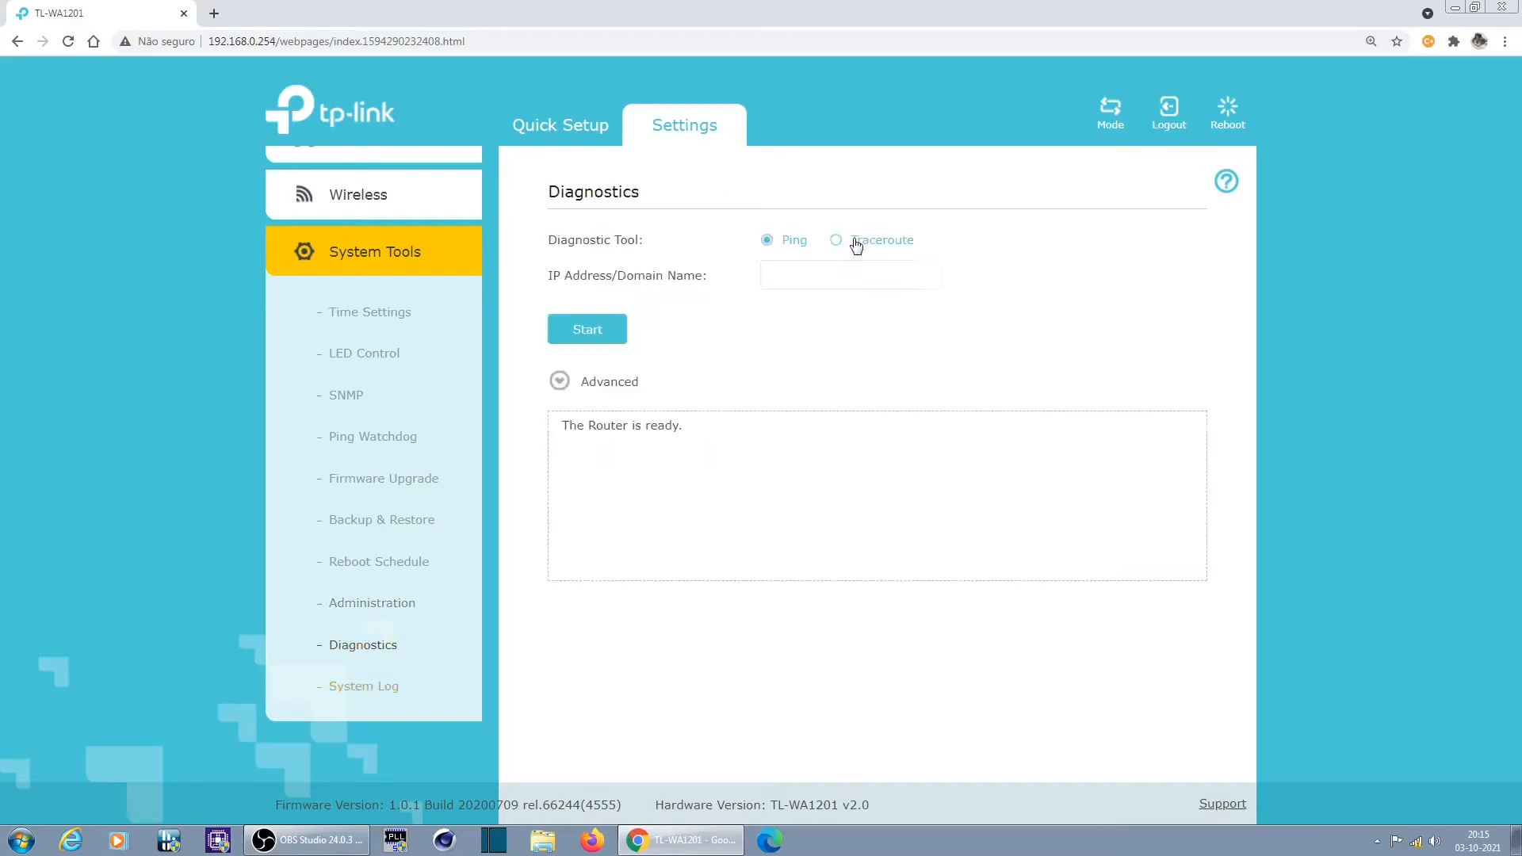
pyautogui.moveTo(887, 247)
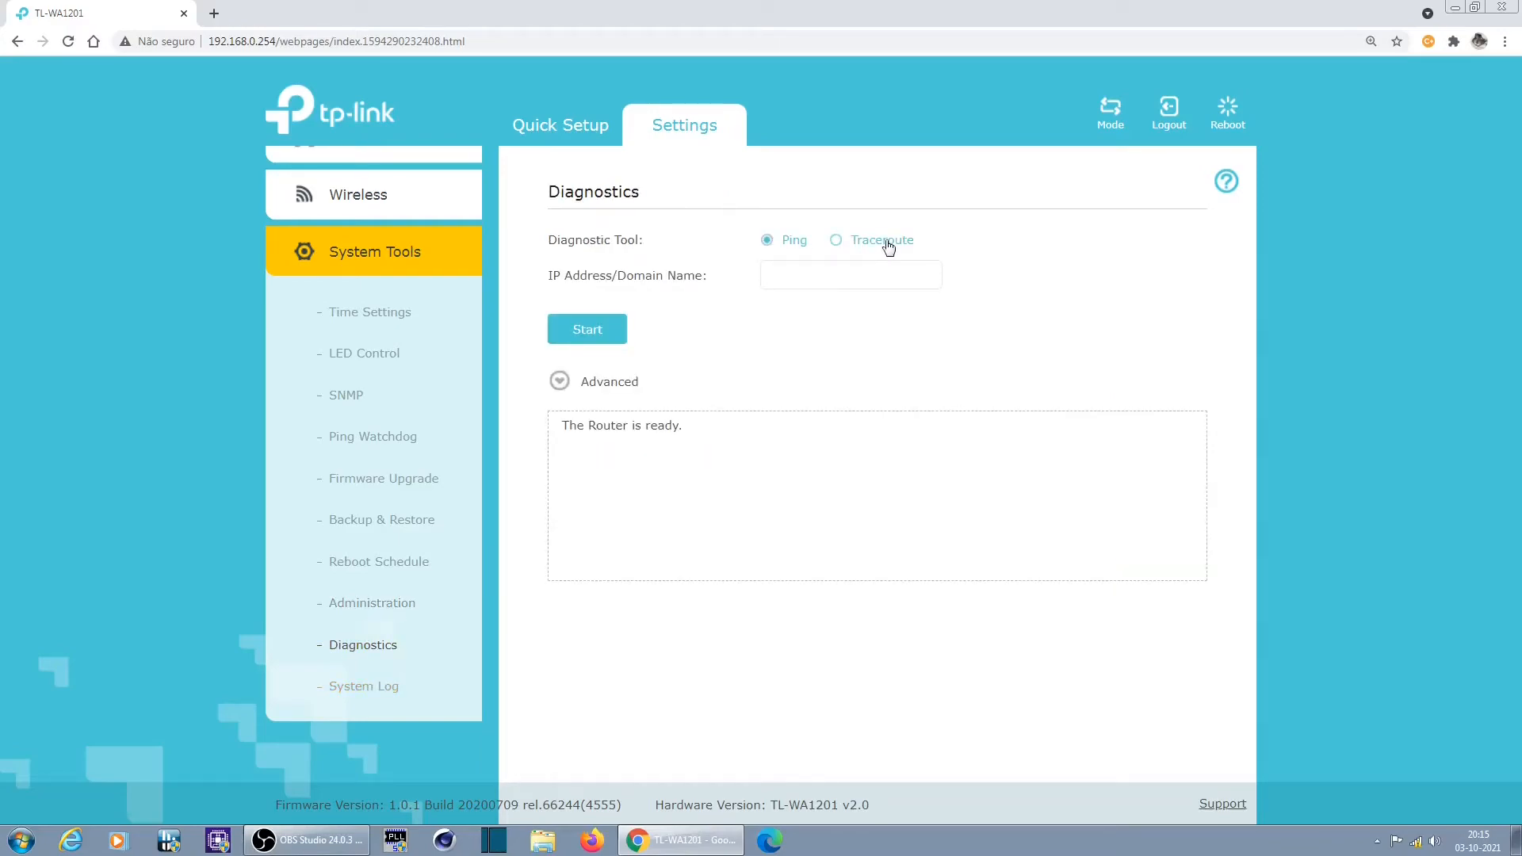
pyautogui.click(363, 685)
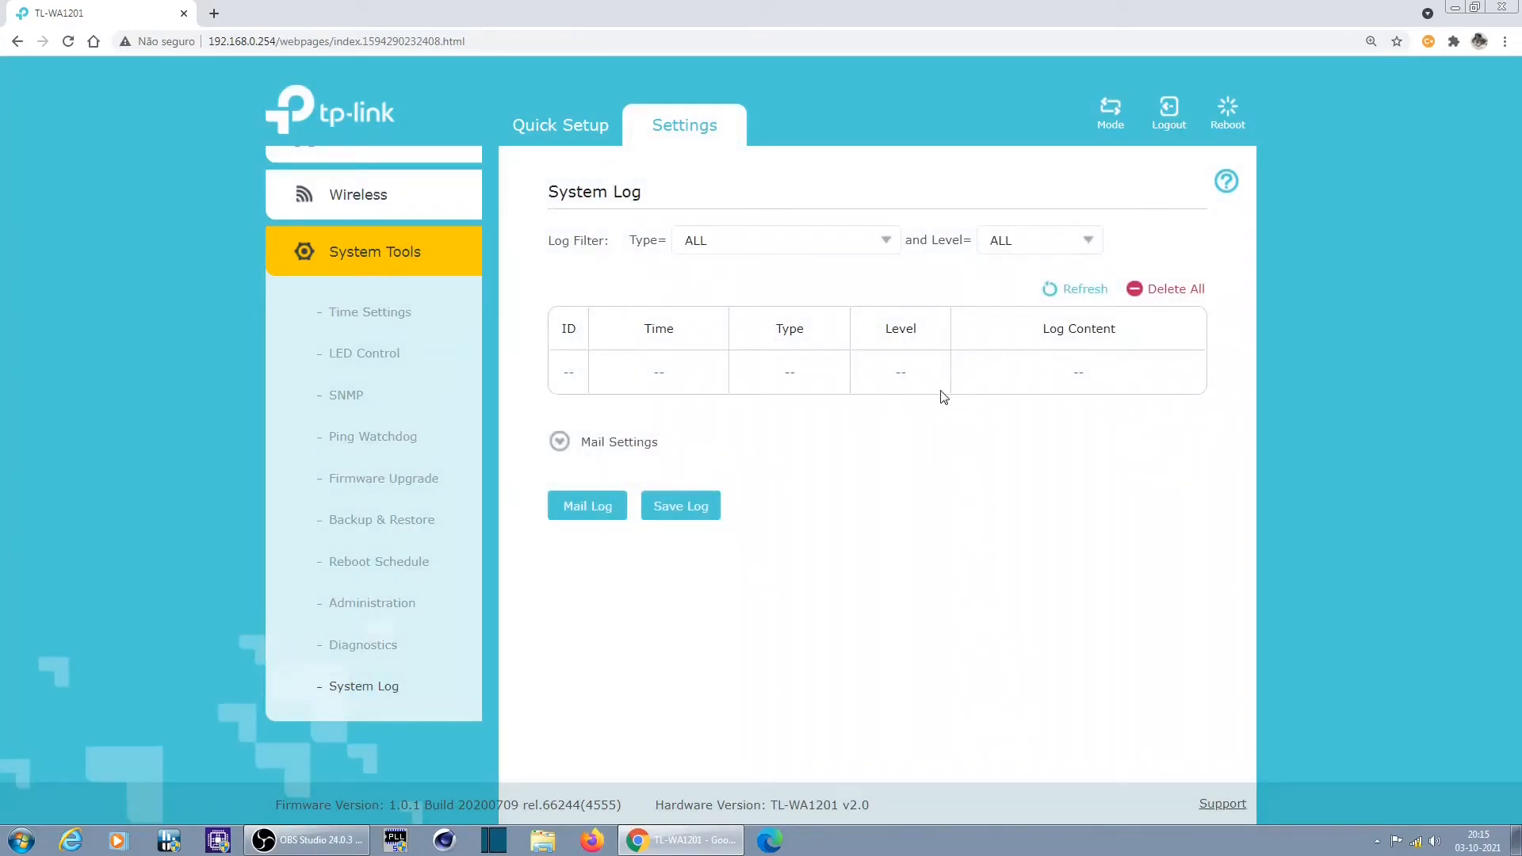
pyautogui.click(1085, 289)
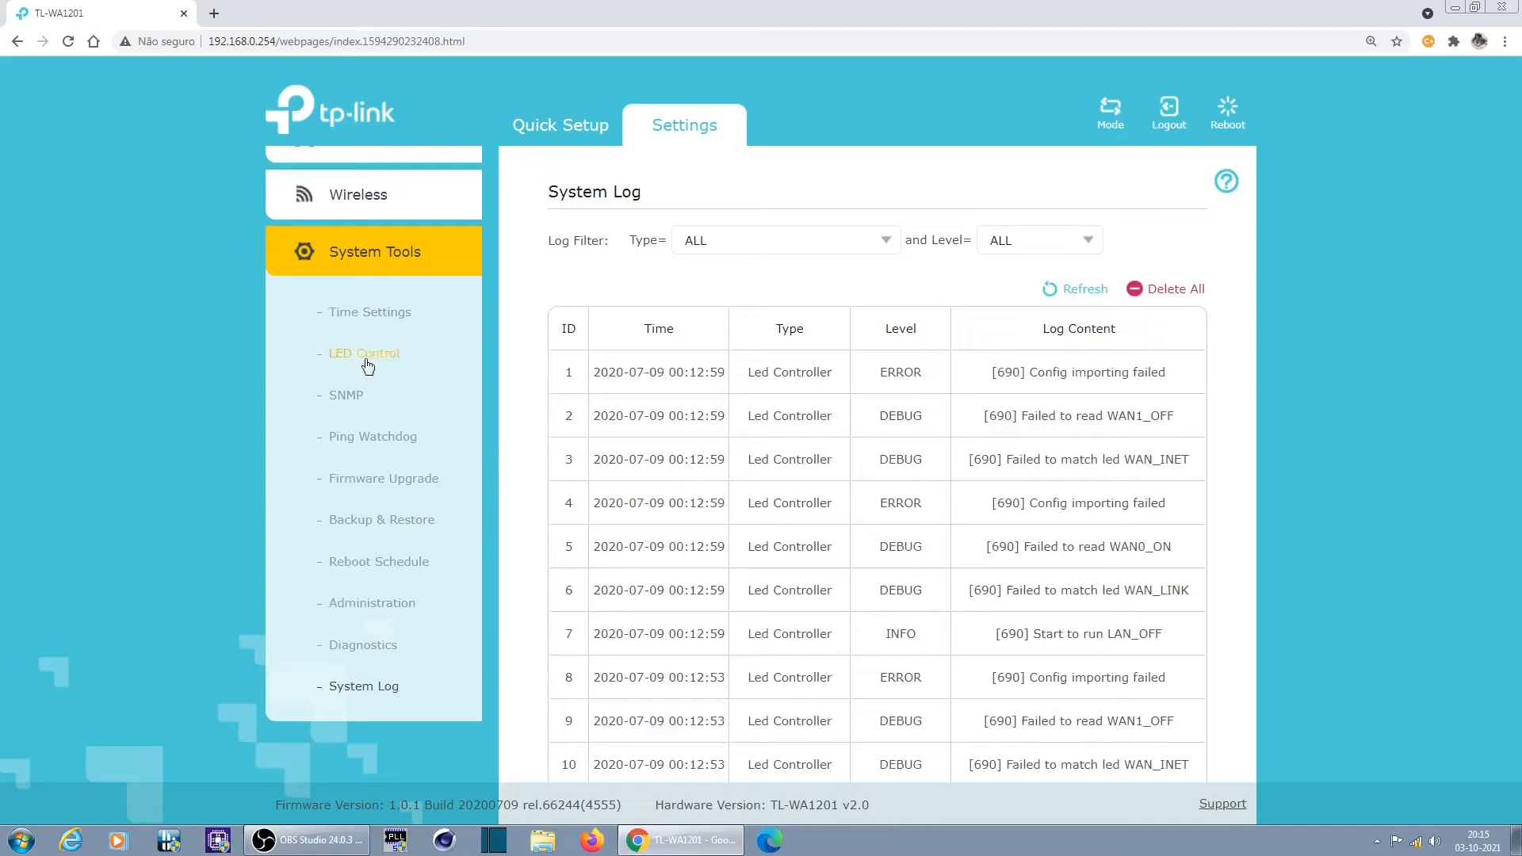
pyautogui.moveTo(395, 228)
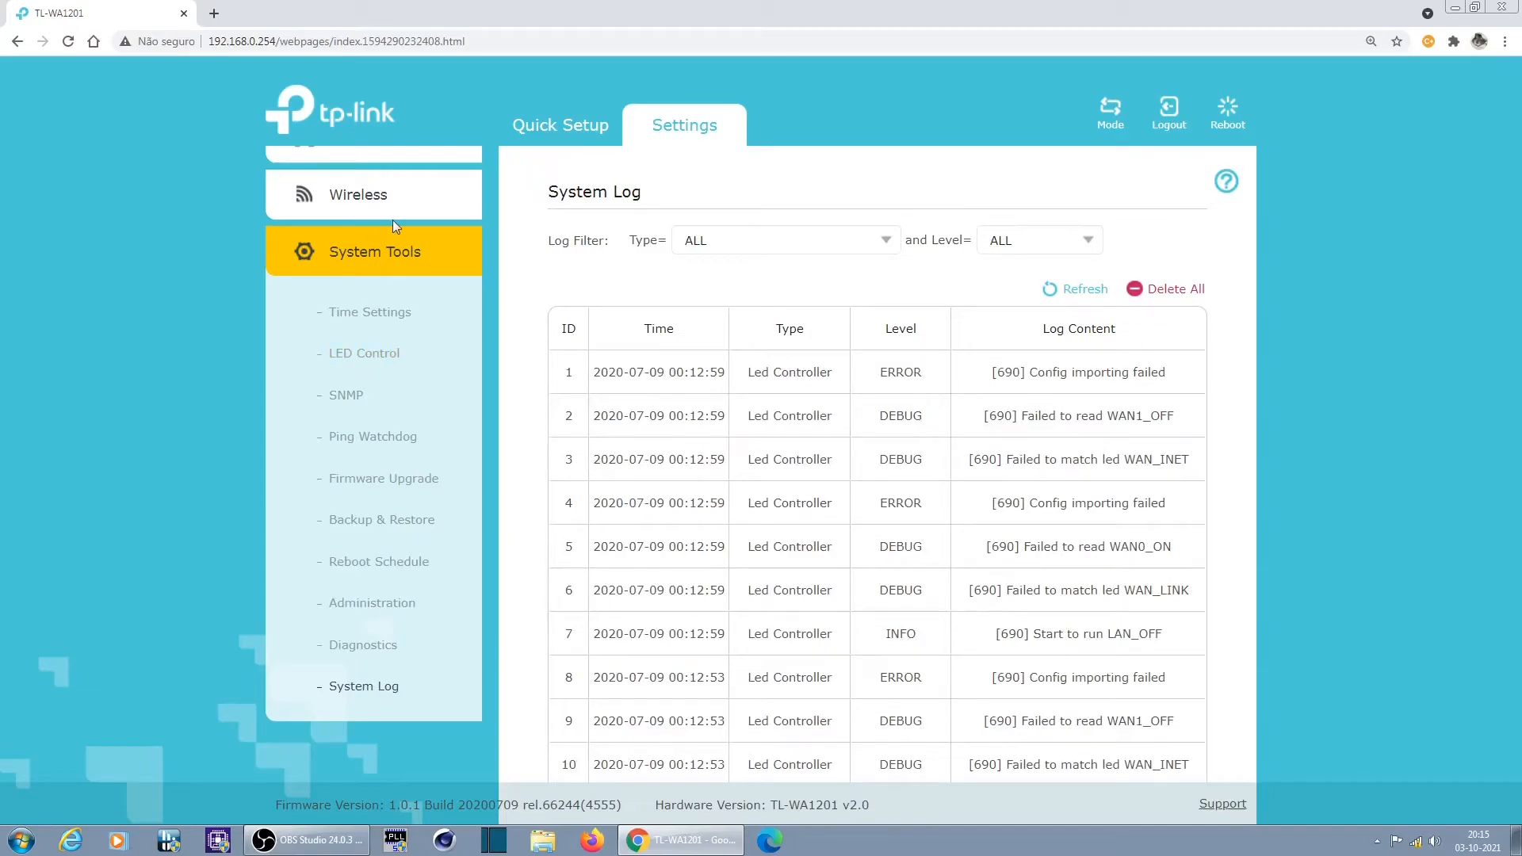
pyautogui.moveTo(380, 201)
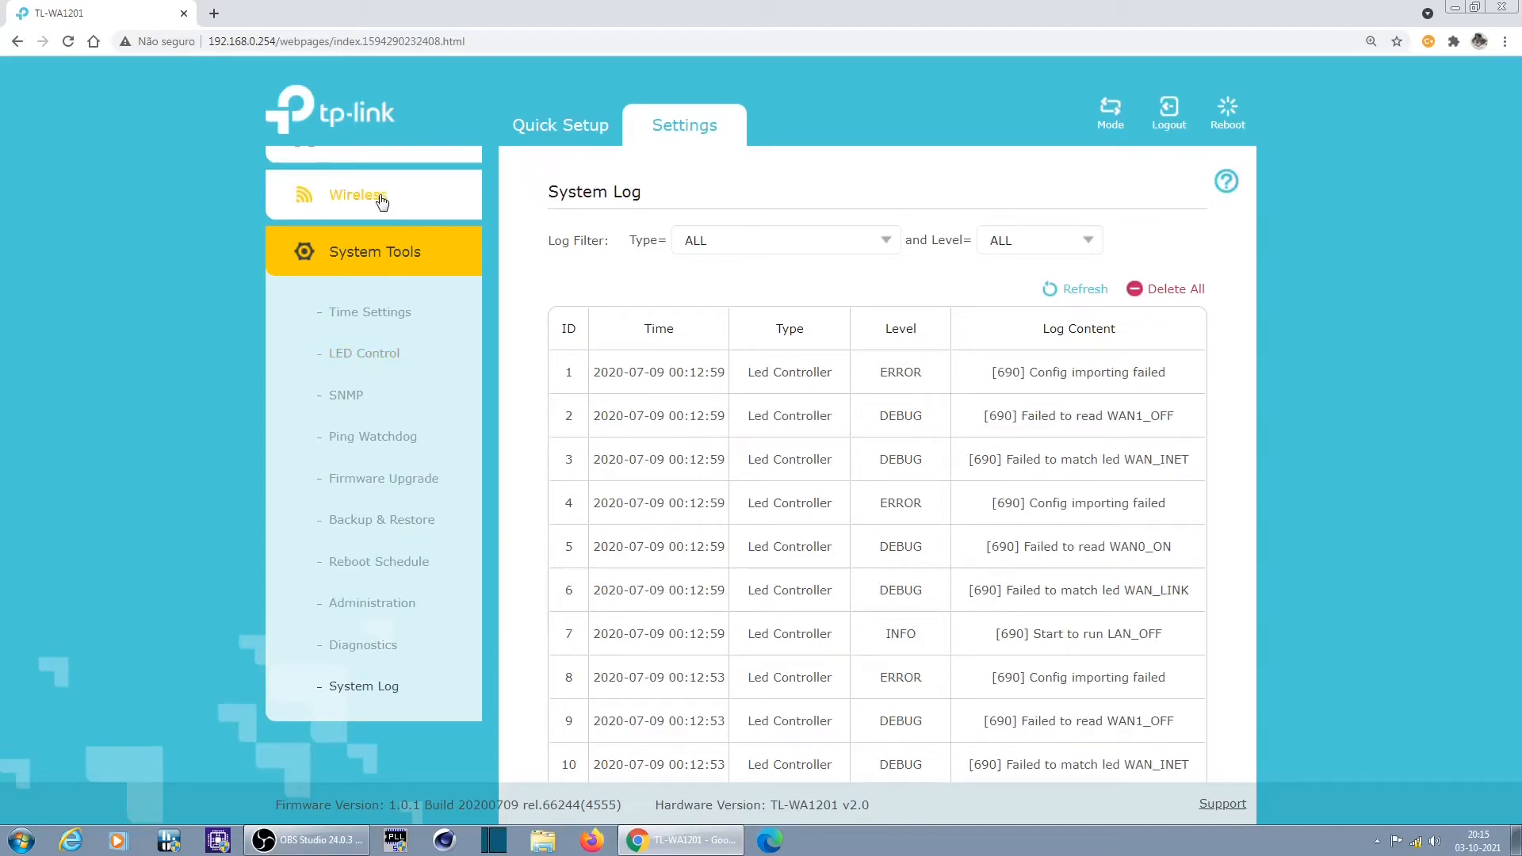
# In Wireless > Portal, try Simple Password authentication with an Always timeout.
pyautogui.click(356, 195)
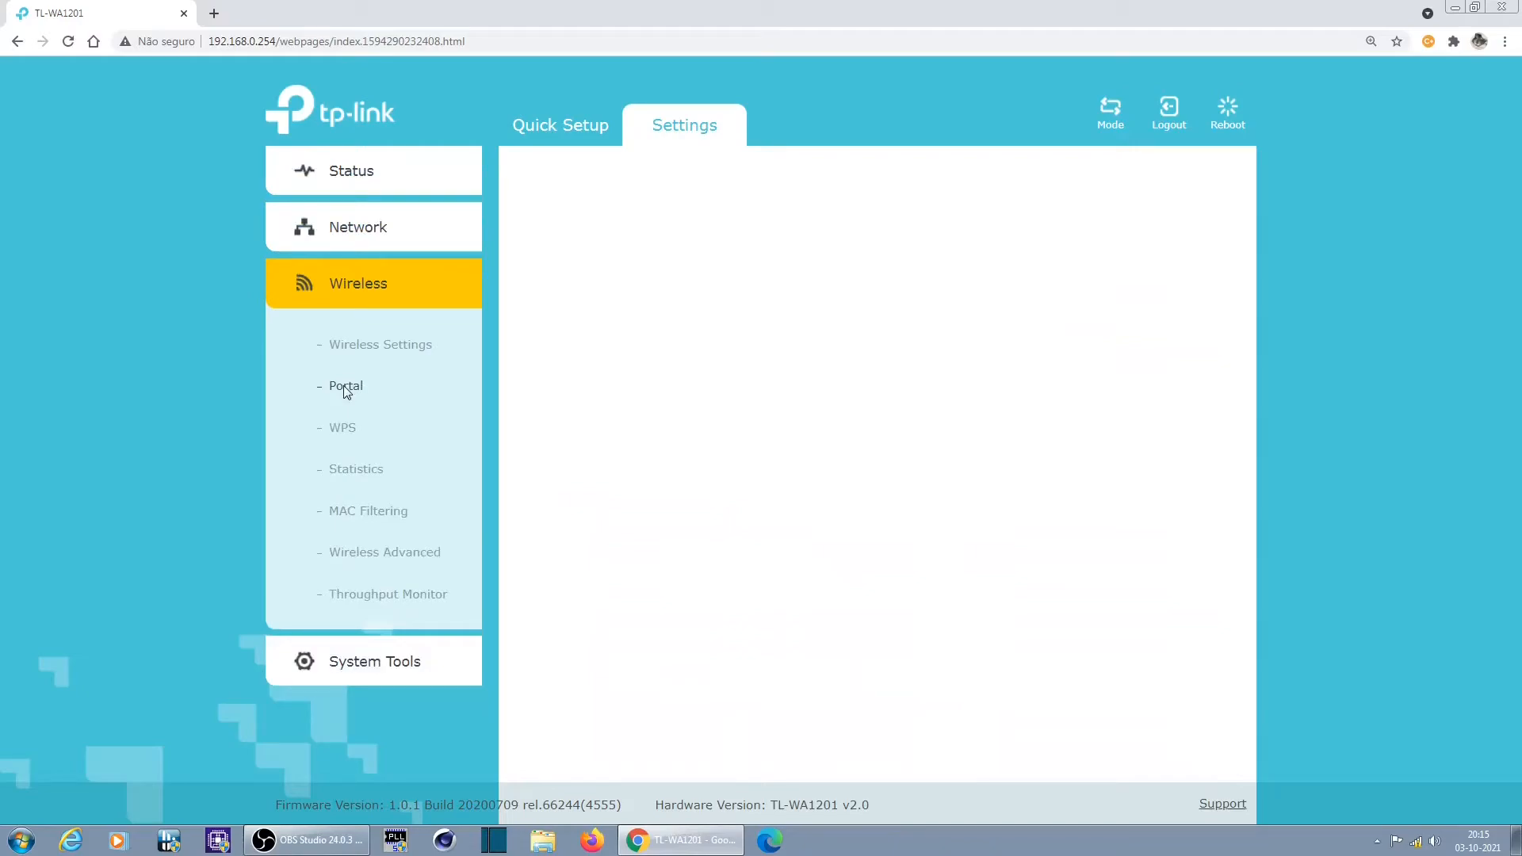
pyautogui.click(345, 385)
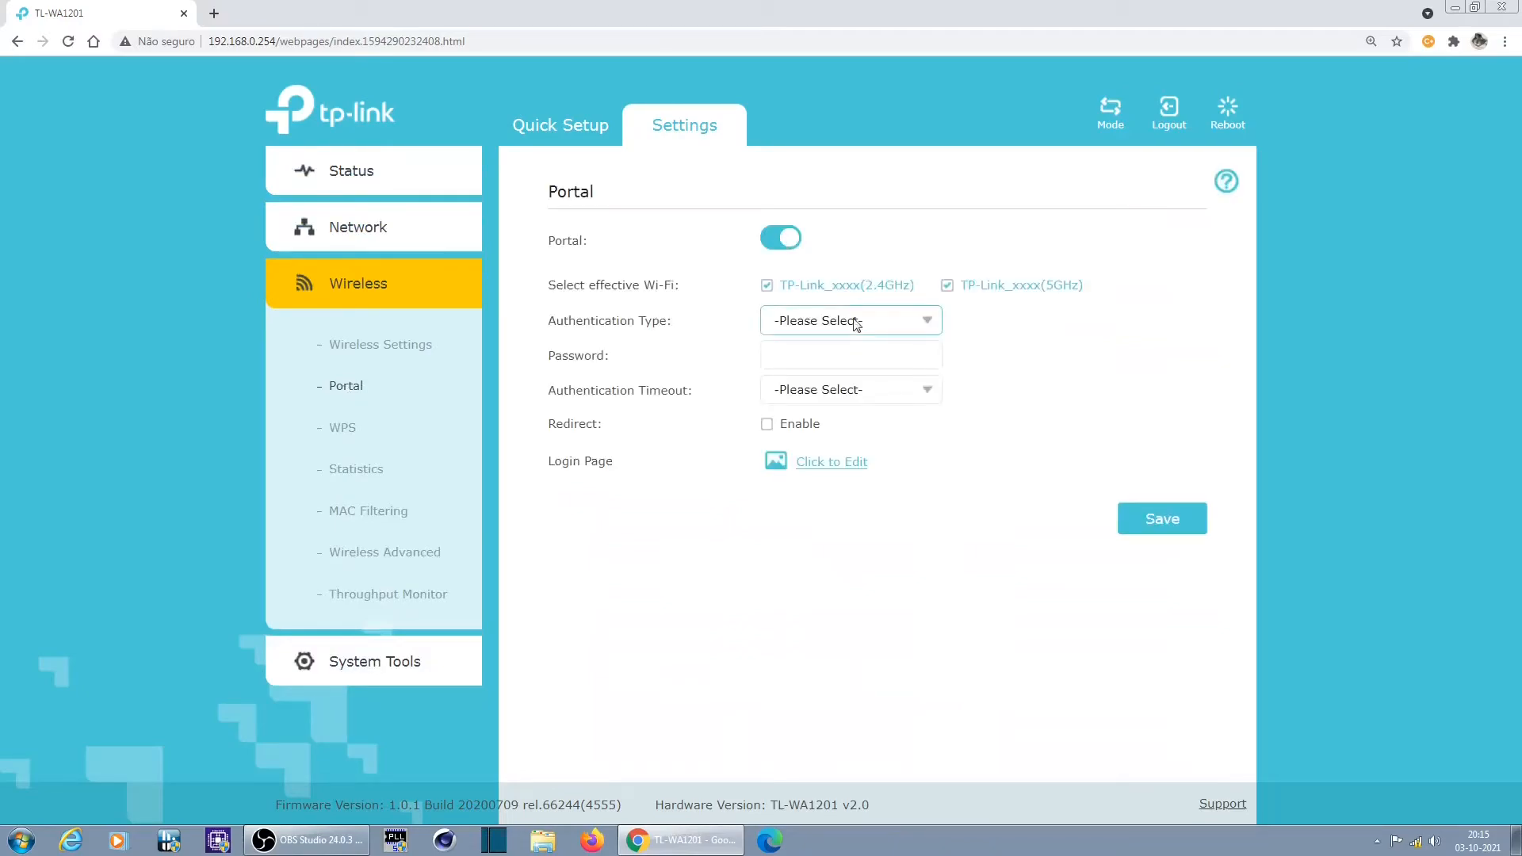
pyautogui.click(850, 320)
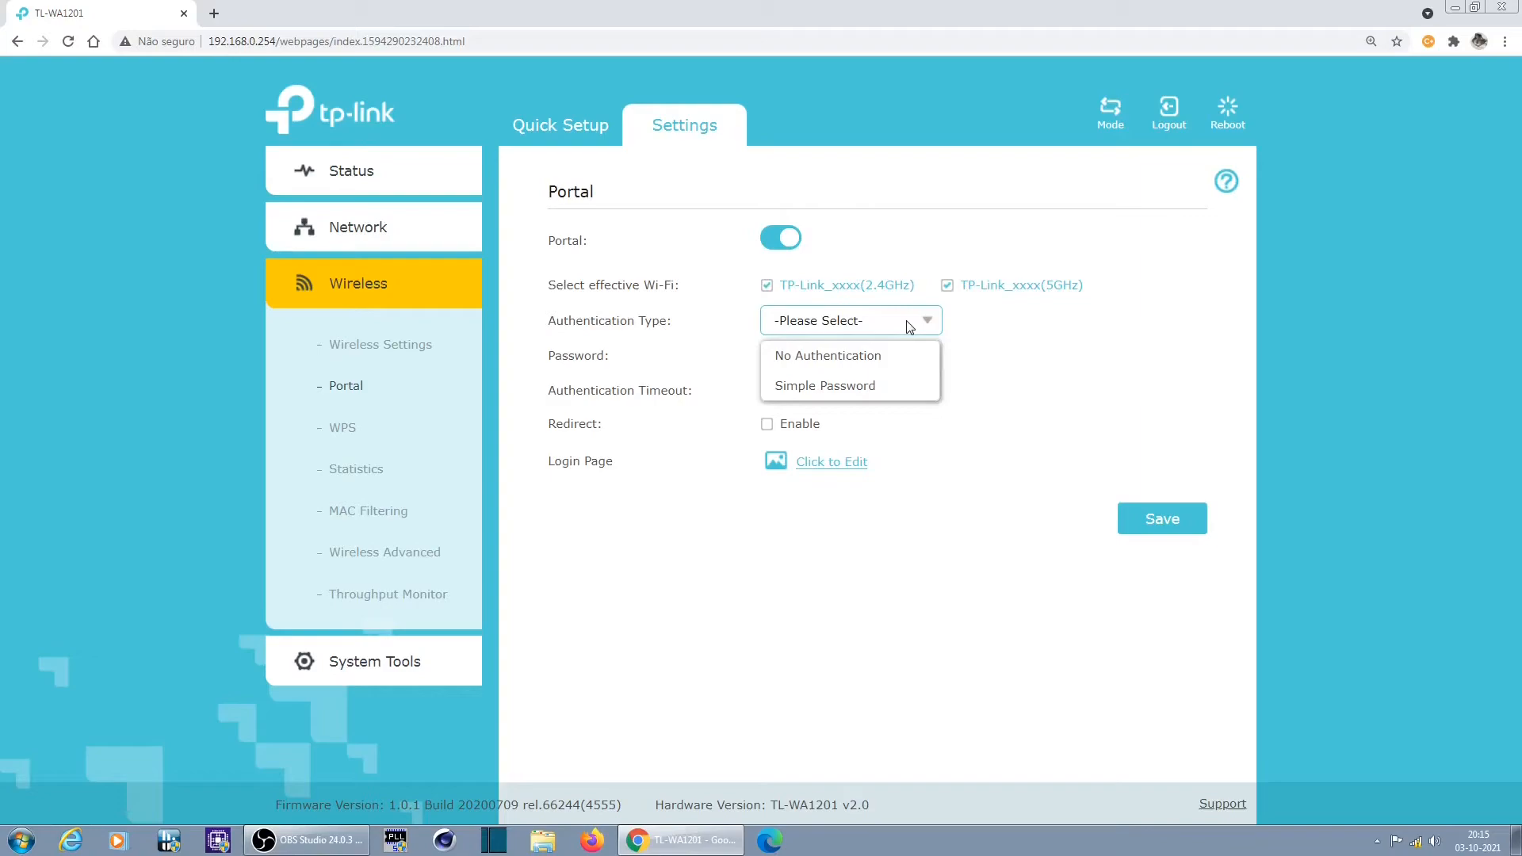
pyautogui.click(824, 385)
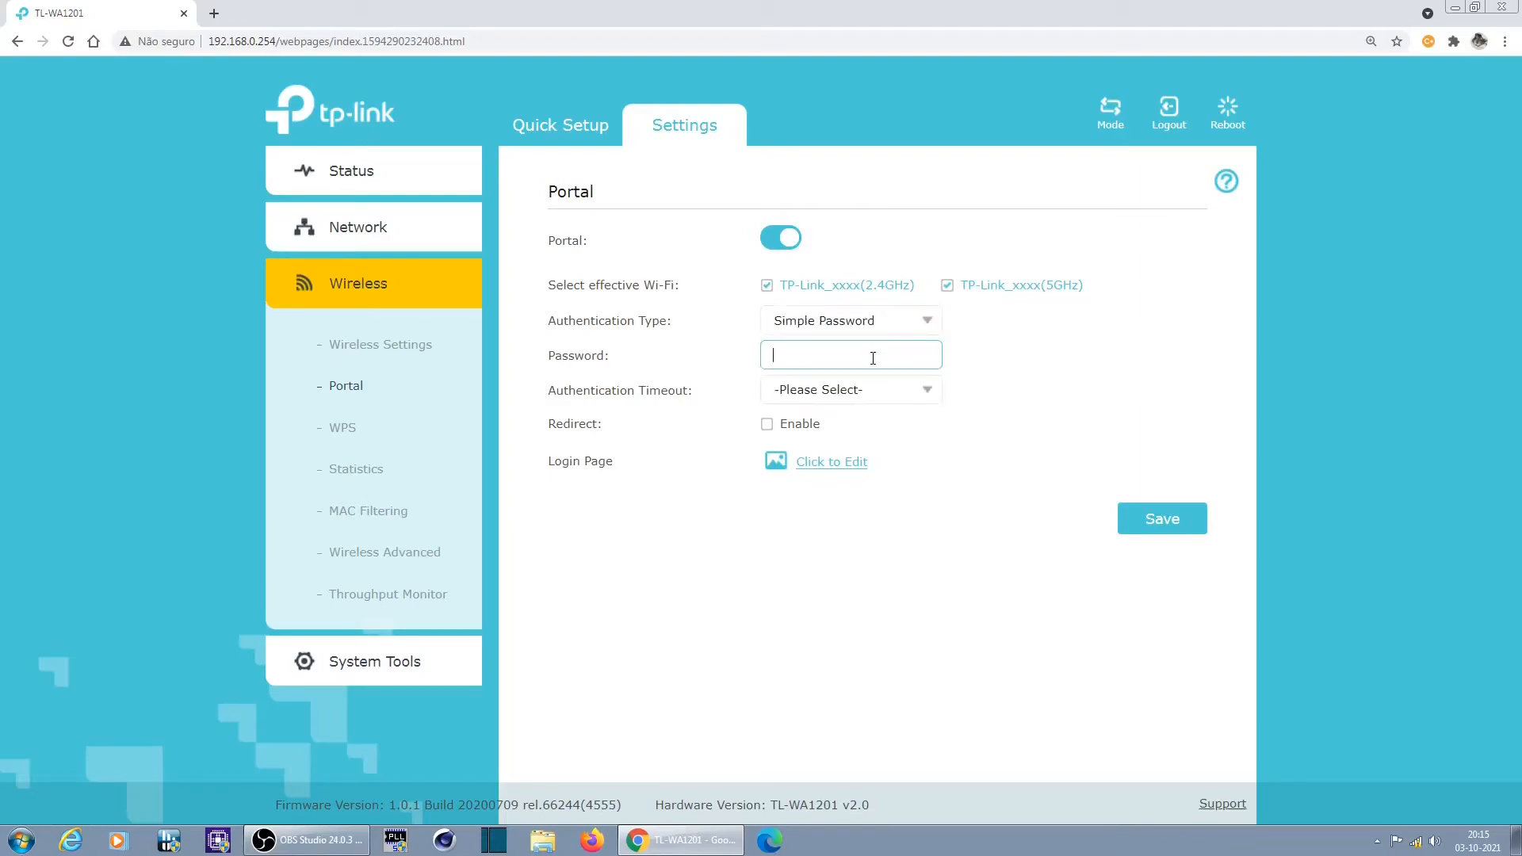
pyautogui.click(850, 390)
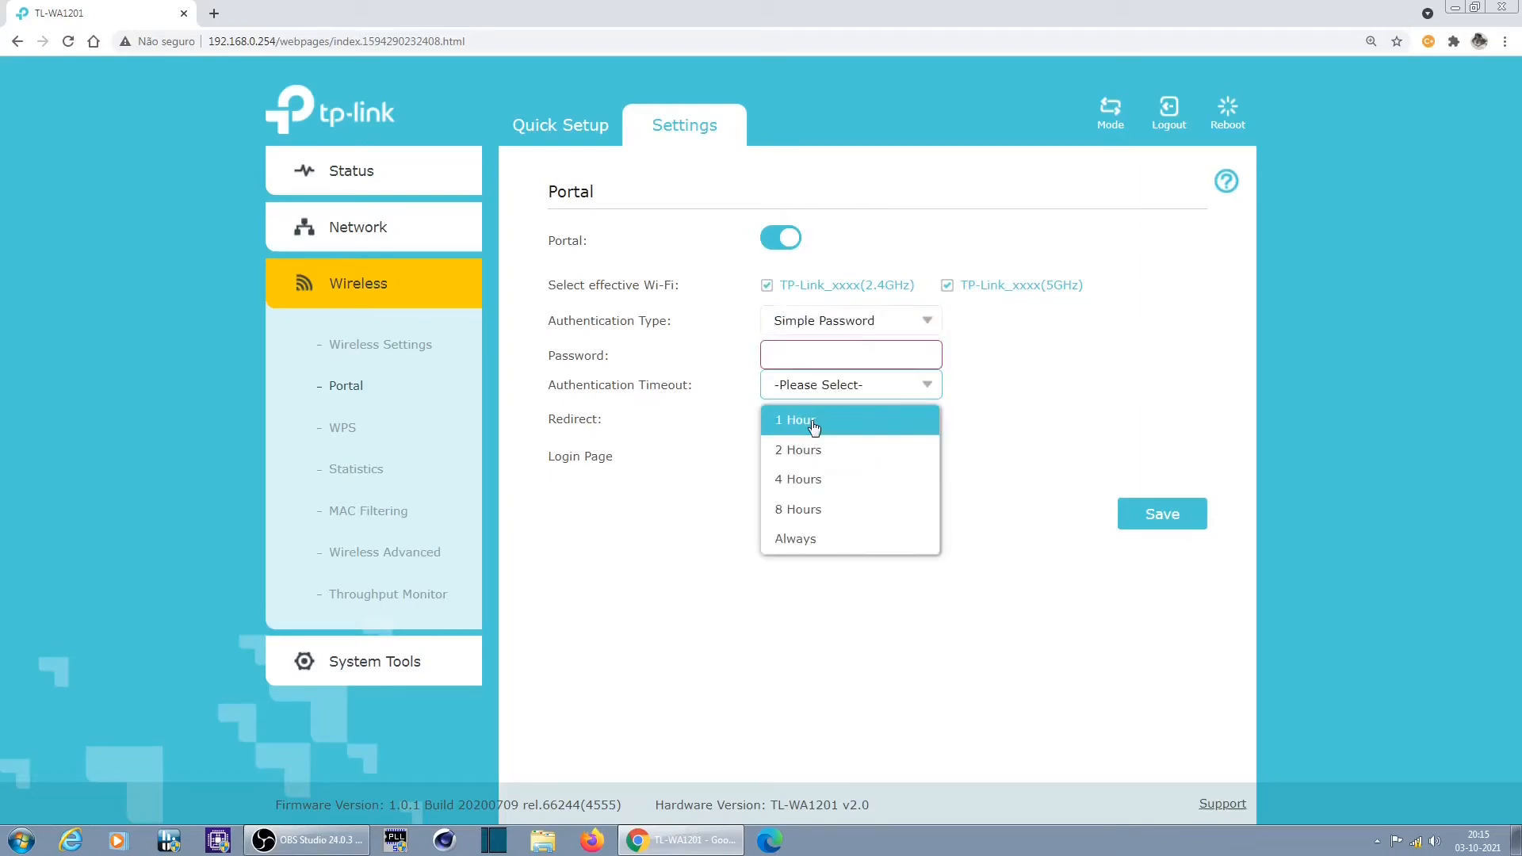
pyautogui.click(795, 539)
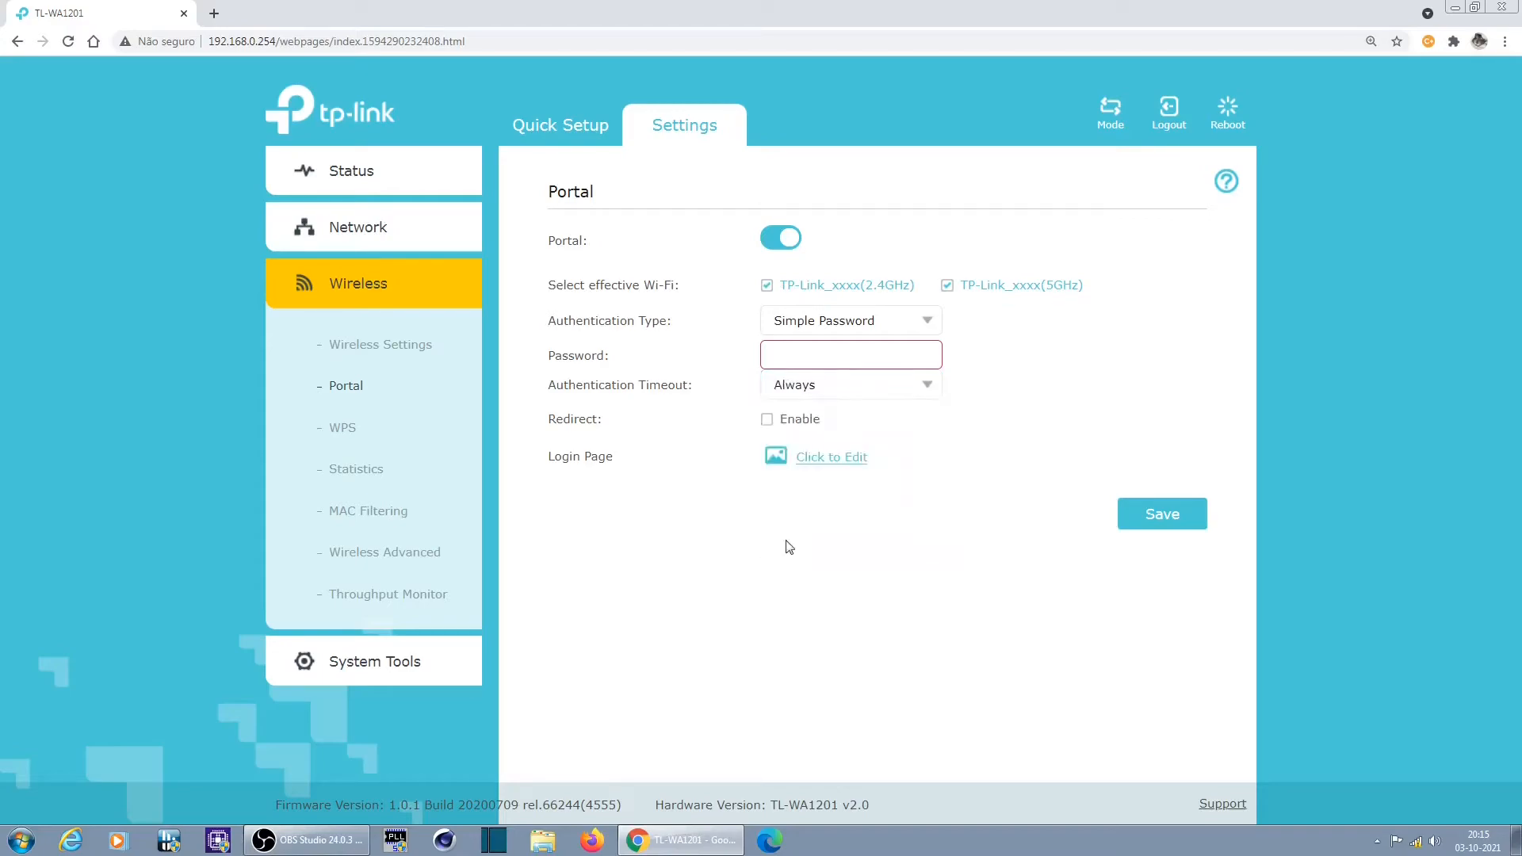
pyautogui.moveTo(767, 422)
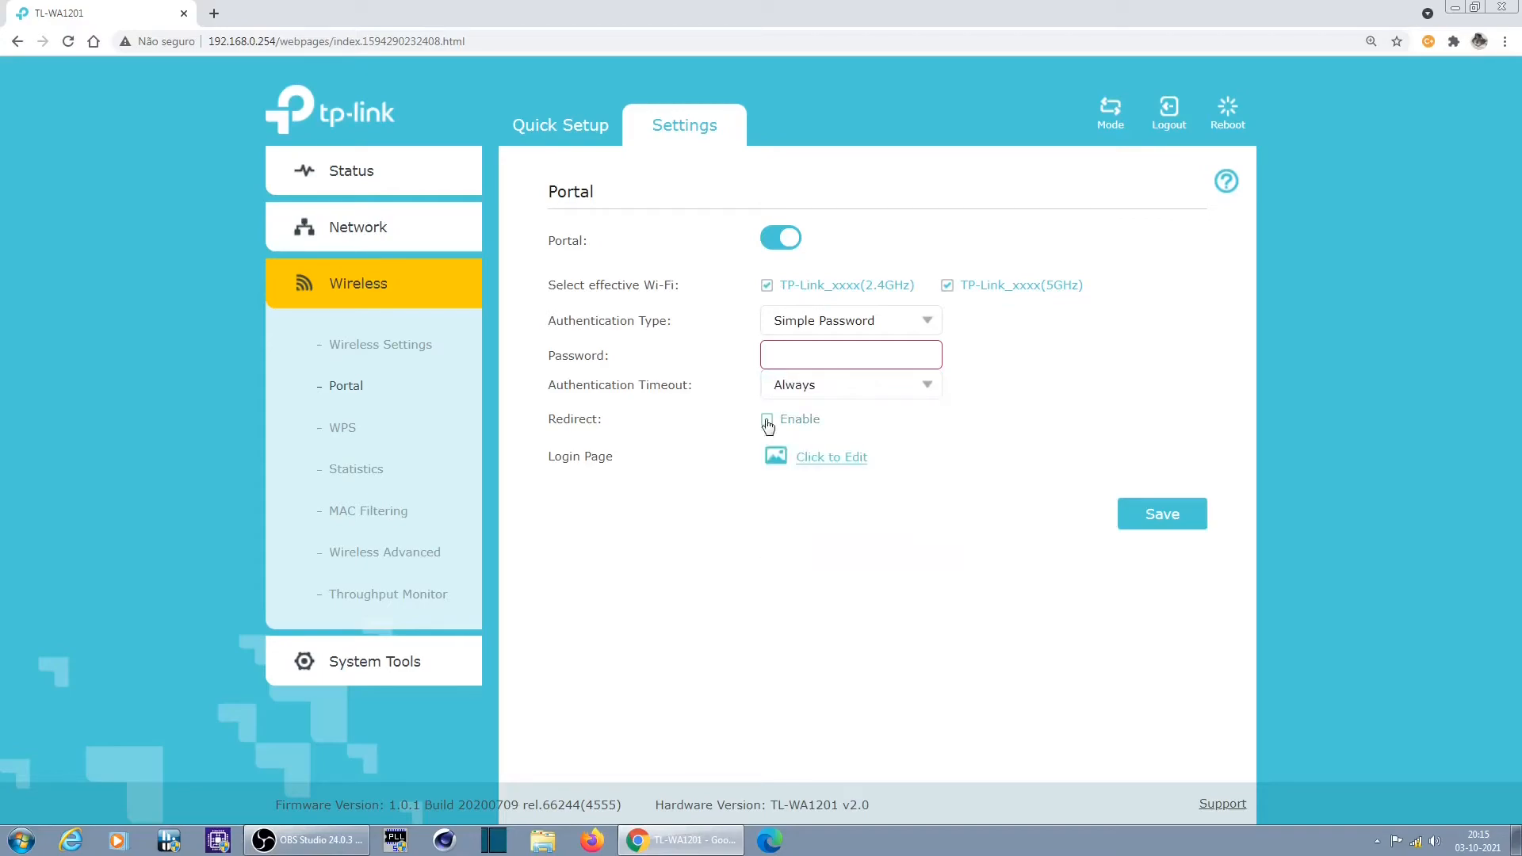
# Toggle Redirect, then choose No Authentication and leave Redirect Enable unchecked.
pyautogui.click(768, 418)
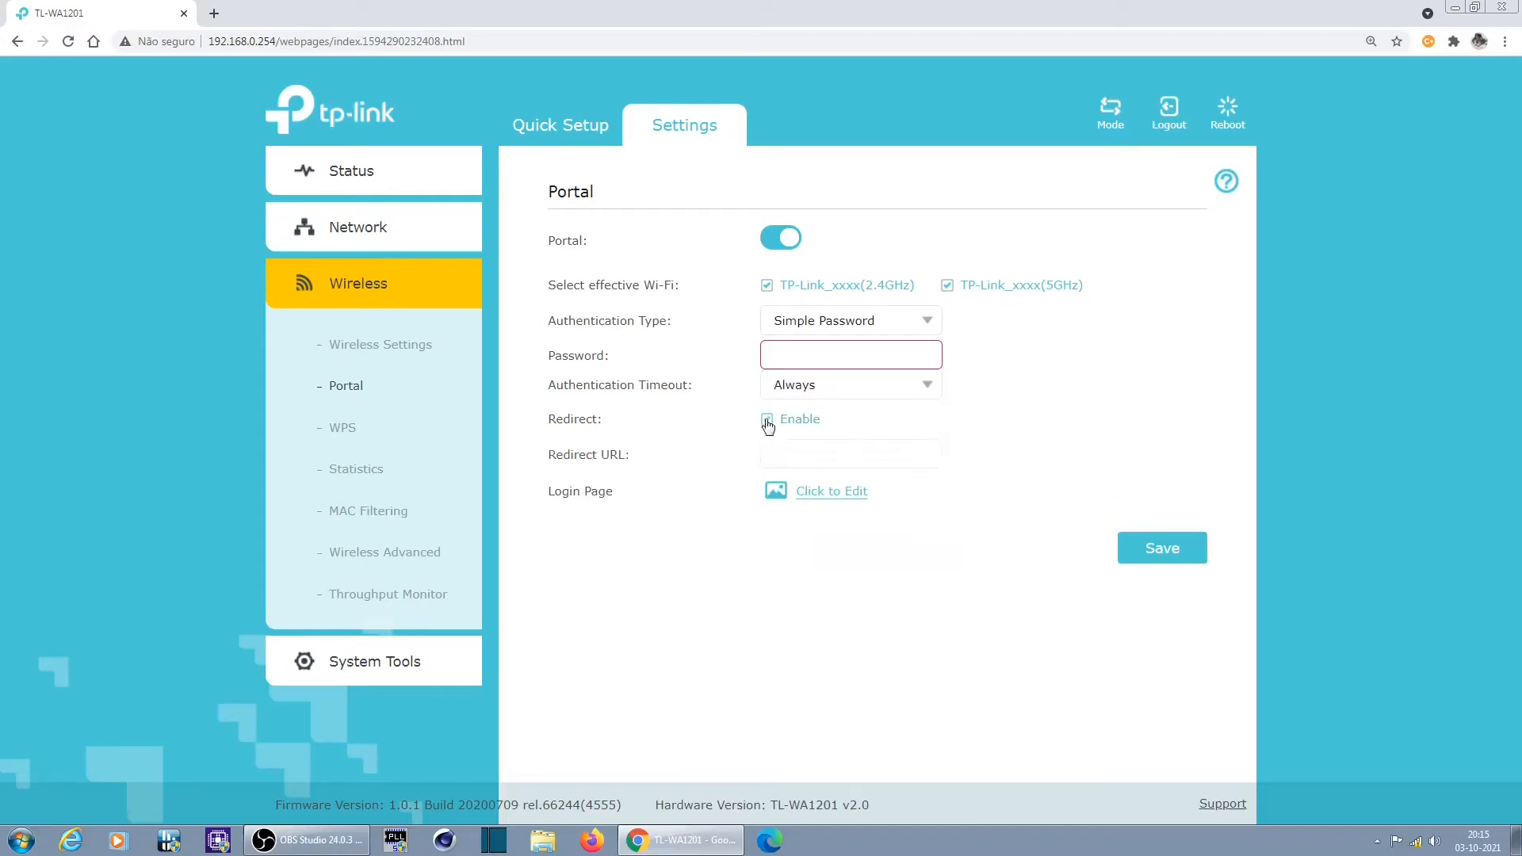
pyautogui.click(767, 418)
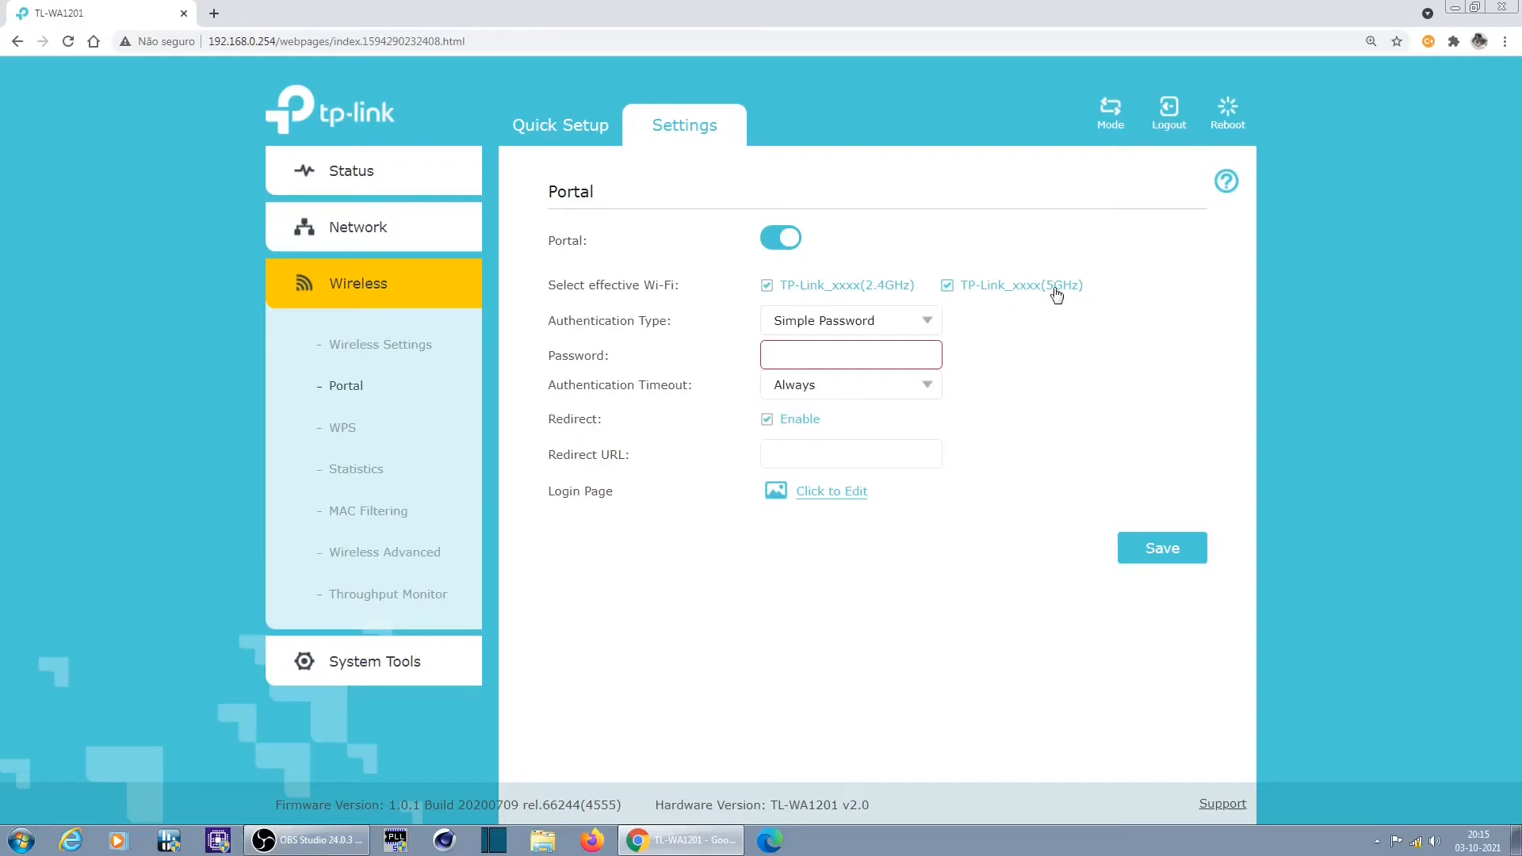
pyautogui.click(947, 285)
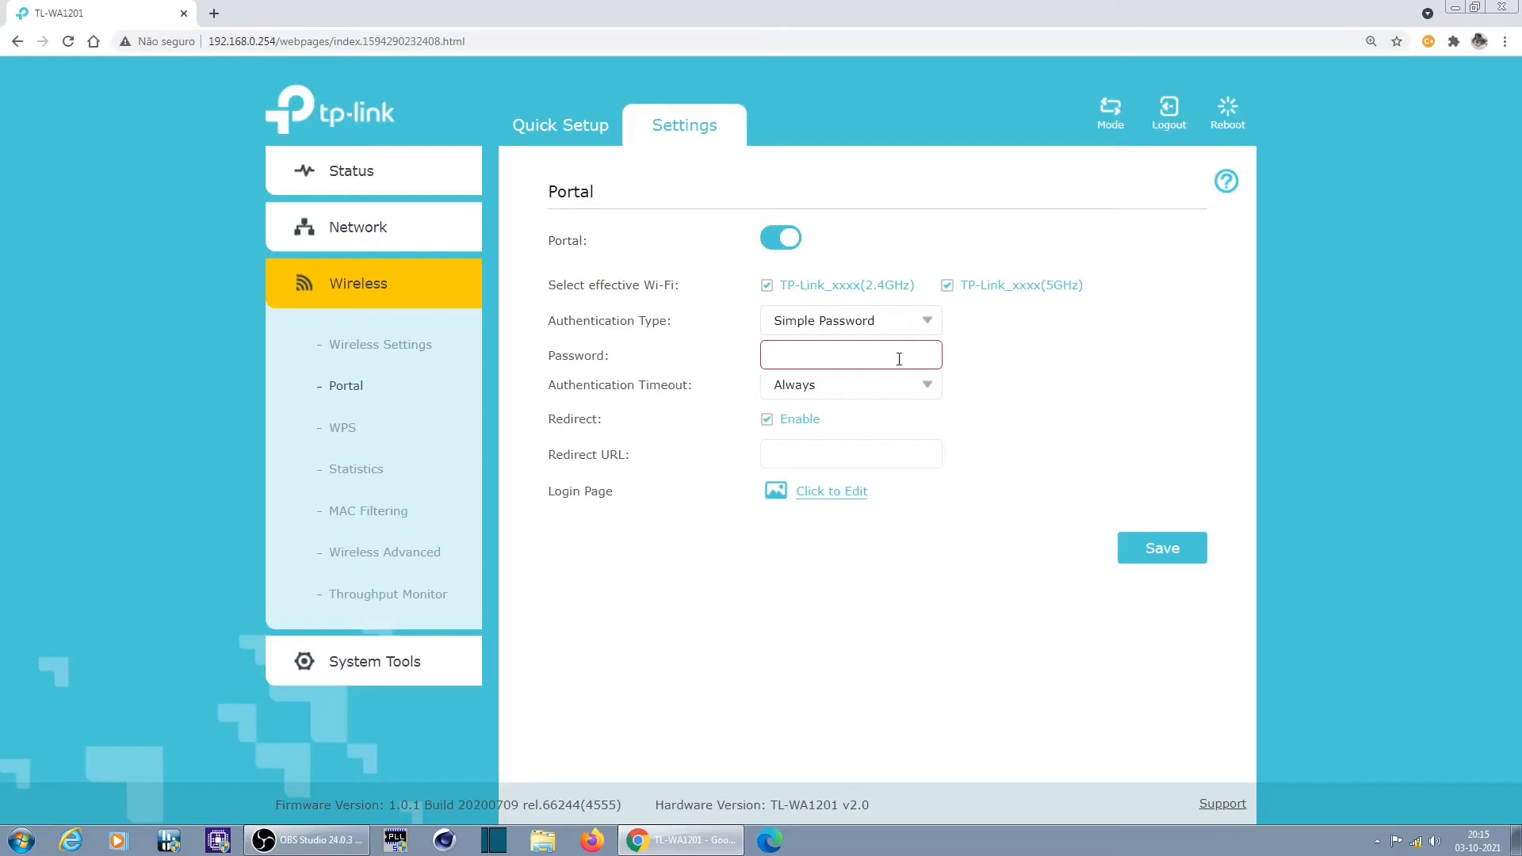
pyautogui.moveTo(707, 155)
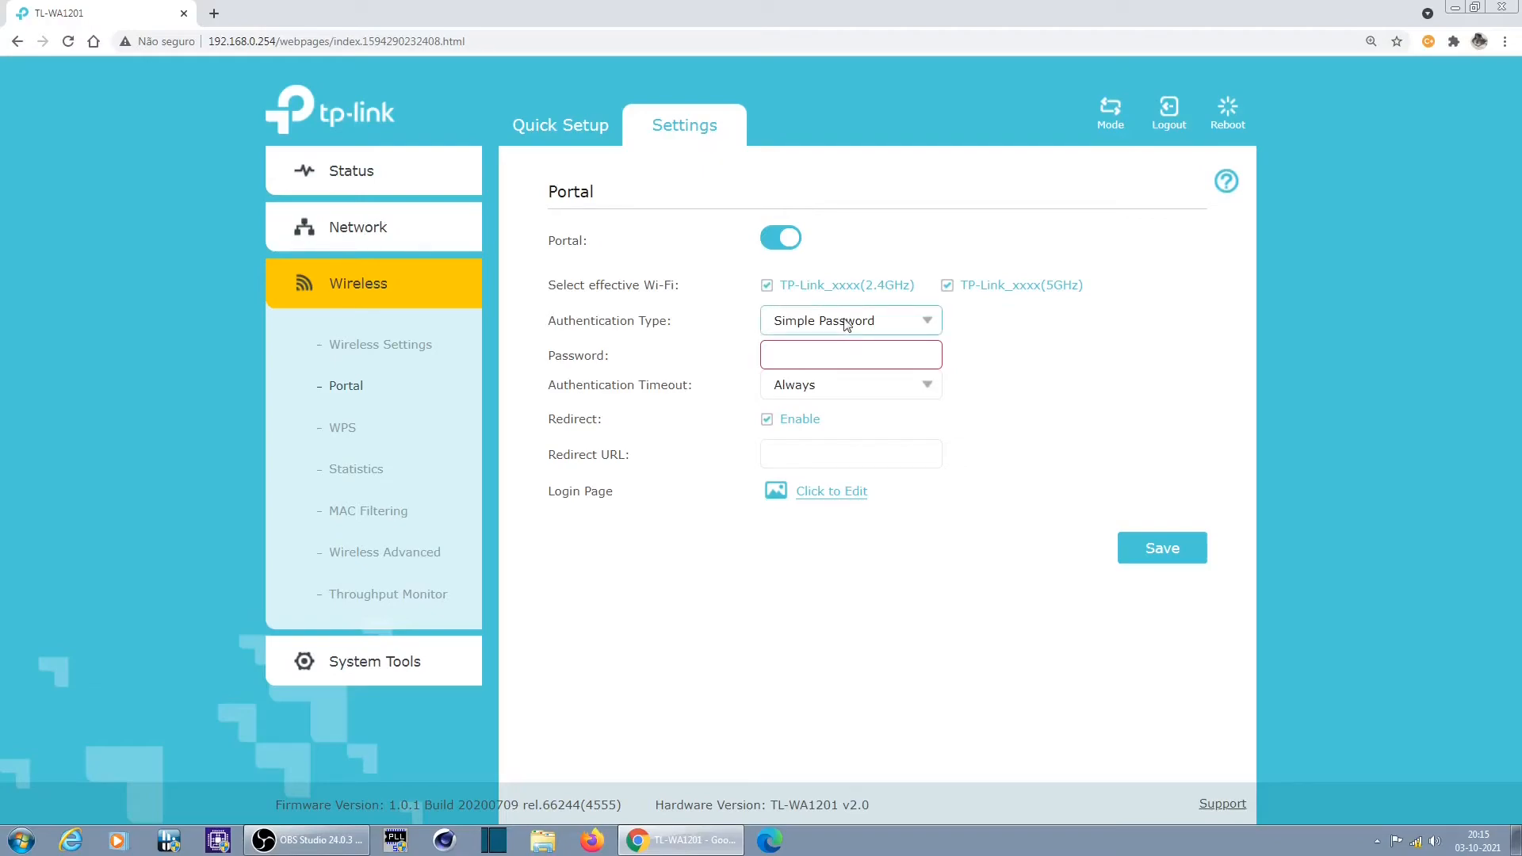
pyautogui.click(850, 320)
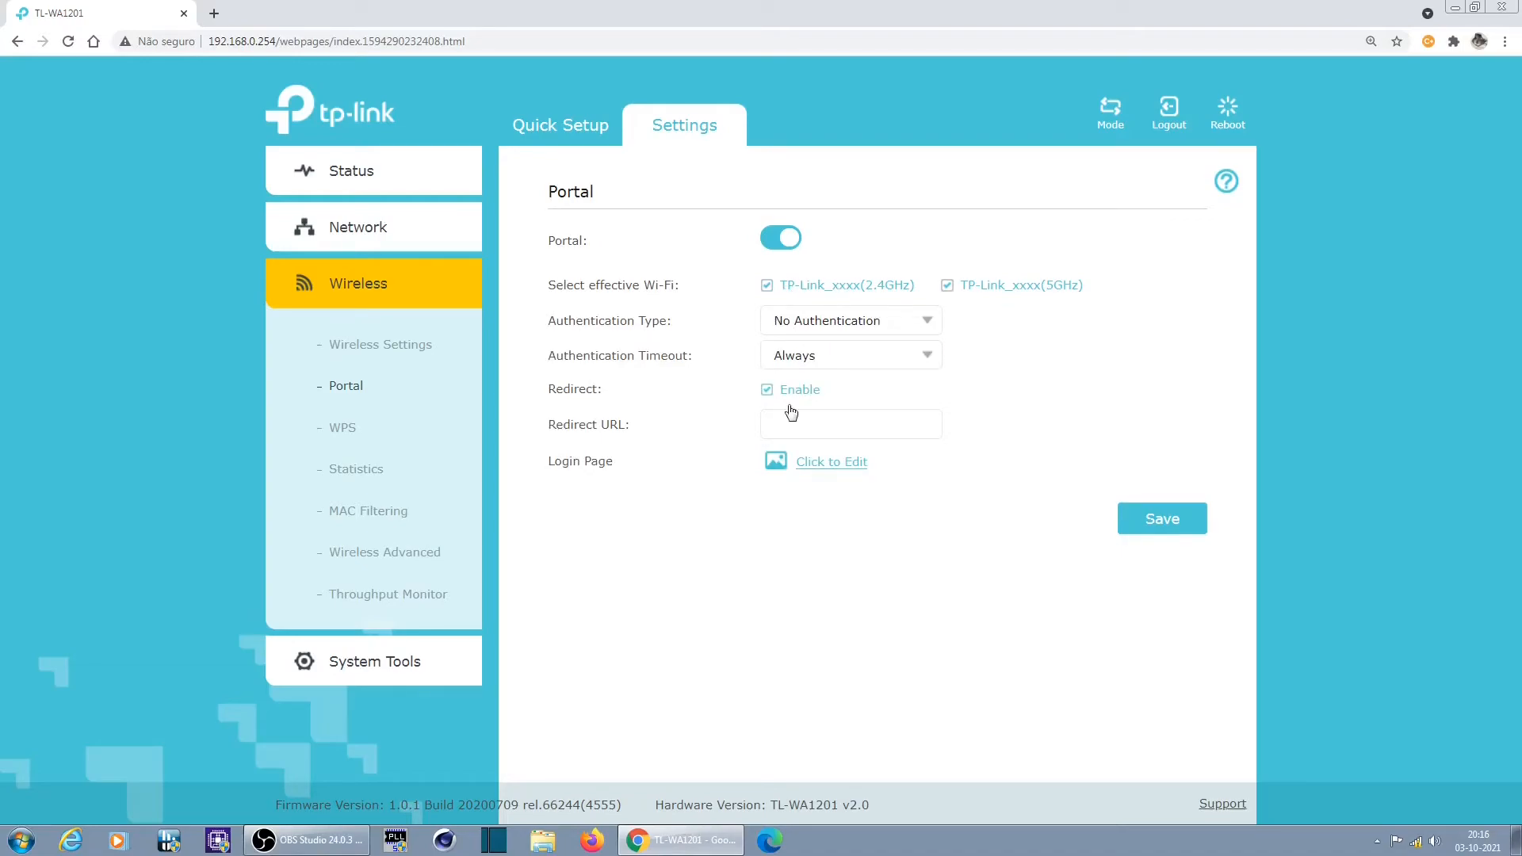
pyautogui.click(850, 423)
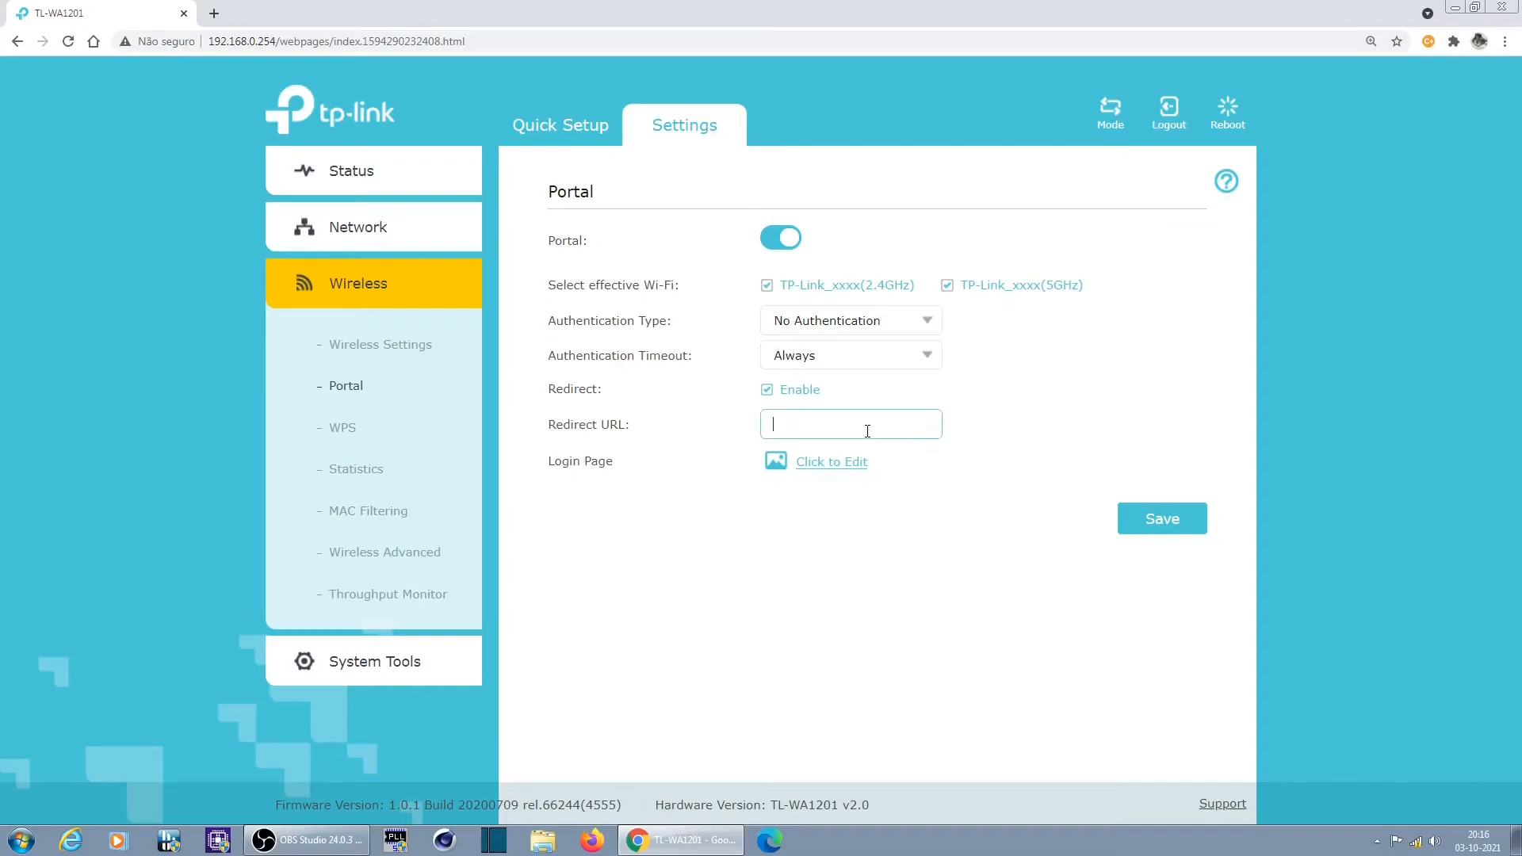
pyautogui.click(767, 390)
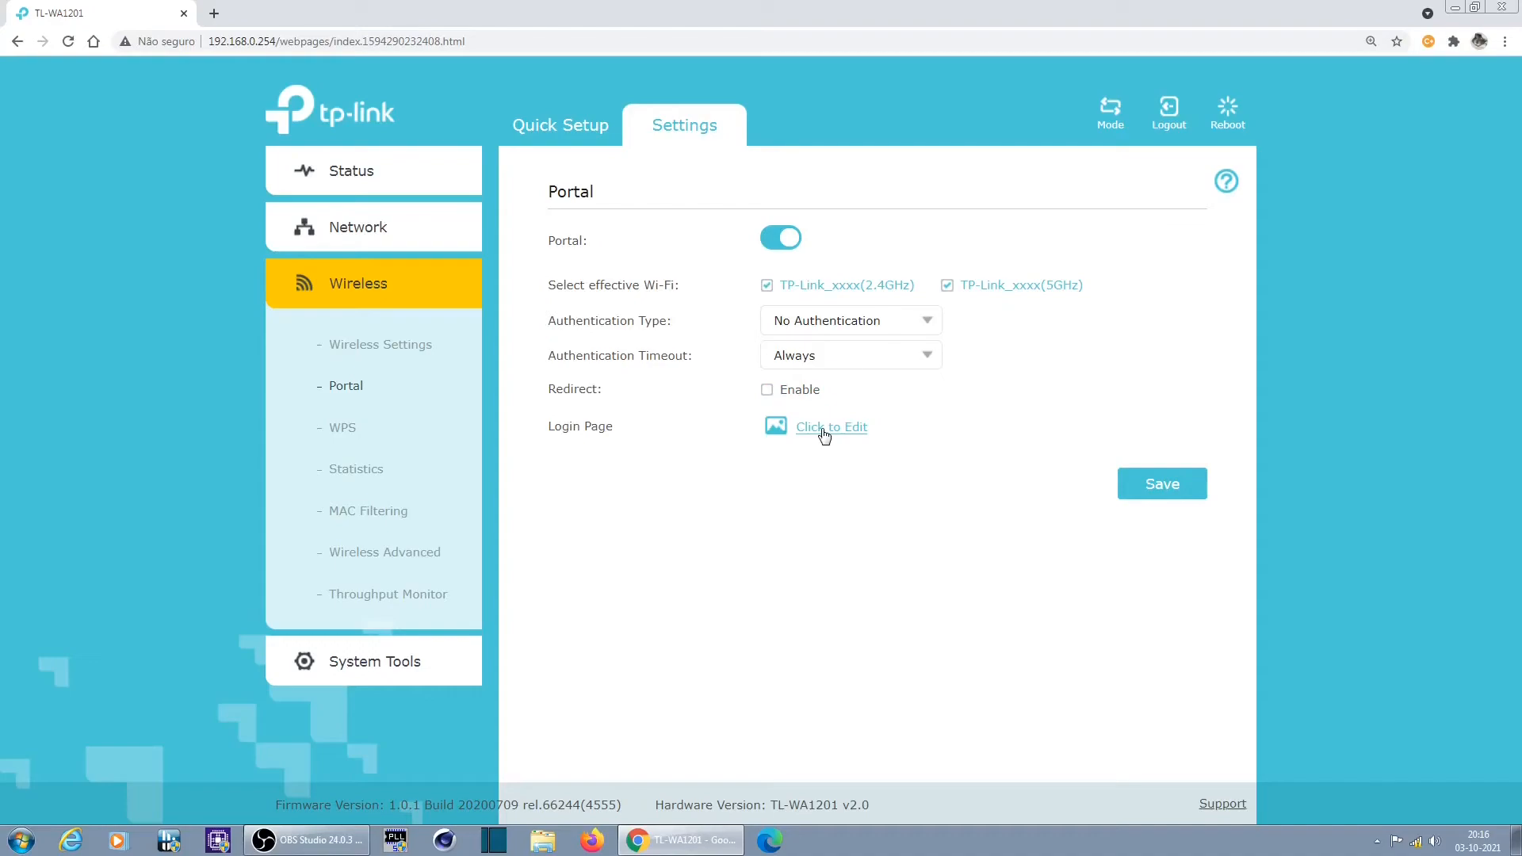
pyautogui.click(831, 428)
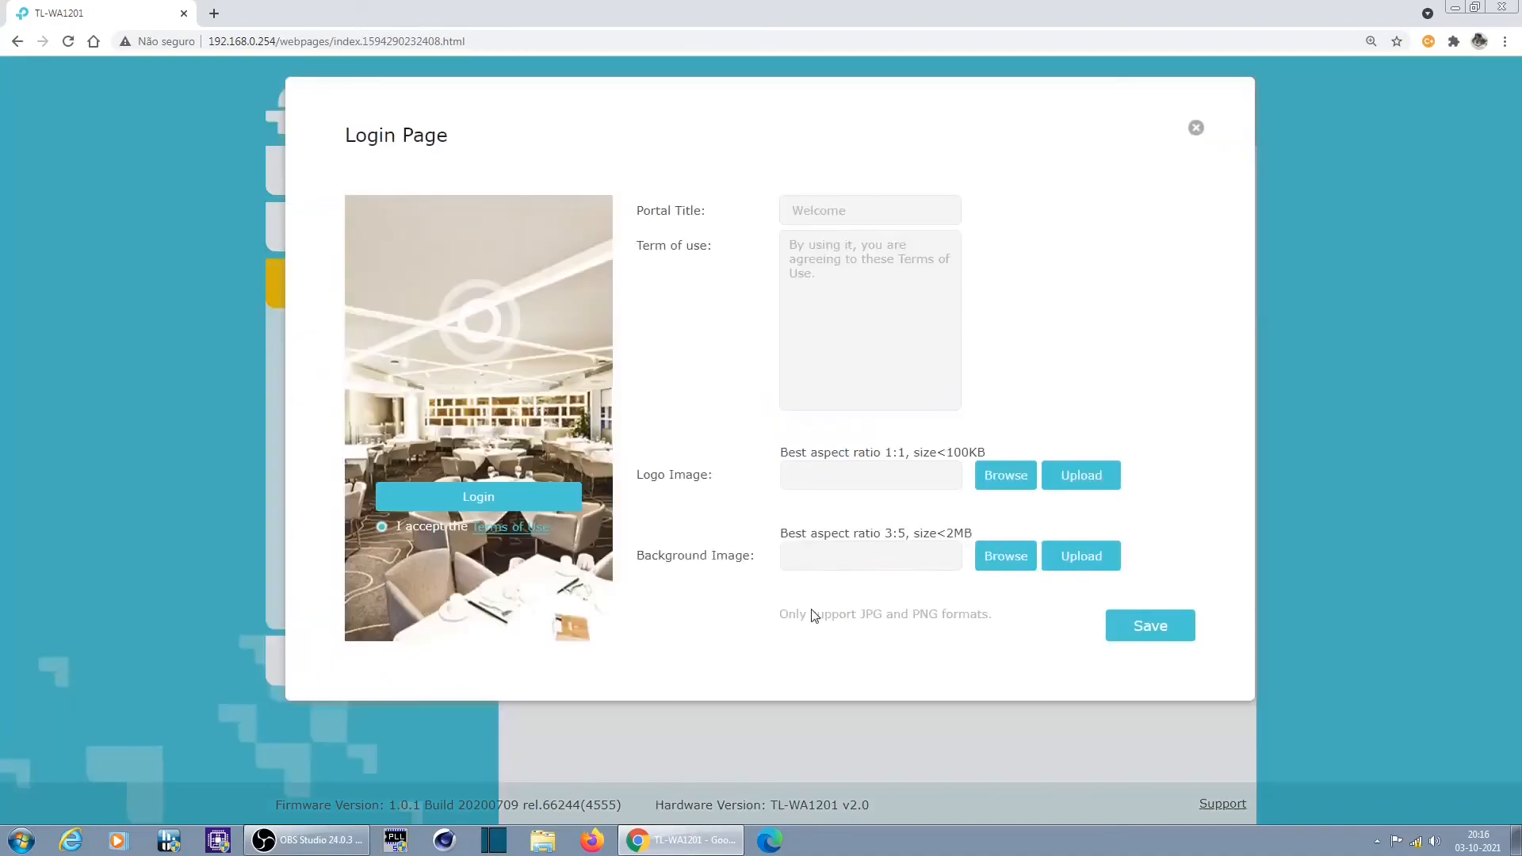
pyautogui.moveTo(1100, 218)
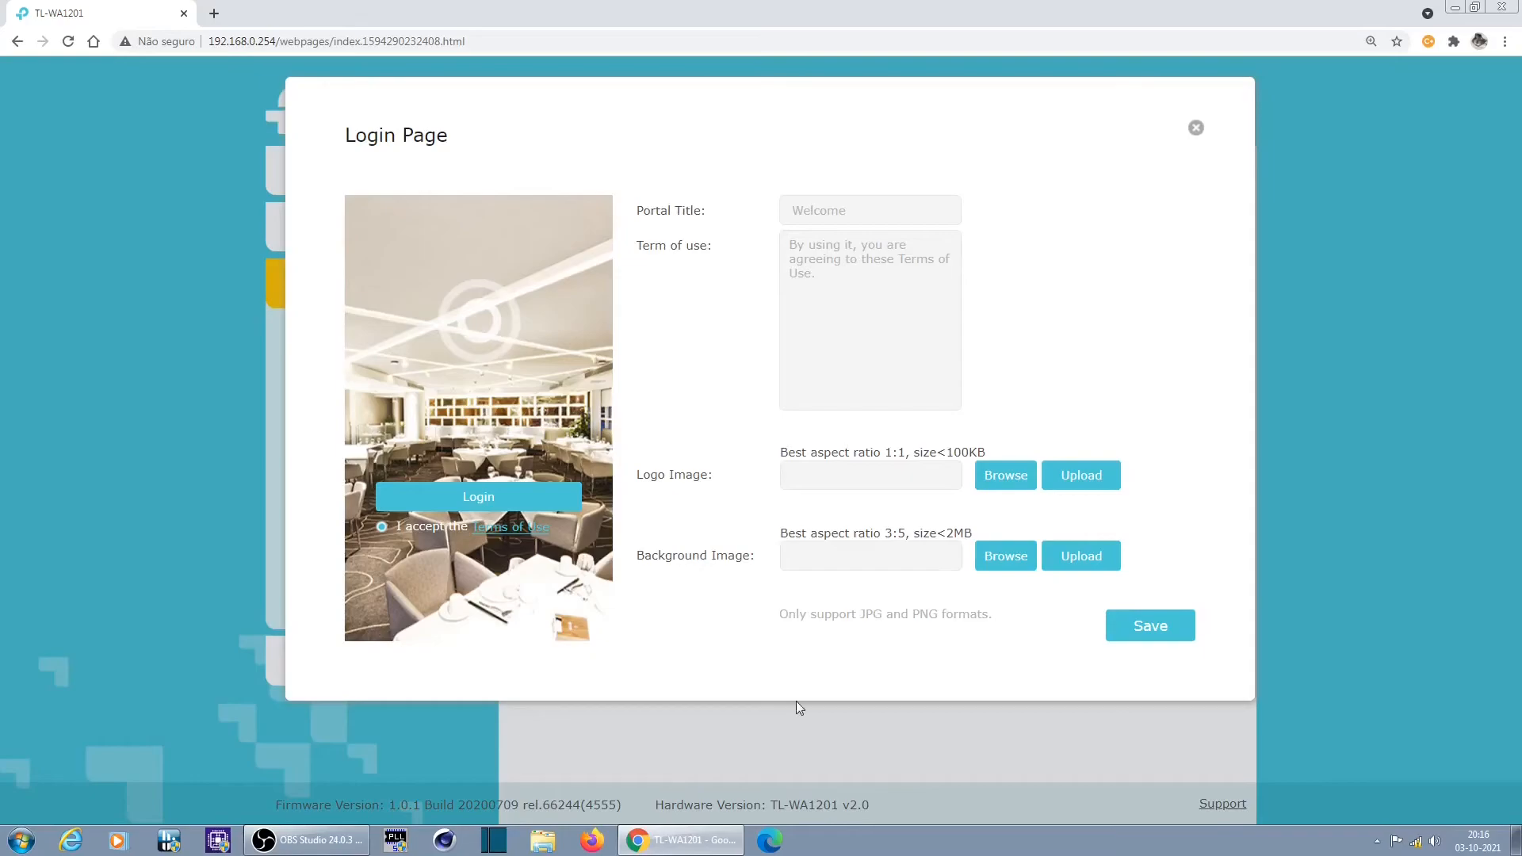
pyautogui.moveTo(420, 350)
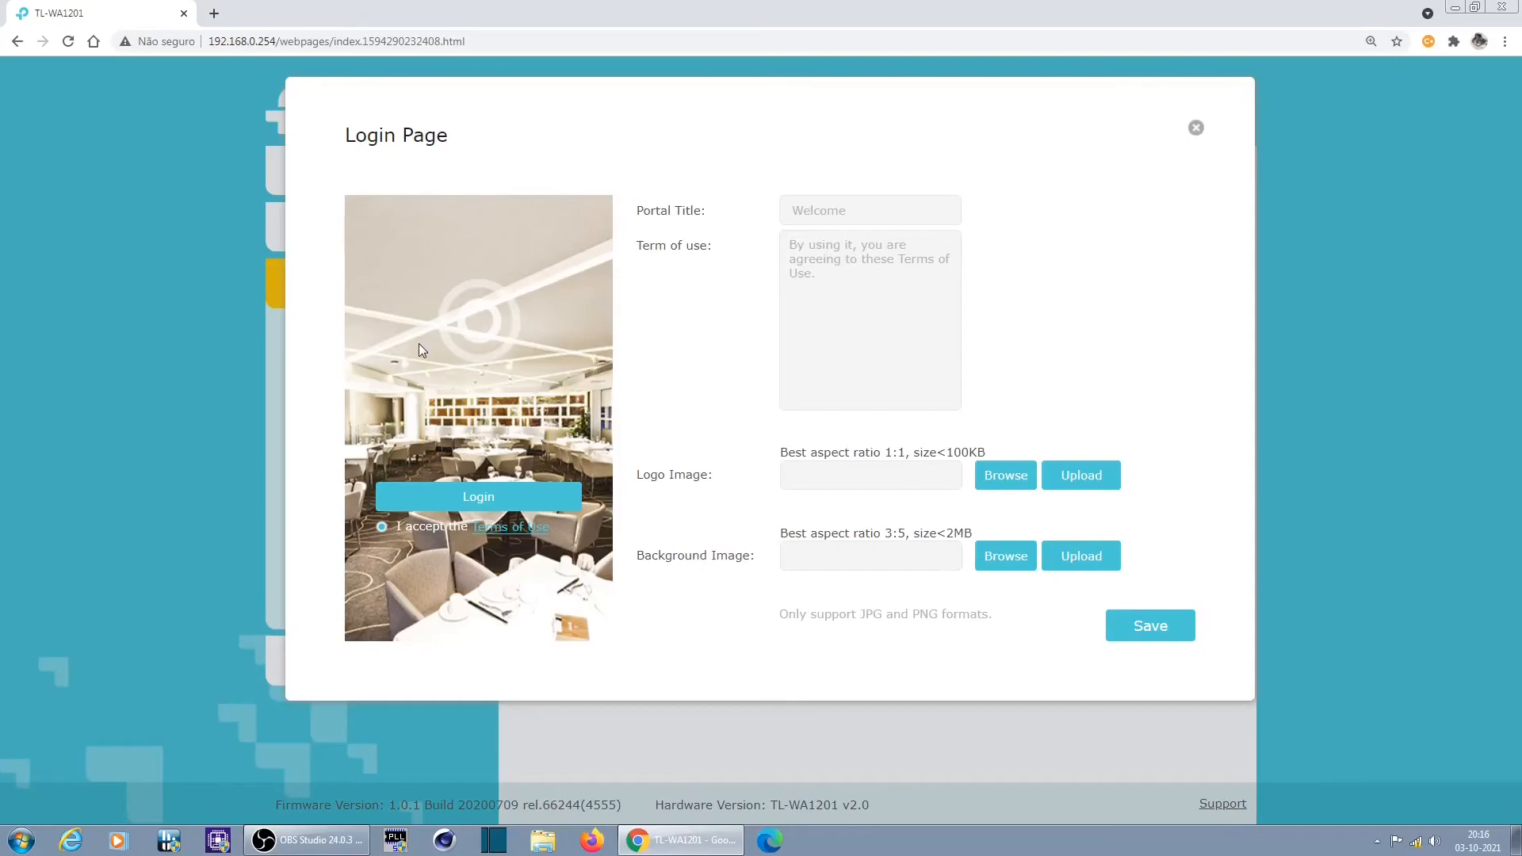
pyautogui.moveTo(849, 478)
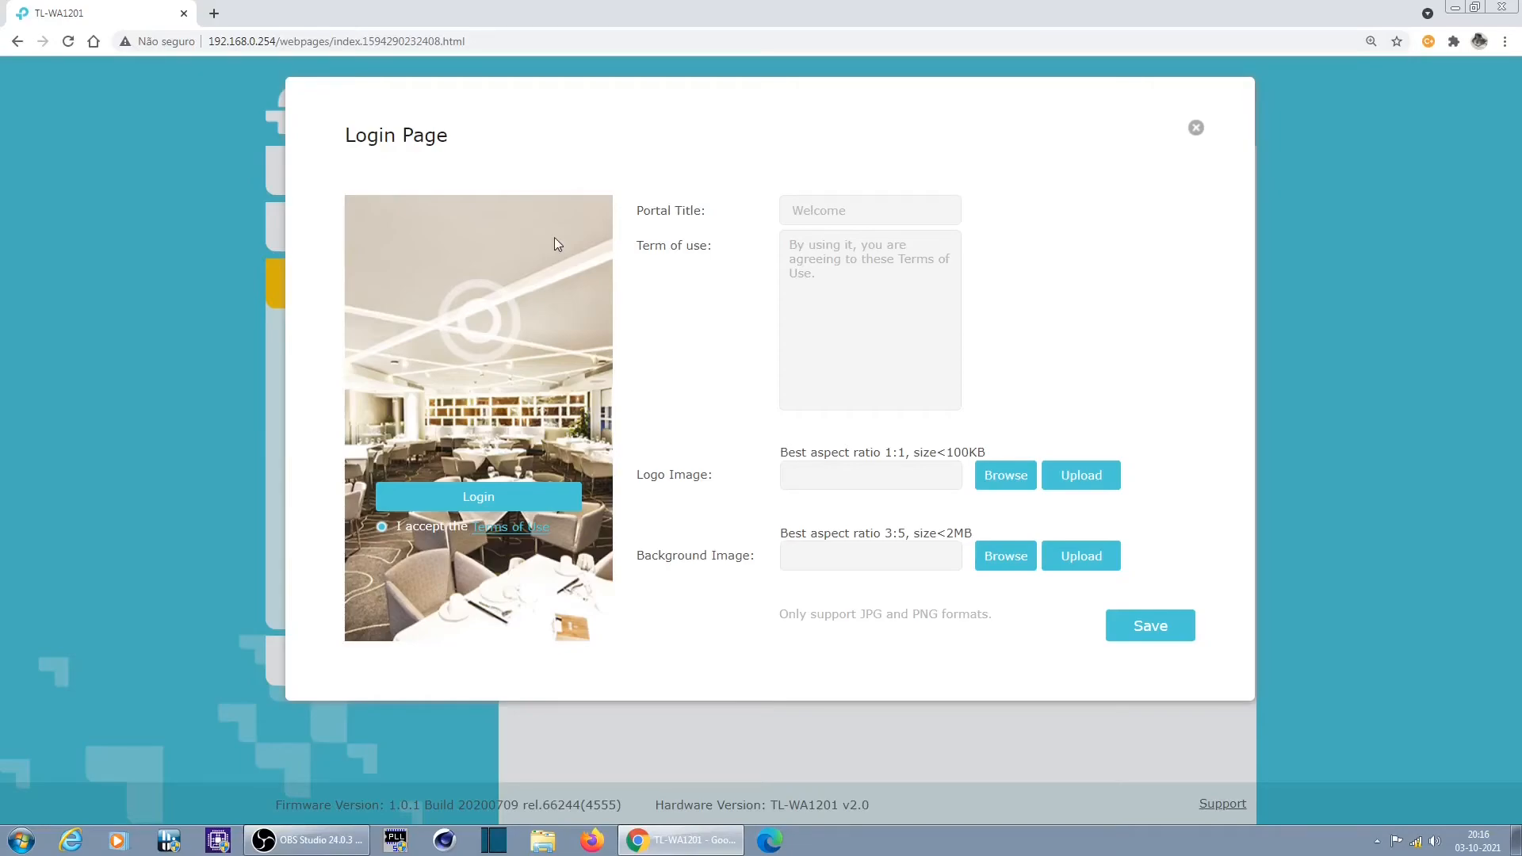
pyautogui.moveTo(418, 558)
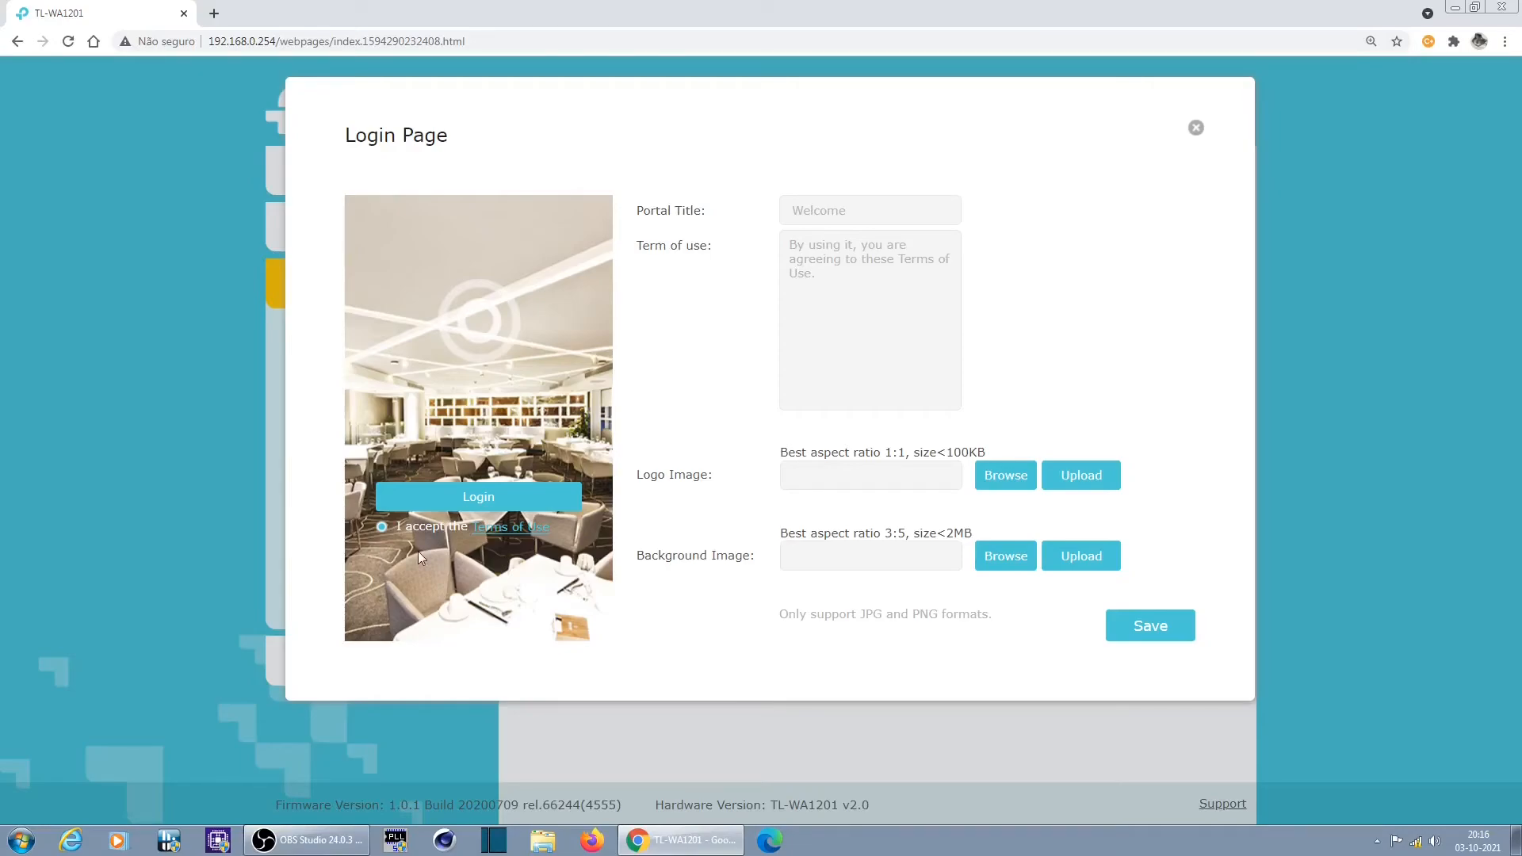
pyautogui.moveTo(593, 219)
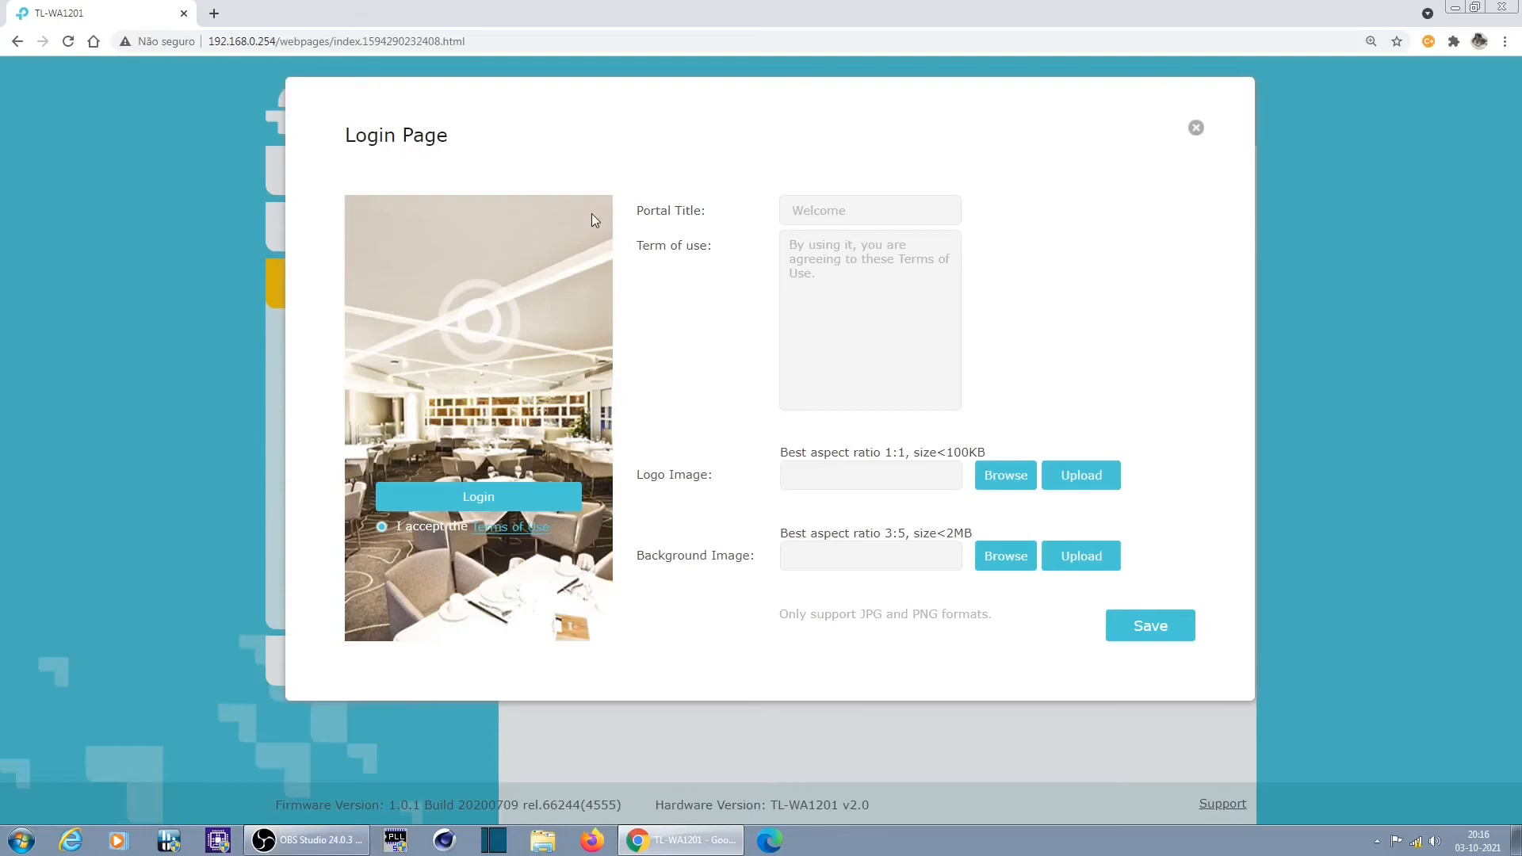
pyautogui.moveTo(460, 203)
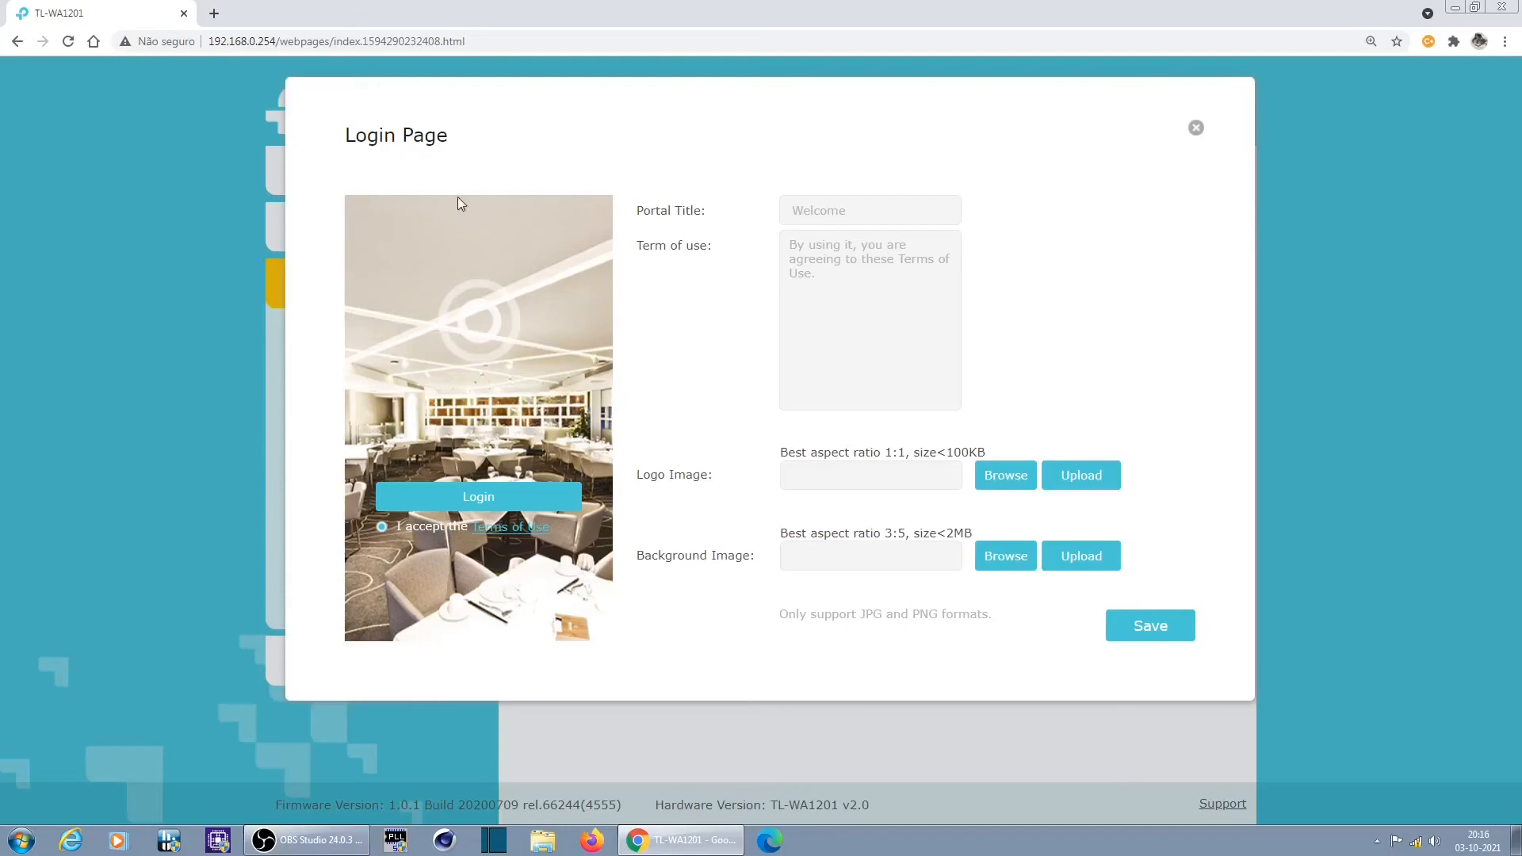
pyautogui.moveTo(513, 295)
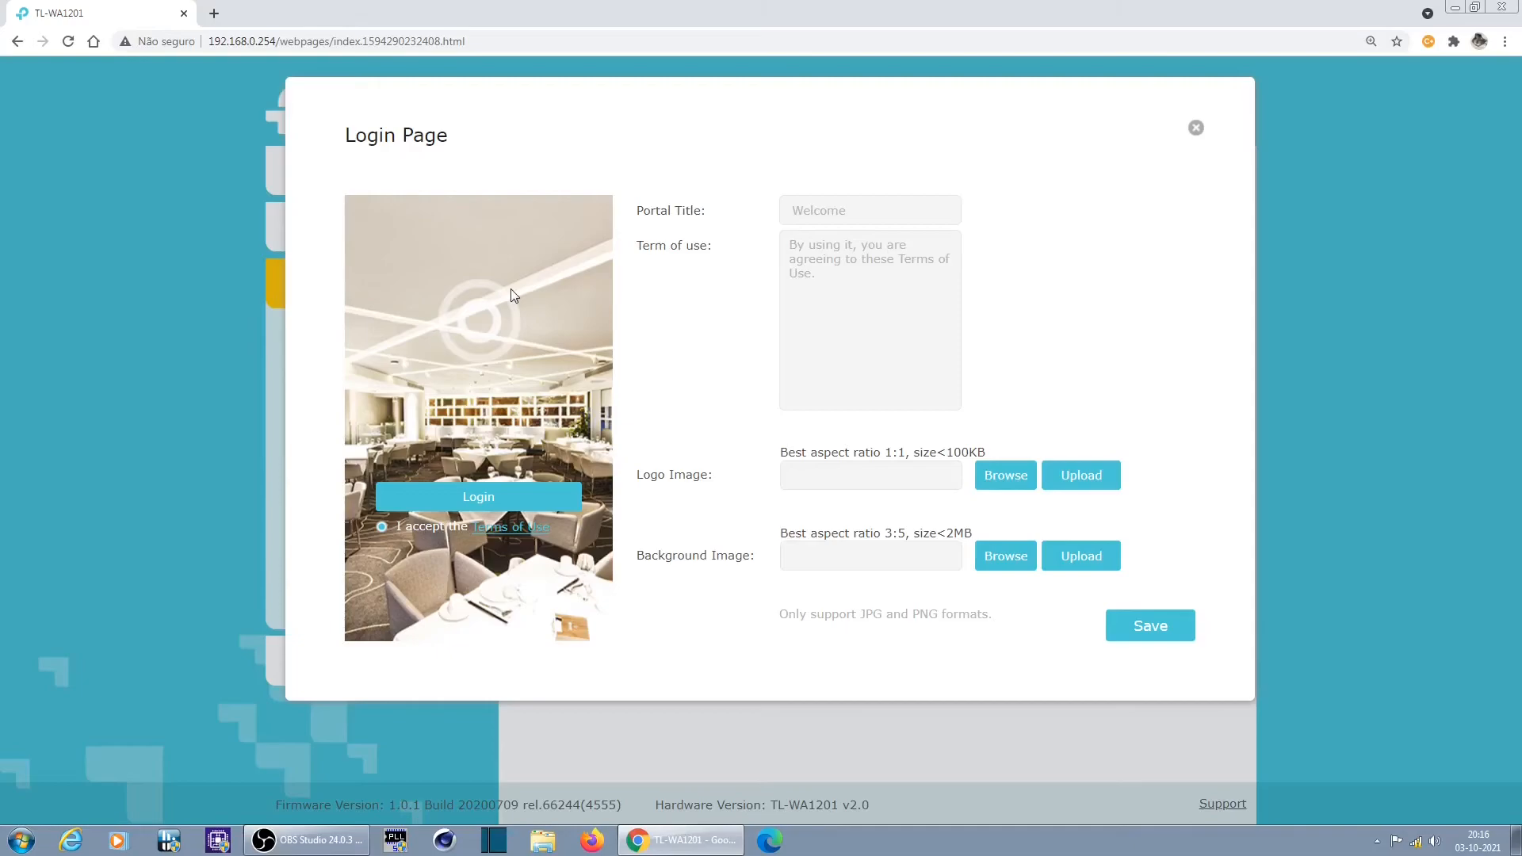
pyautogui.moveTo(645, 230)
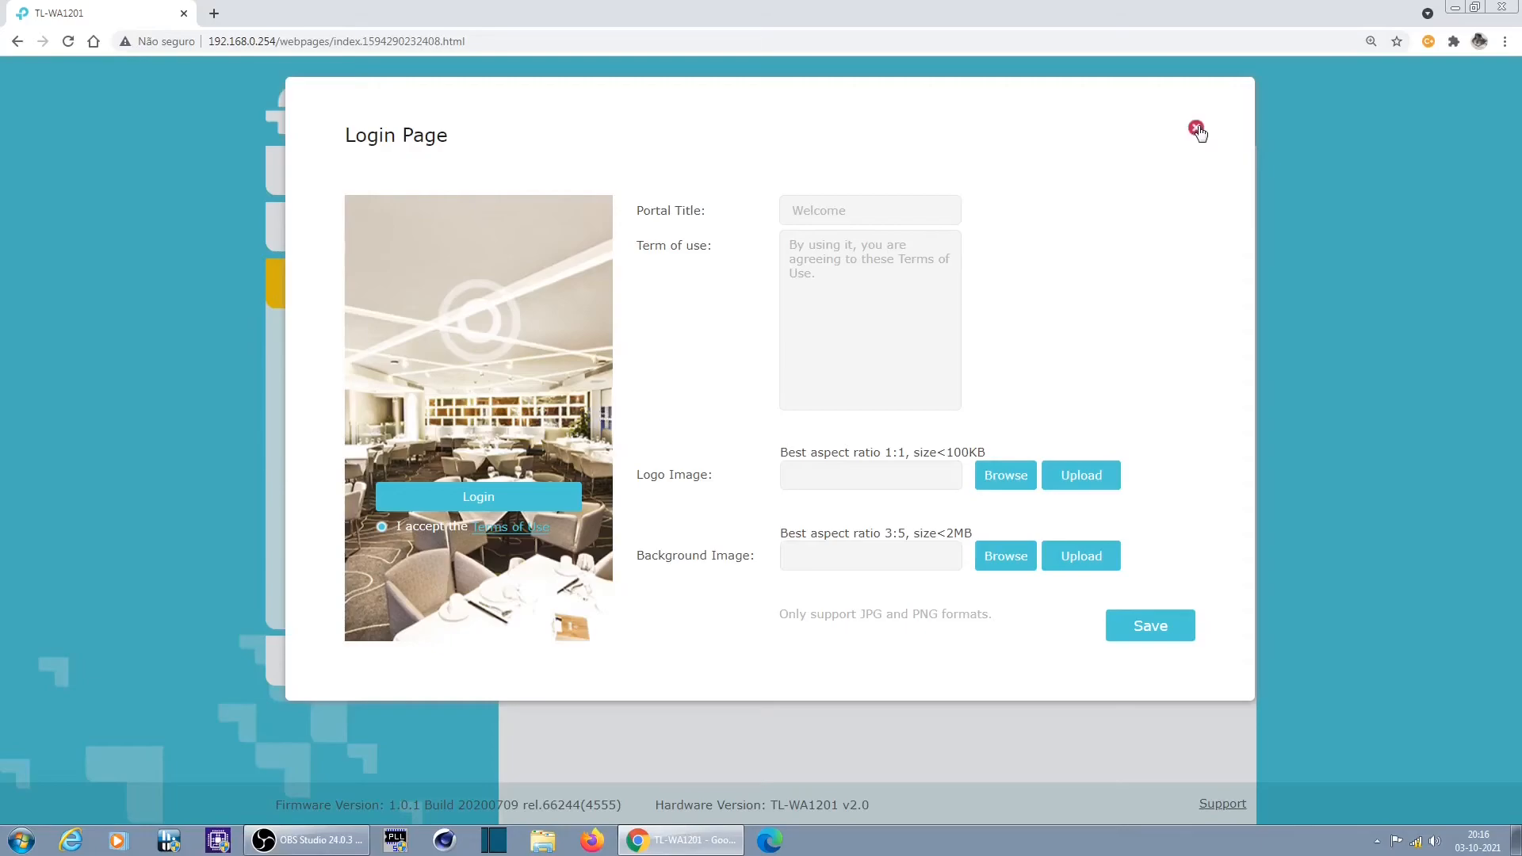
pyautogui.click(1196, 128)
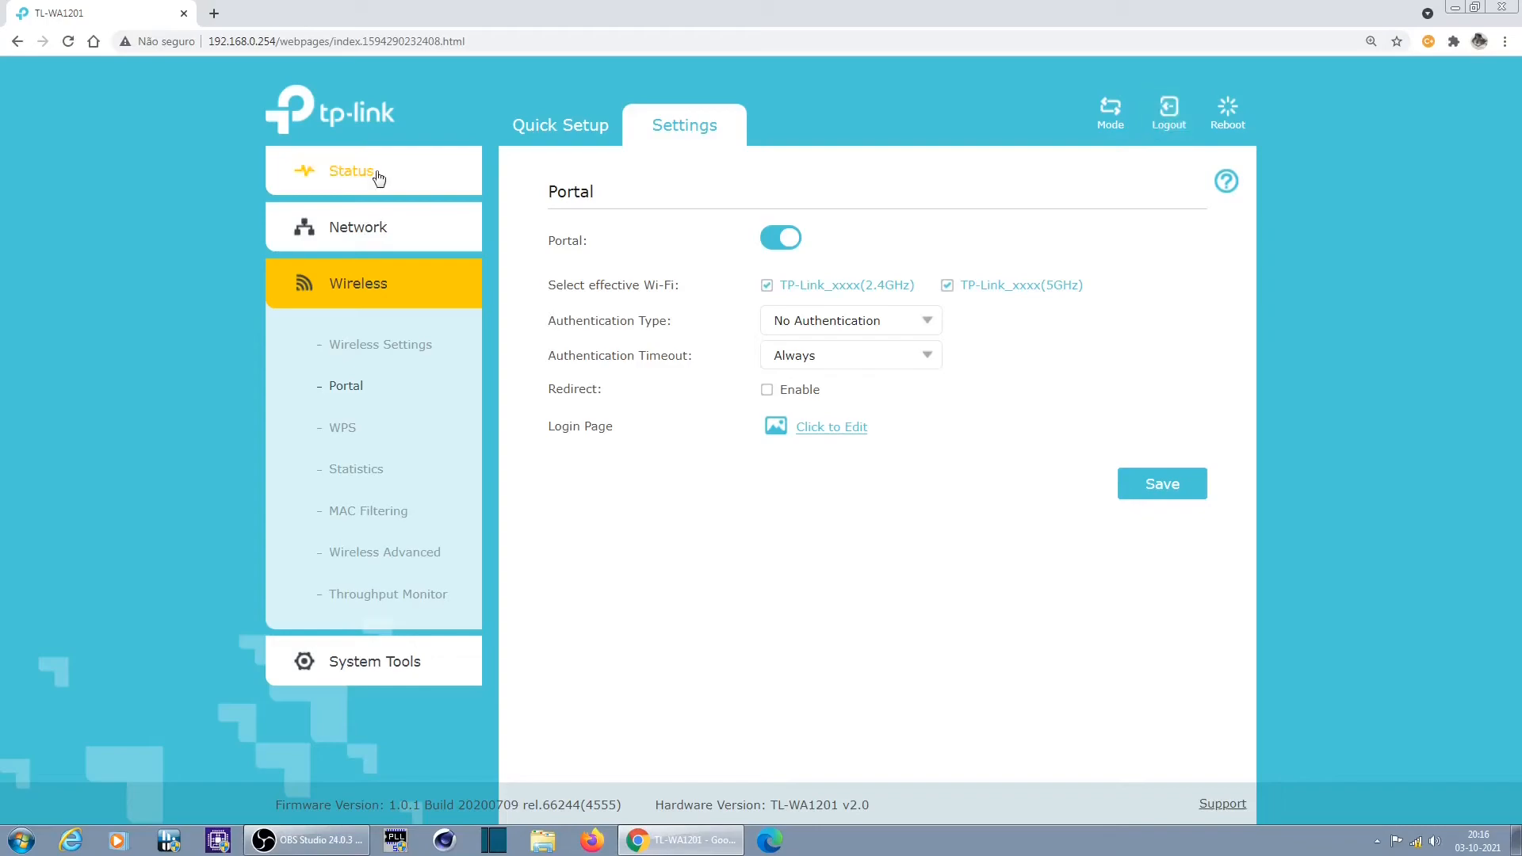
# Revisit Status and Network > DHCP Server, then start Quick Setup at the operation mode step.
pyautogui.click(352, 172)
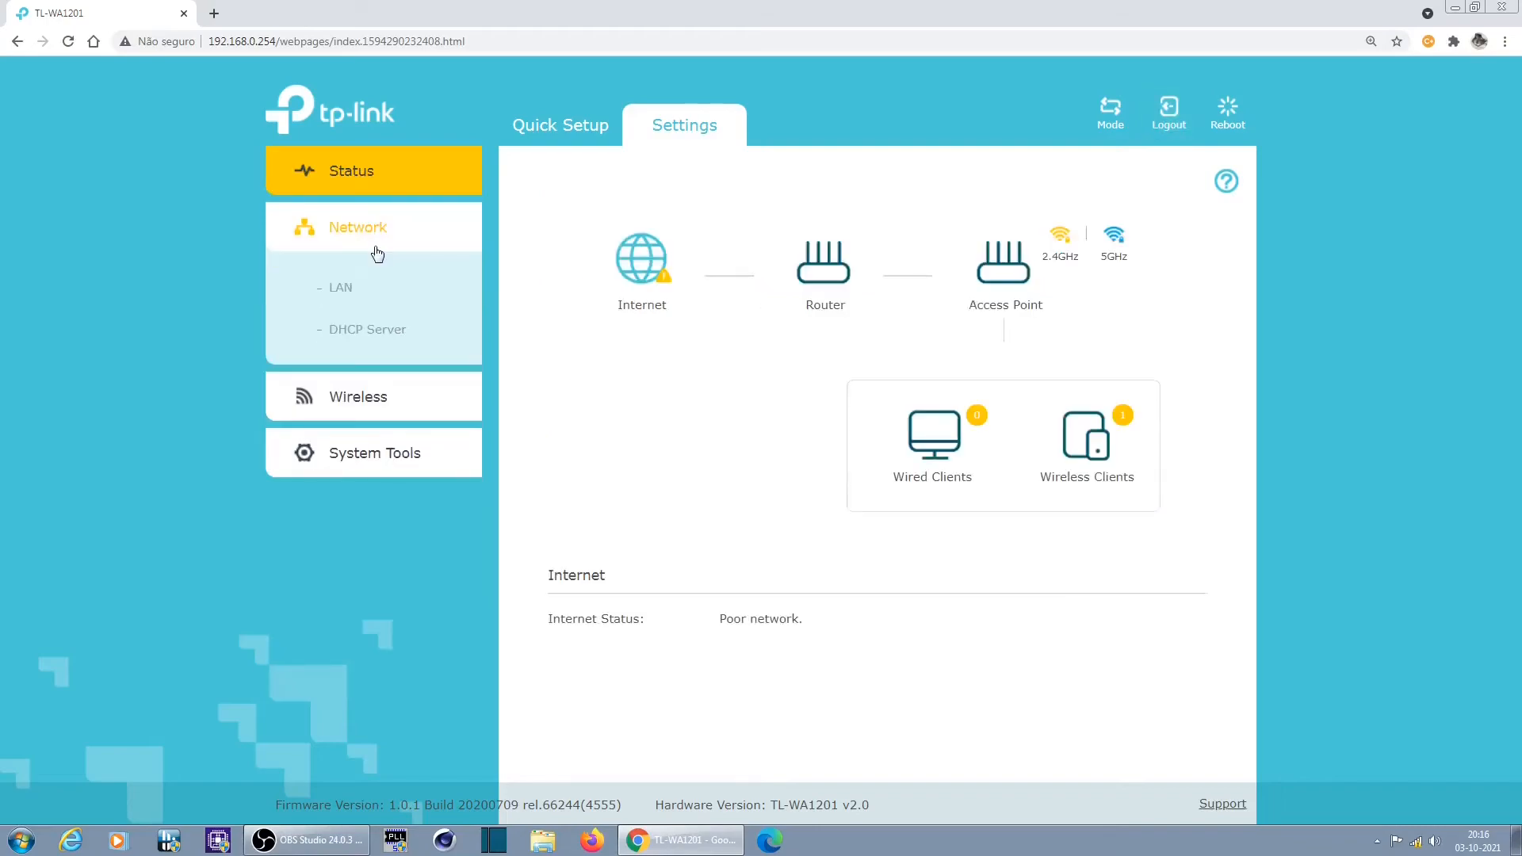
pyautogui.moveTo(330, 291)
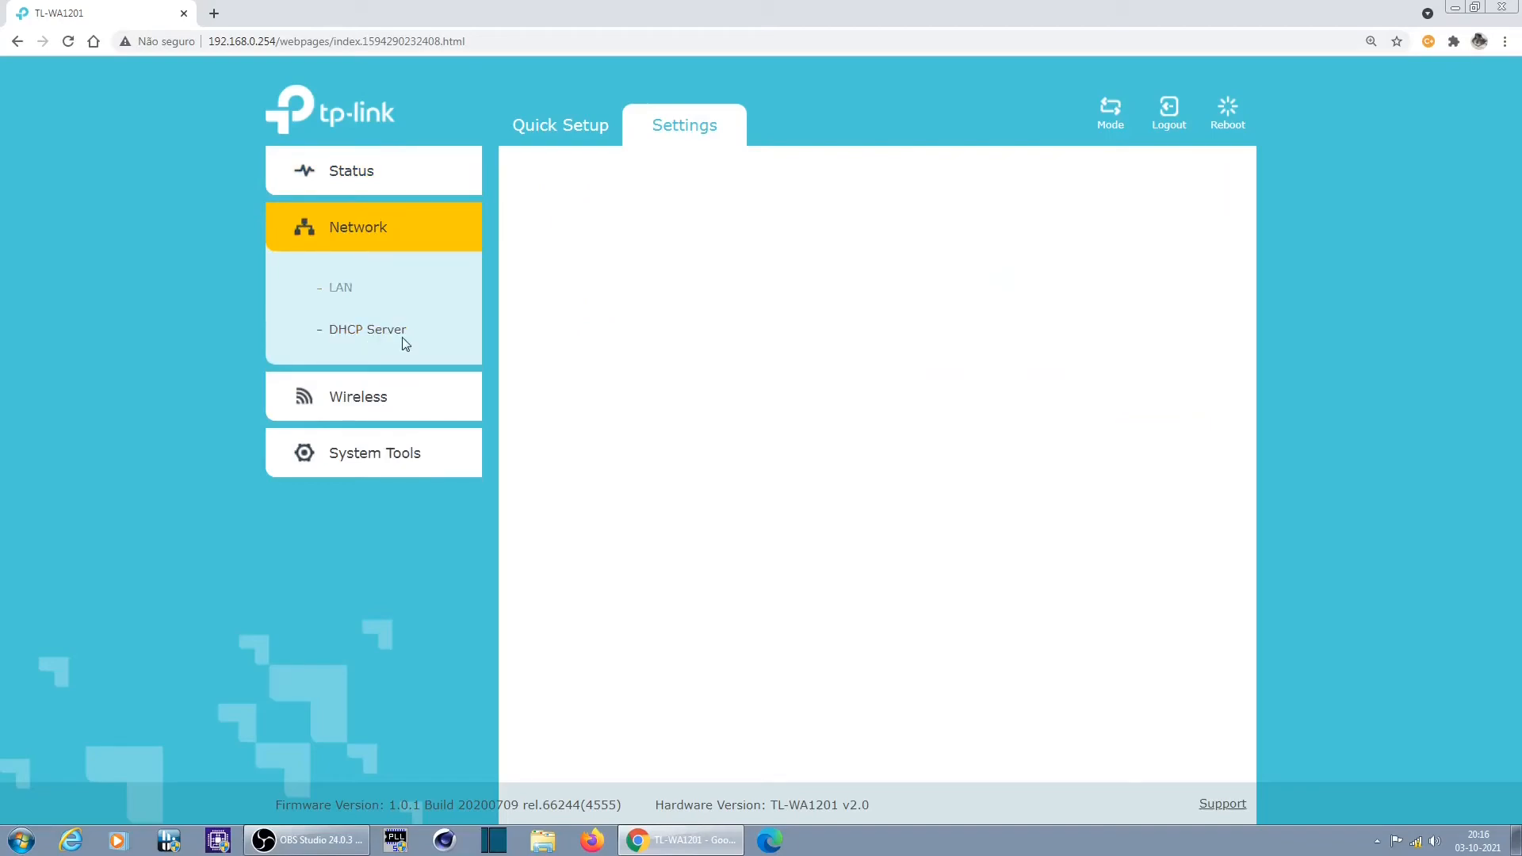
pyautogui.click(368, 330)
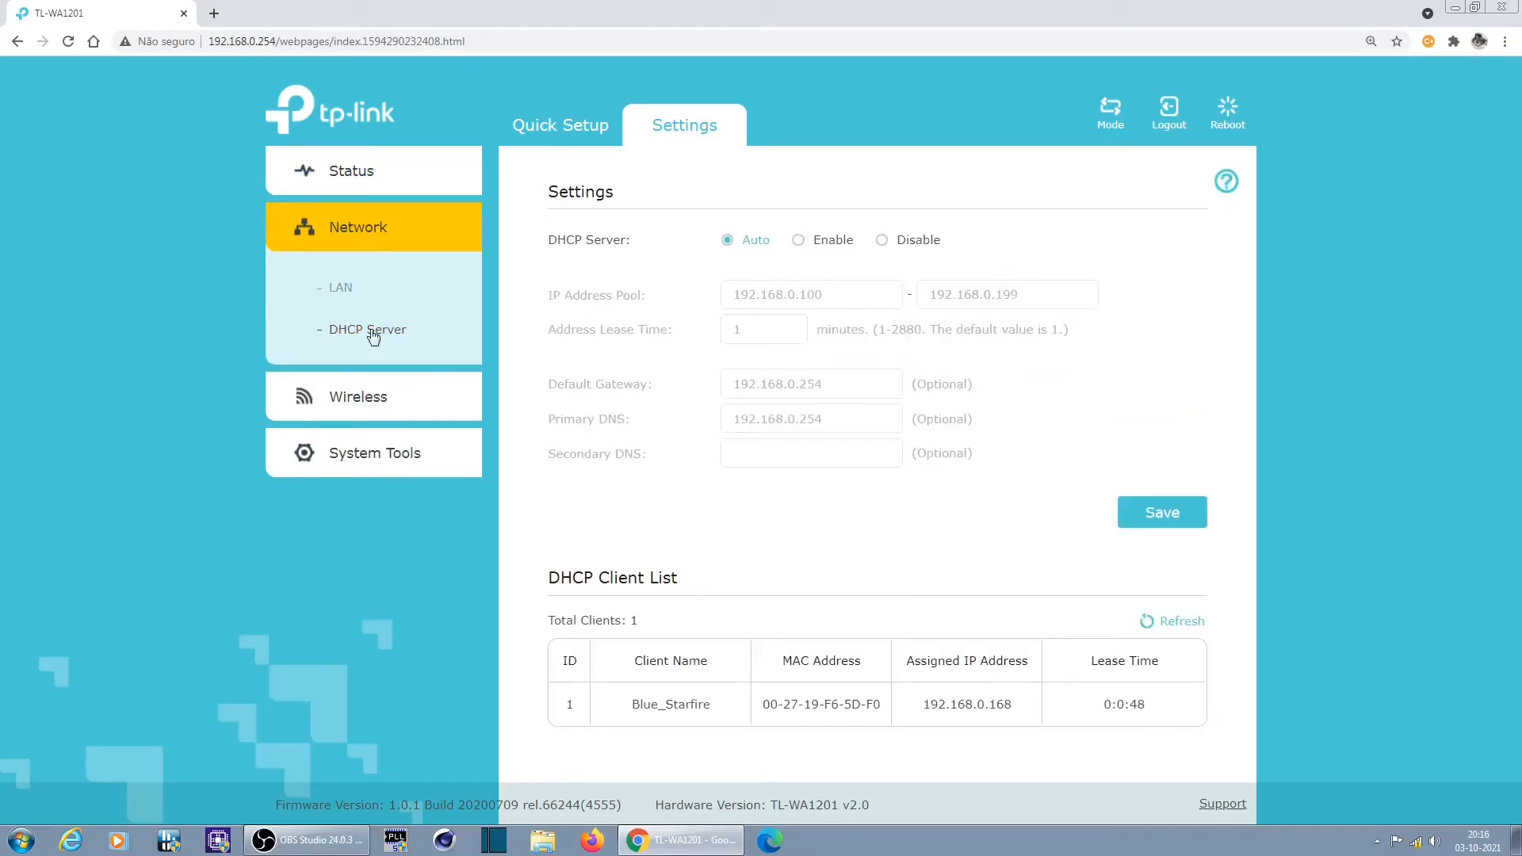
pyautogui.click(561, 125)
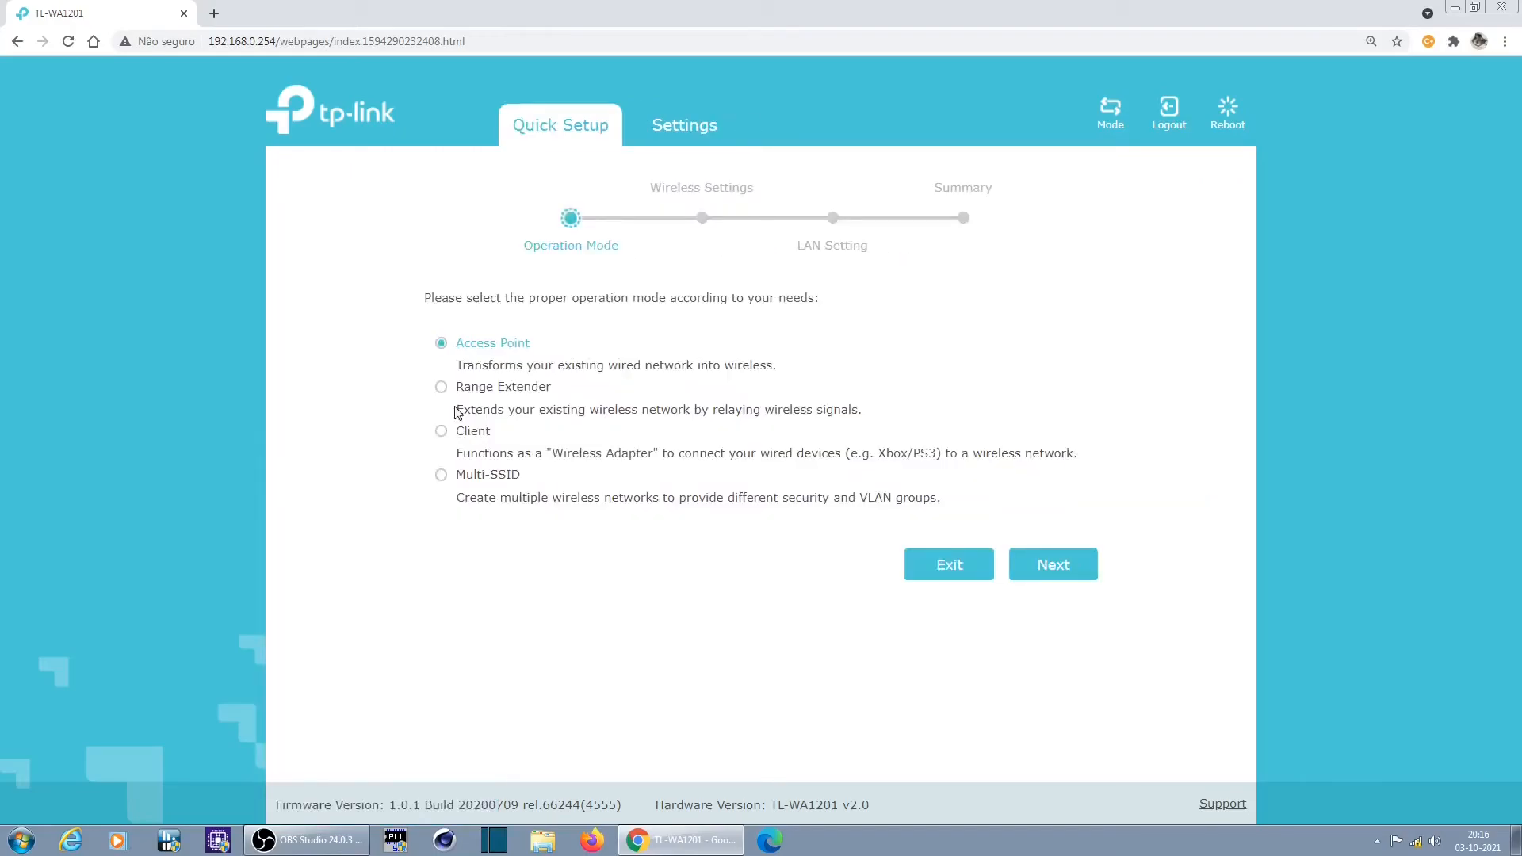
pyautogui.moveTo(517, 397)
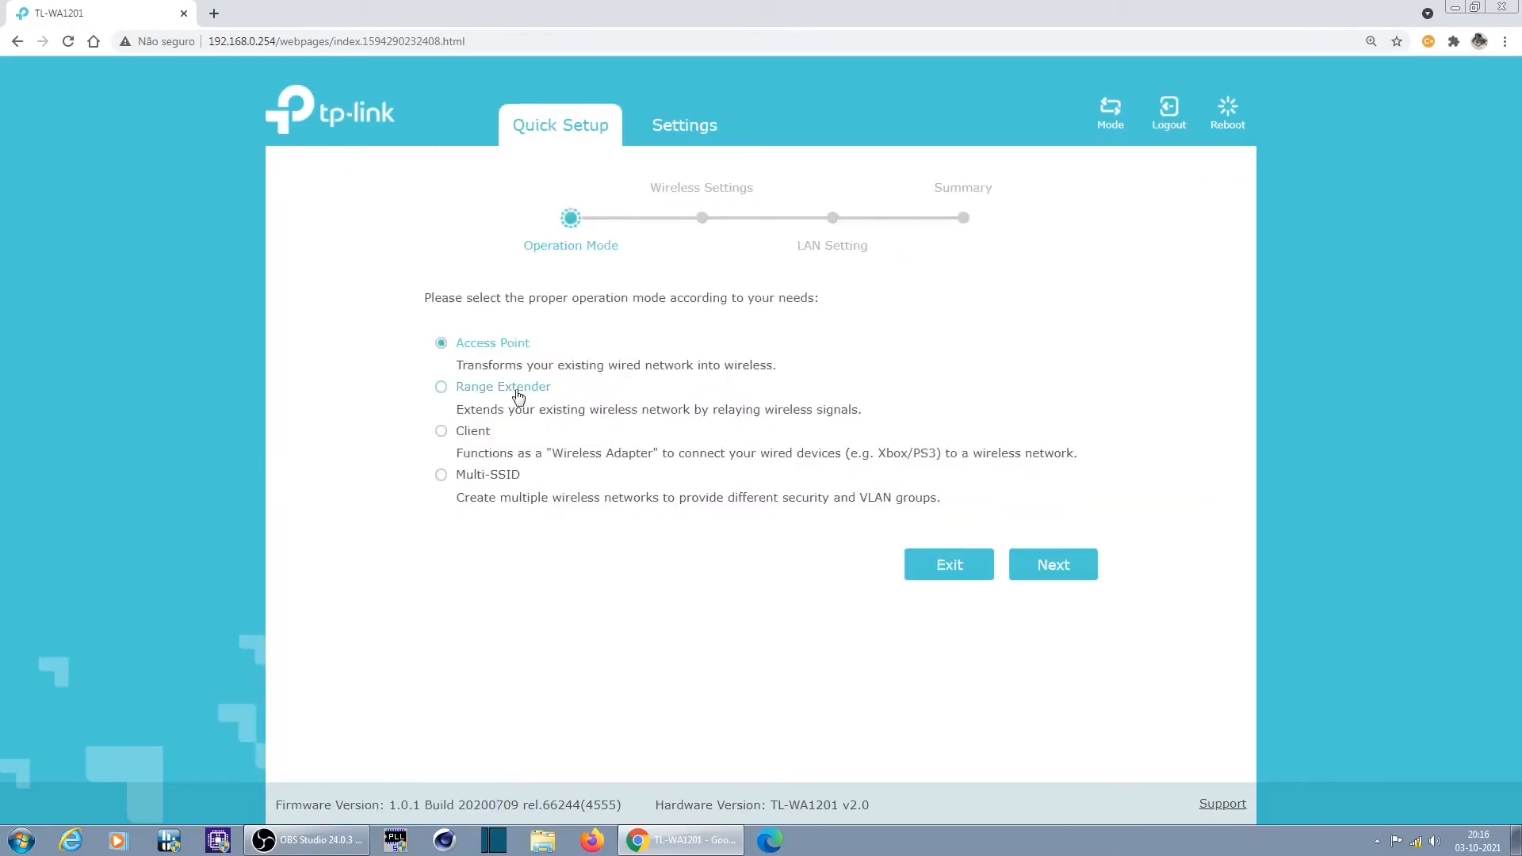
pyautogui.moveTo(469, 434)
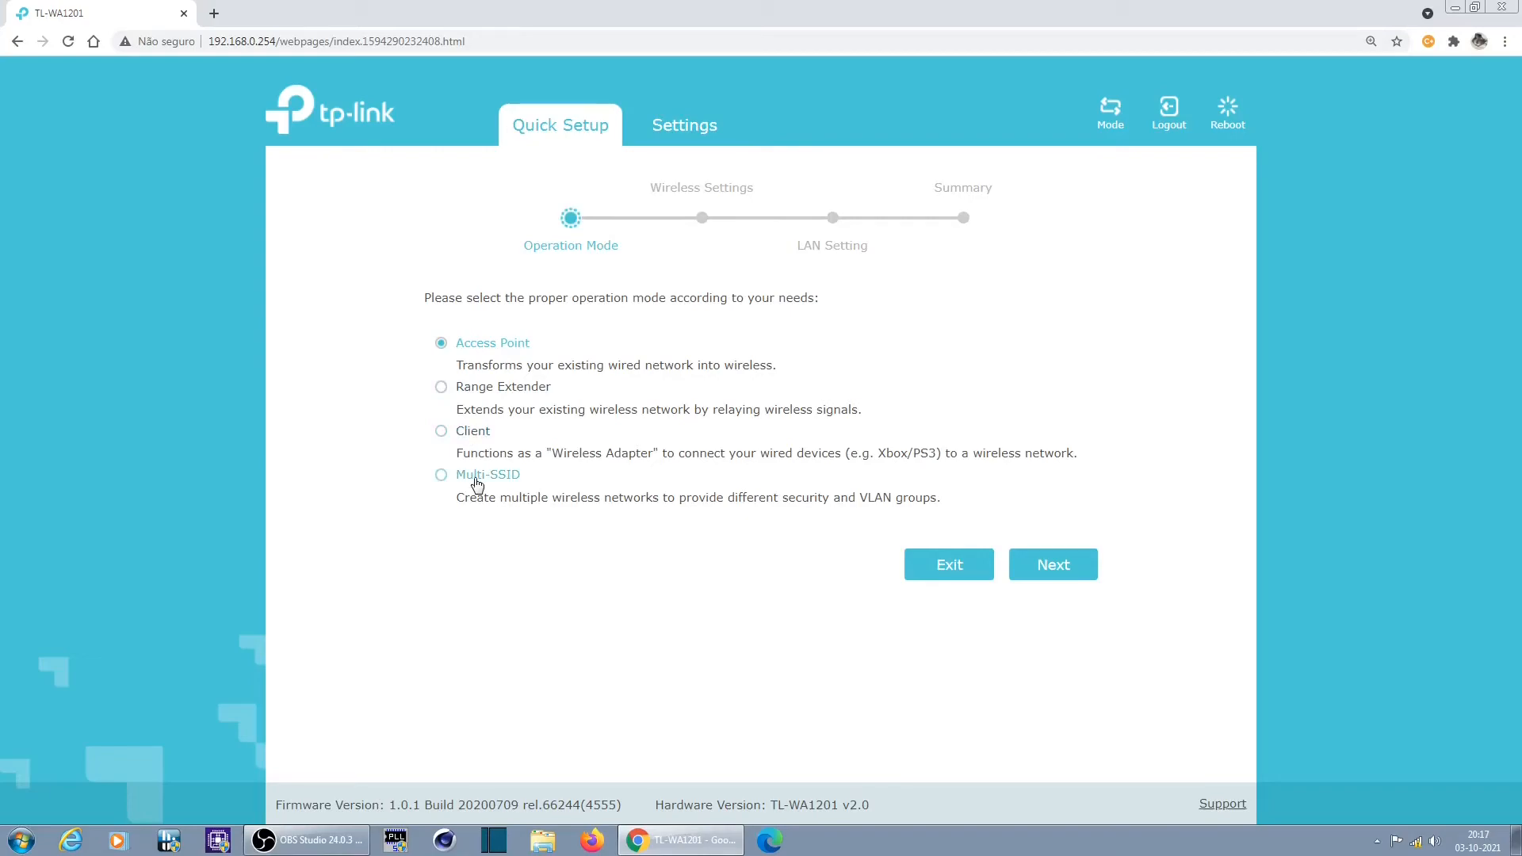
pyautogui.moveTo(884, 503)
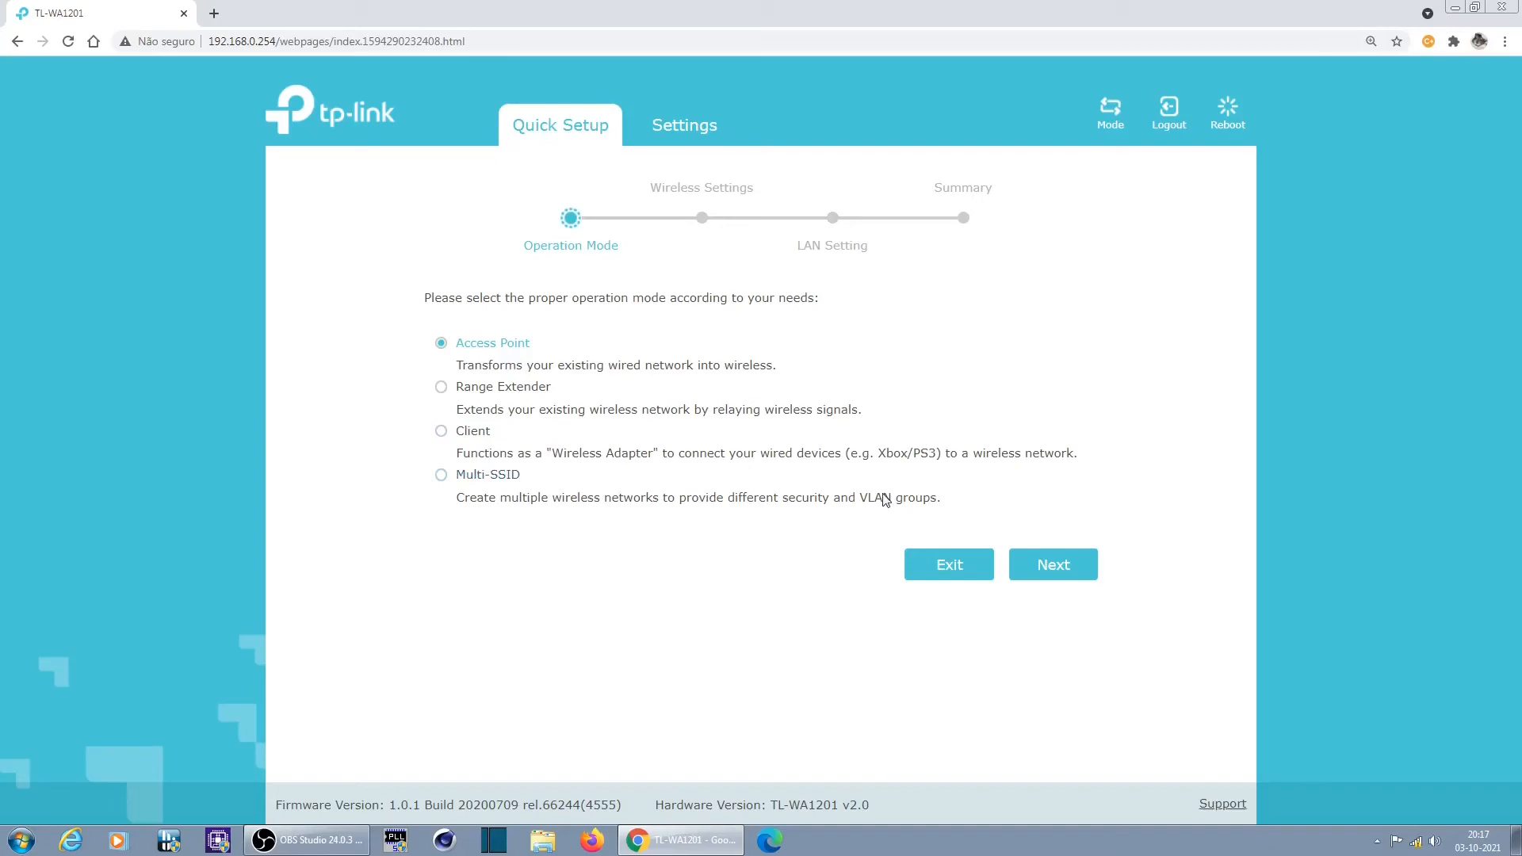
pyautogui.moveTo(925, 504)
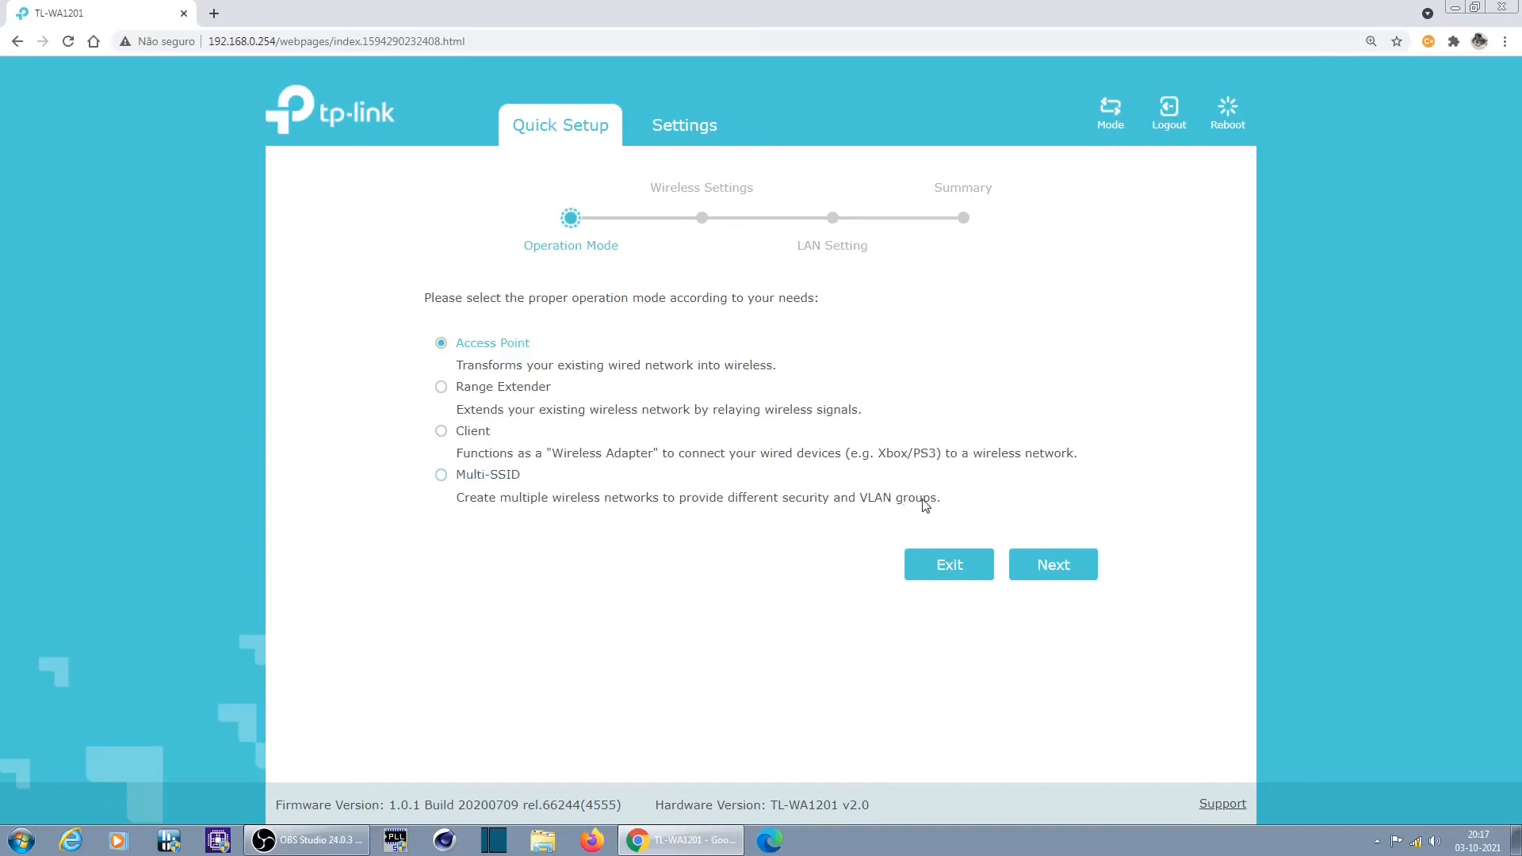
pyautogui.moveTo(865, 508)
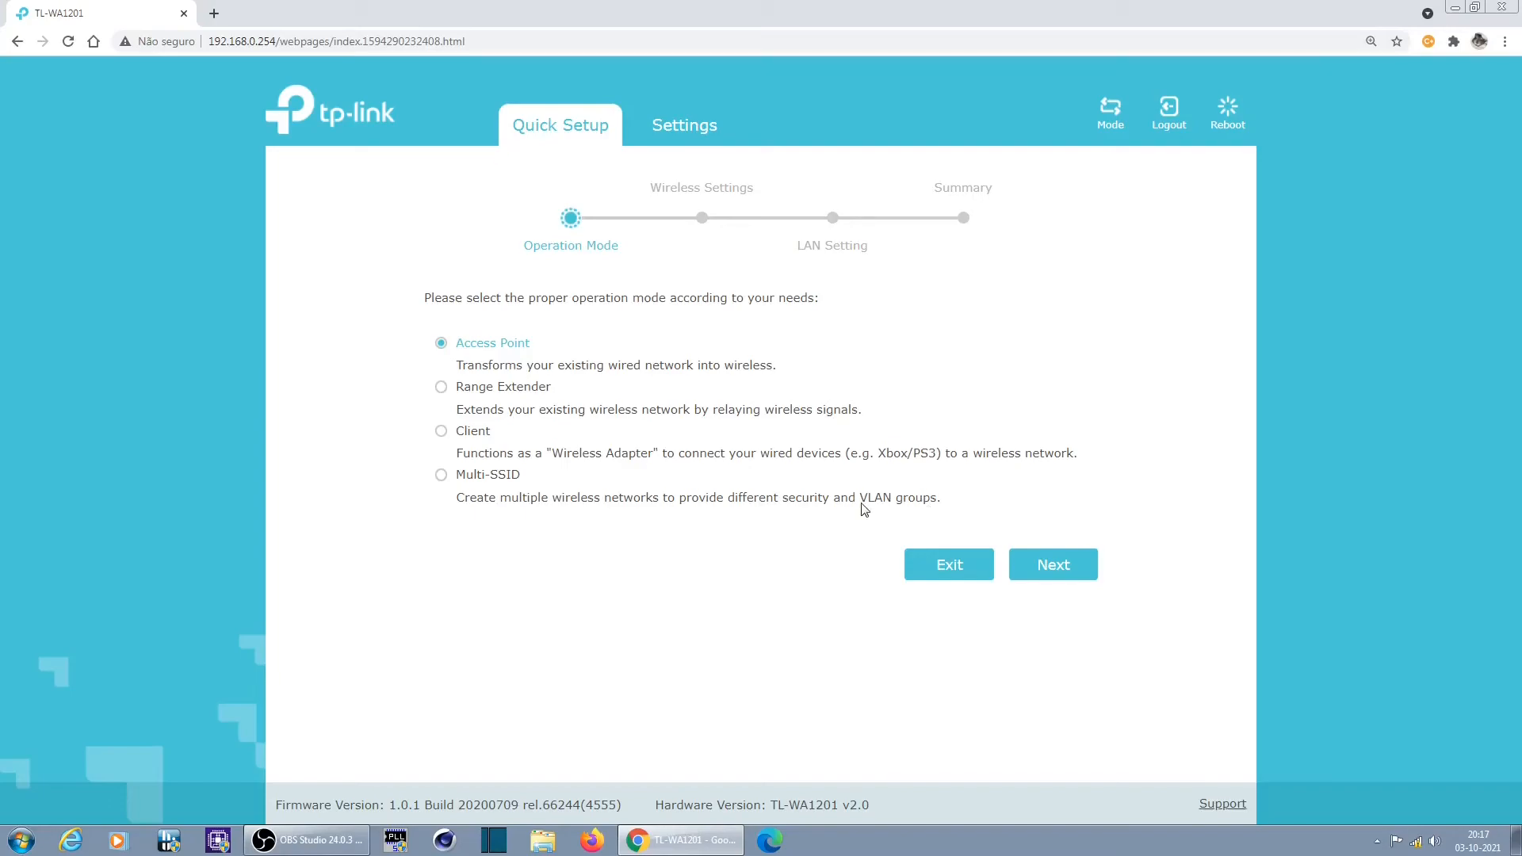
pyautogui.moveTo(884, 500)
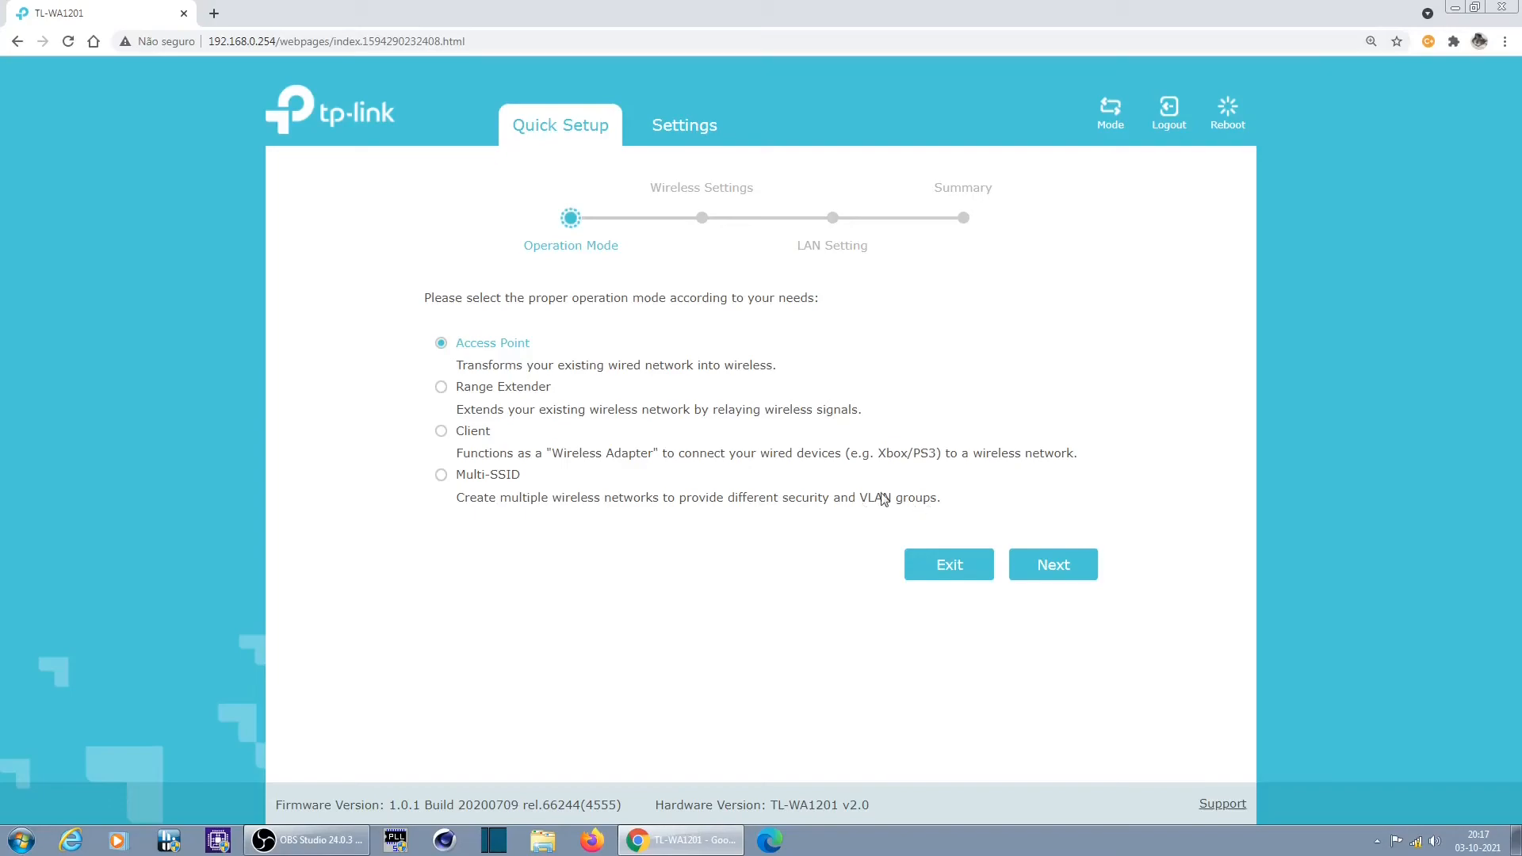
pyautogui.moveTo(876, 506)
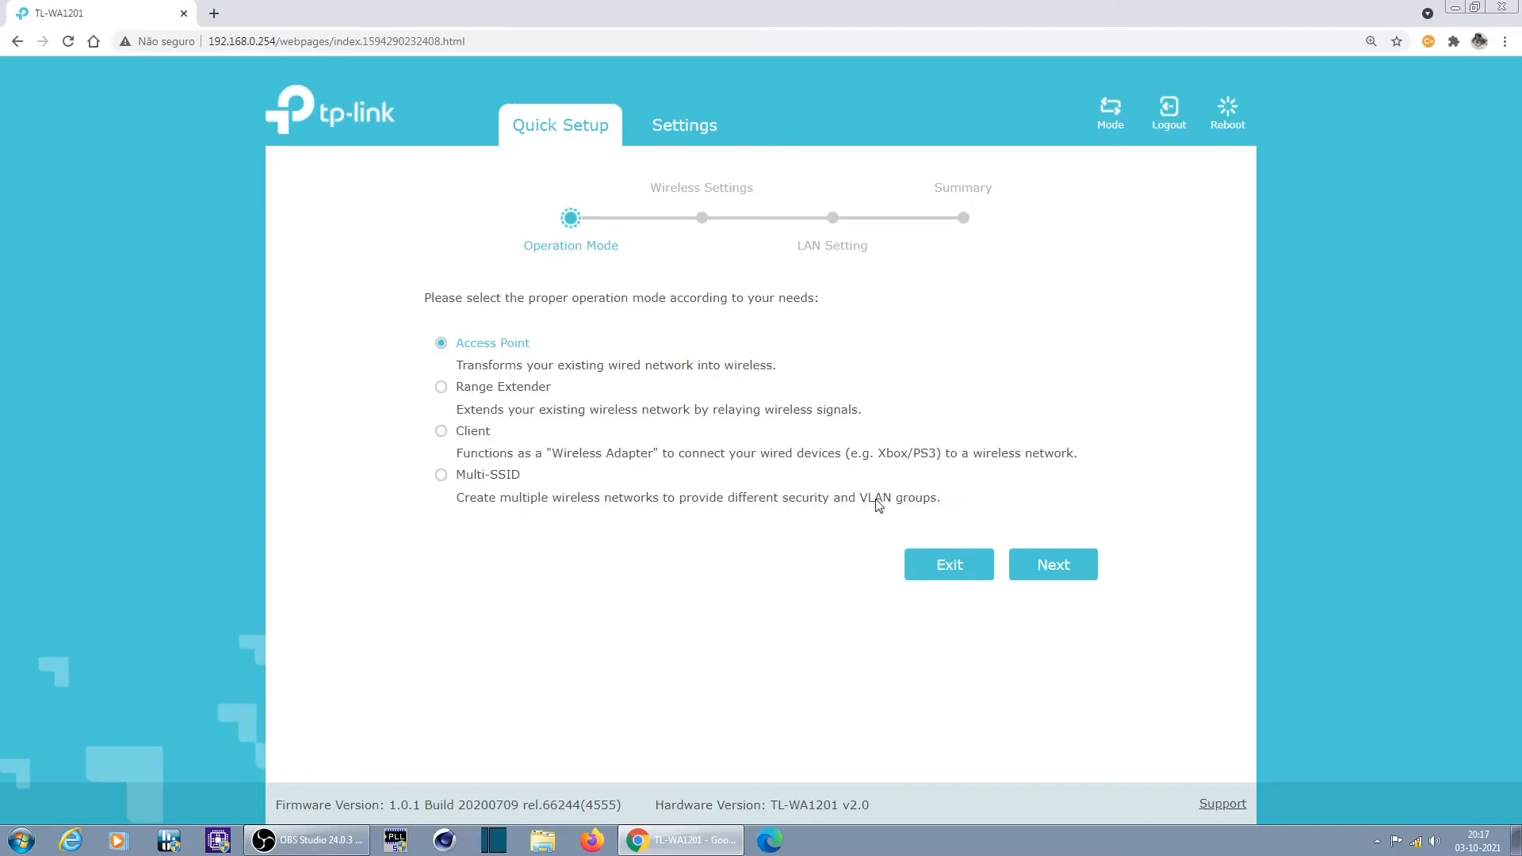
pyautogui.moveTo(859, 507)
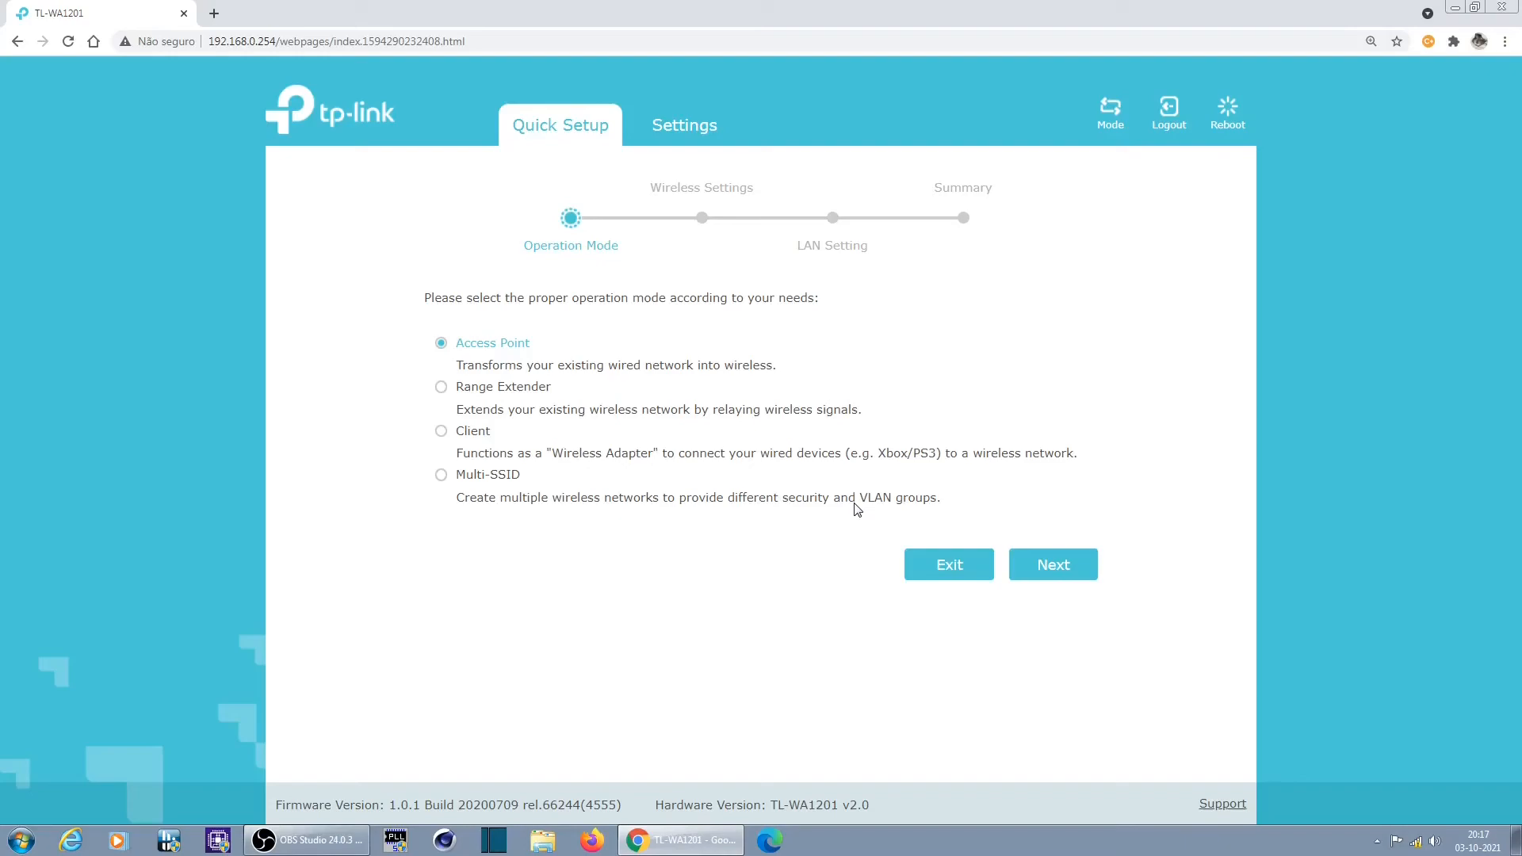
pyautogui.moveTo(866, 499)
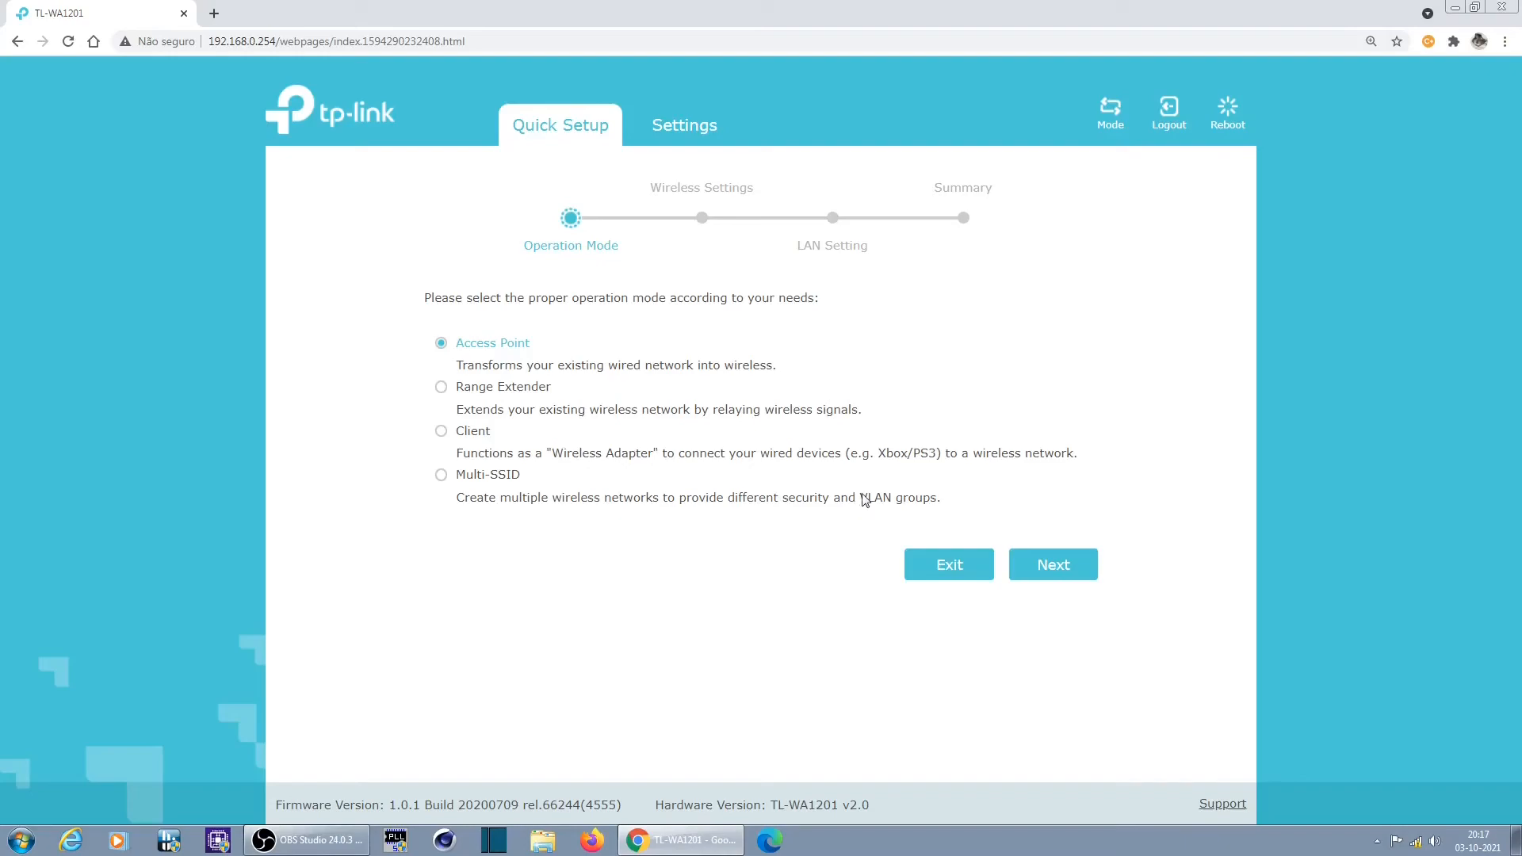
pyautogui.moveTo(862, 507)
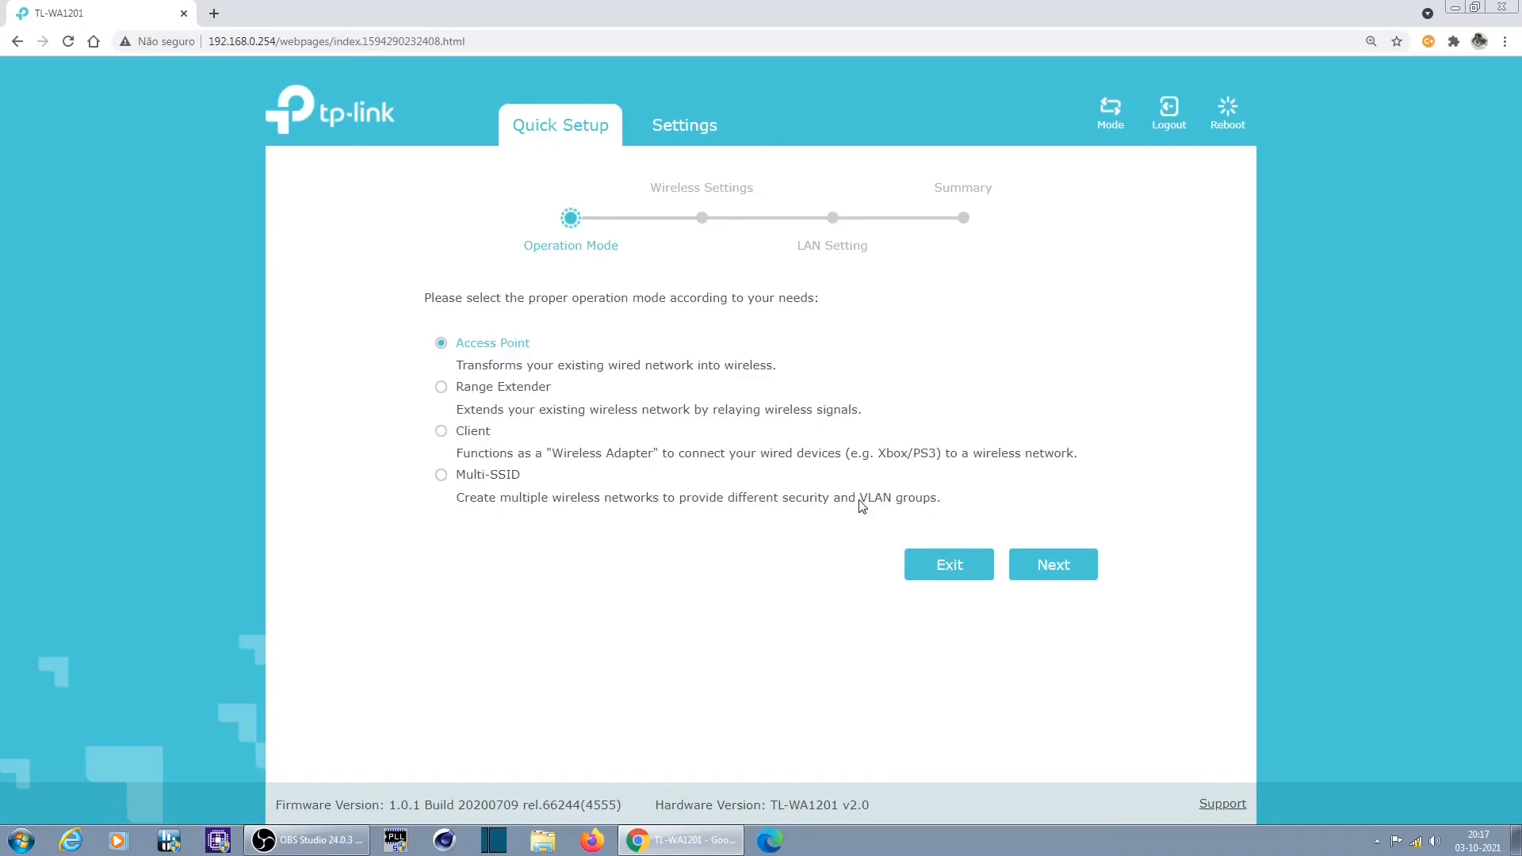
pyautogui.moveTo(424, 301)
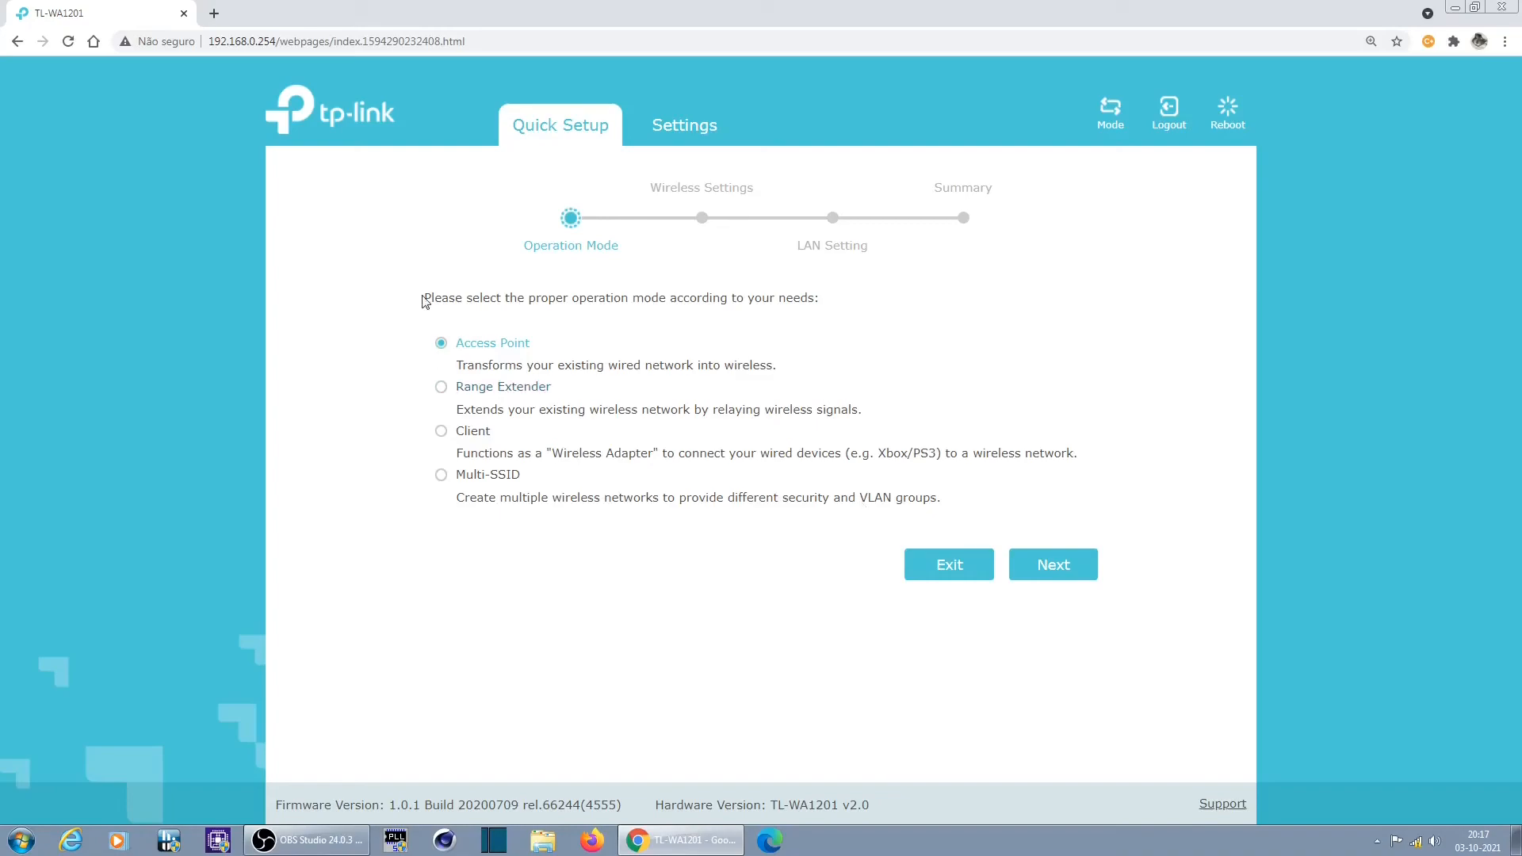
pyautogui.moveTo(947, 499)
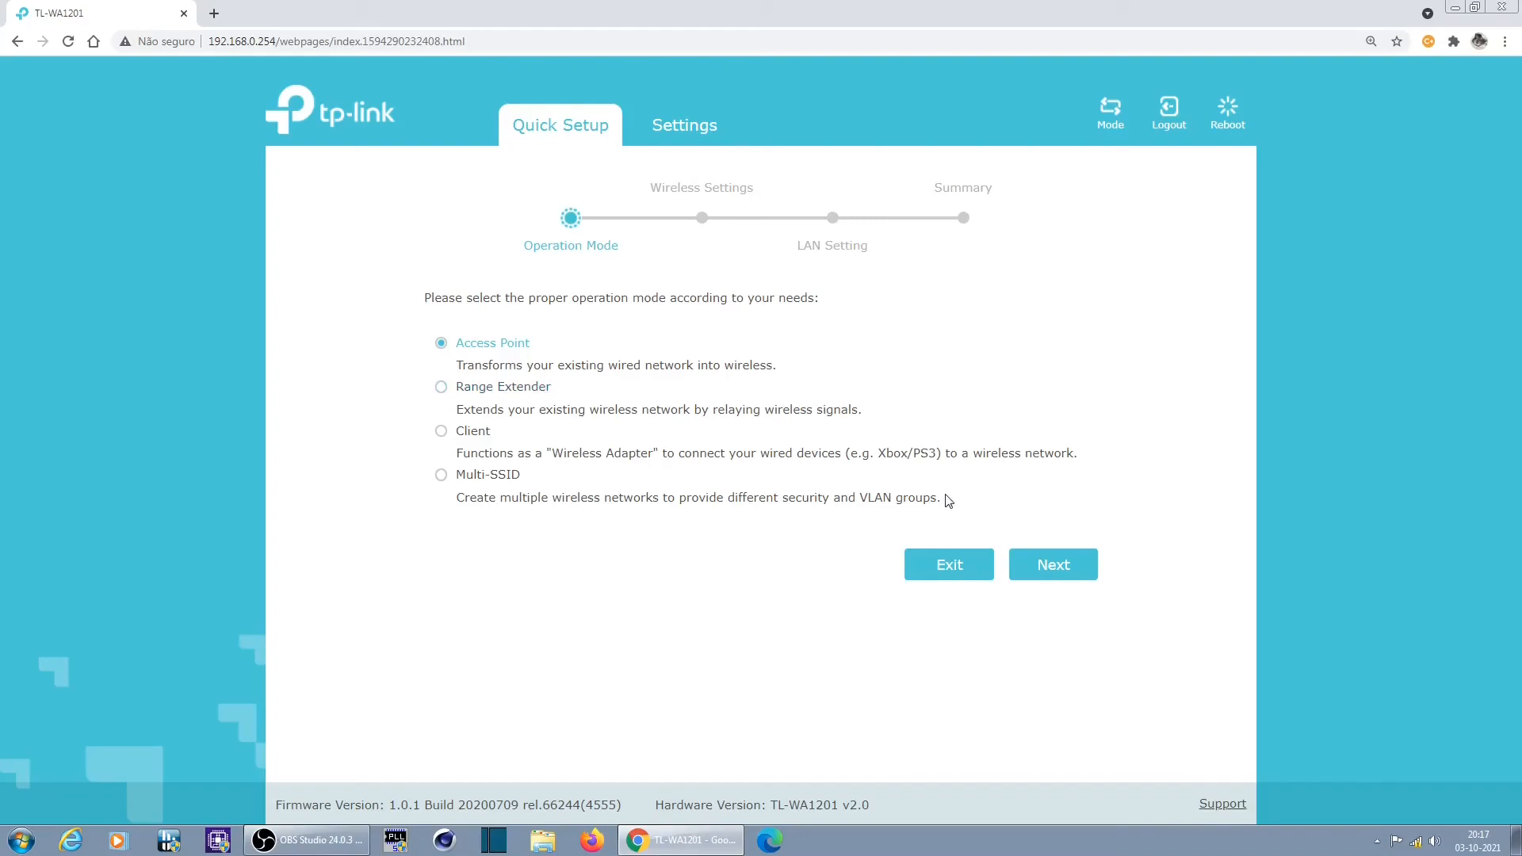
pyautogui.moveTo(933, 488)
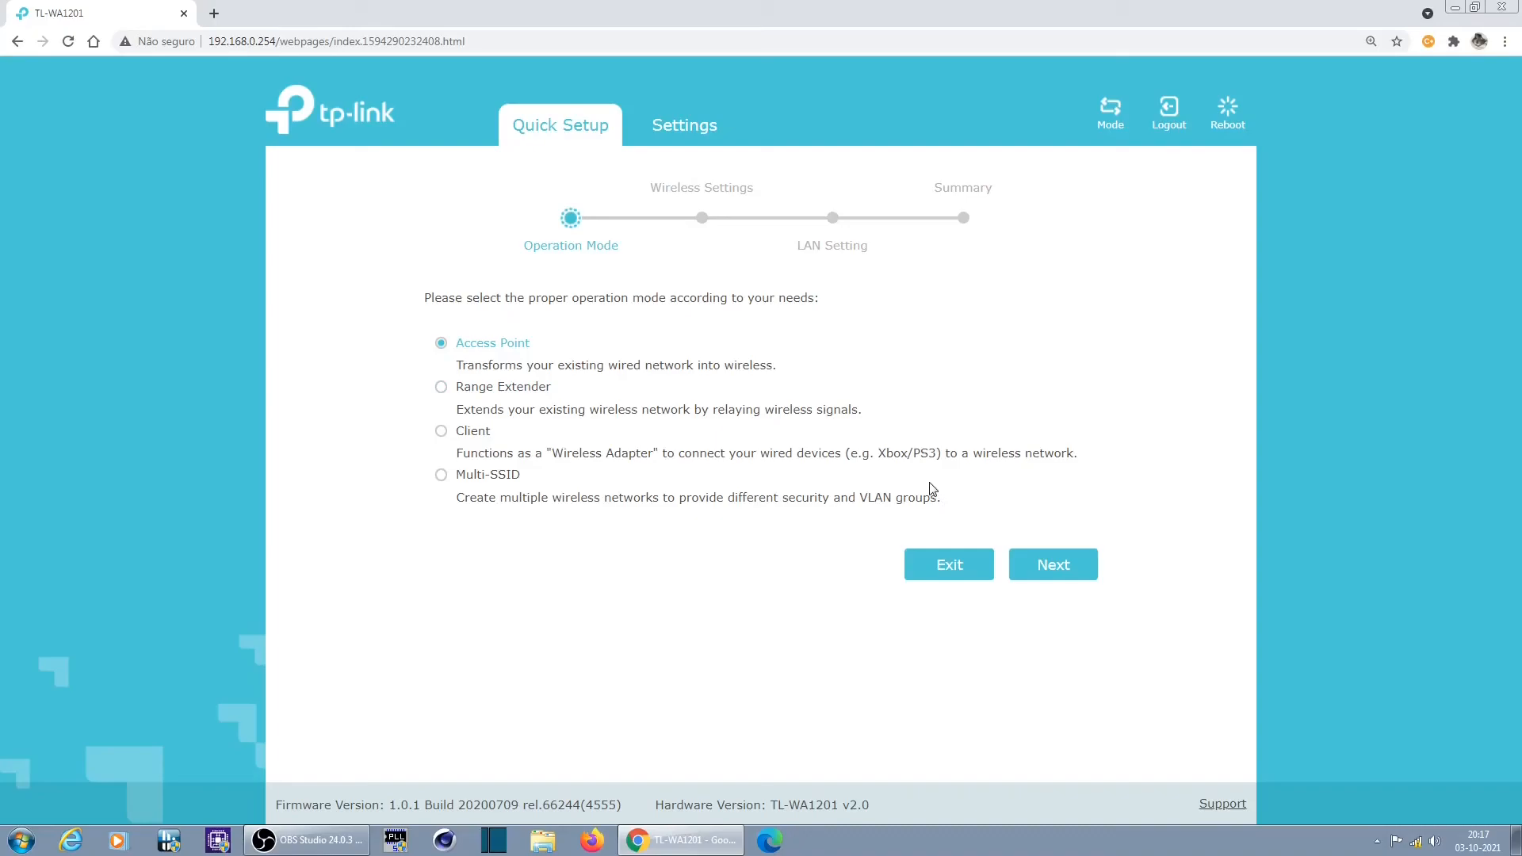
pyautogui.moveTo(1195, 322)
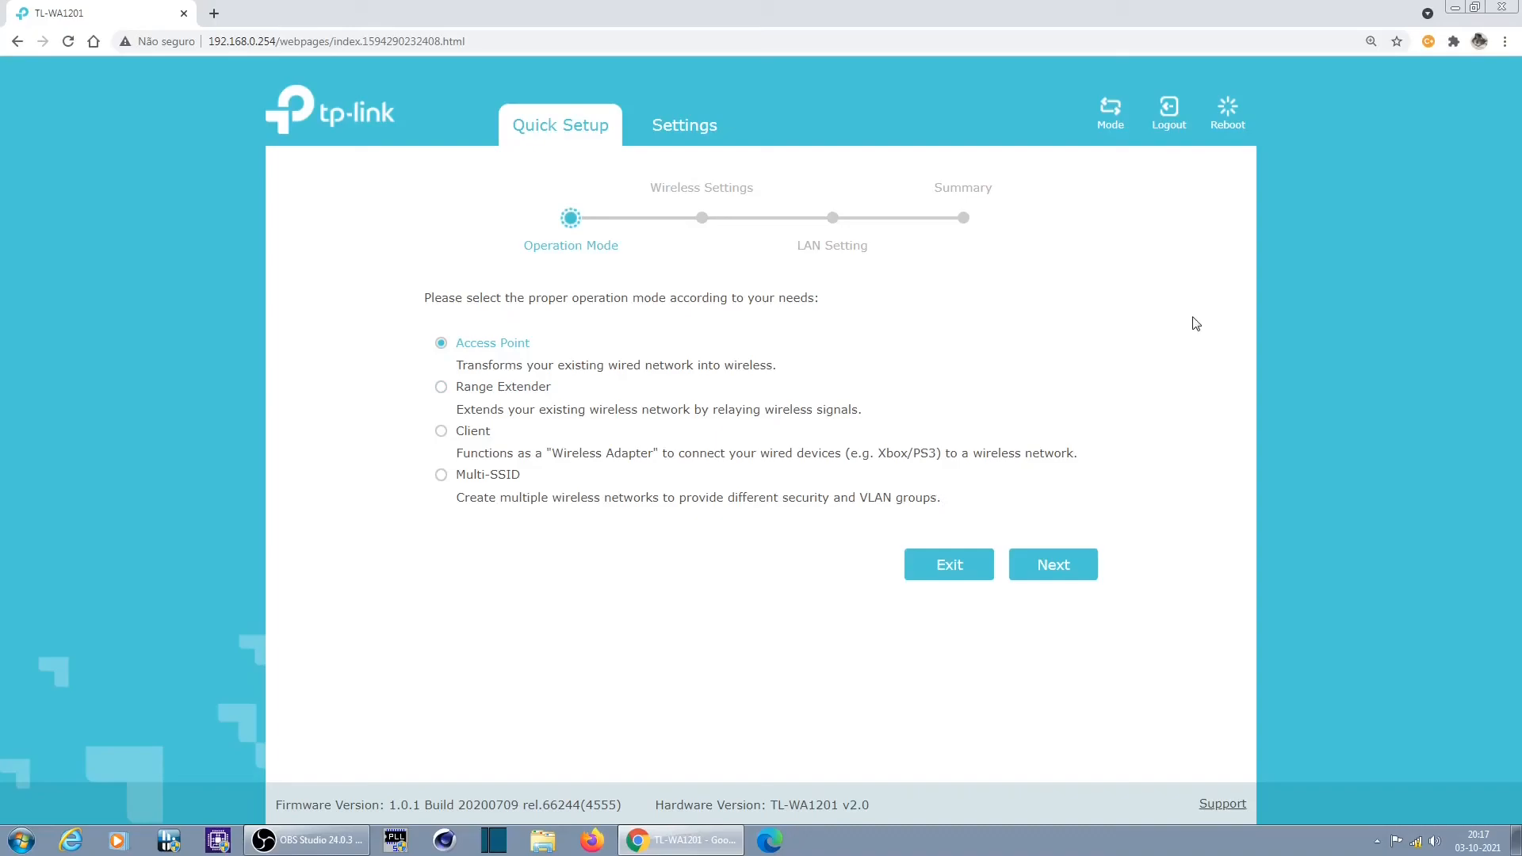
pyautogui.moveTo(580, 279)
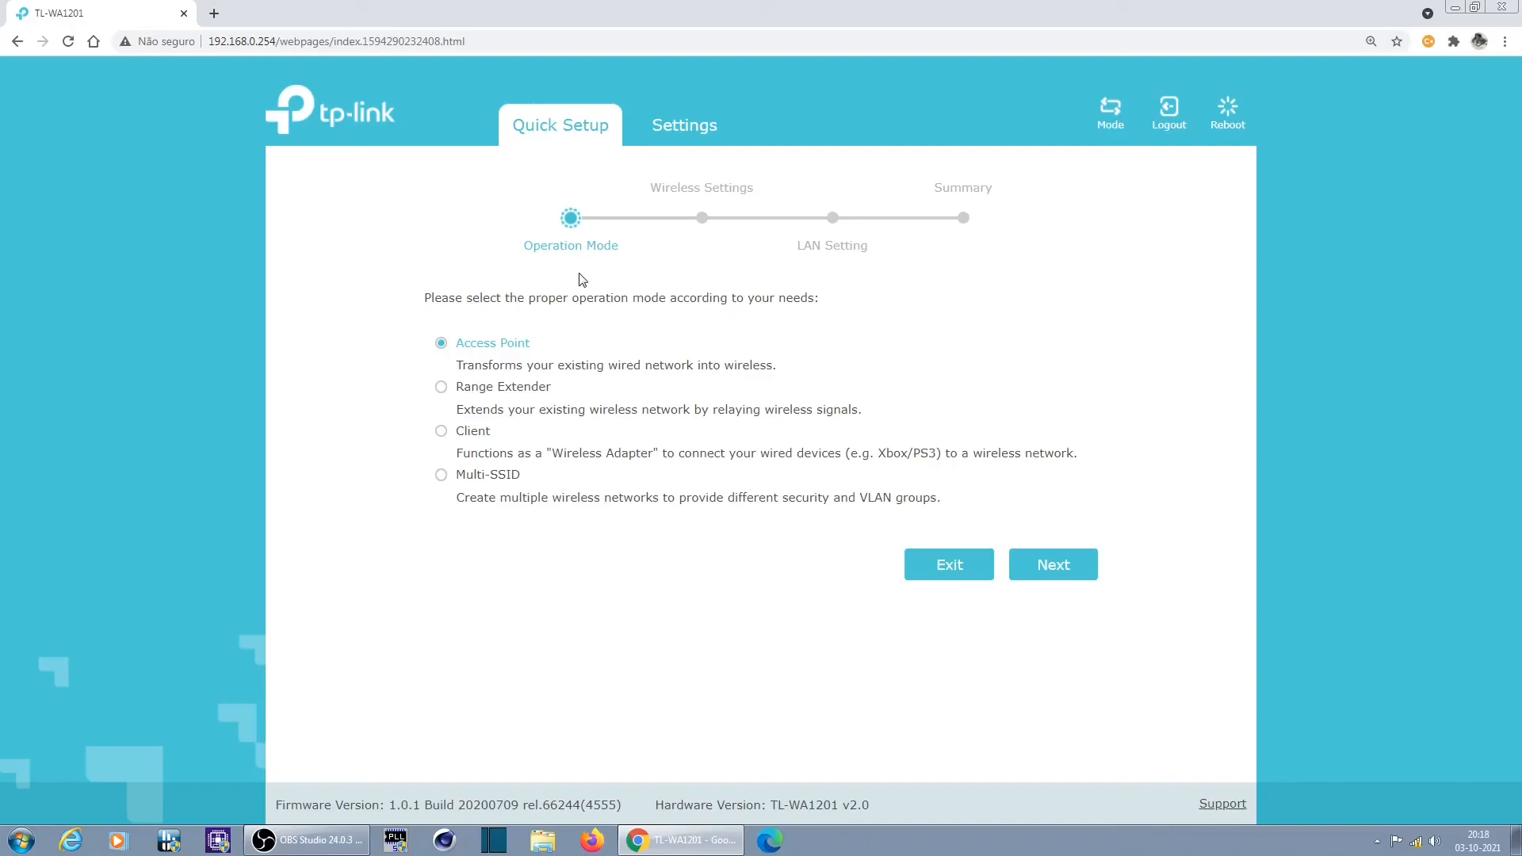
pyautogui.moveTo(983, 500)
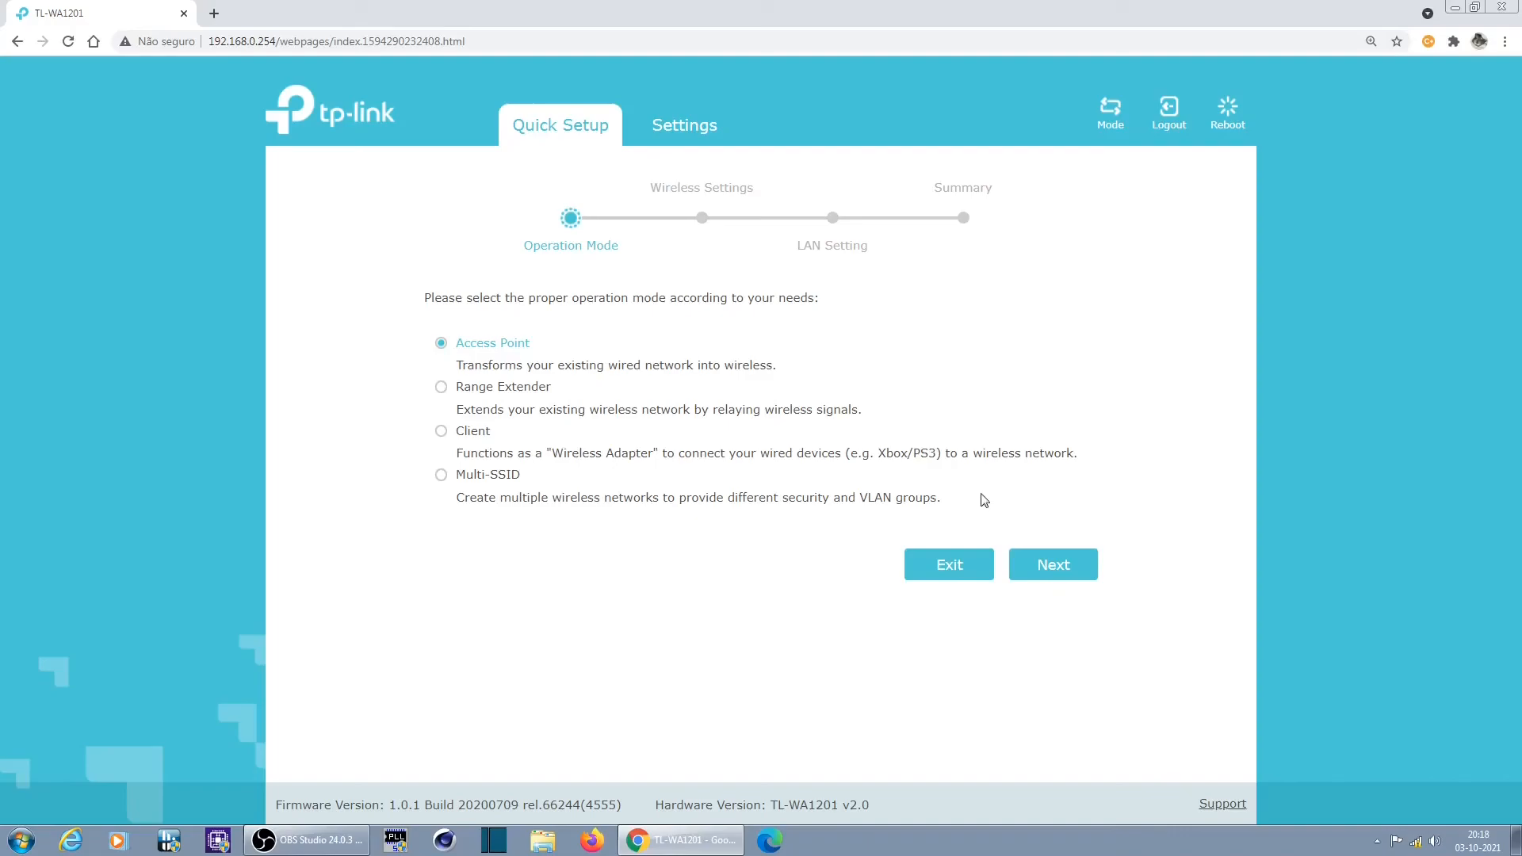
pyautogui.moveTo(967, 509)
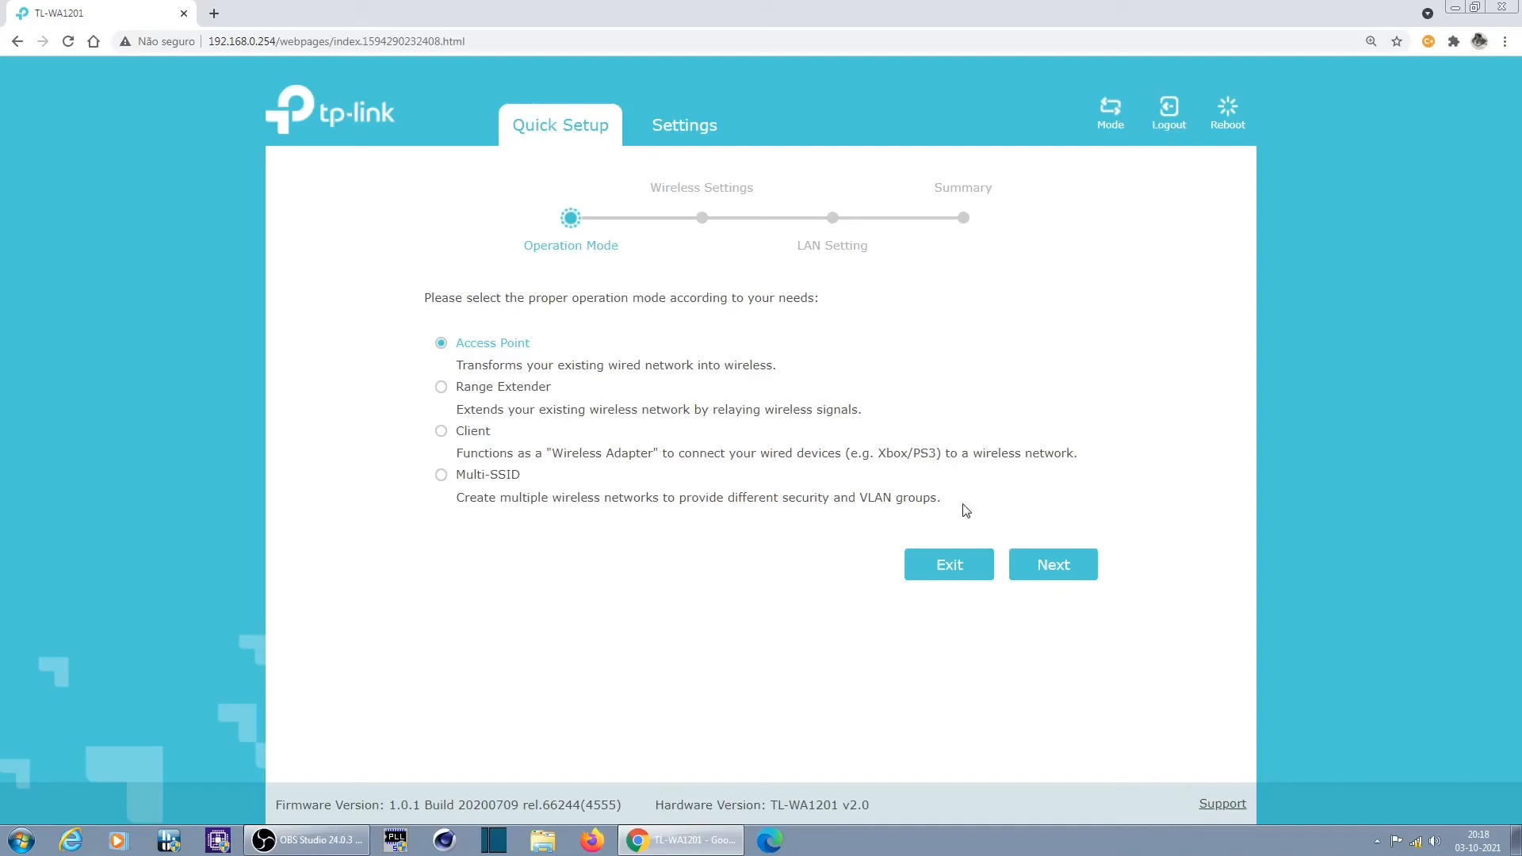
pyautogui.moveTo(506, 400)
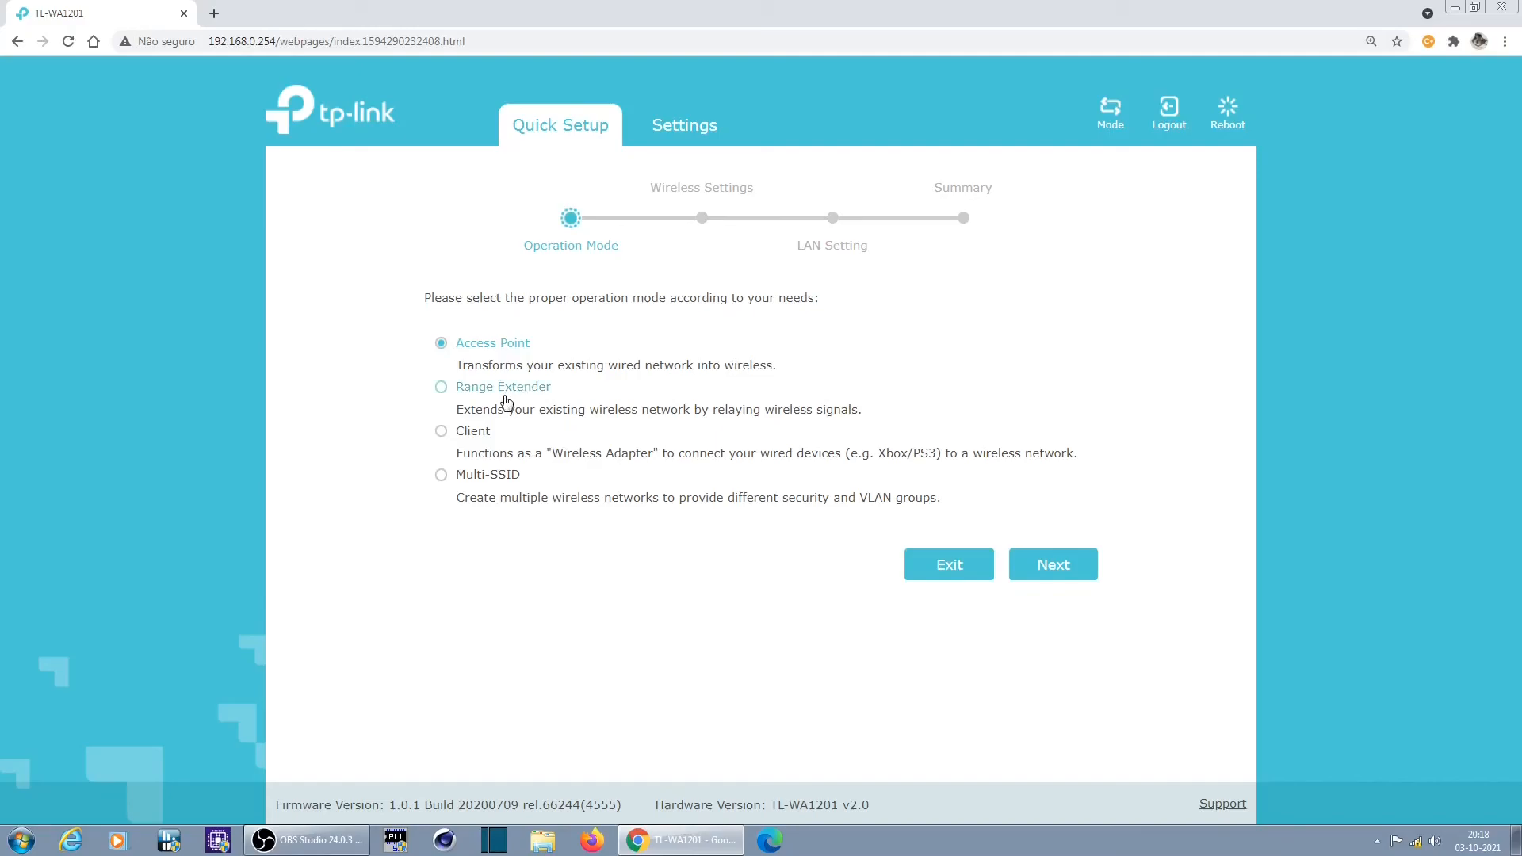
pyautogui.moveTo(501, 489)
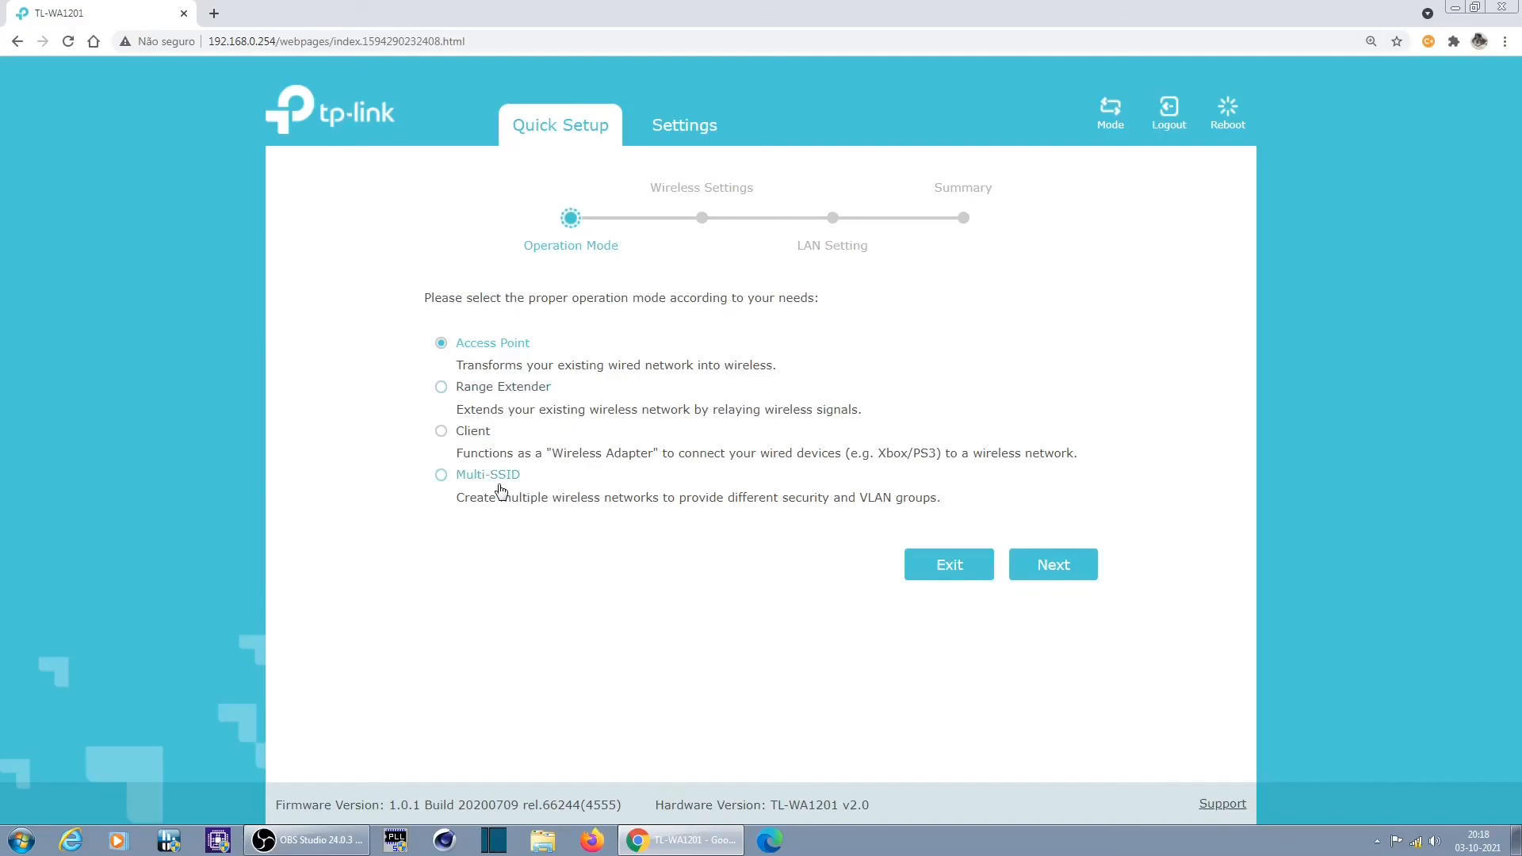
pyautogui.moveTo(525, 397)
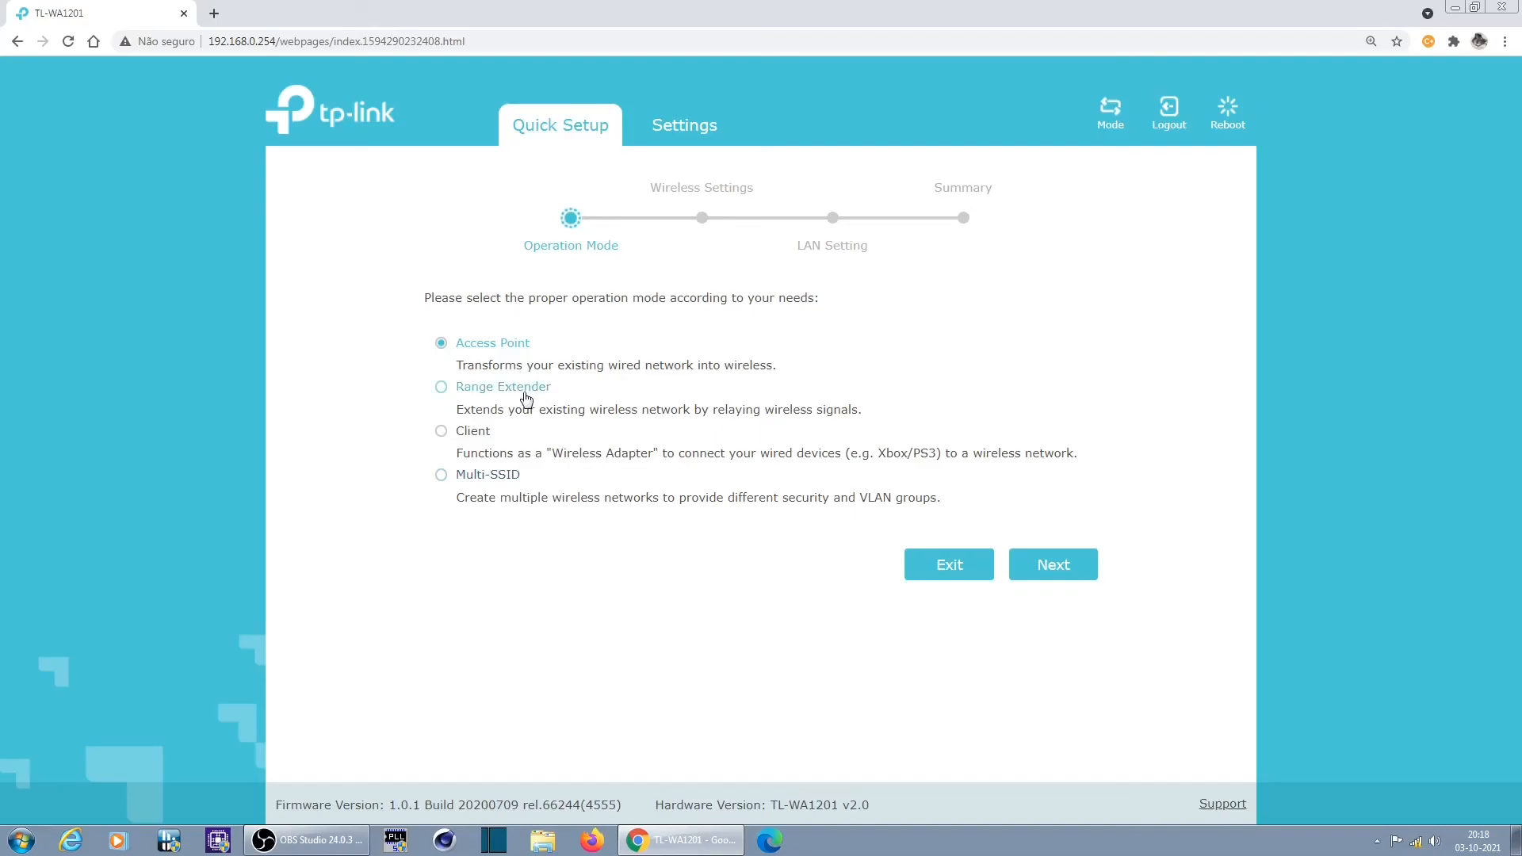
pyautogui.moveTo(919, 491)
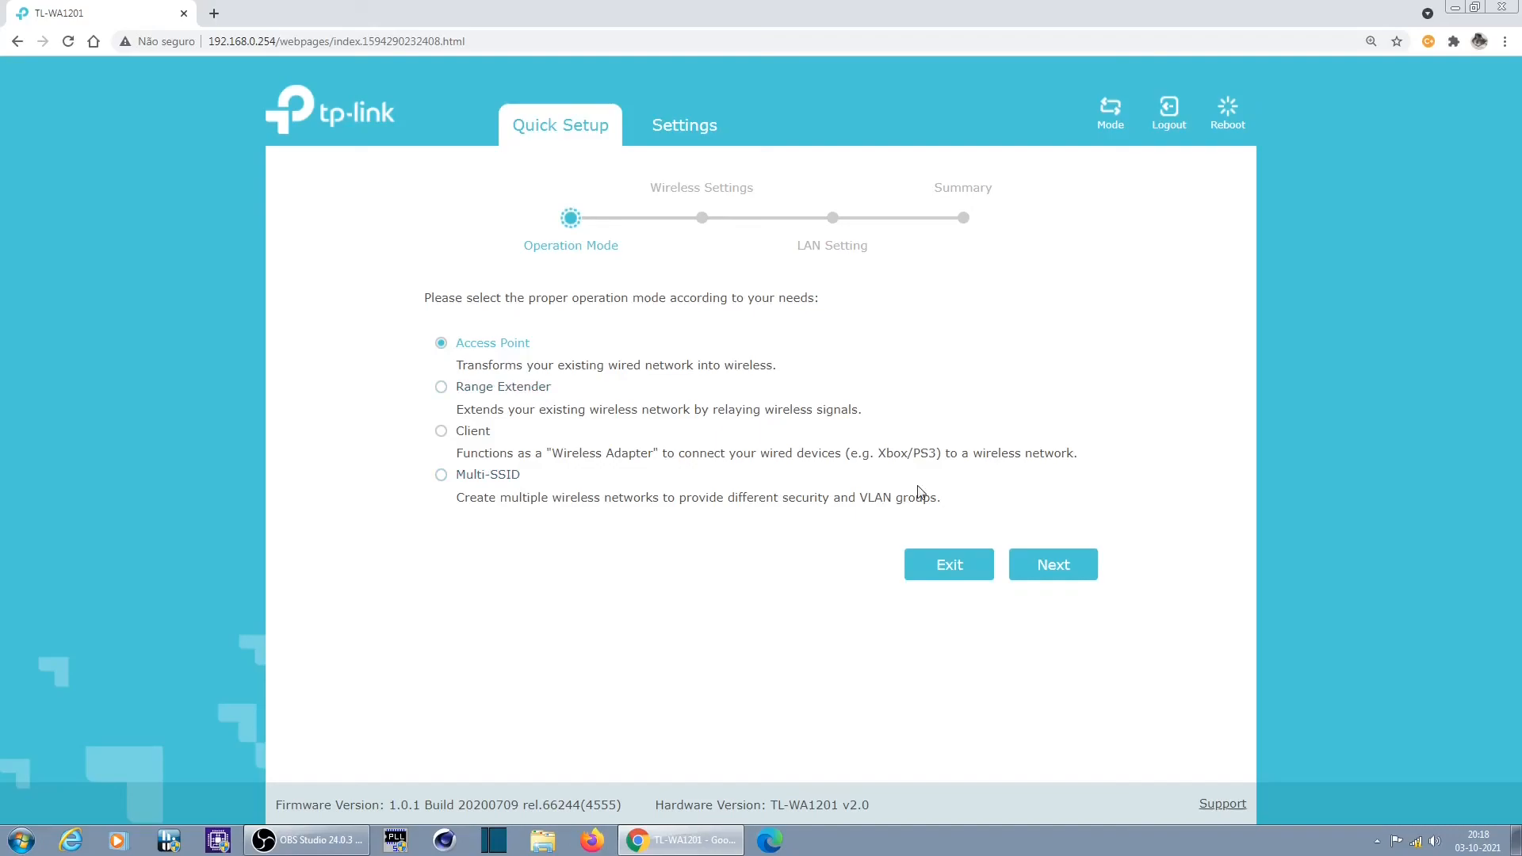
pyautogui.moveTo(913, 506)
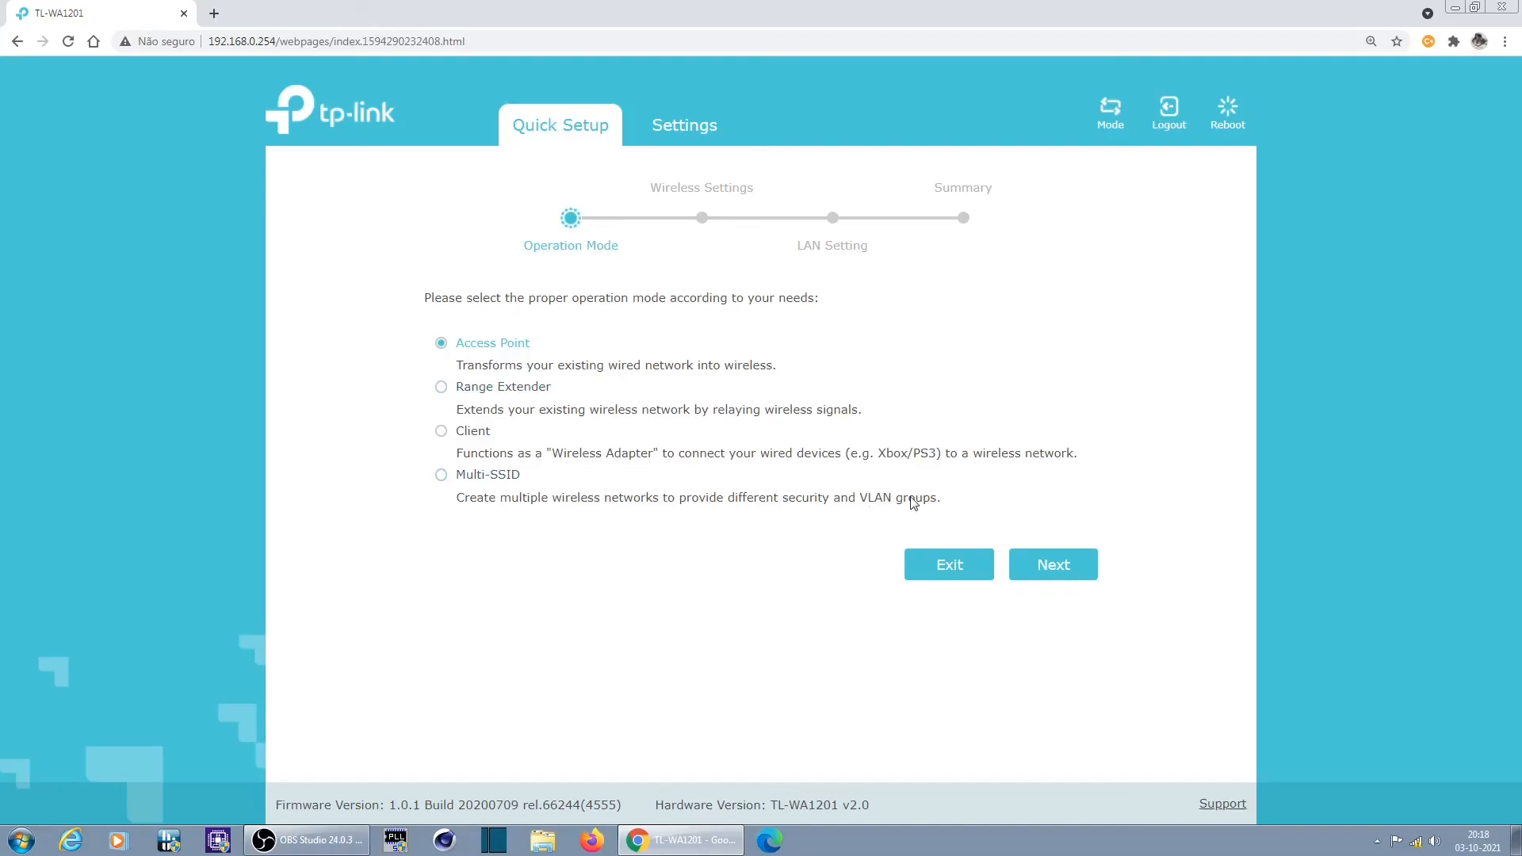
pyautogui.moveTo(701, 149)
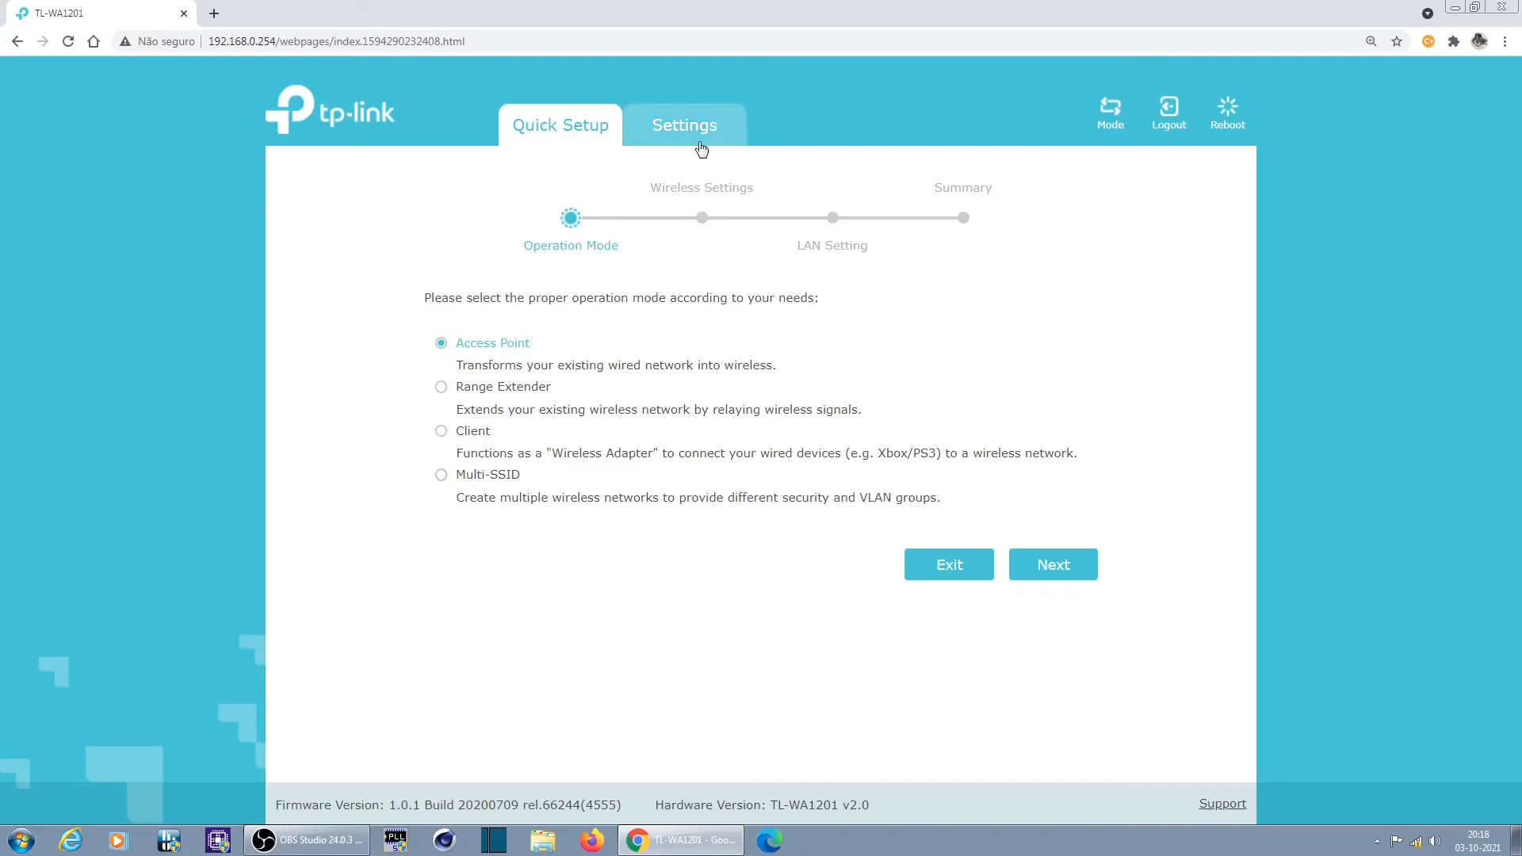
# Look over the Settings status overview, then return to Quick Setup's operation mode step.
pyautogui.click(684, 125)
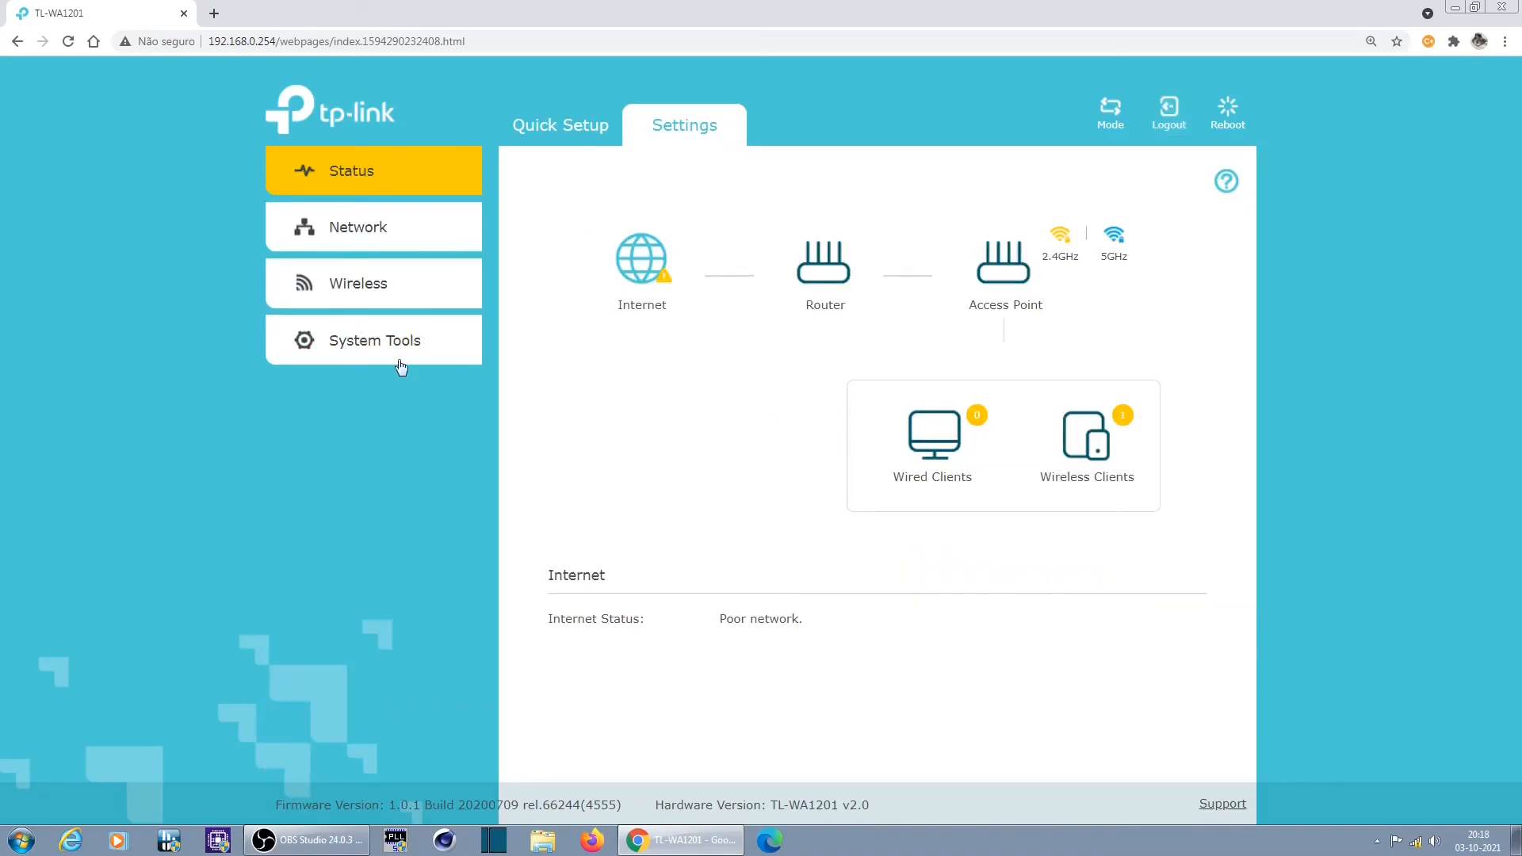
pyautogui.moveTo(907, 542)
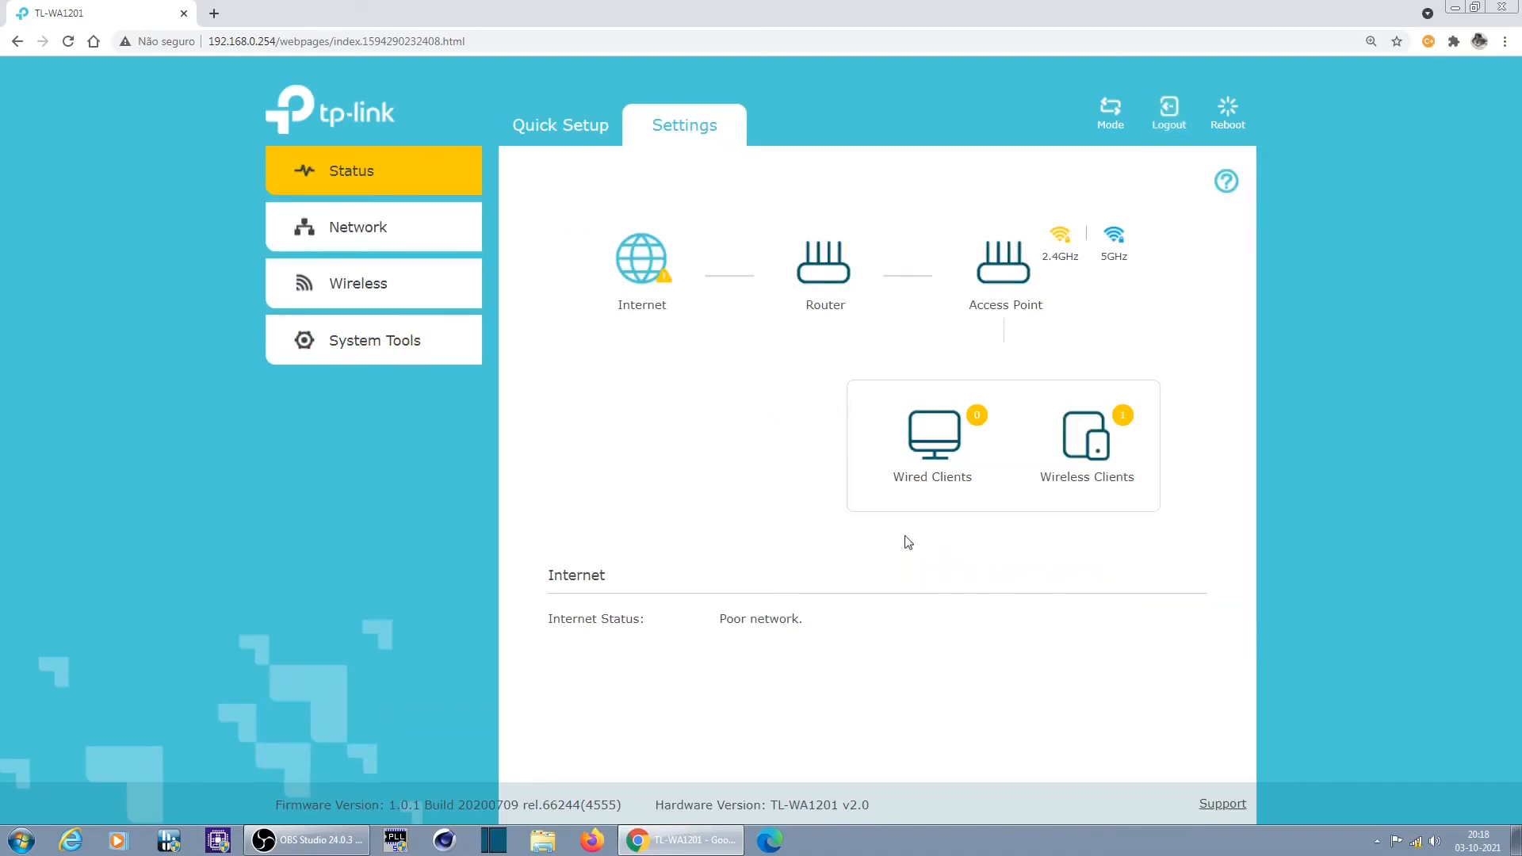
pyautogui.moveTo(890, 586)
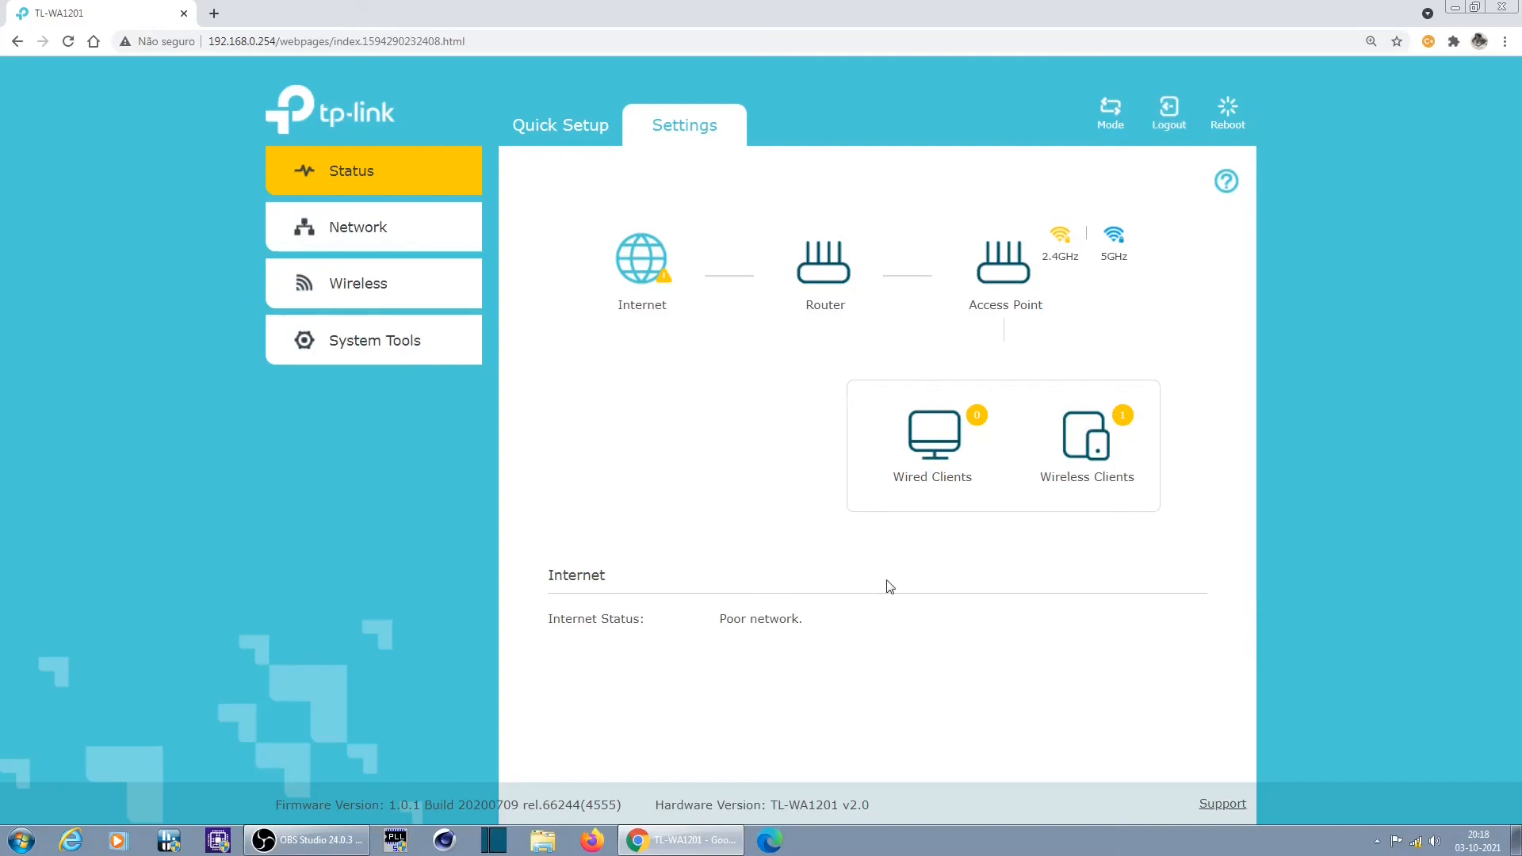
pyautogui.scroll(-3)
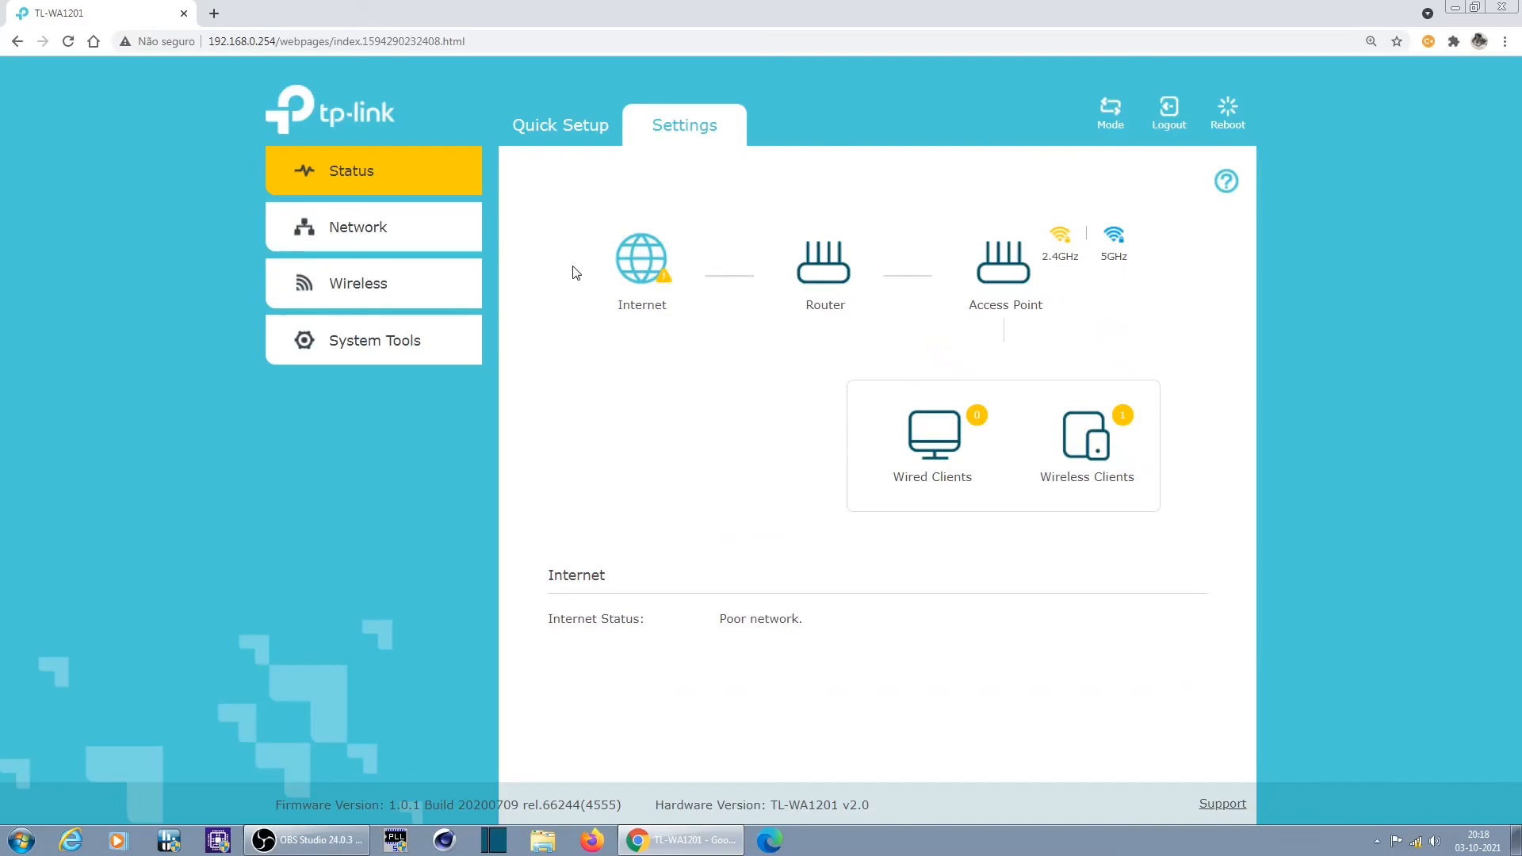
pyautogui.moveTo(575, 289)
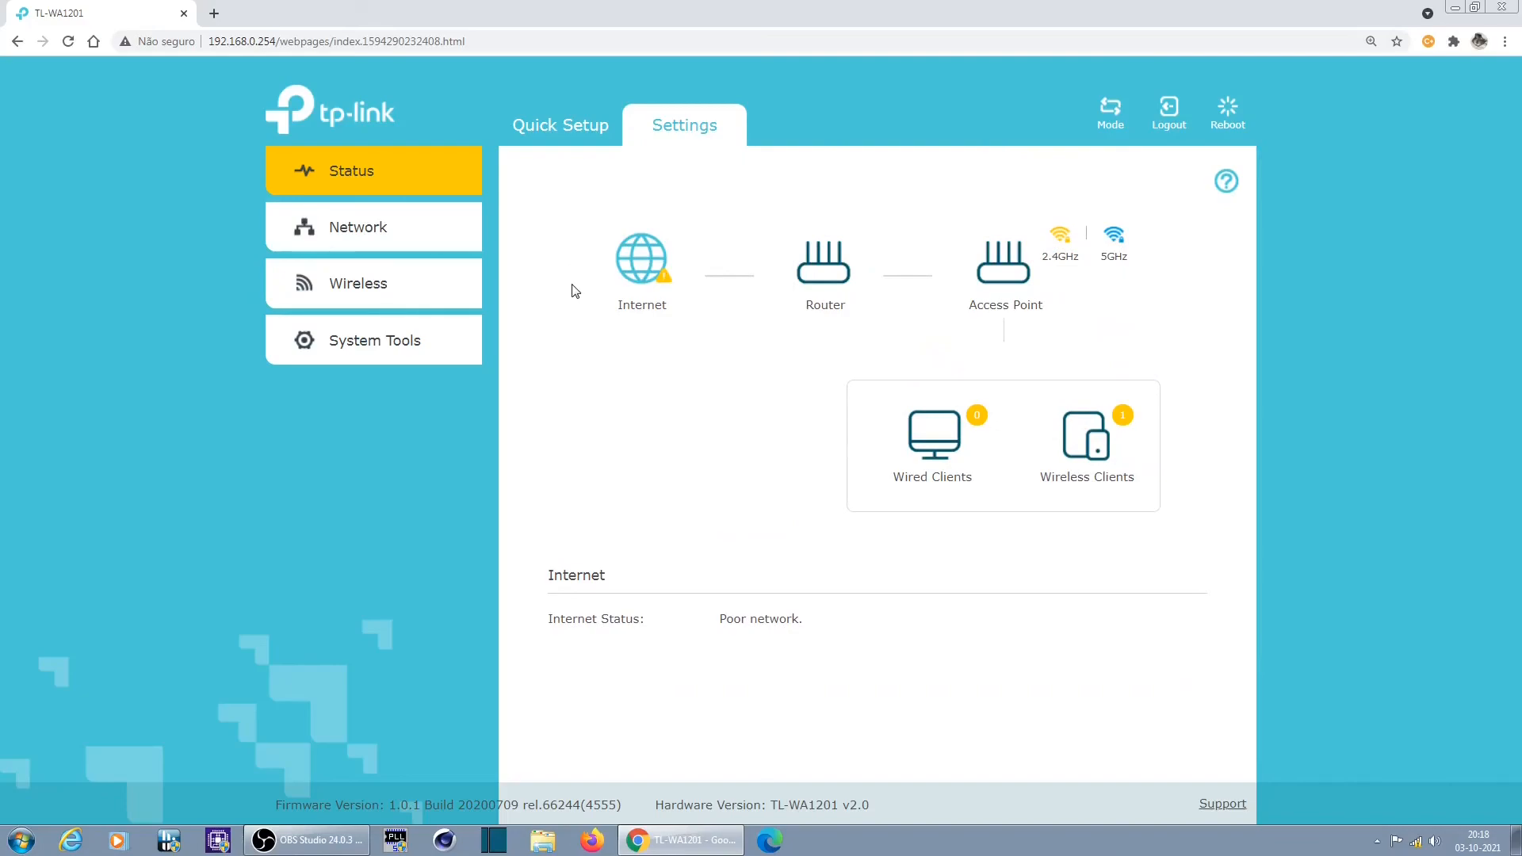
pyautogui.moveTo(1024, 483)
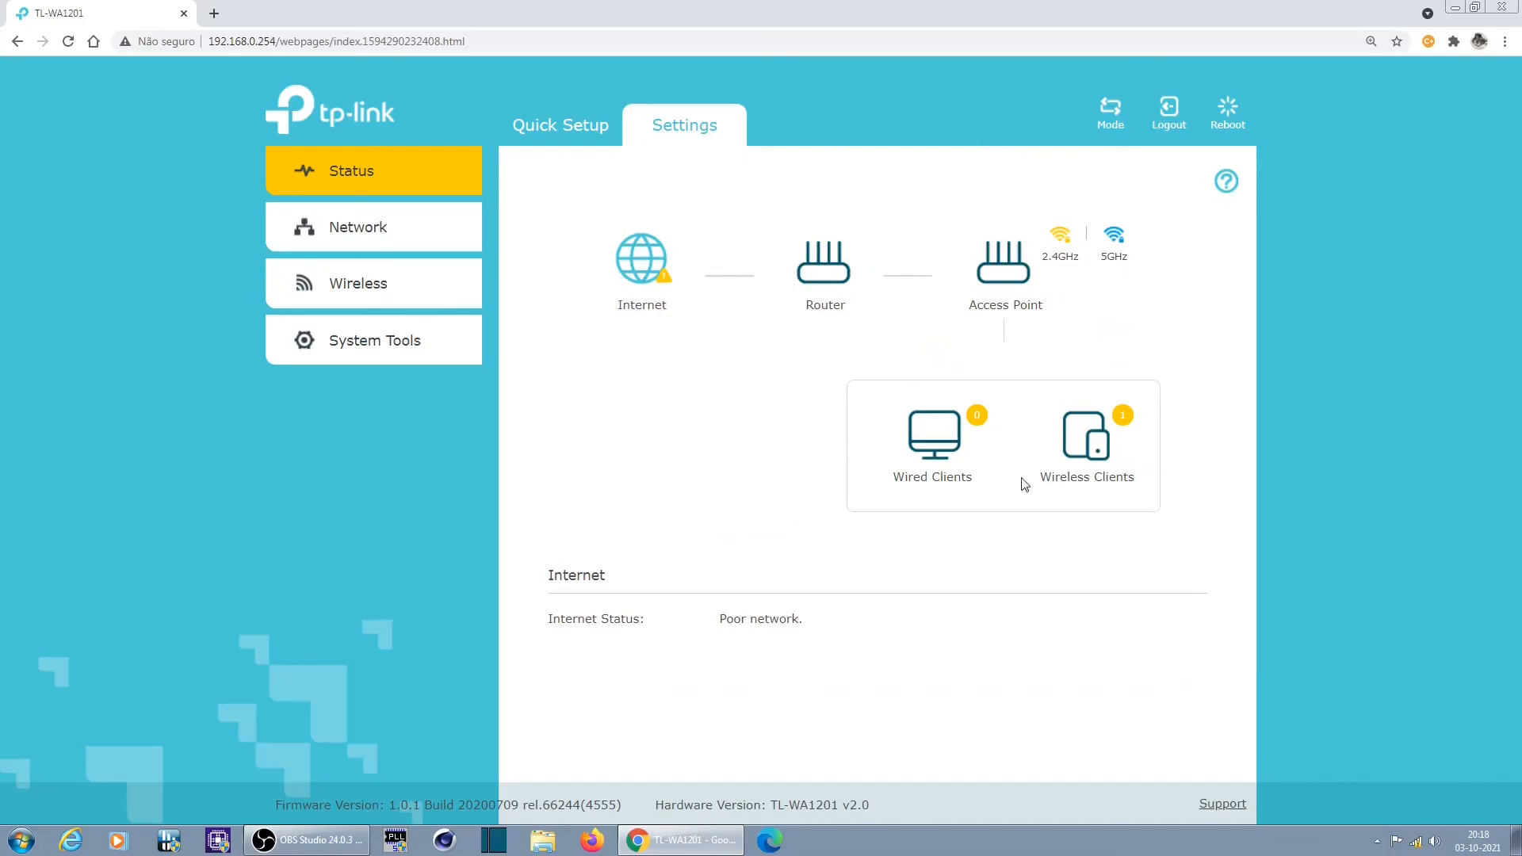
pyautogui.click(562, 125)
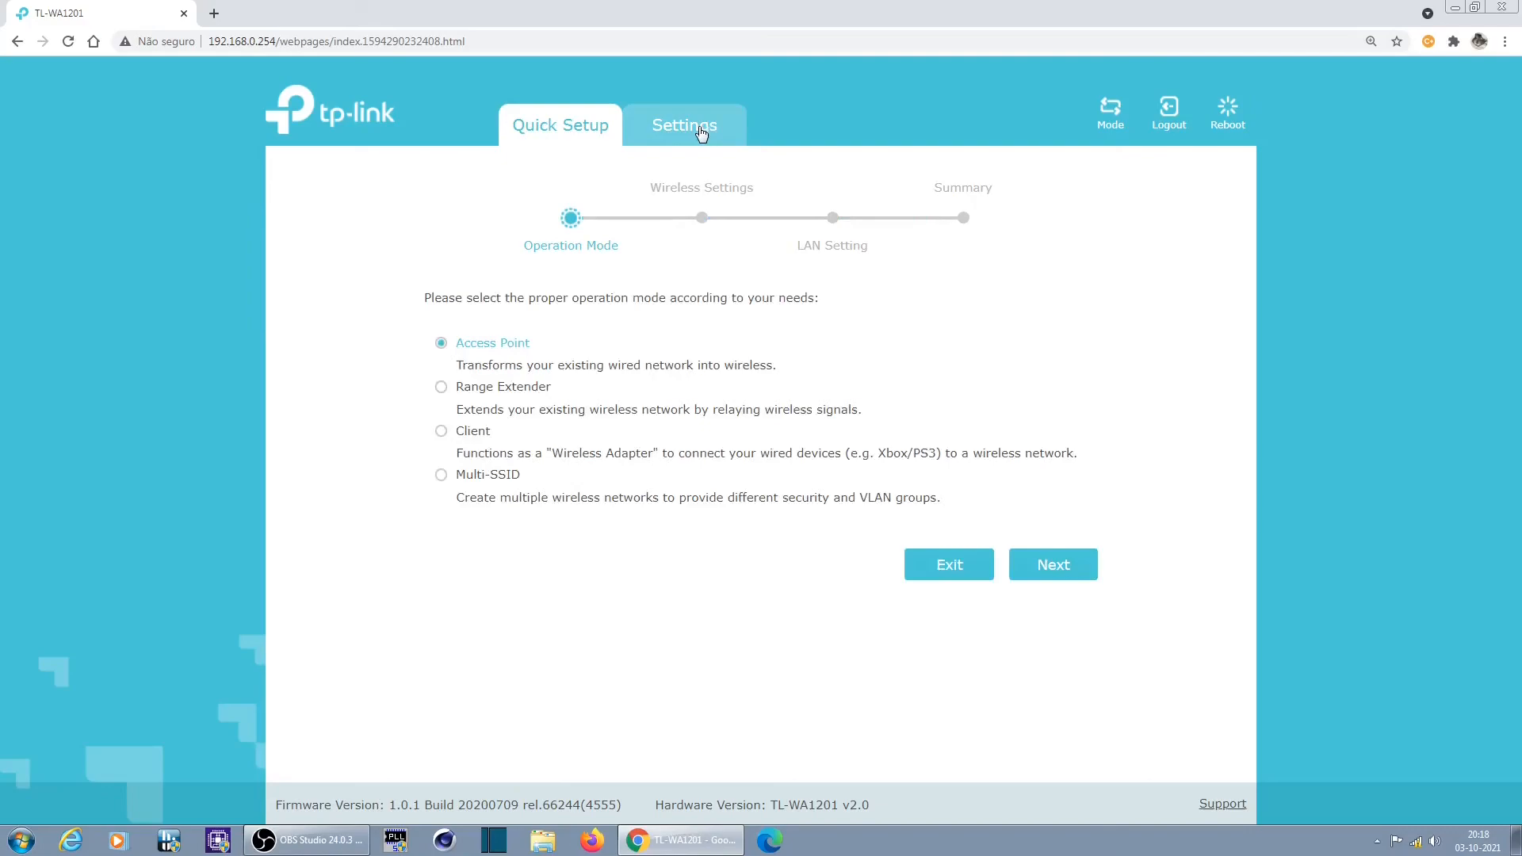
pyautogui.moveTo(704, 133)
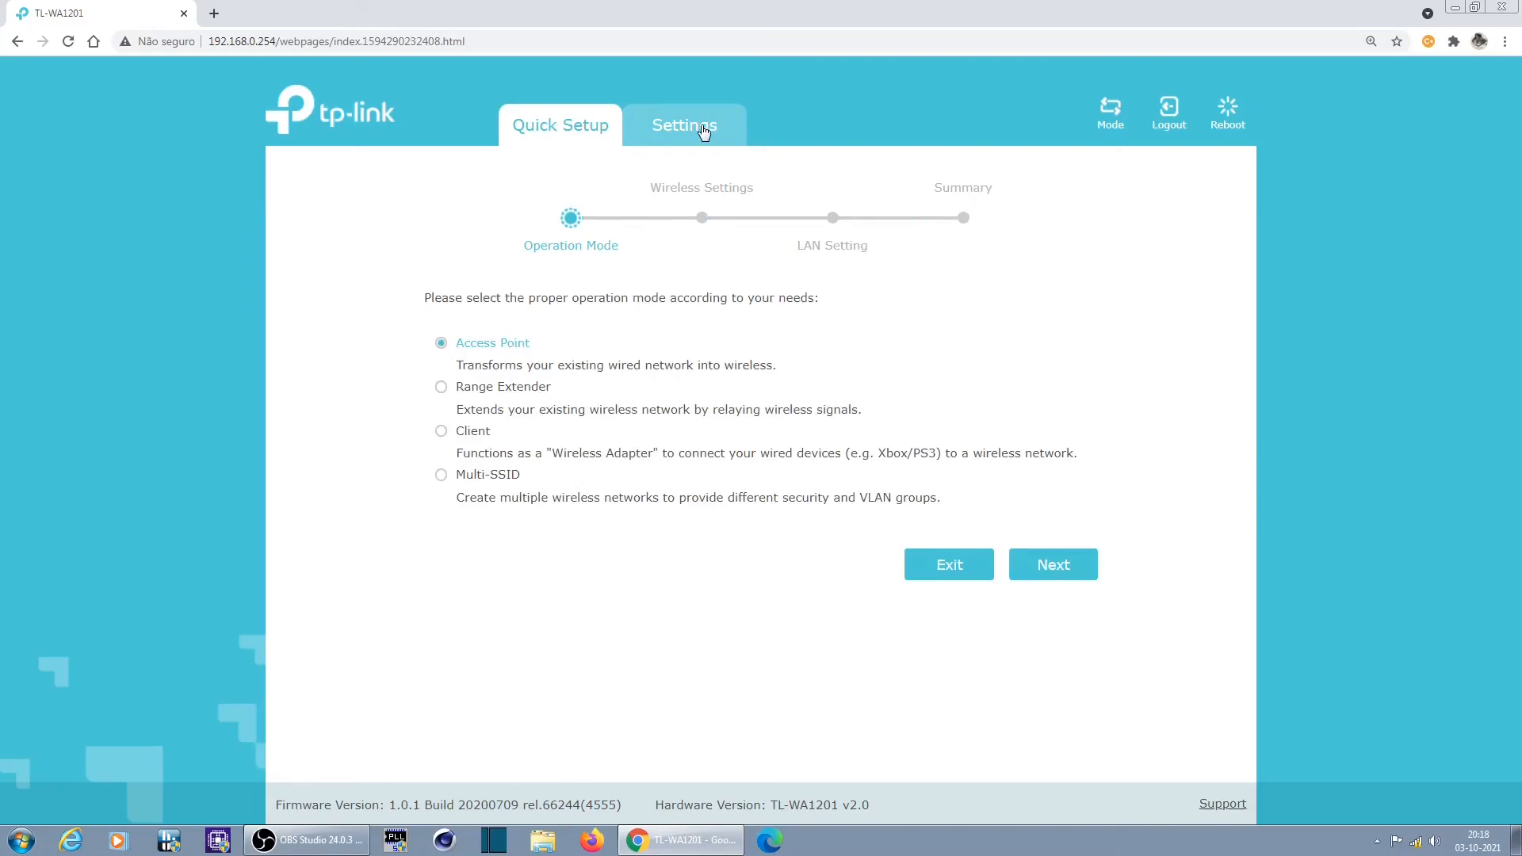